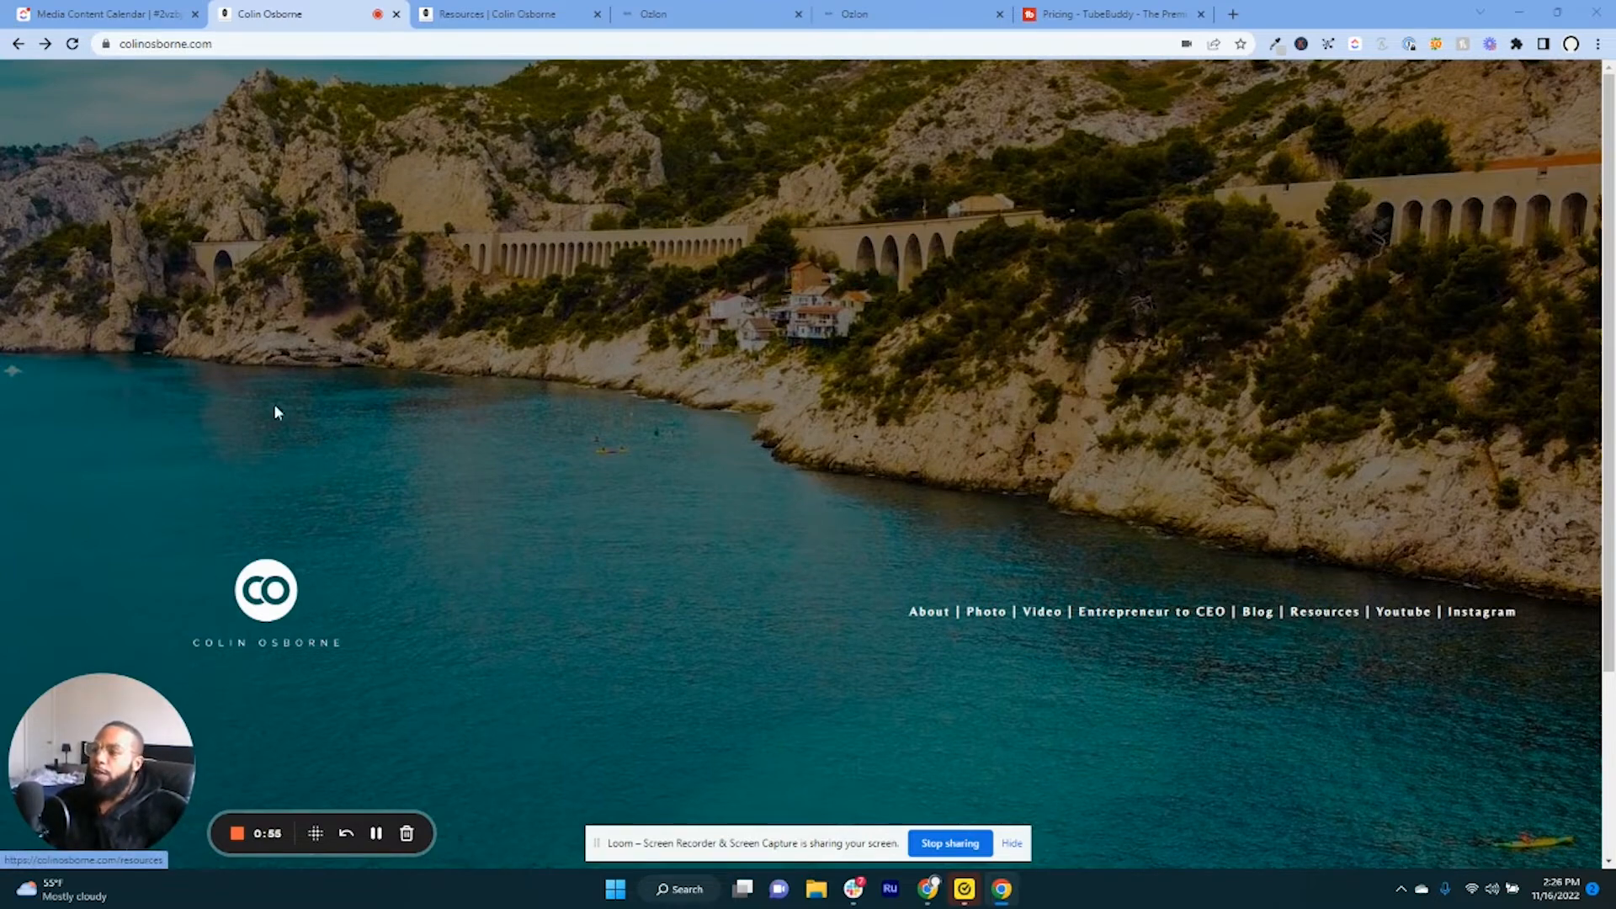
Open the HighLevel card from colinosborne.com Resources to reach the gohighlevel.com homepage.
left_click(1324, 611)
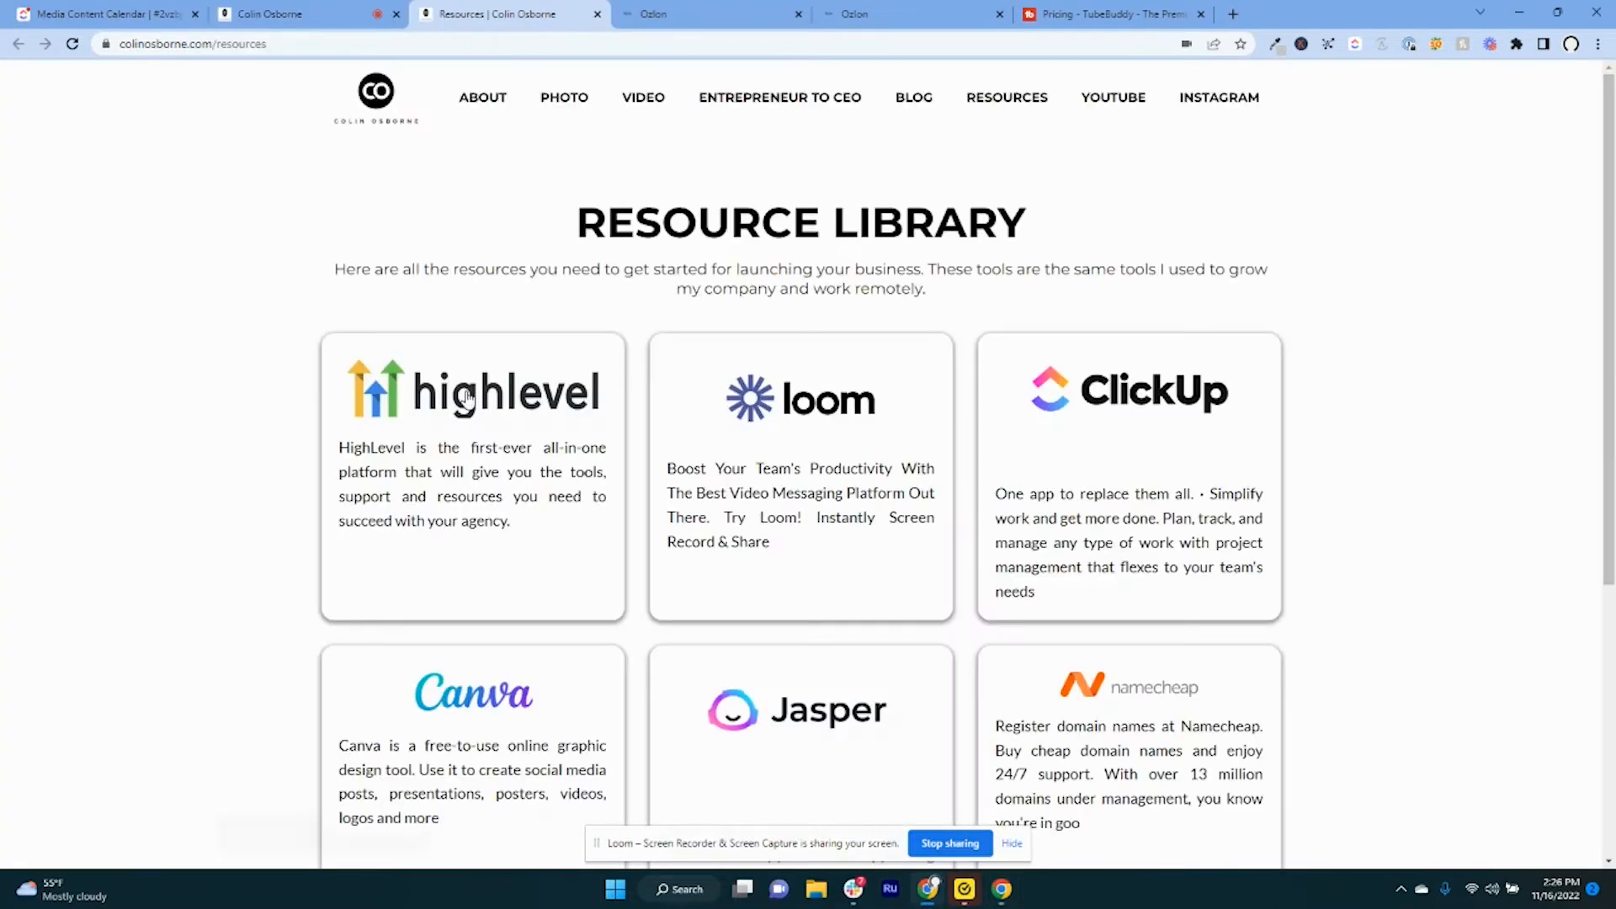
left_click(468, 400)
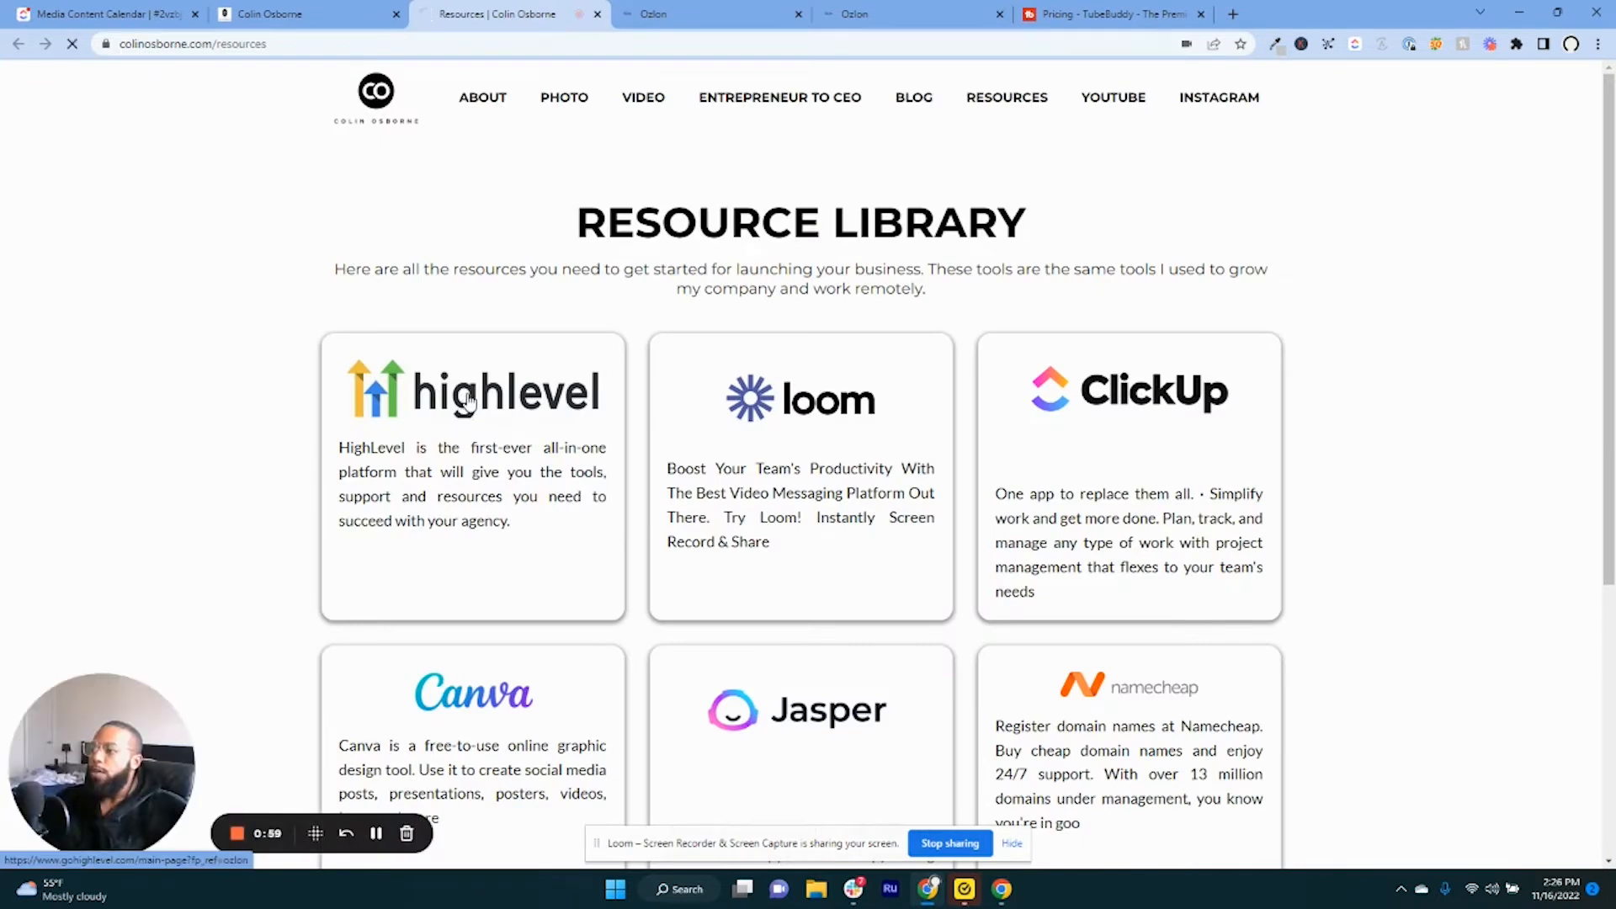
left_click(472, 393)
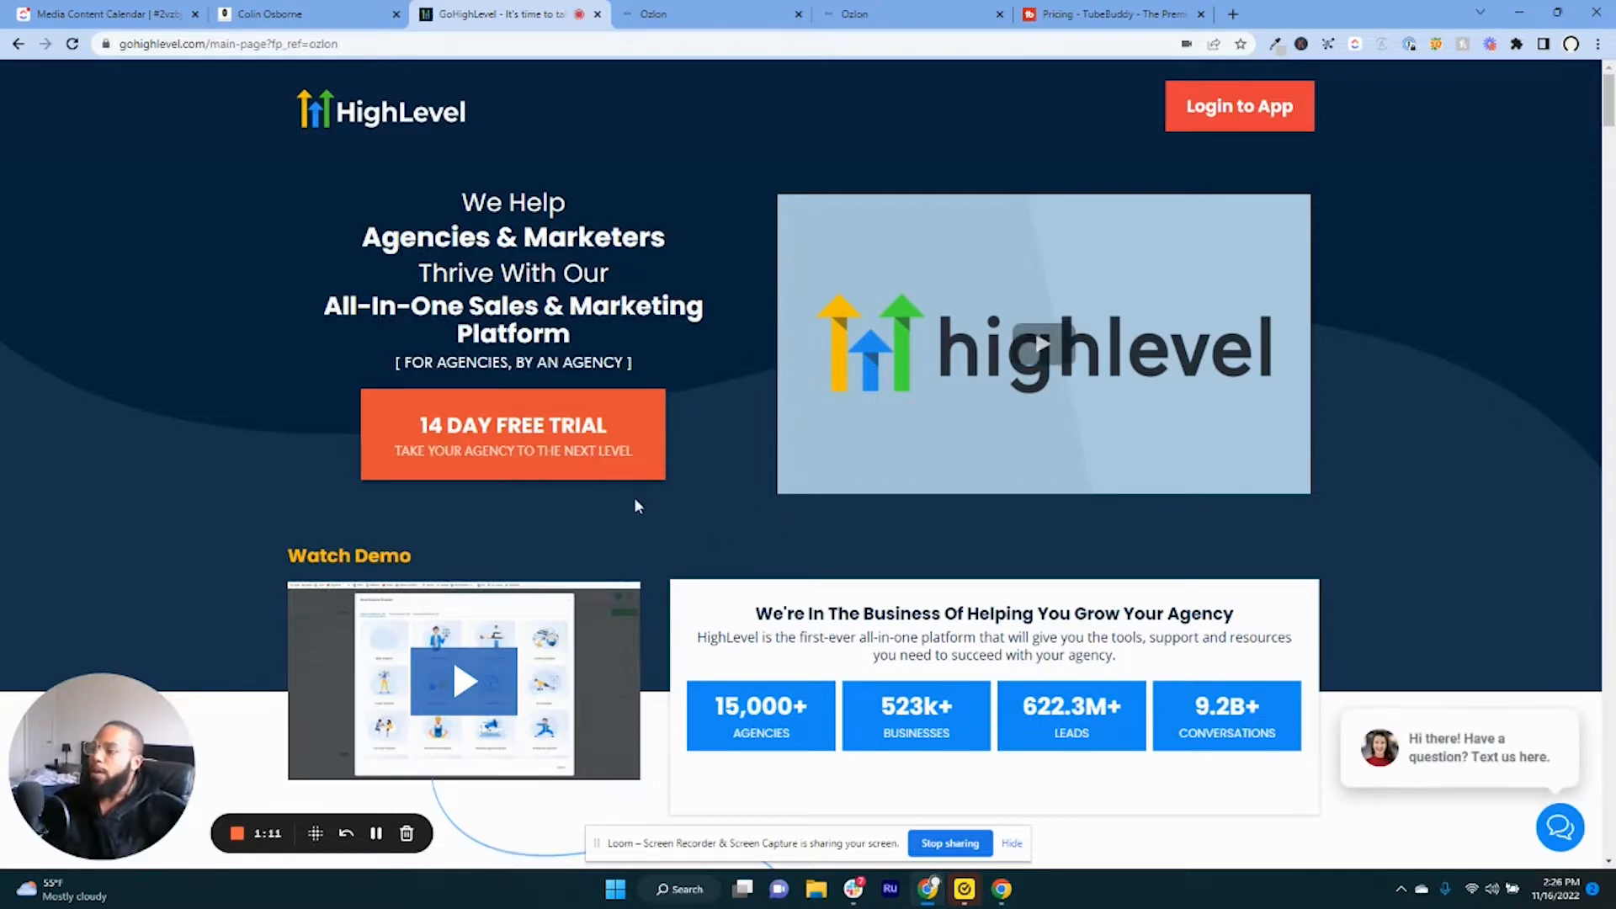
mouse_move(645, 432)
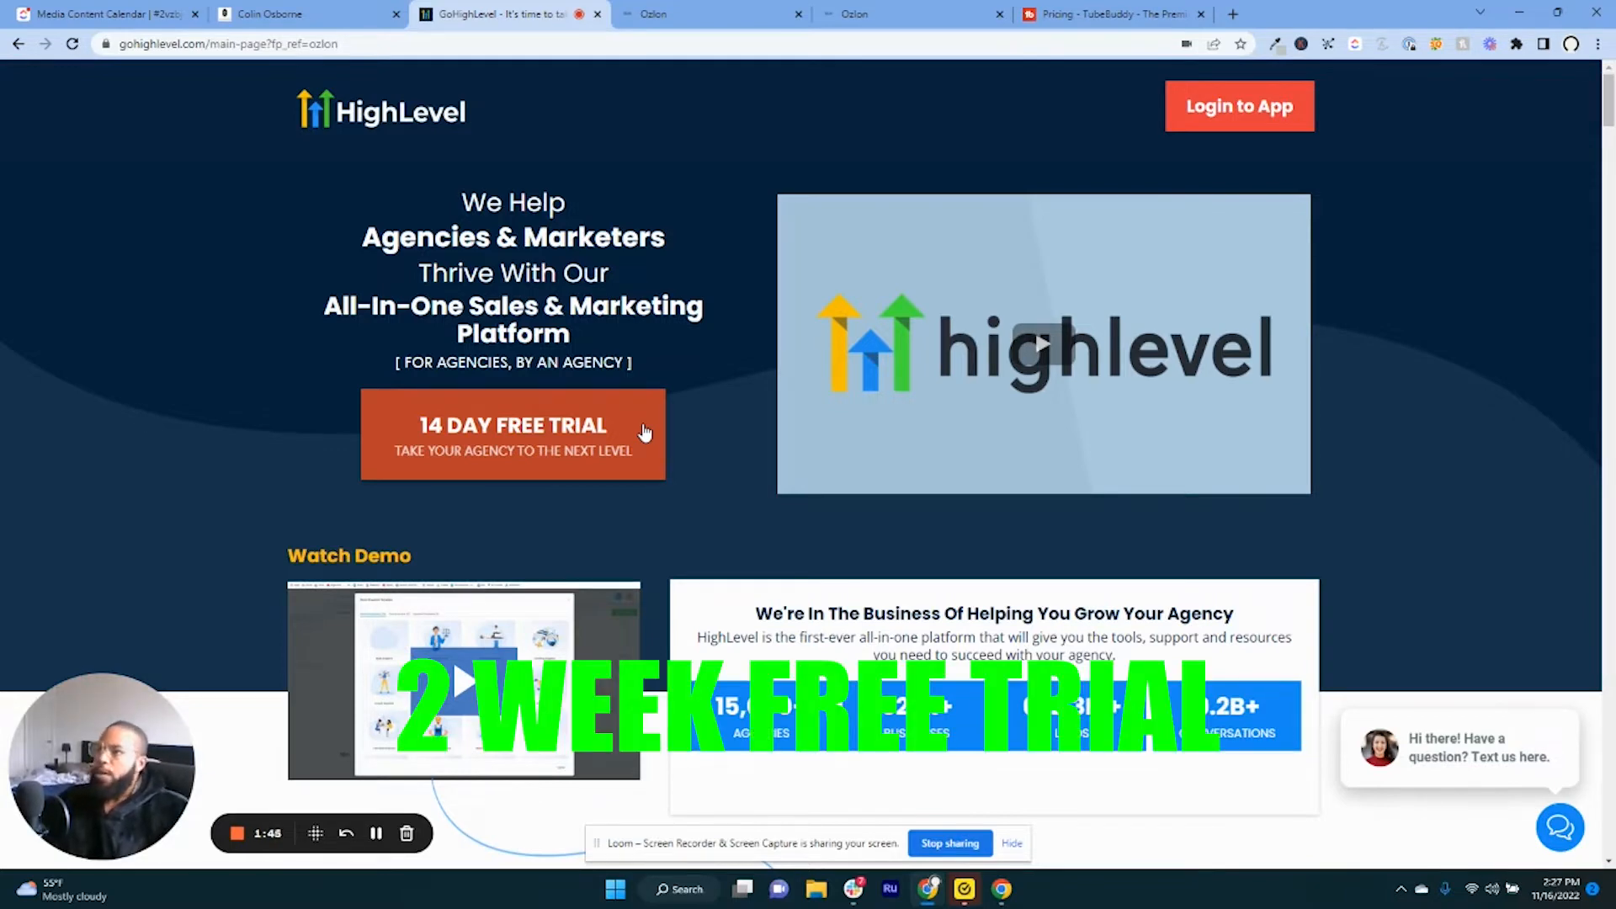
In the Ozlon account, view Automation campaigns, then show the nine published workflows.
left_click(693, 14)
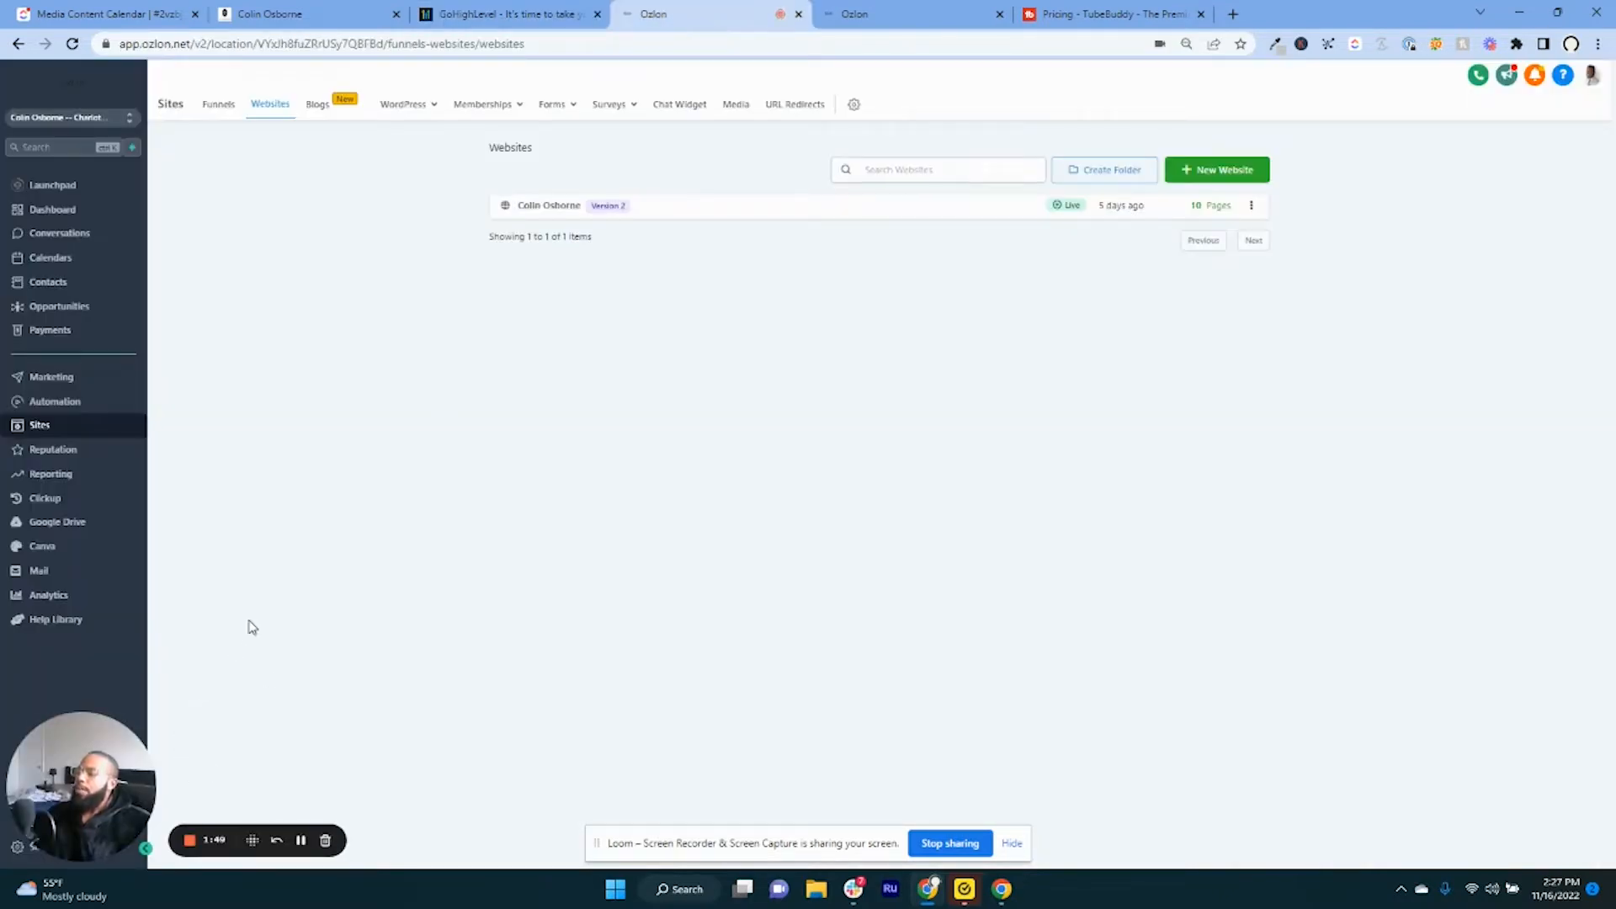
mouse_move(307, 684)
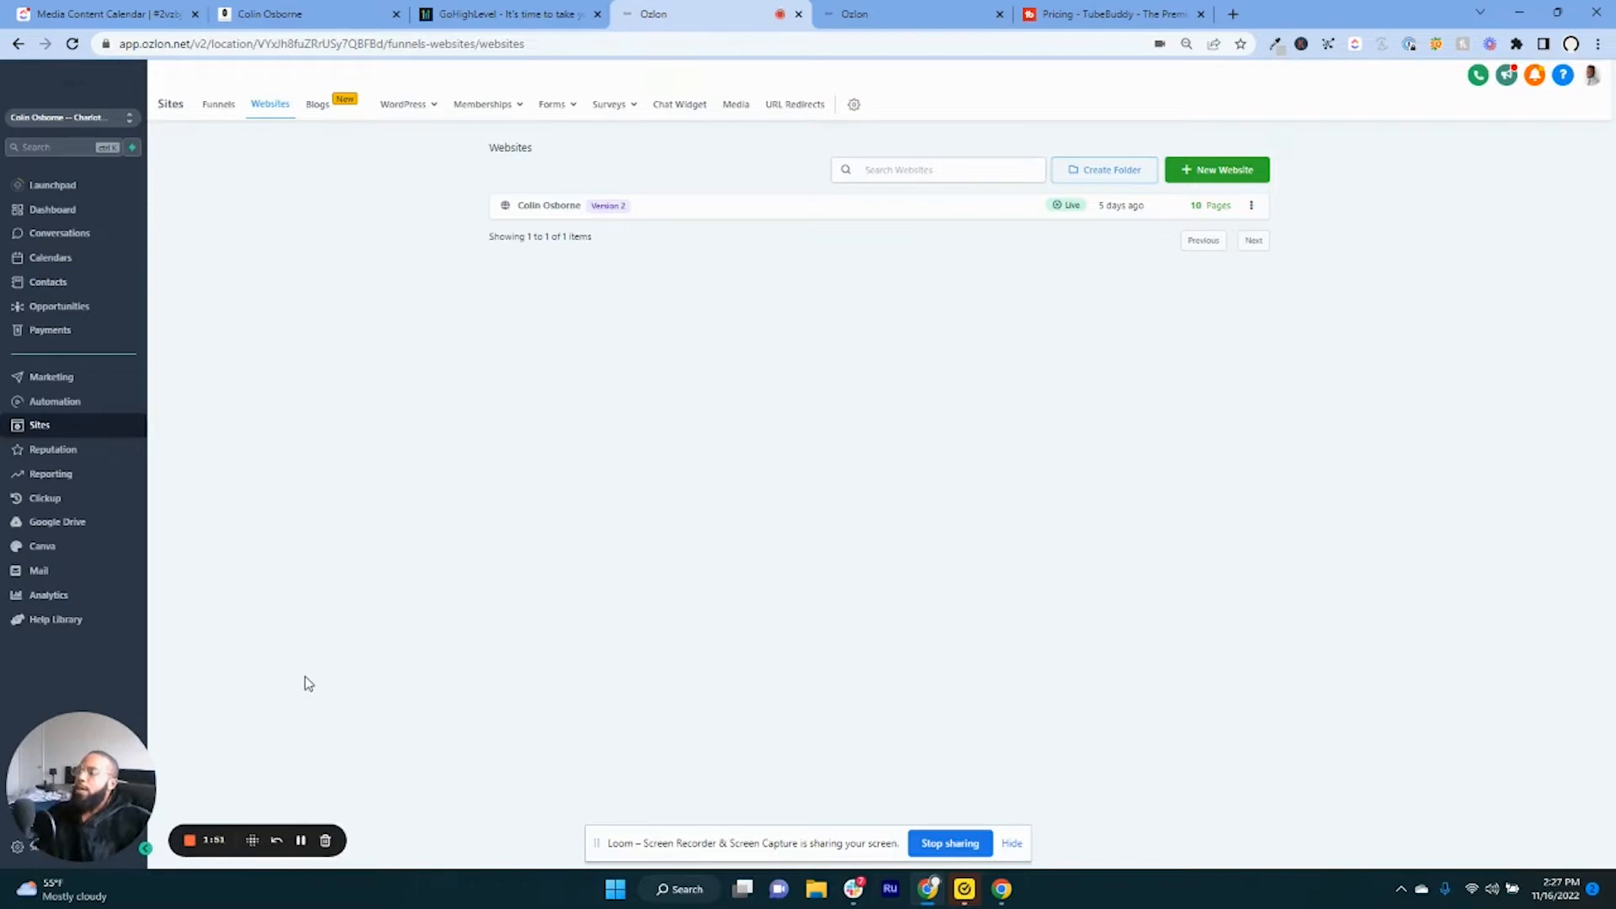
mouse_move(232, 703)
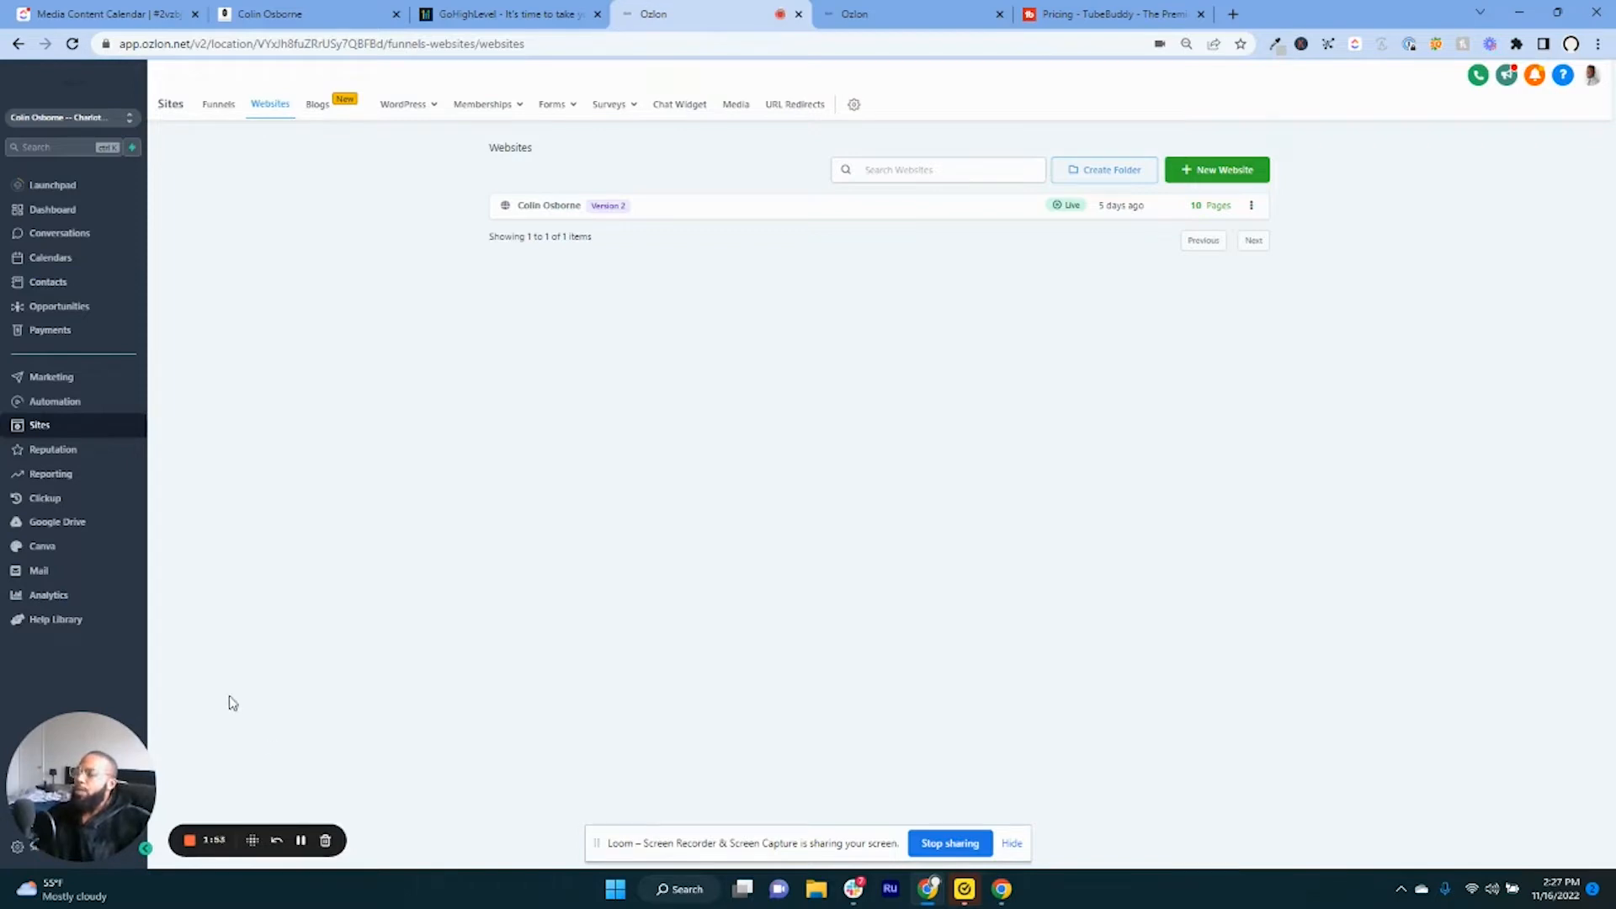
mouse_move(796, 355)
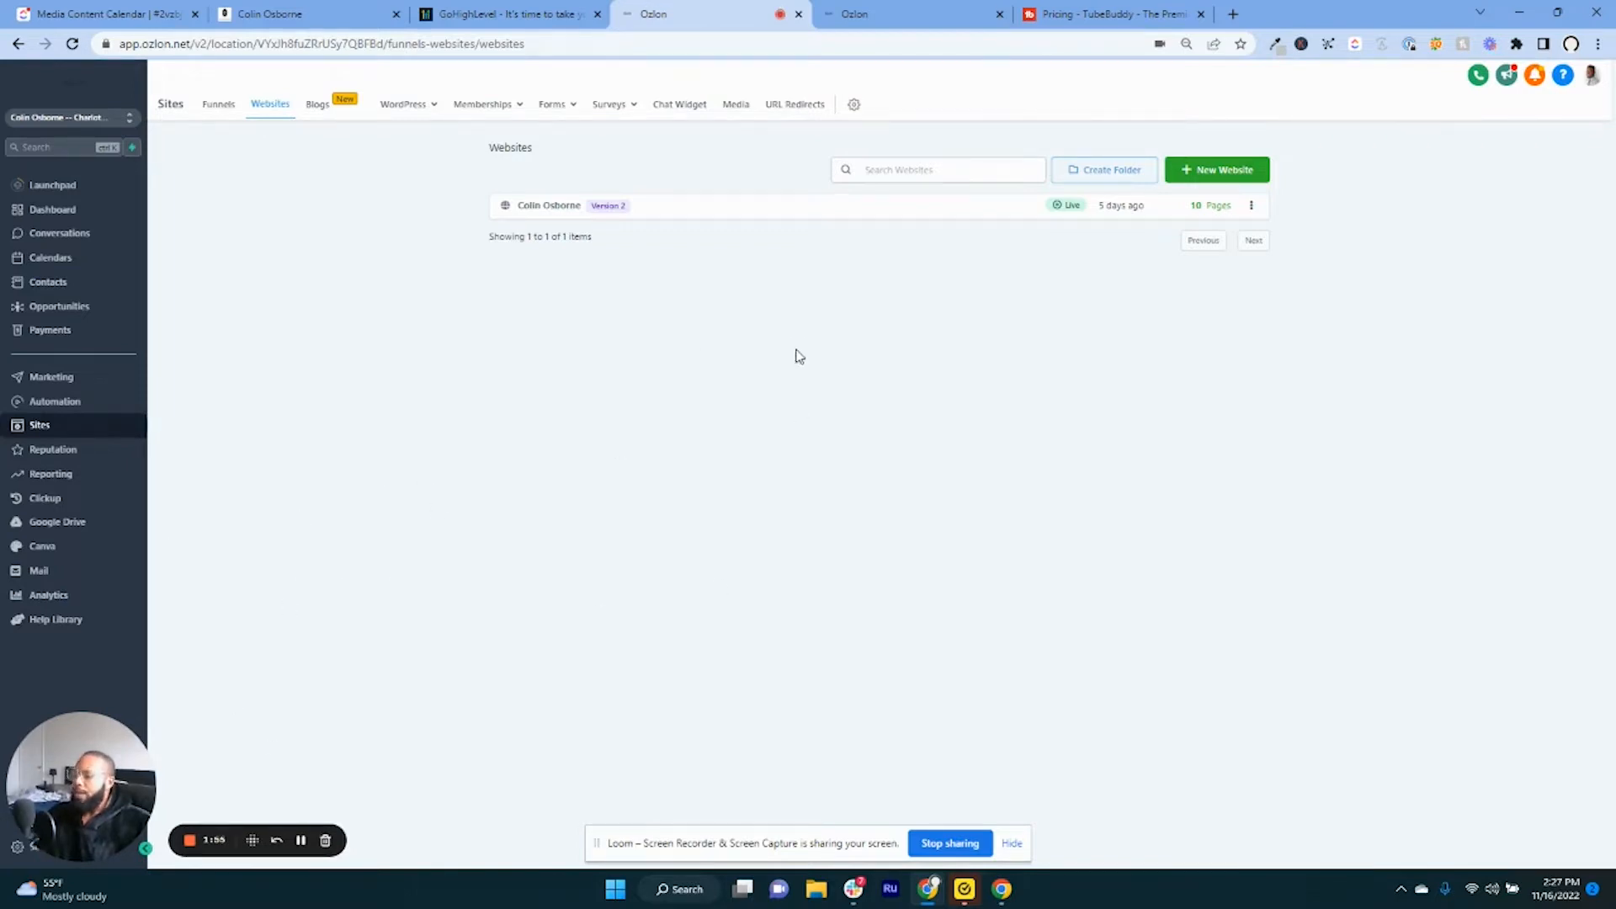
mouse_move(745, 662)
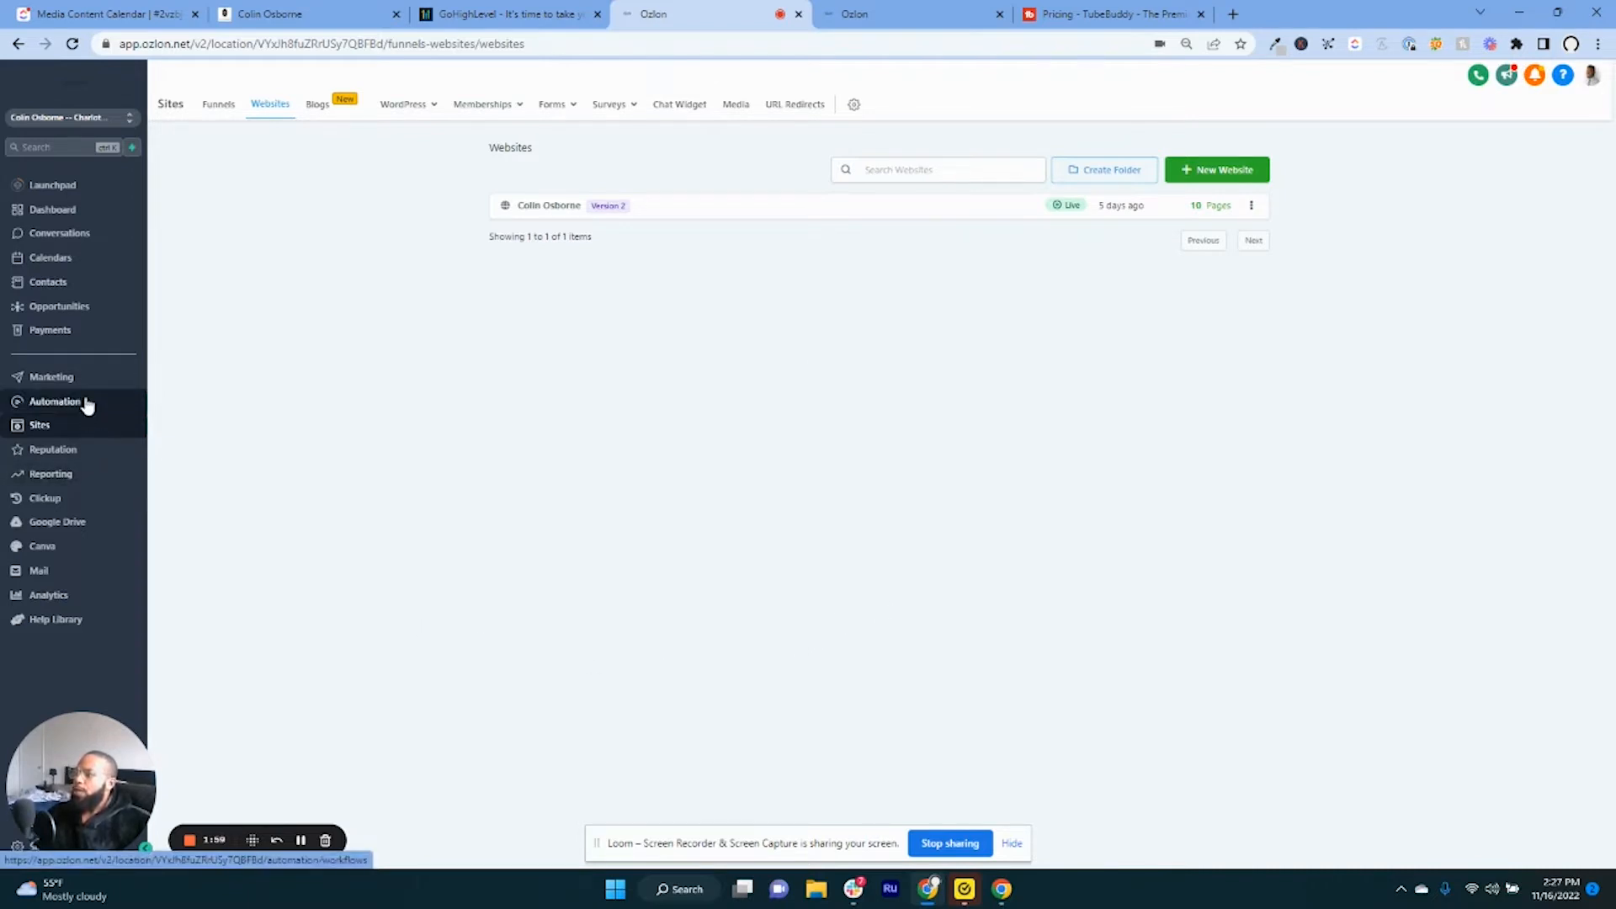
left_click(55, 401)
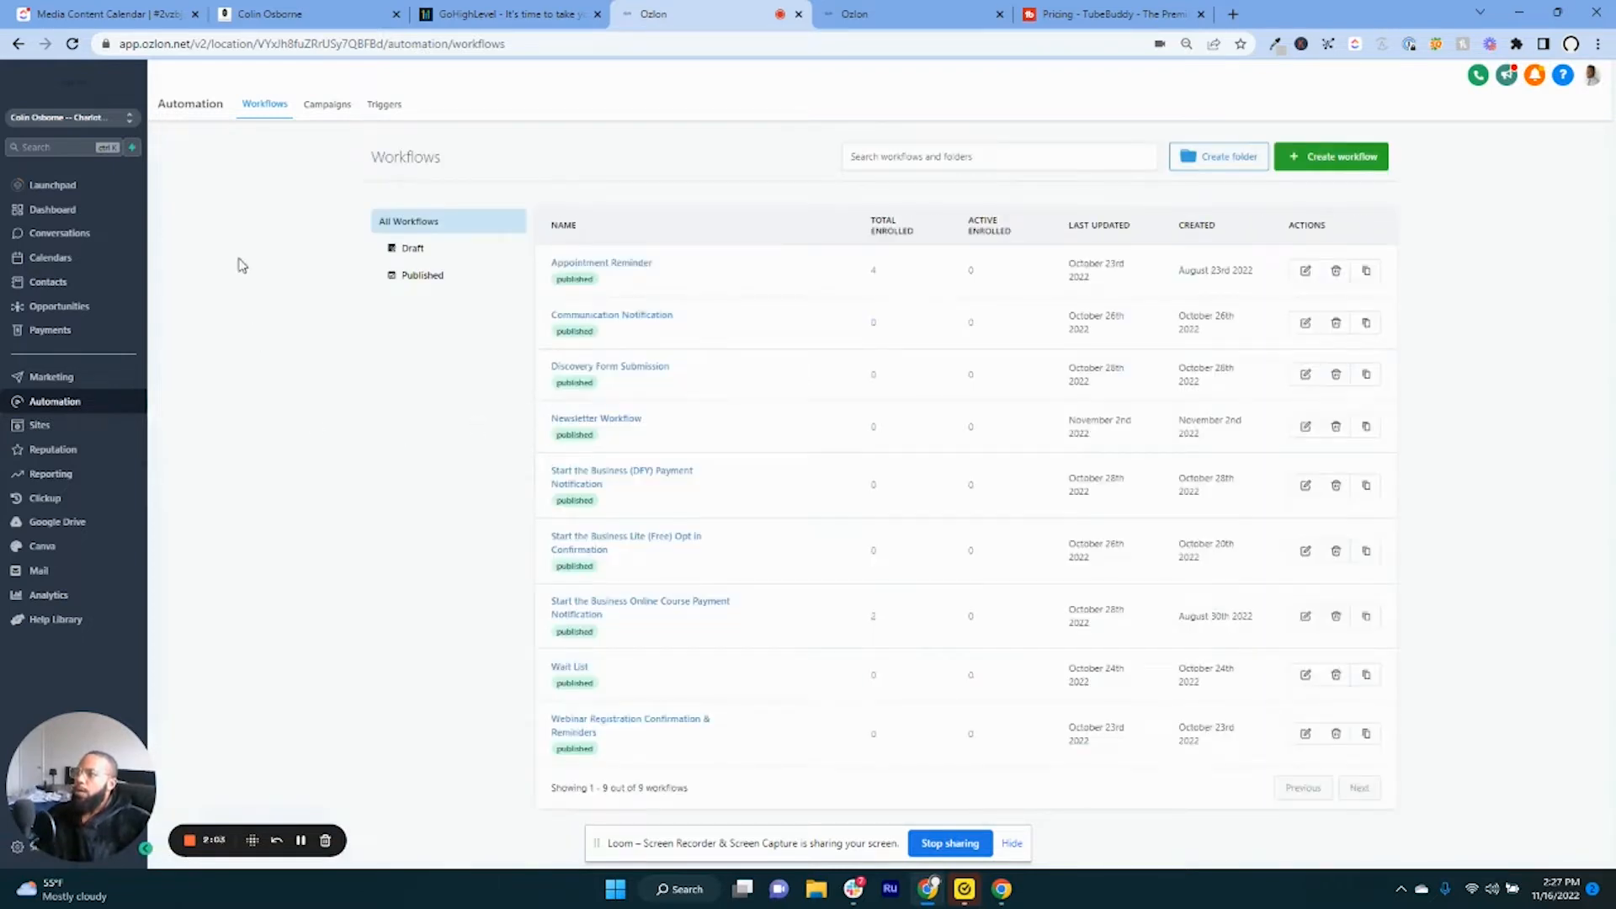
mouse_move(334, 255)
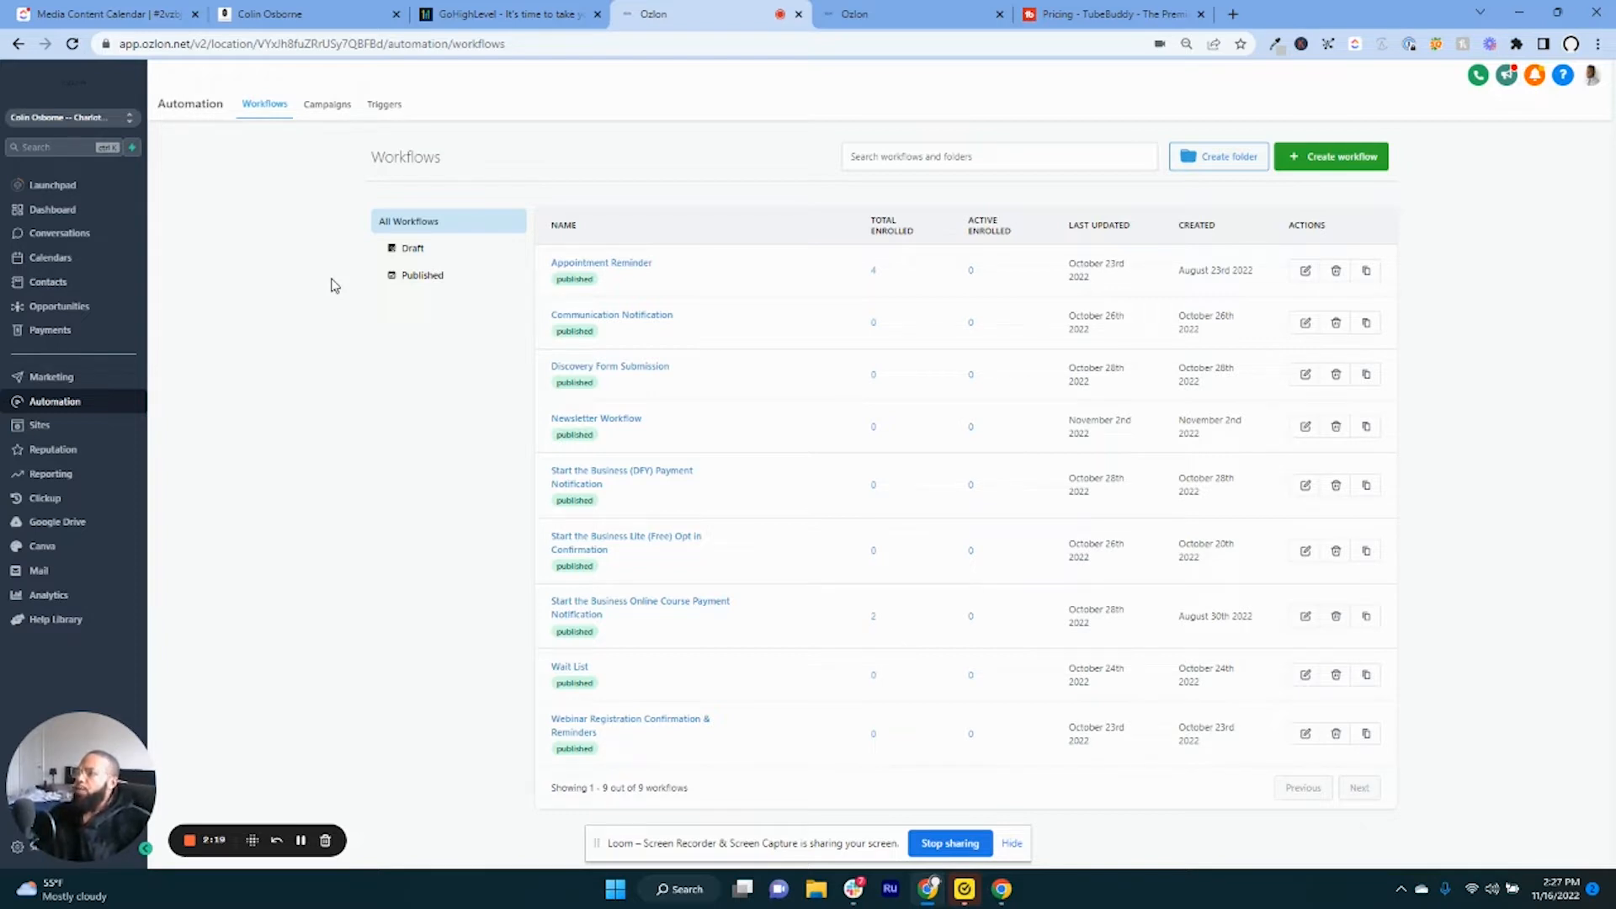
mouse_move(337, 106)
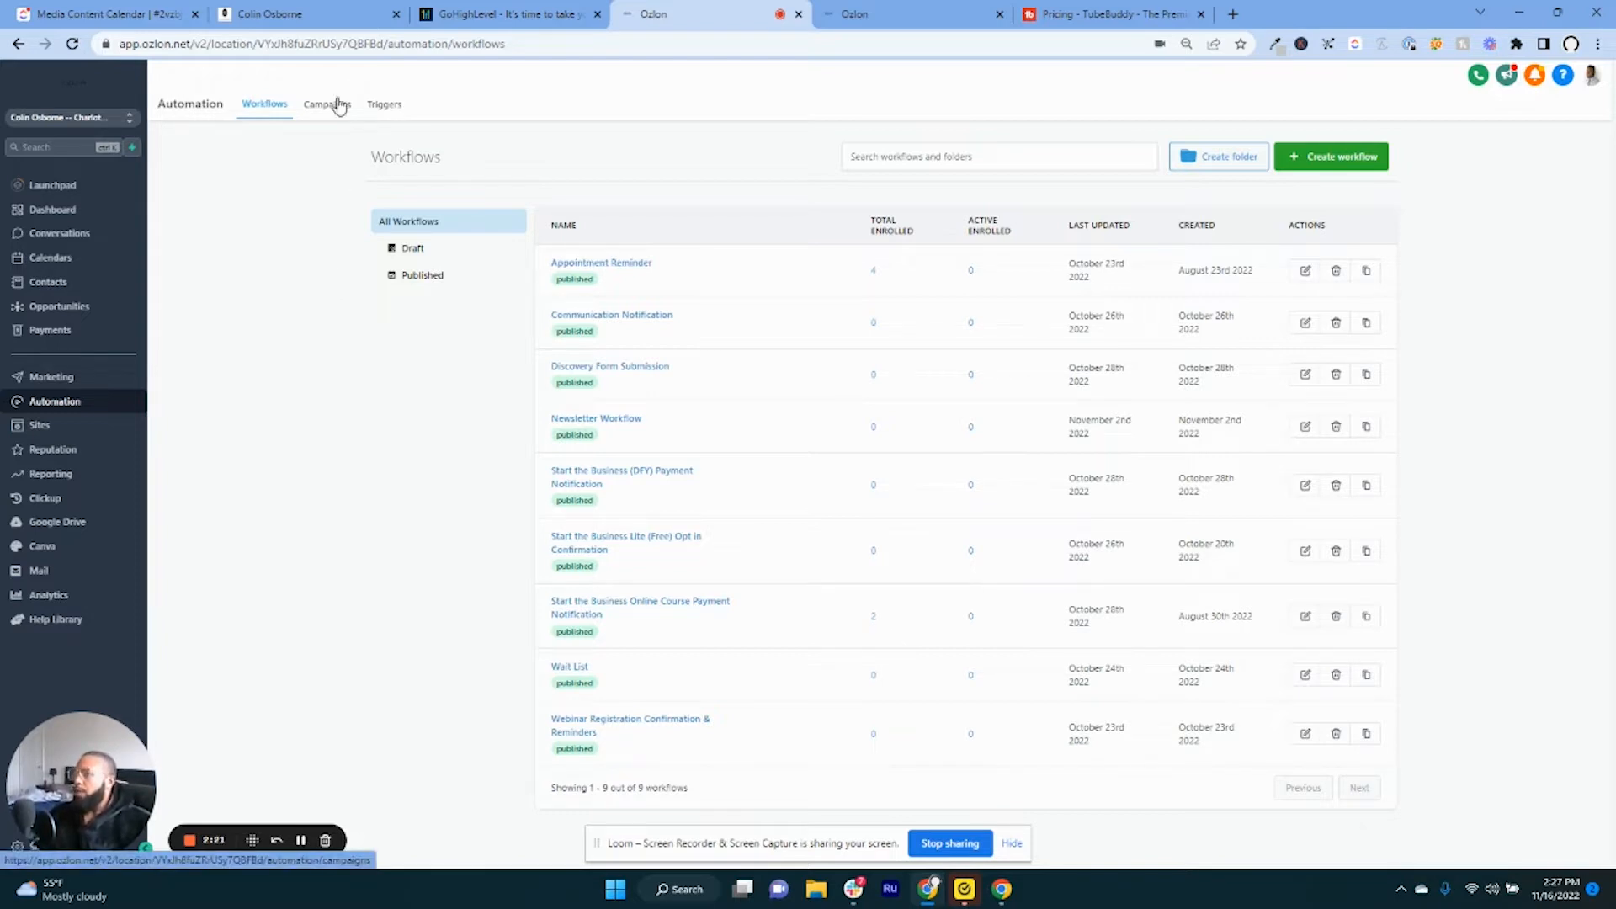
left_click(327, 103)
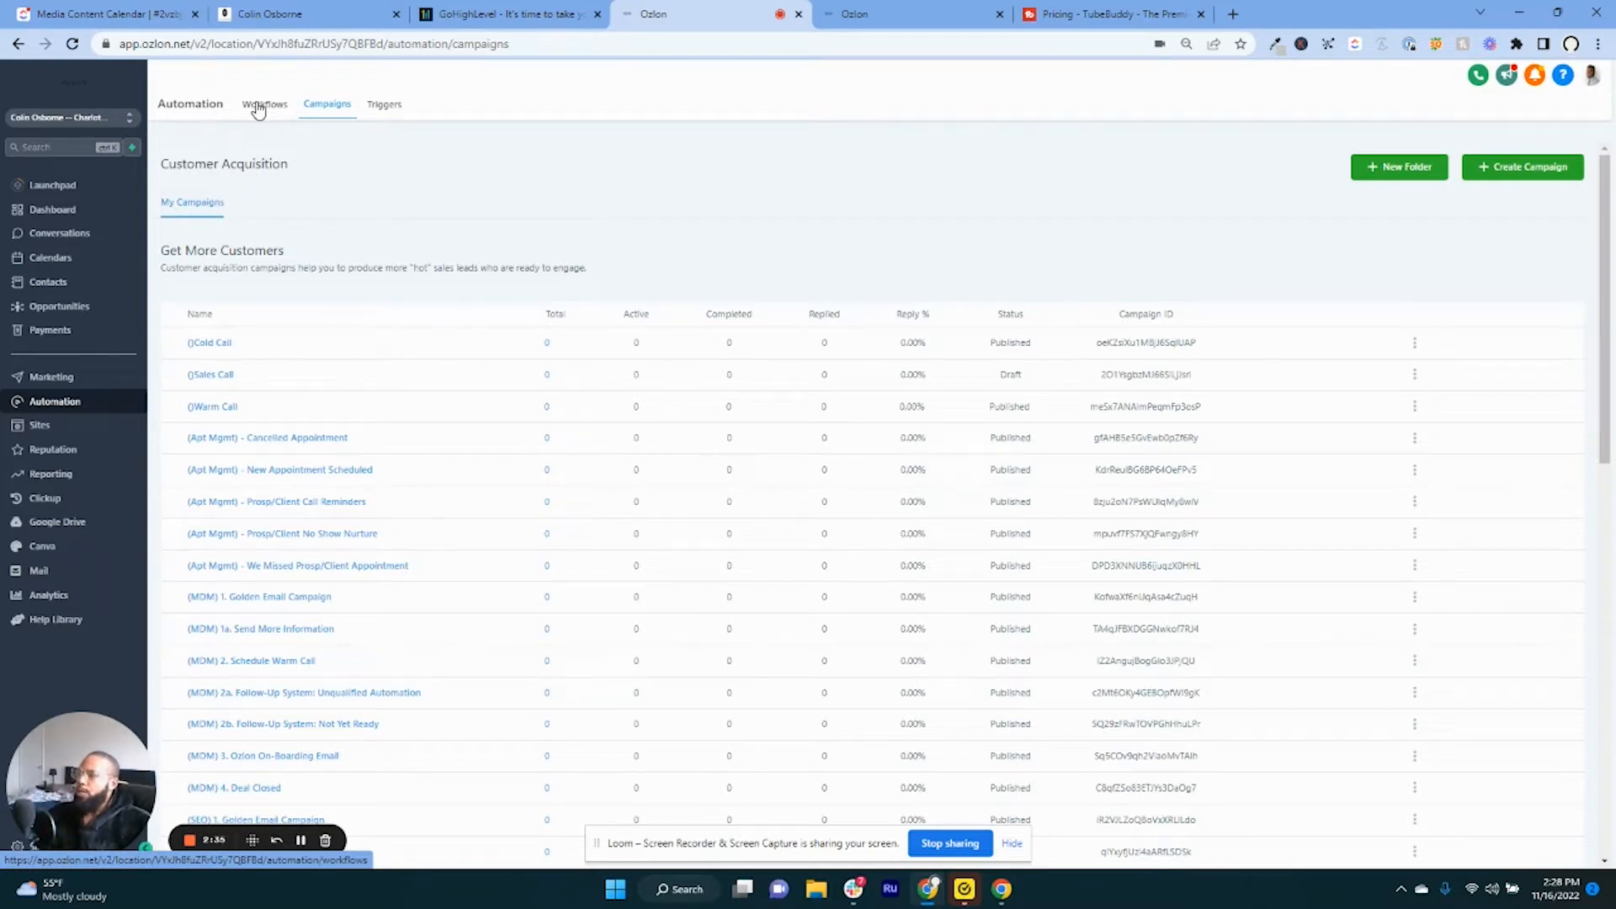
left_click(264, 104)
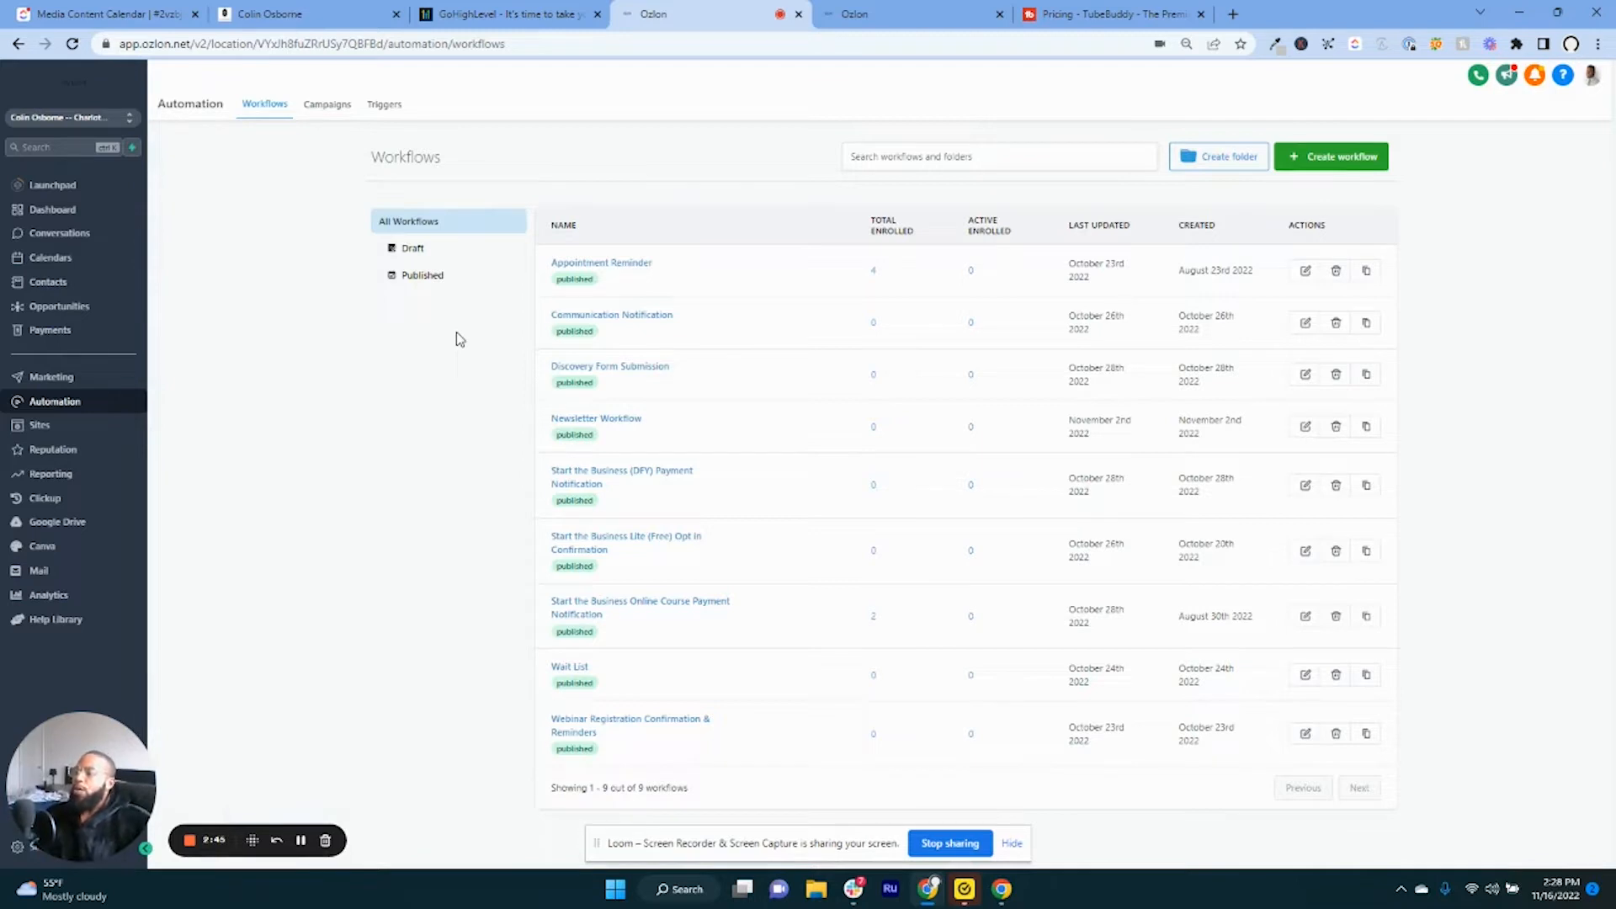
mouse_move(452, 342)
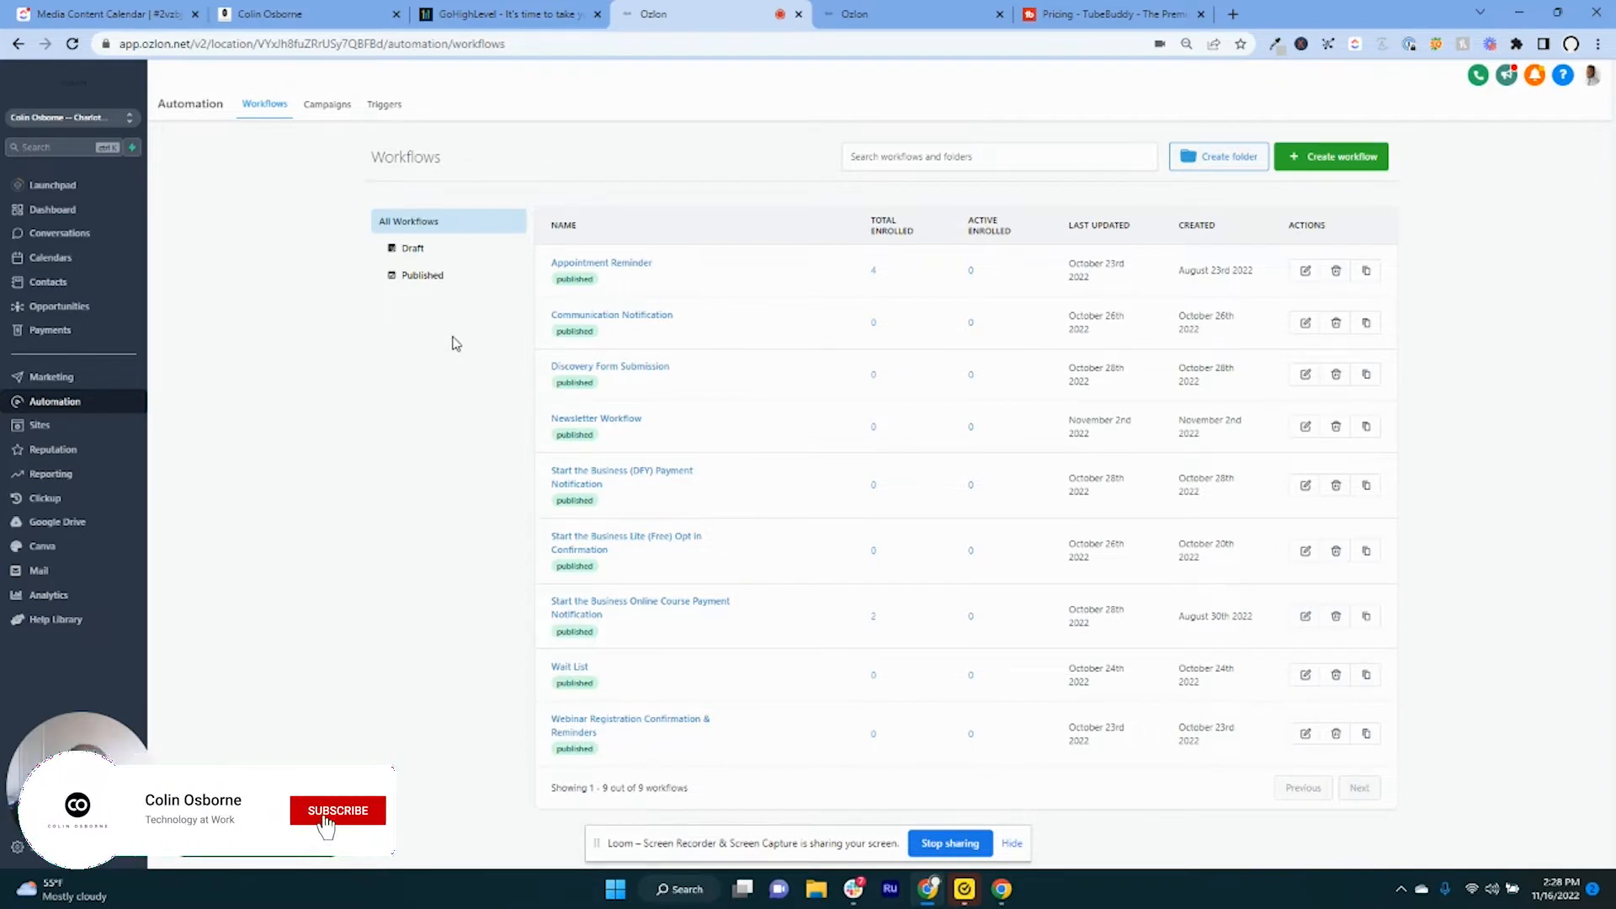
left_click(337, 809)
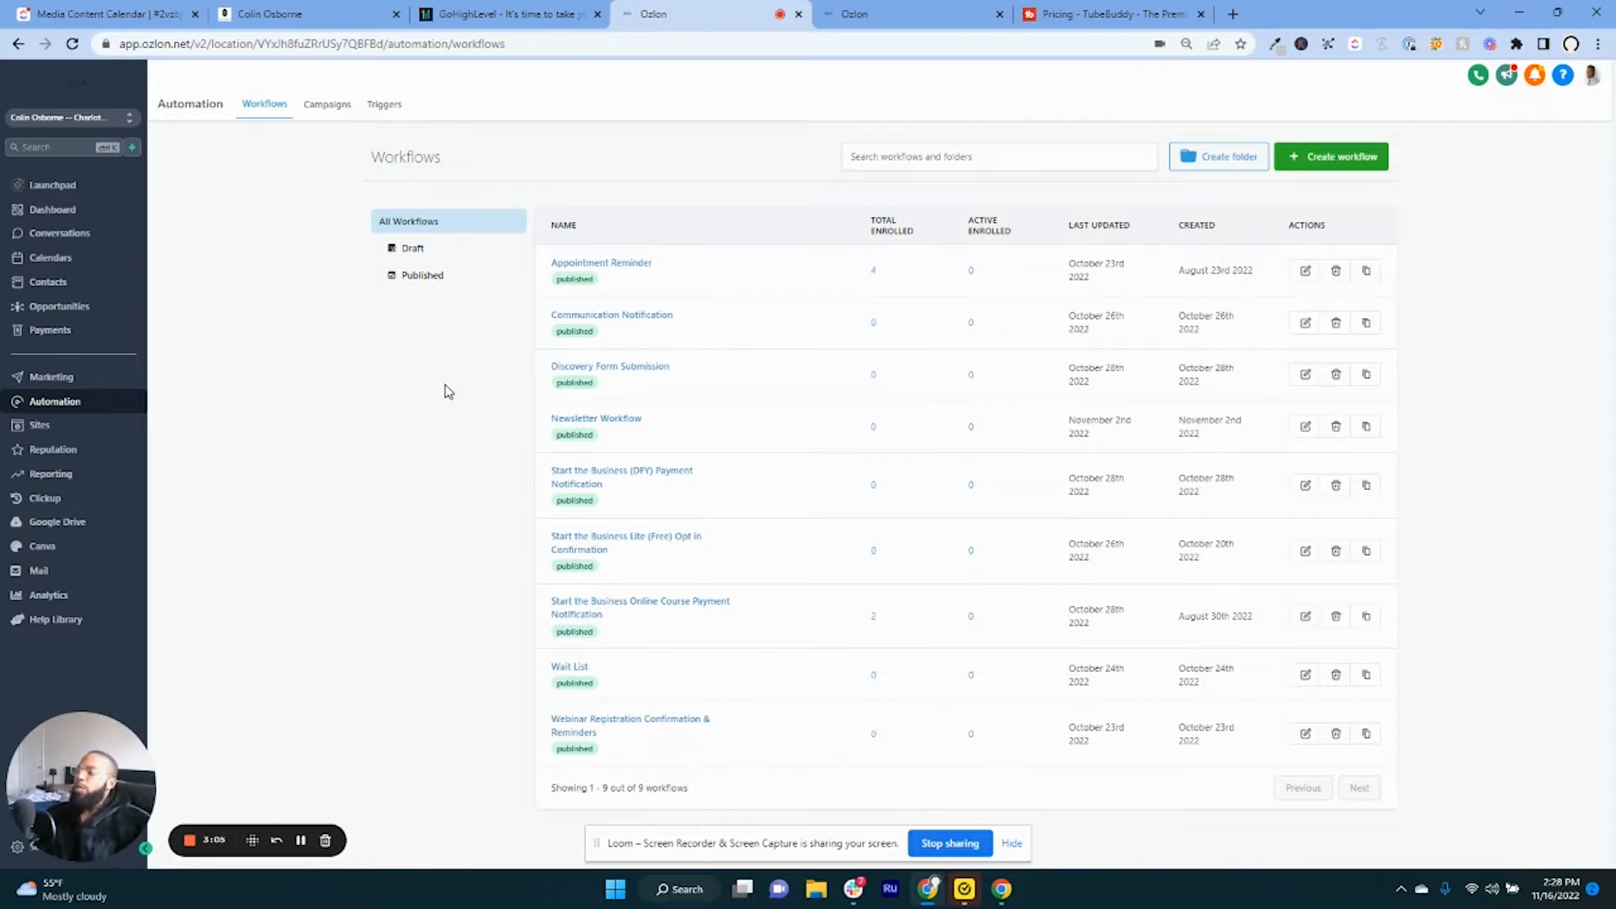
mouse_move(419, 370)
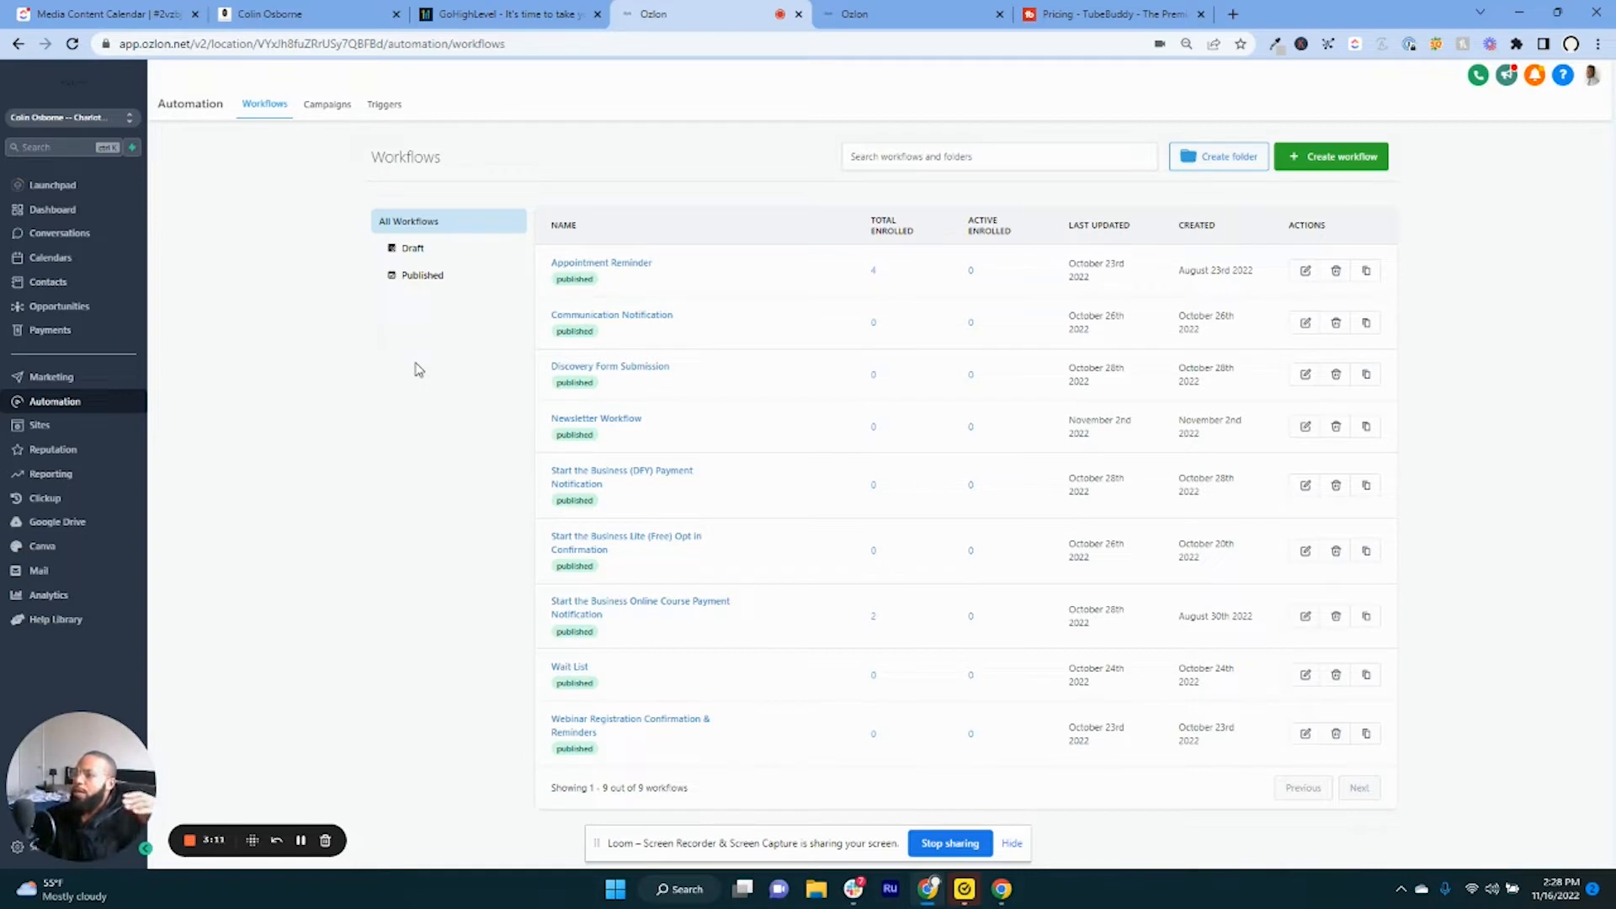
mouse_move(590, 324)
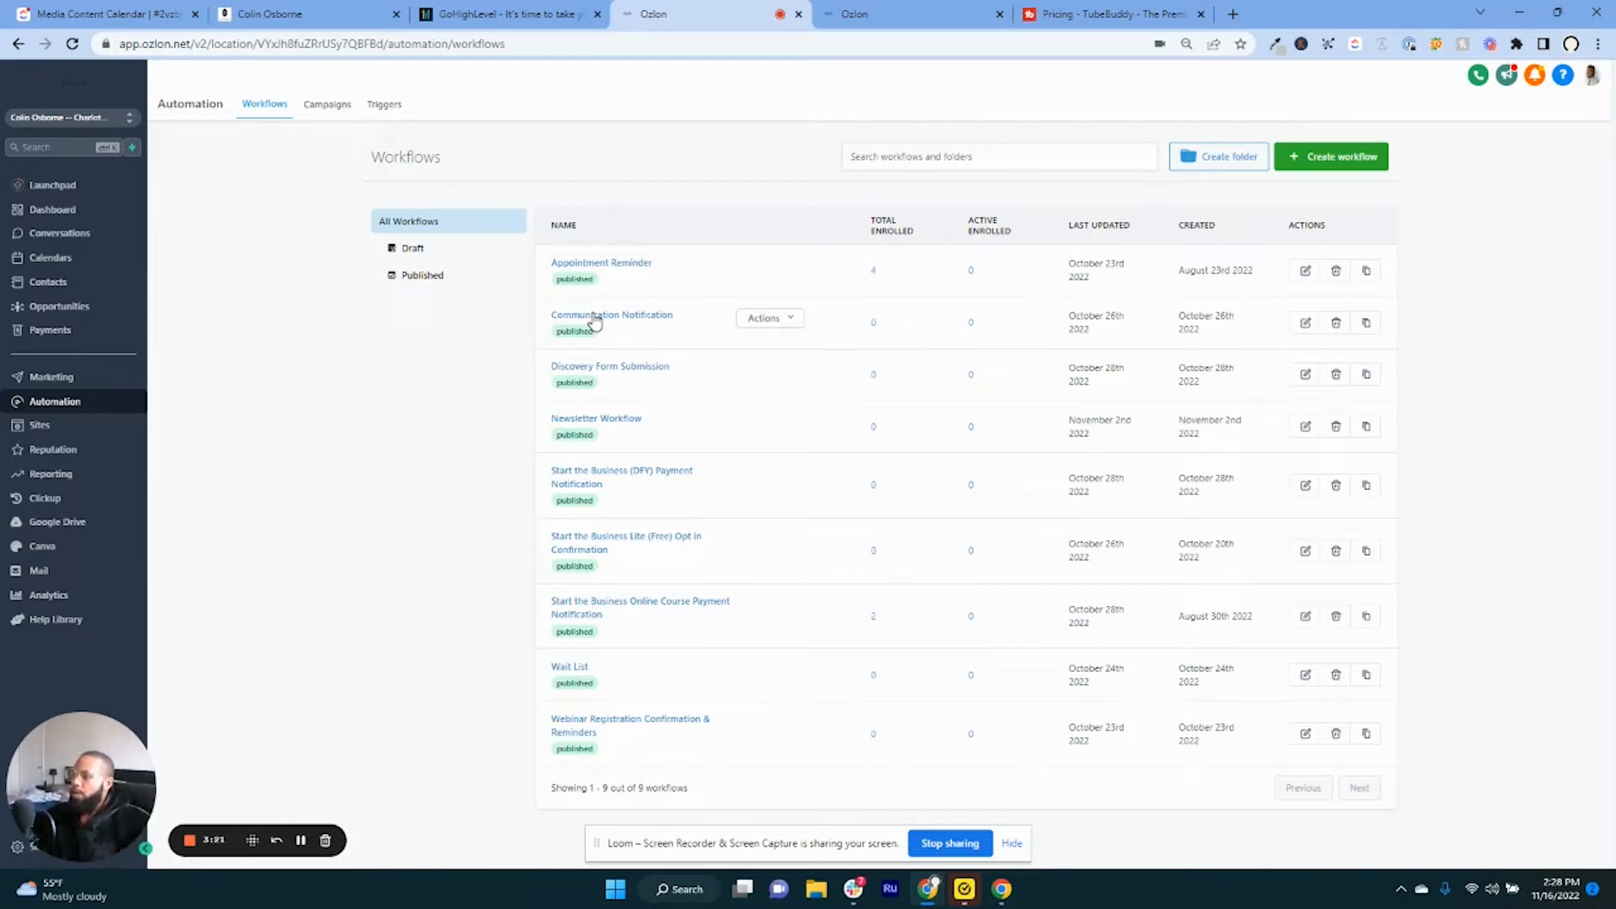
Open the Appointment Reminder workflow from the Workflows list in the builder.
left_click(612, 314)
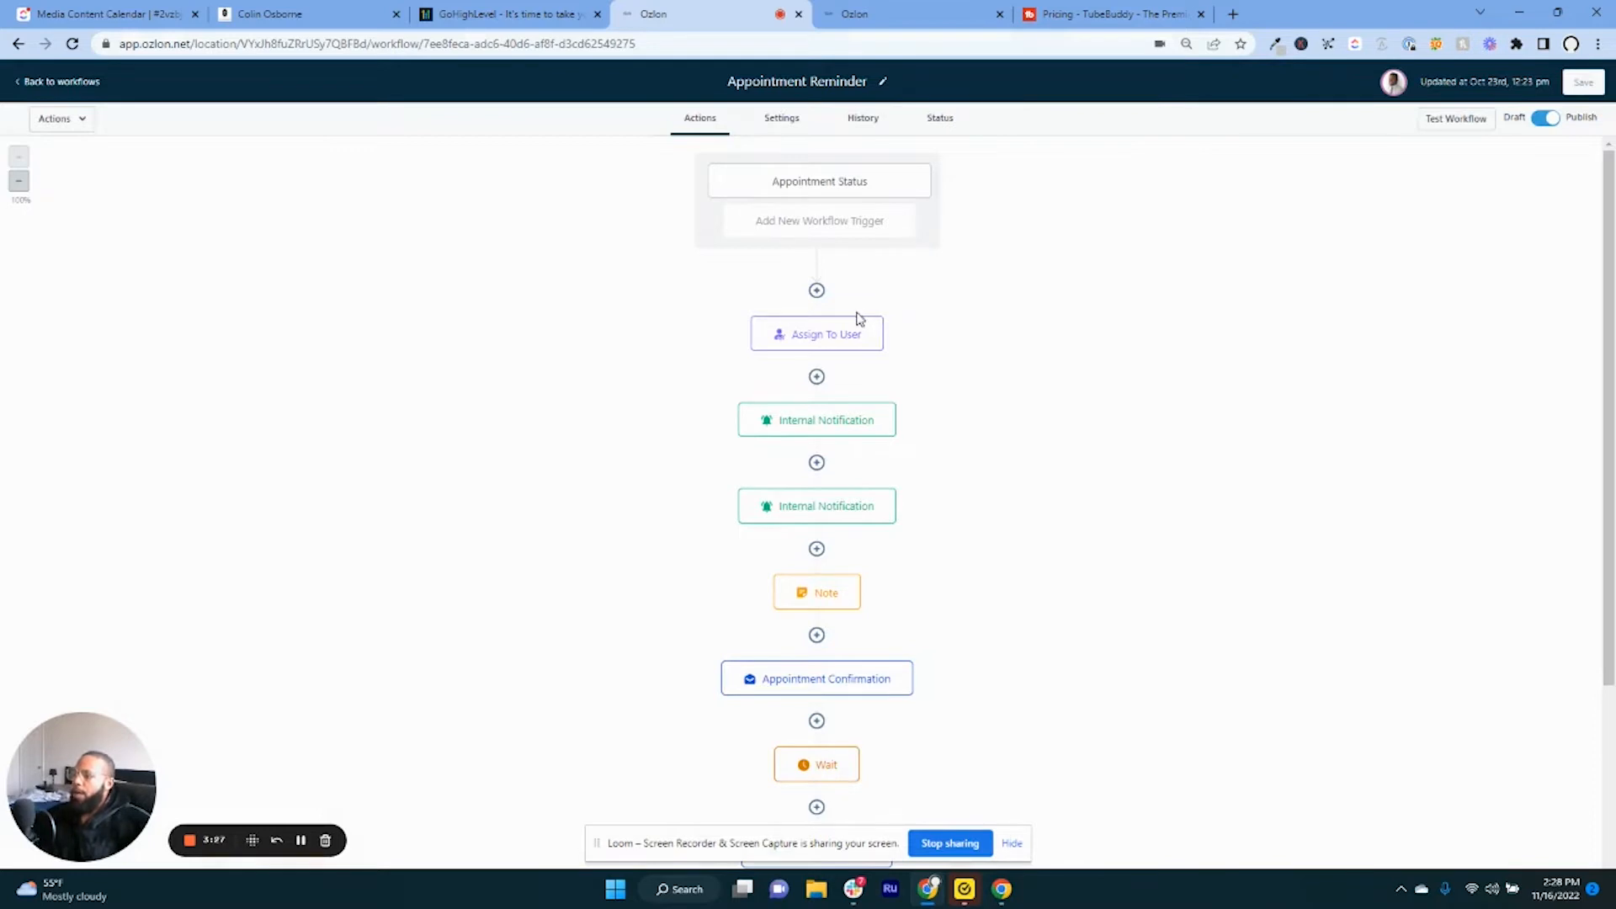
mouse_move(658, 348)
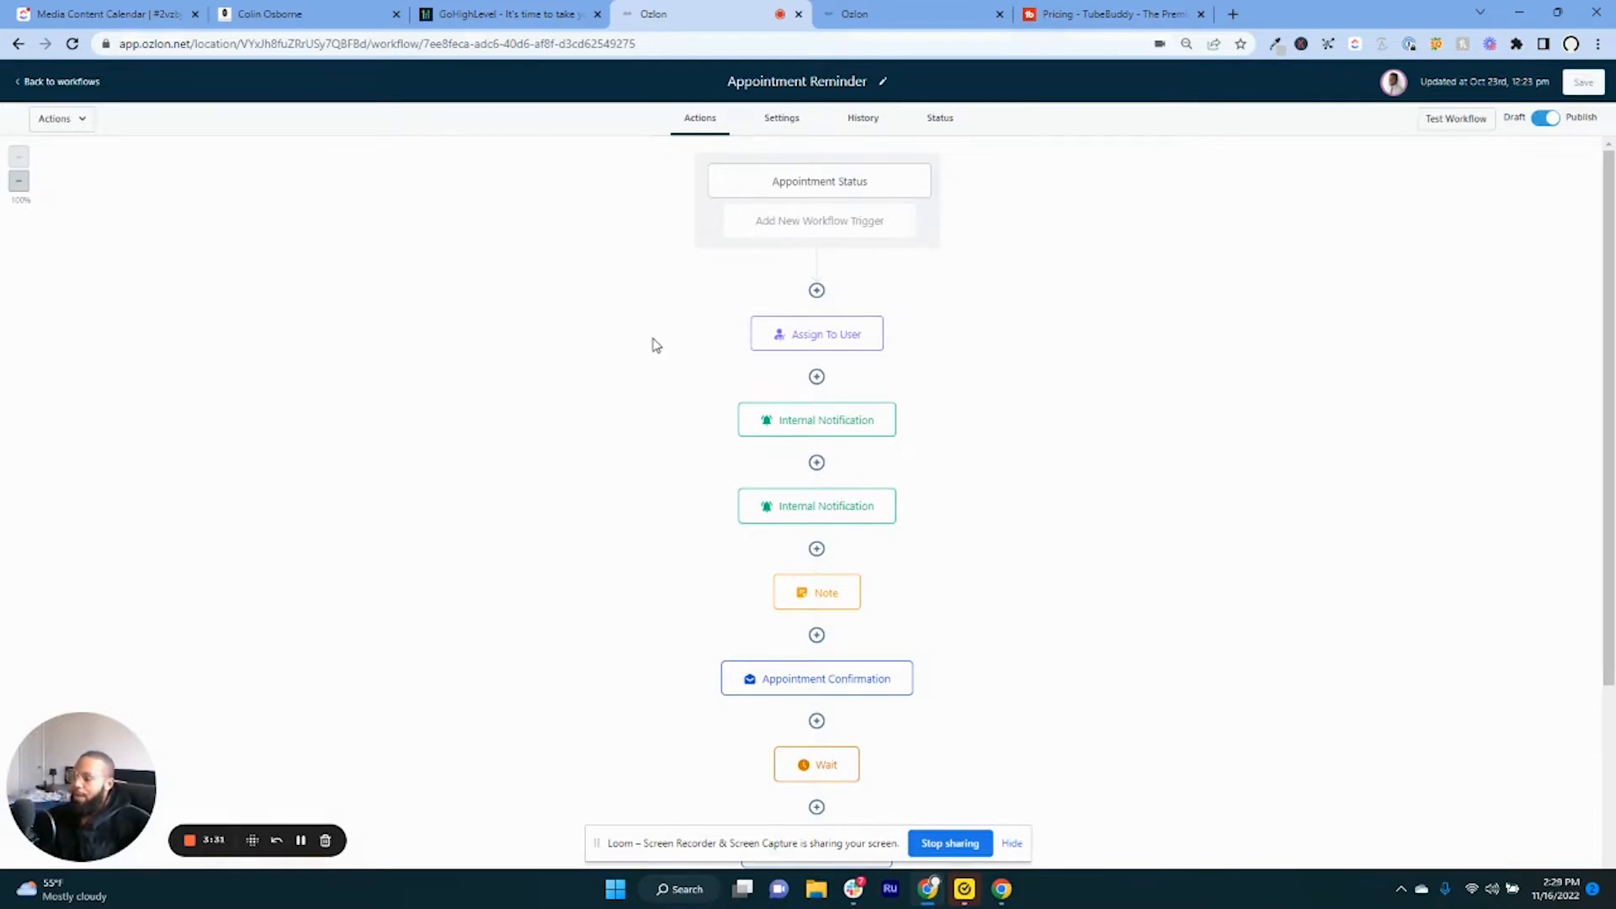
mouse_move(652, 328)
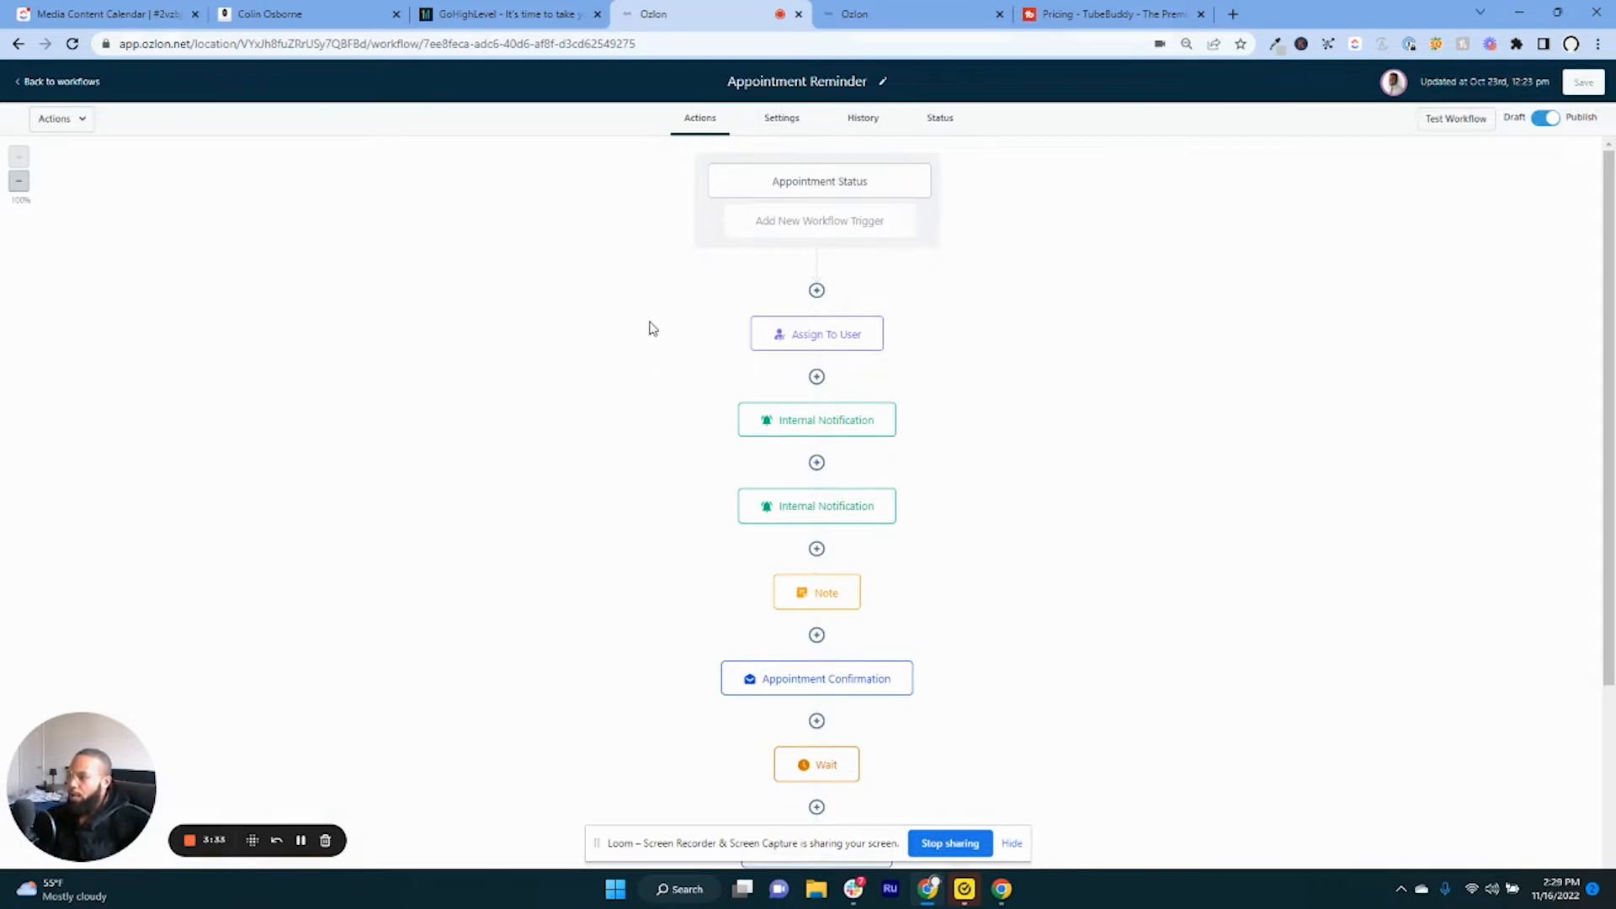
mouse_move(576, 365)
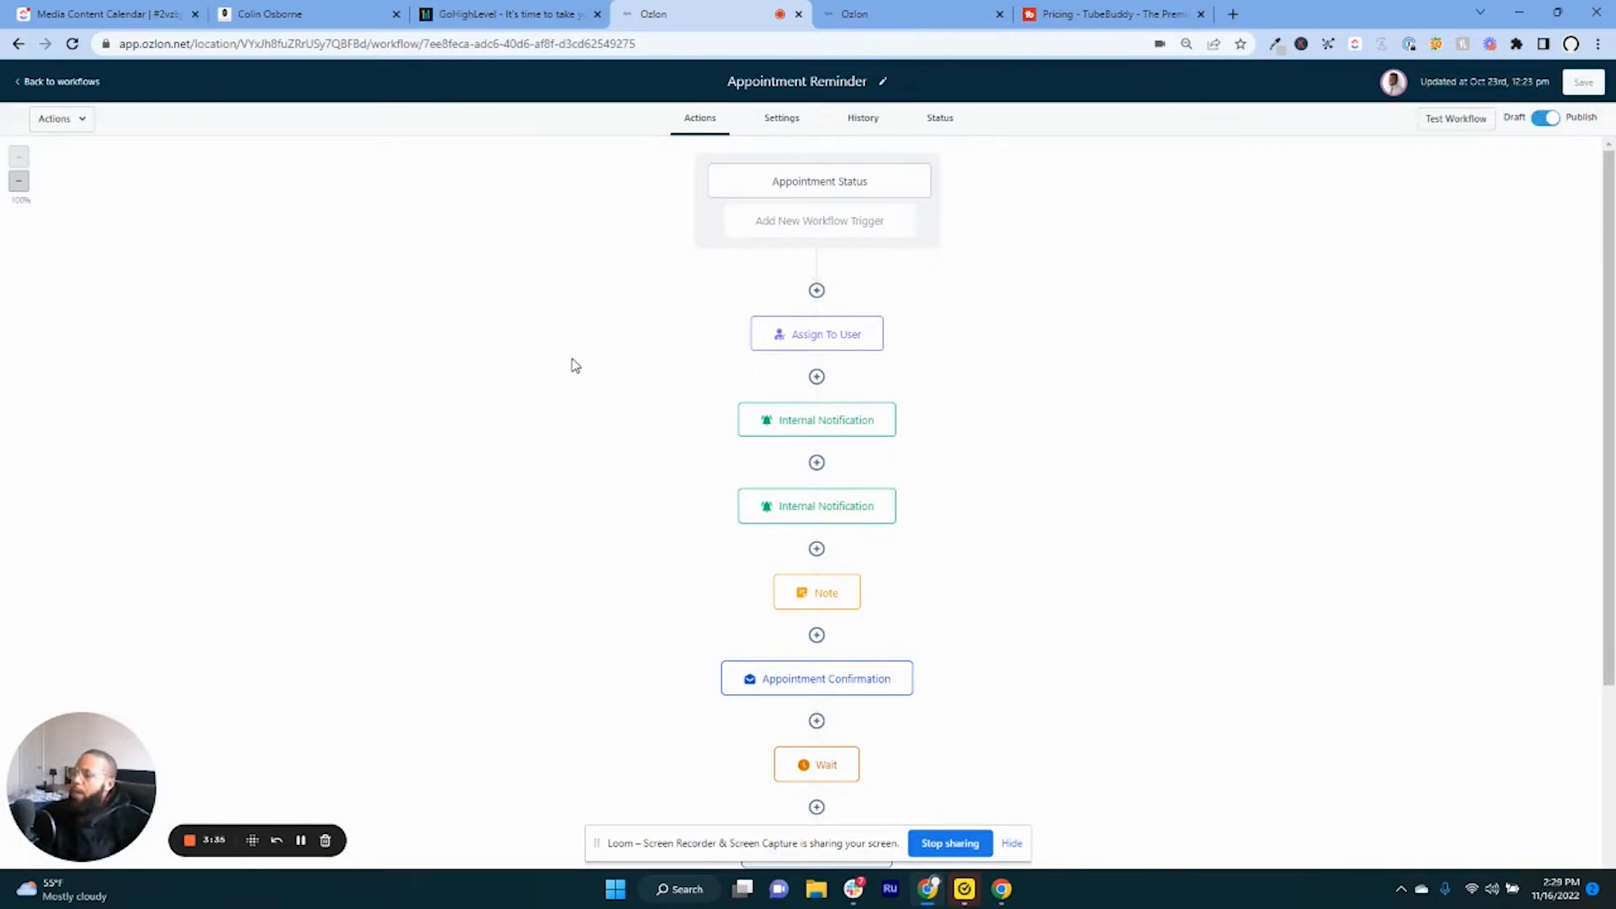
mouse_move(573, 417)
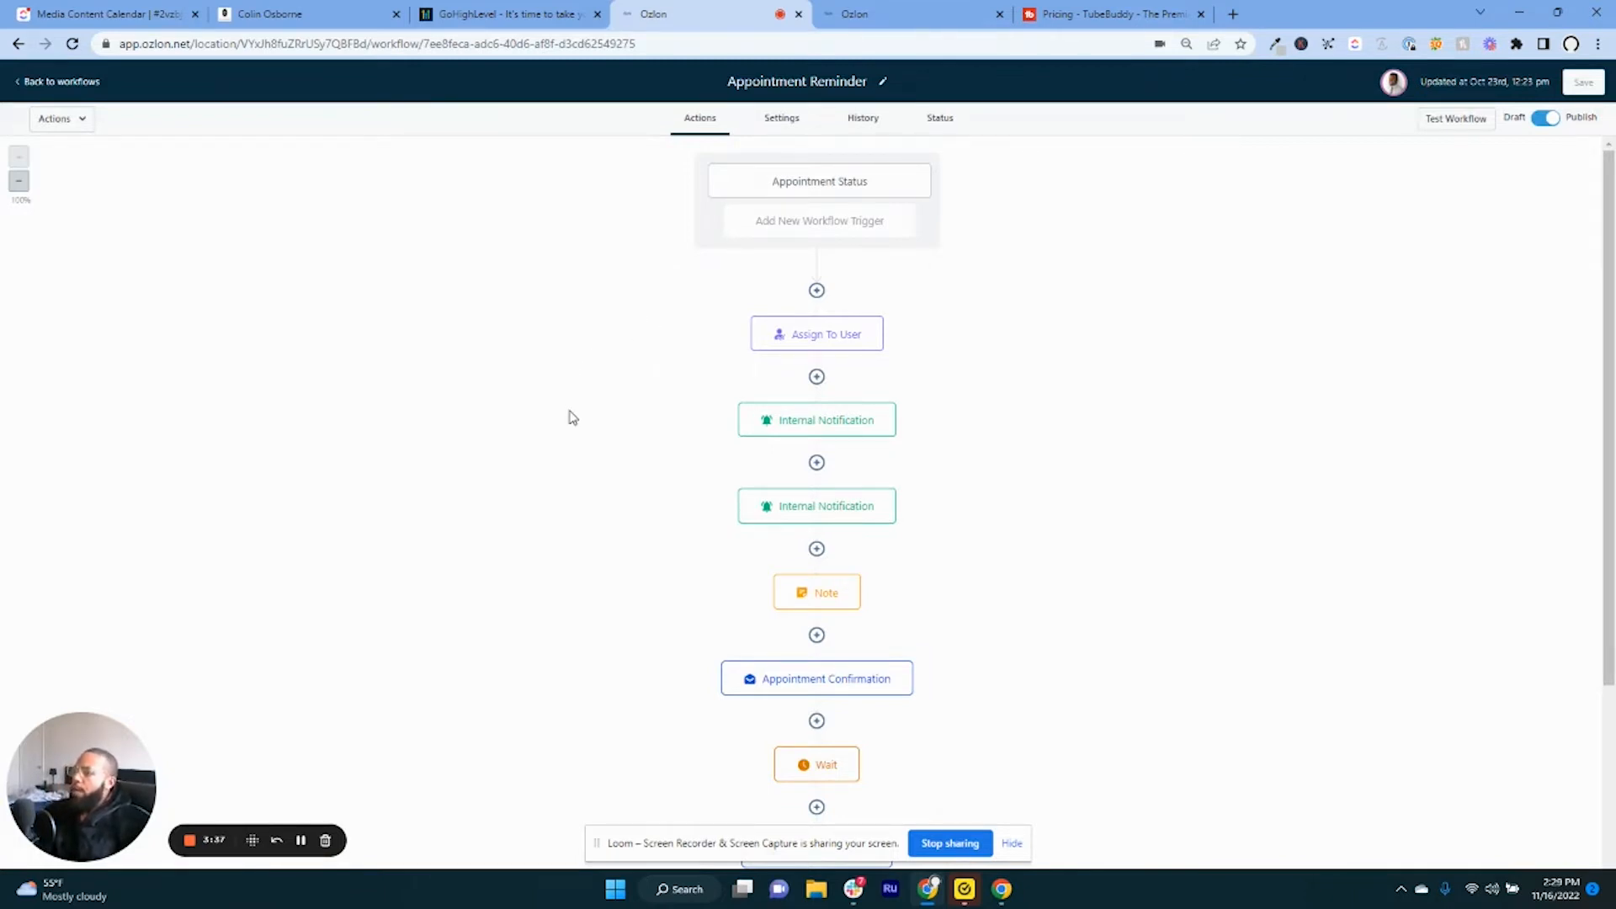
mouse_move(502, 644)
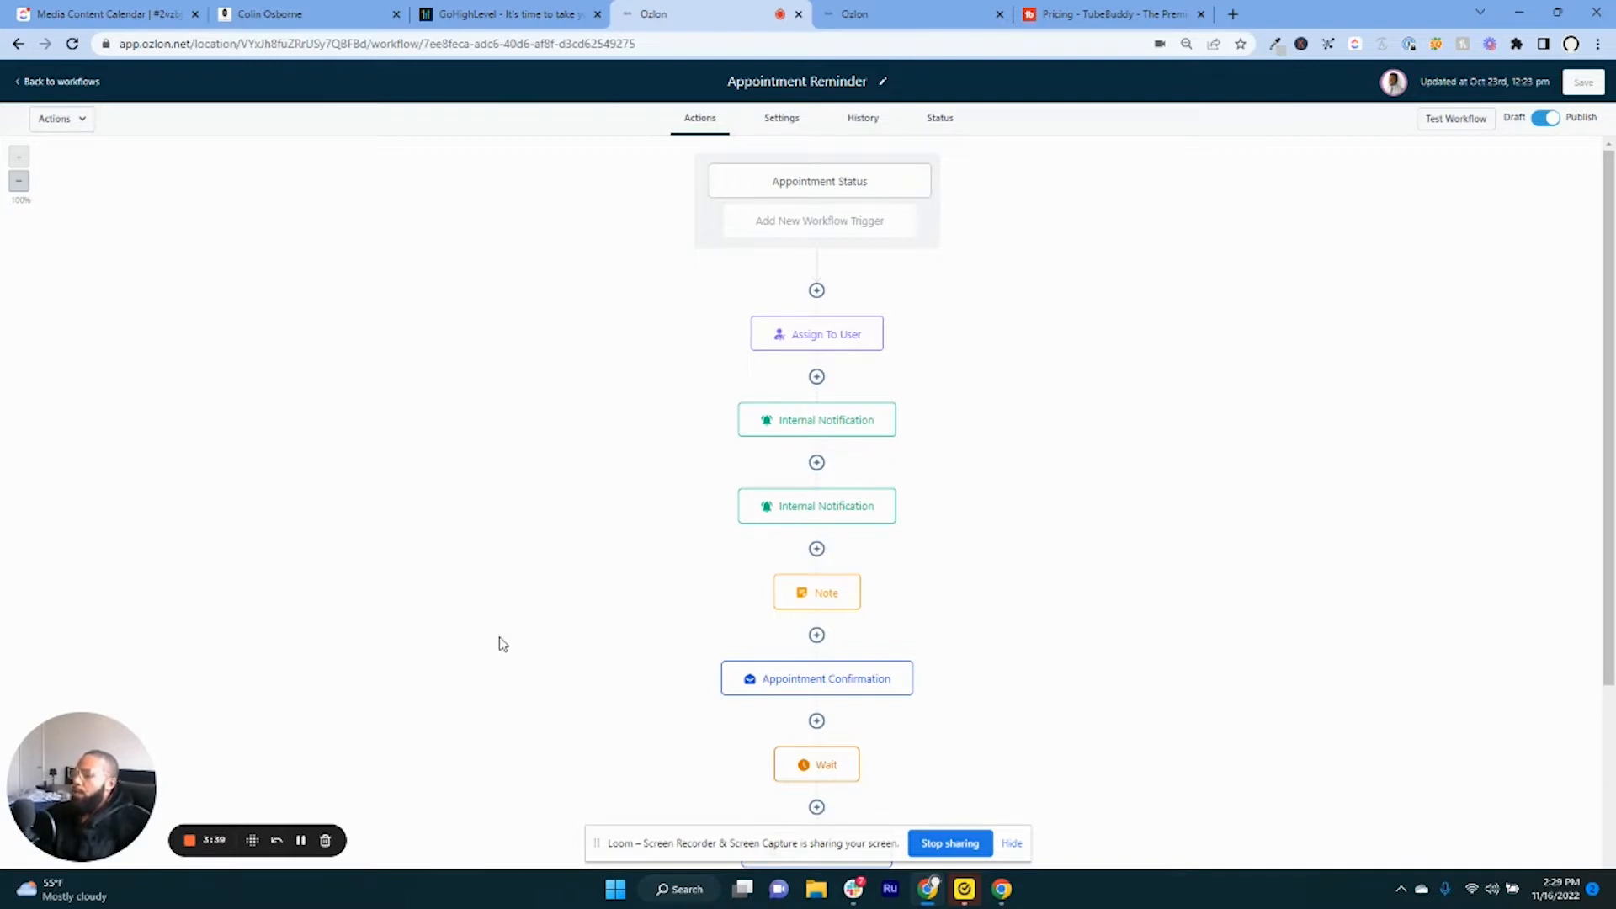
mouse_move(478, 569)
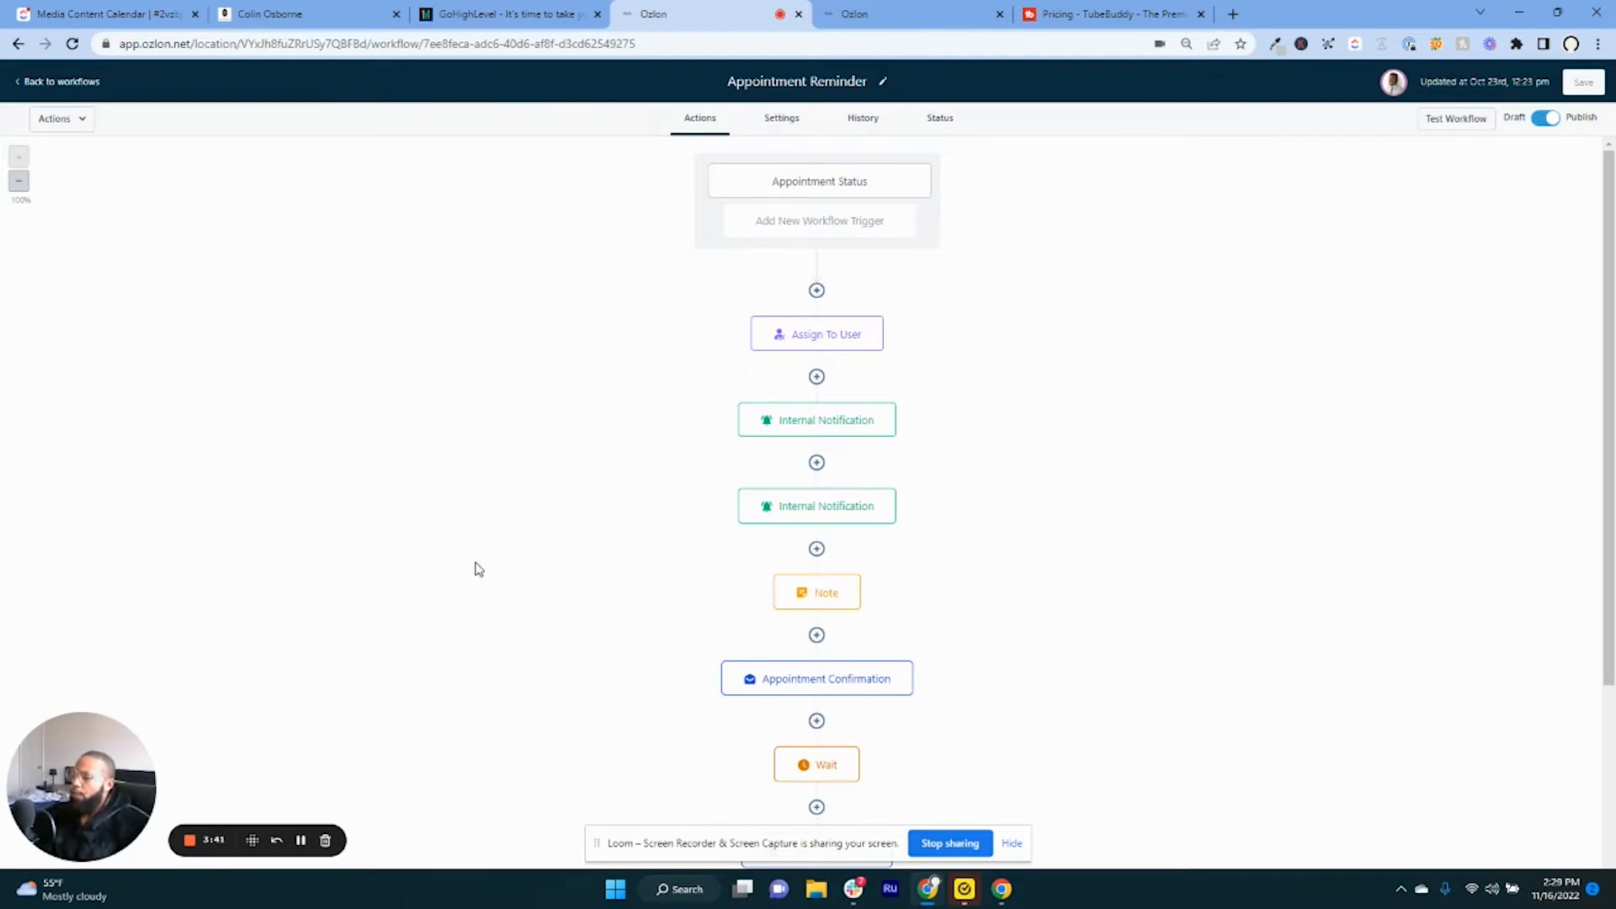
mouse_move(460, 556)
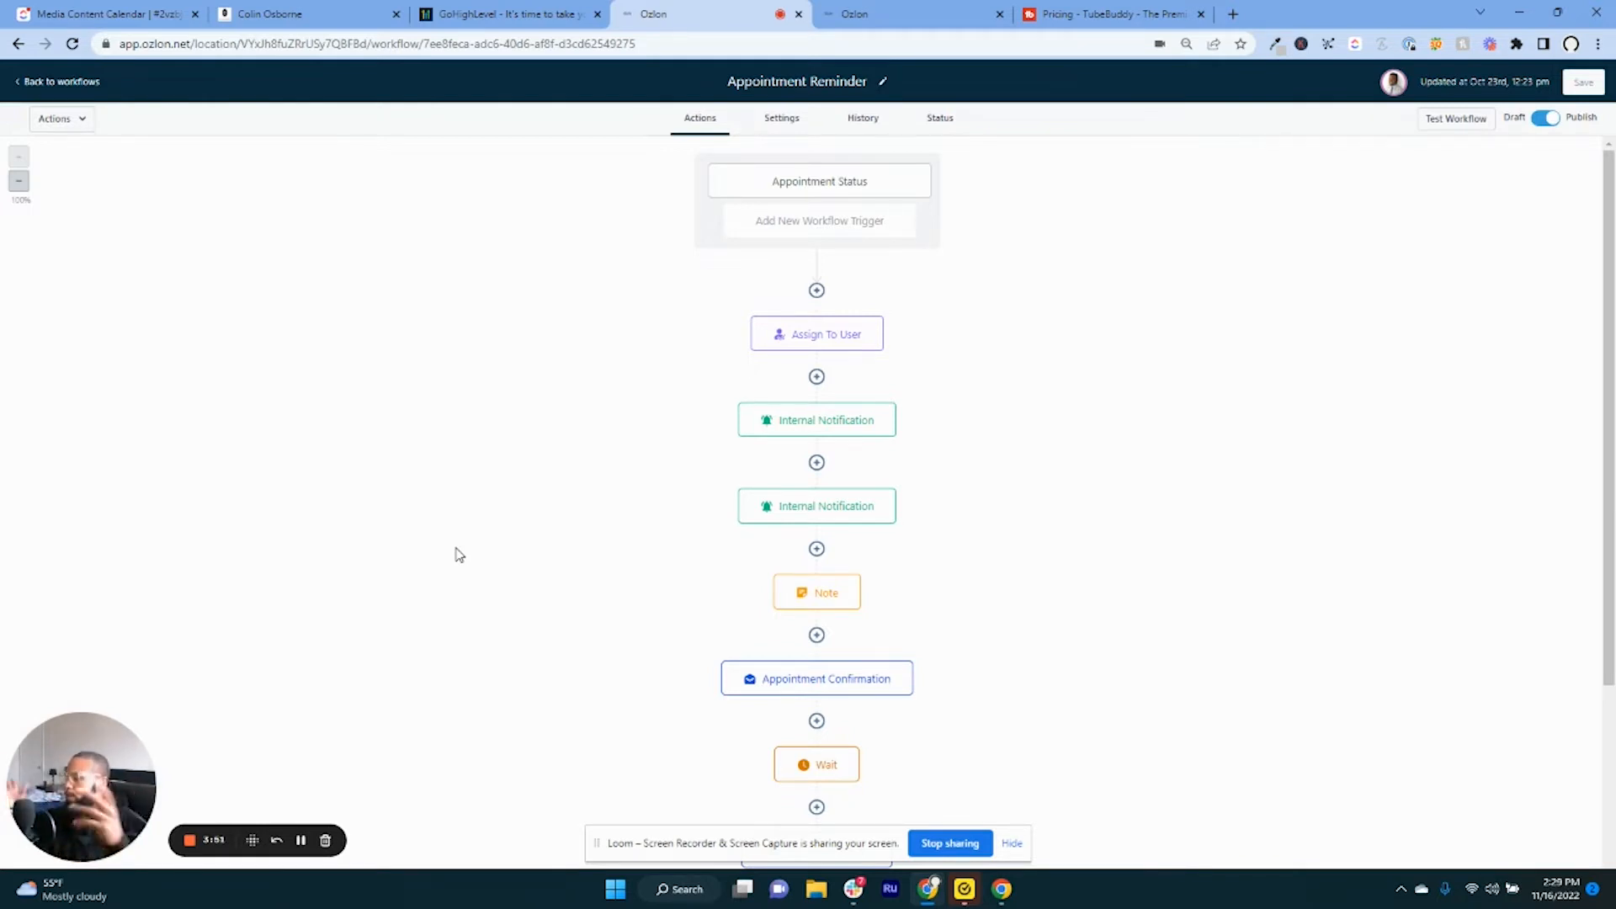
mouse_move(596, 298)
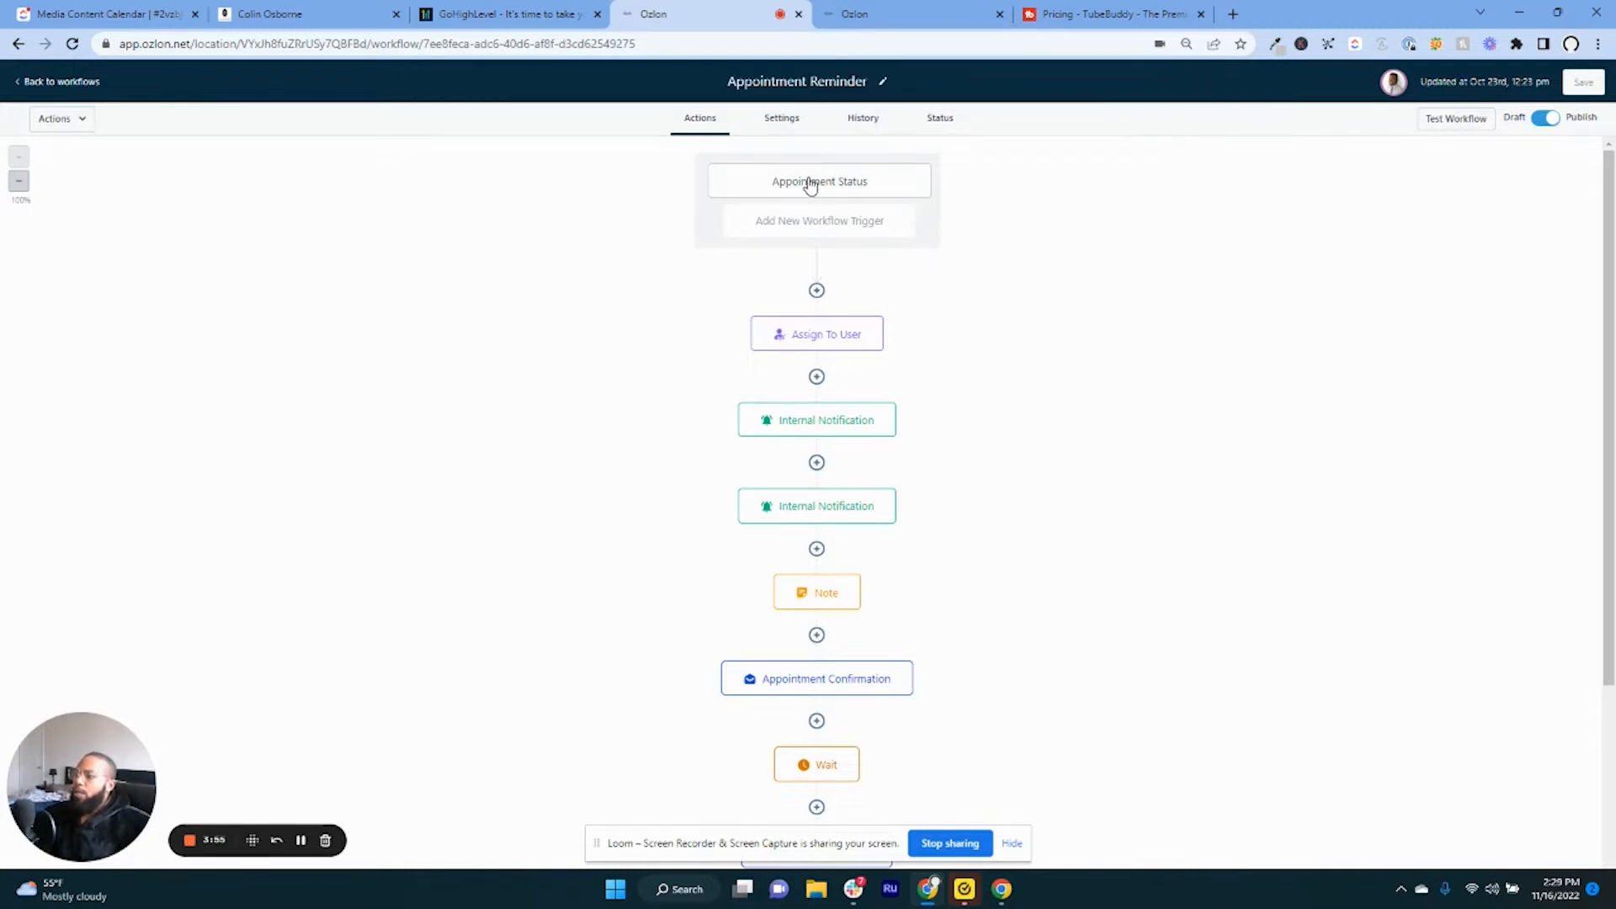
Inspect the Appointment Status trigger's in-calendar filter, then the Assign User action settings.
left_click(818, 181)
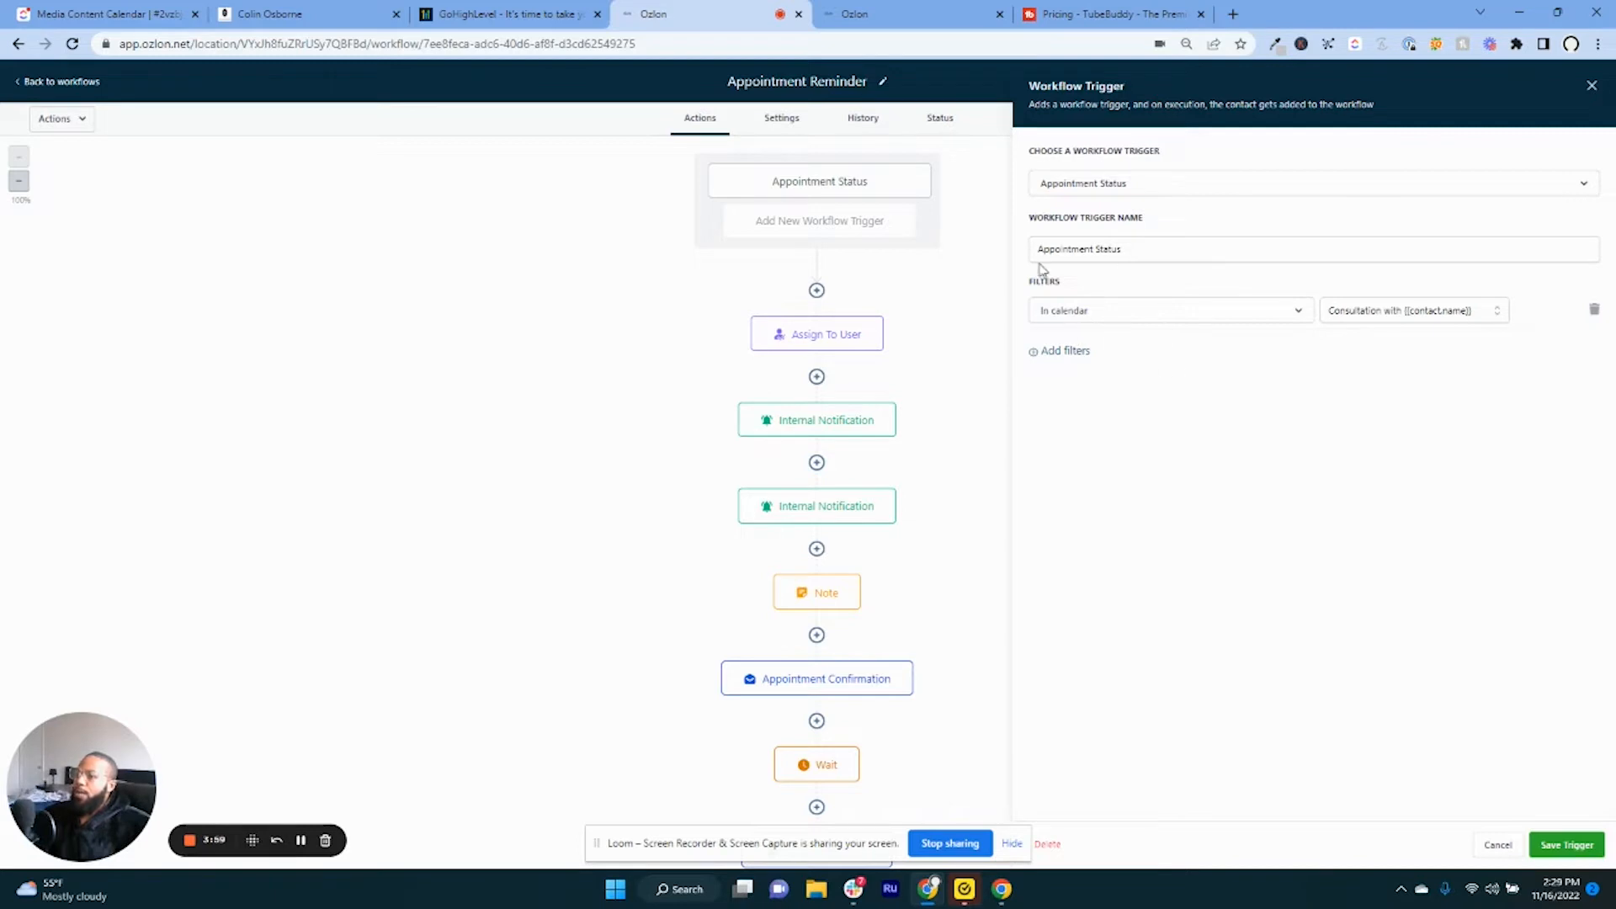
mouse_move(1068, 495)
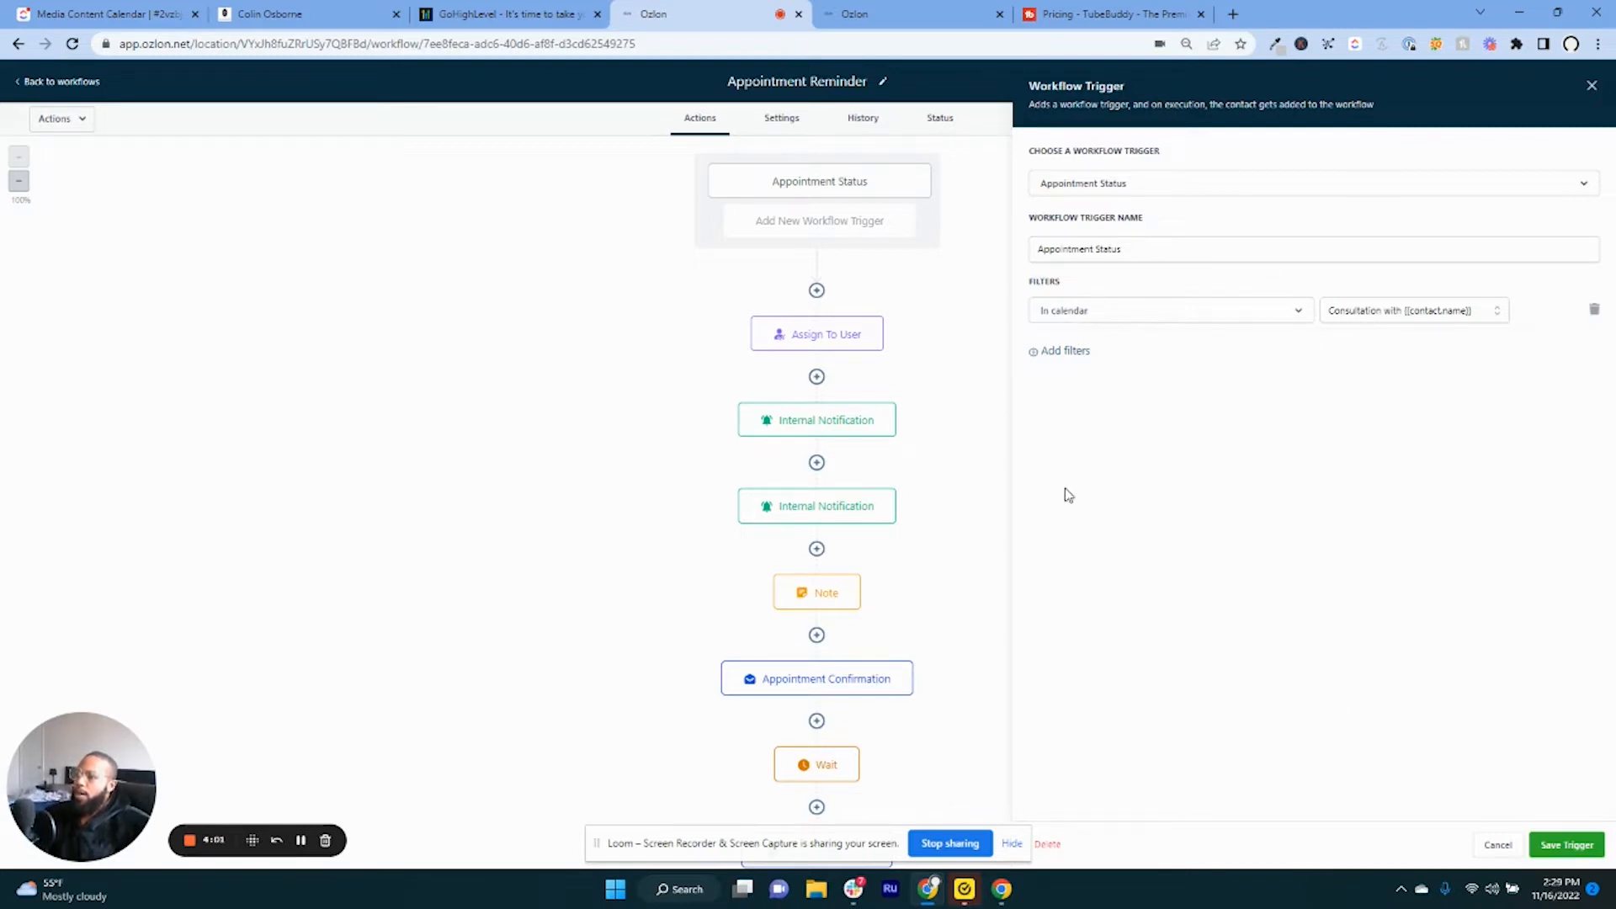
left_click(1589, 84)
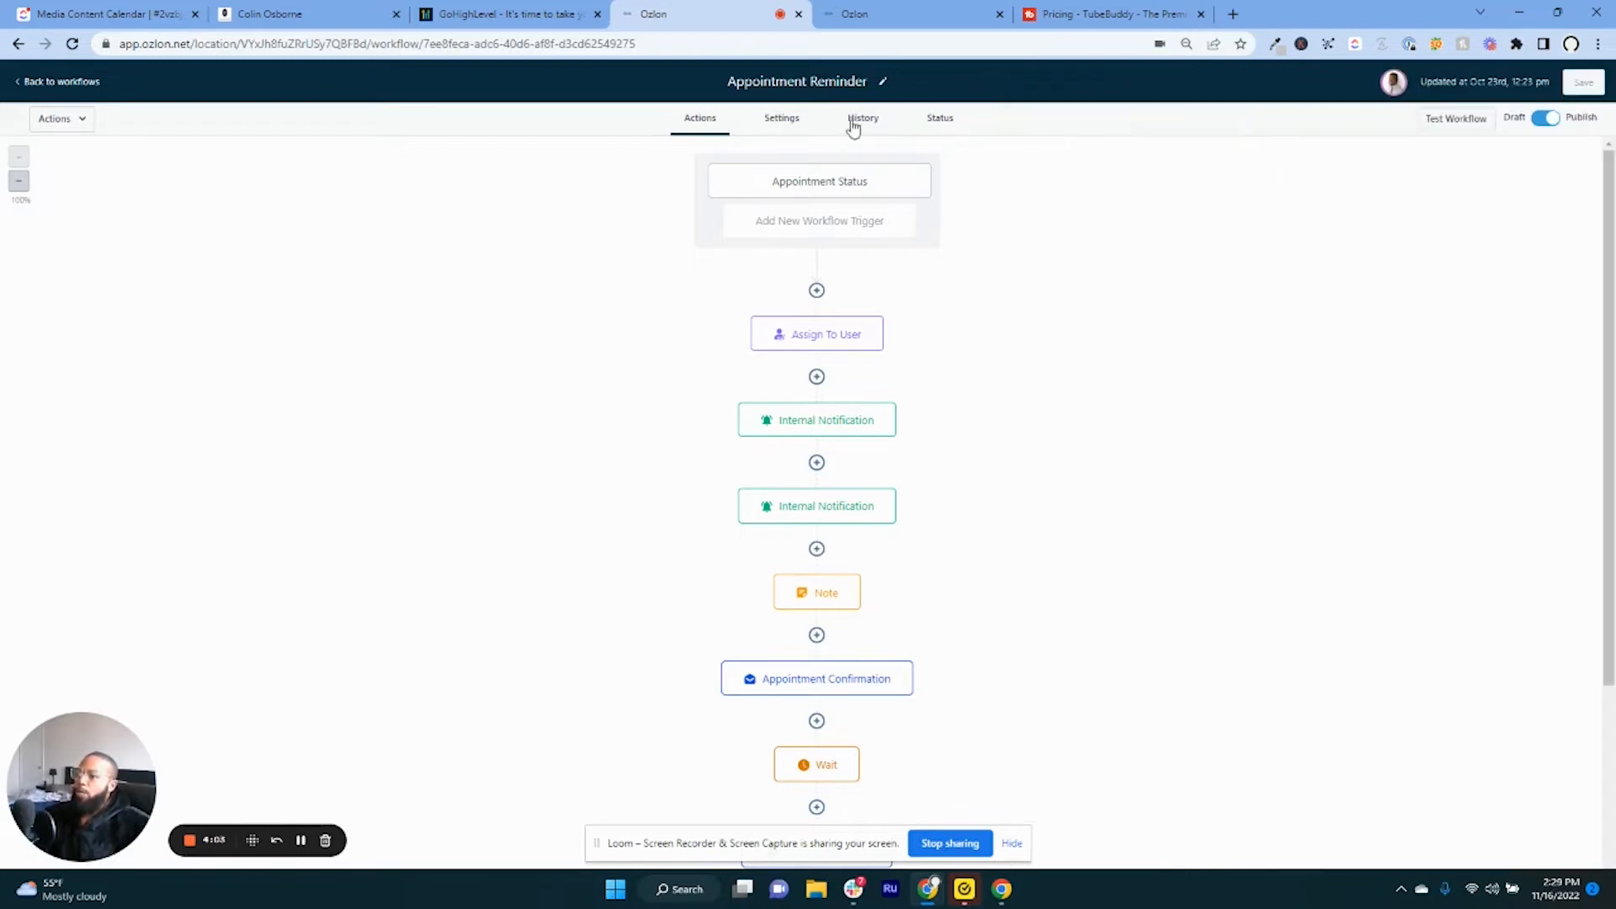
left_click(816, 334)
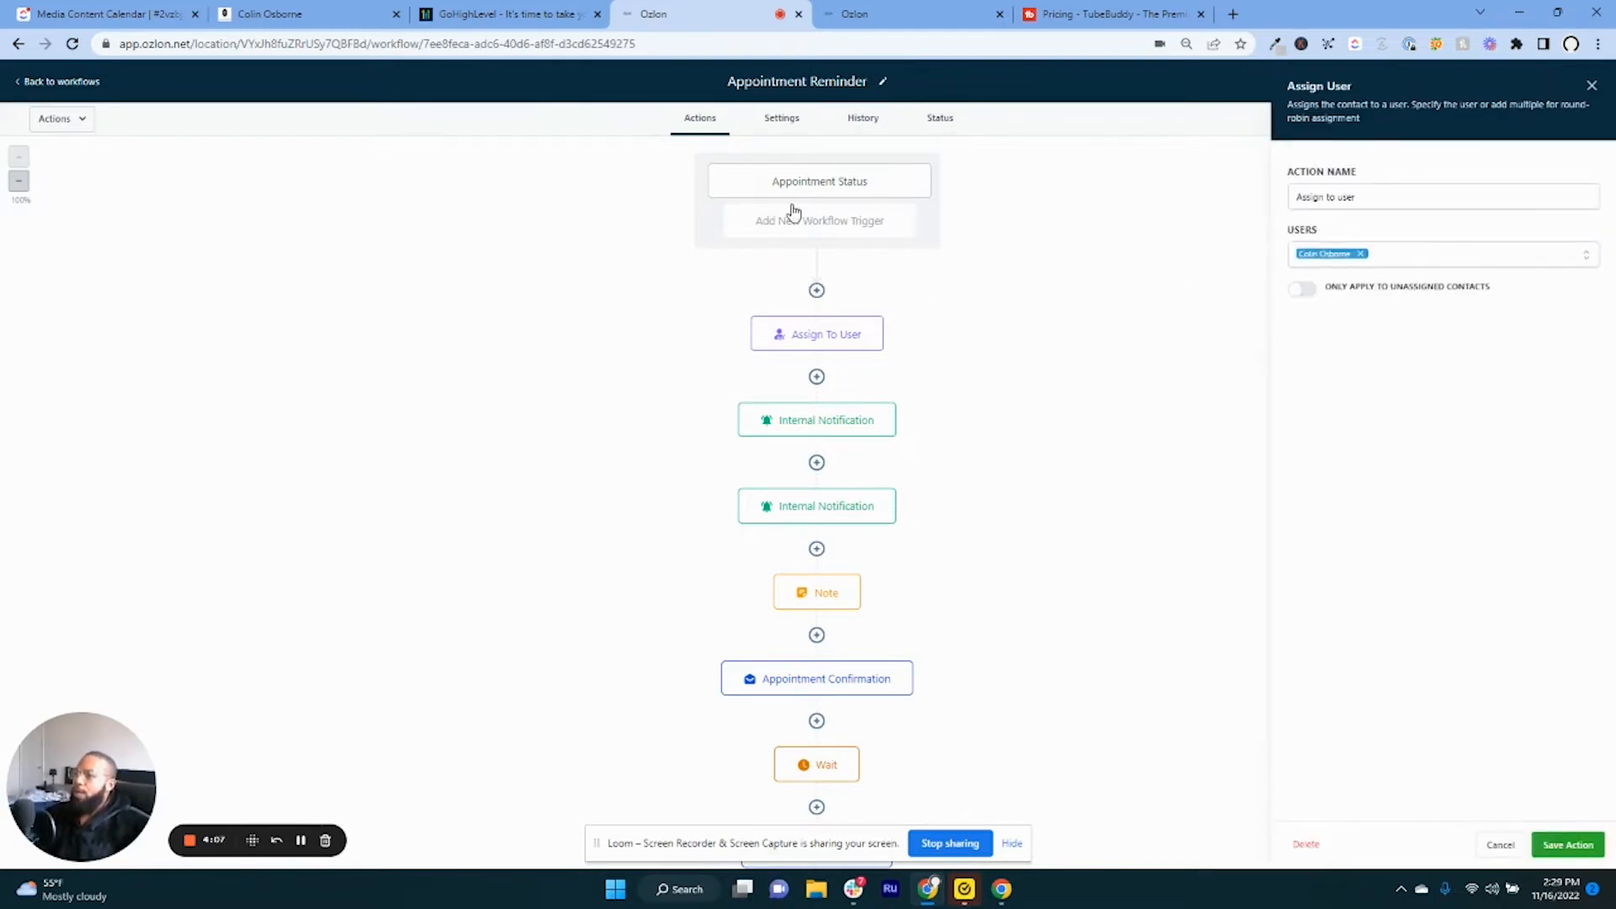
mouse_move(1394, 253)
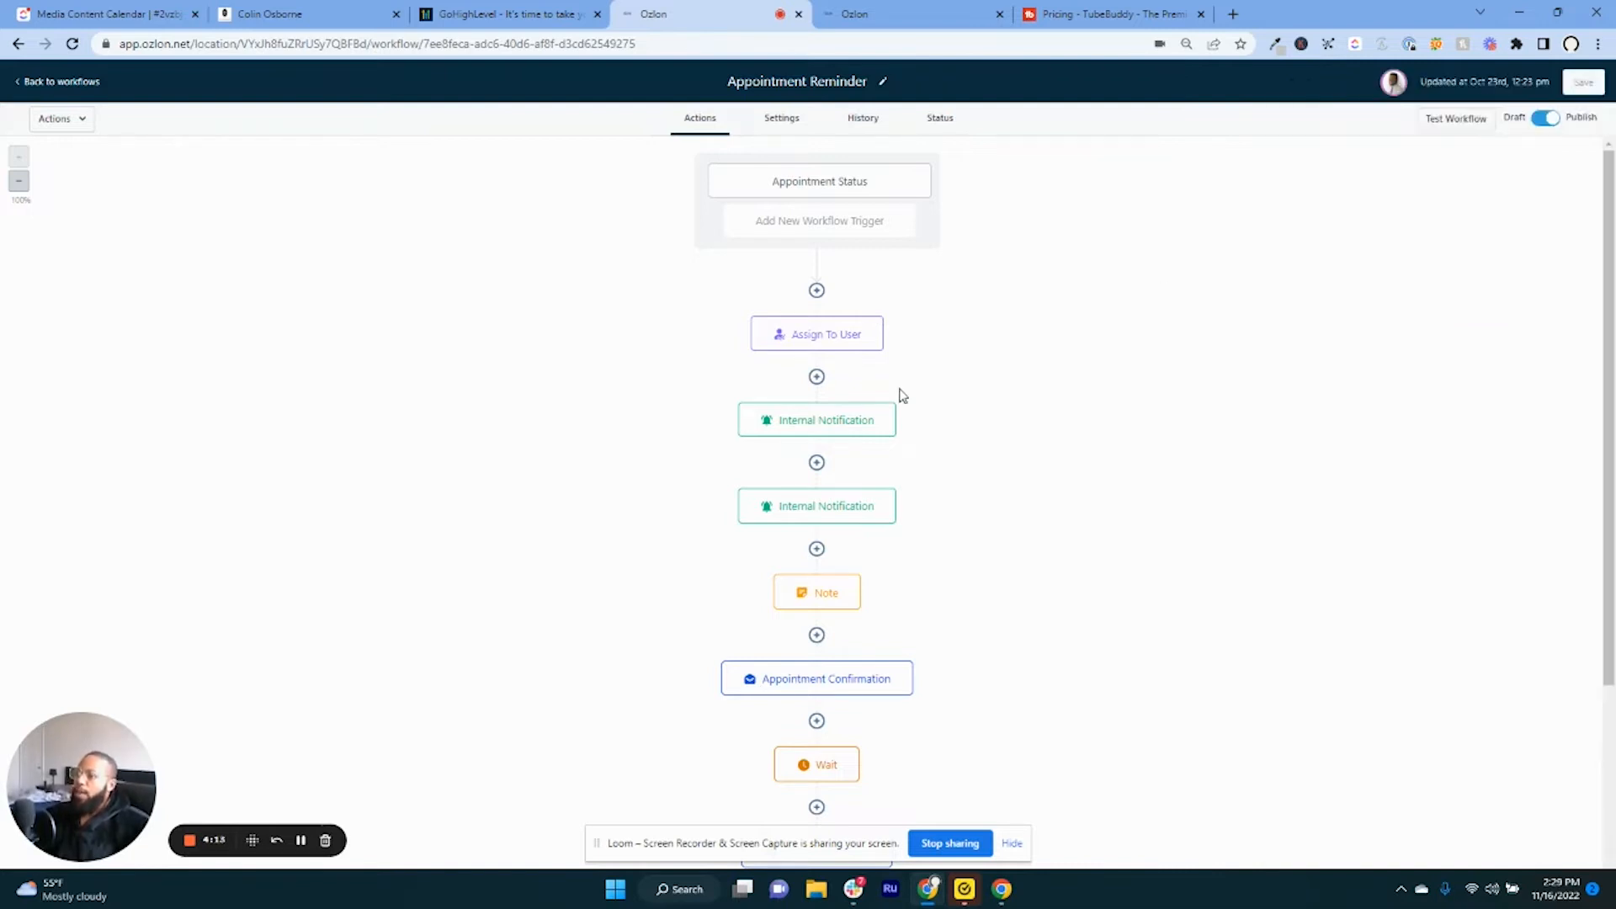
left_click(816, 420)
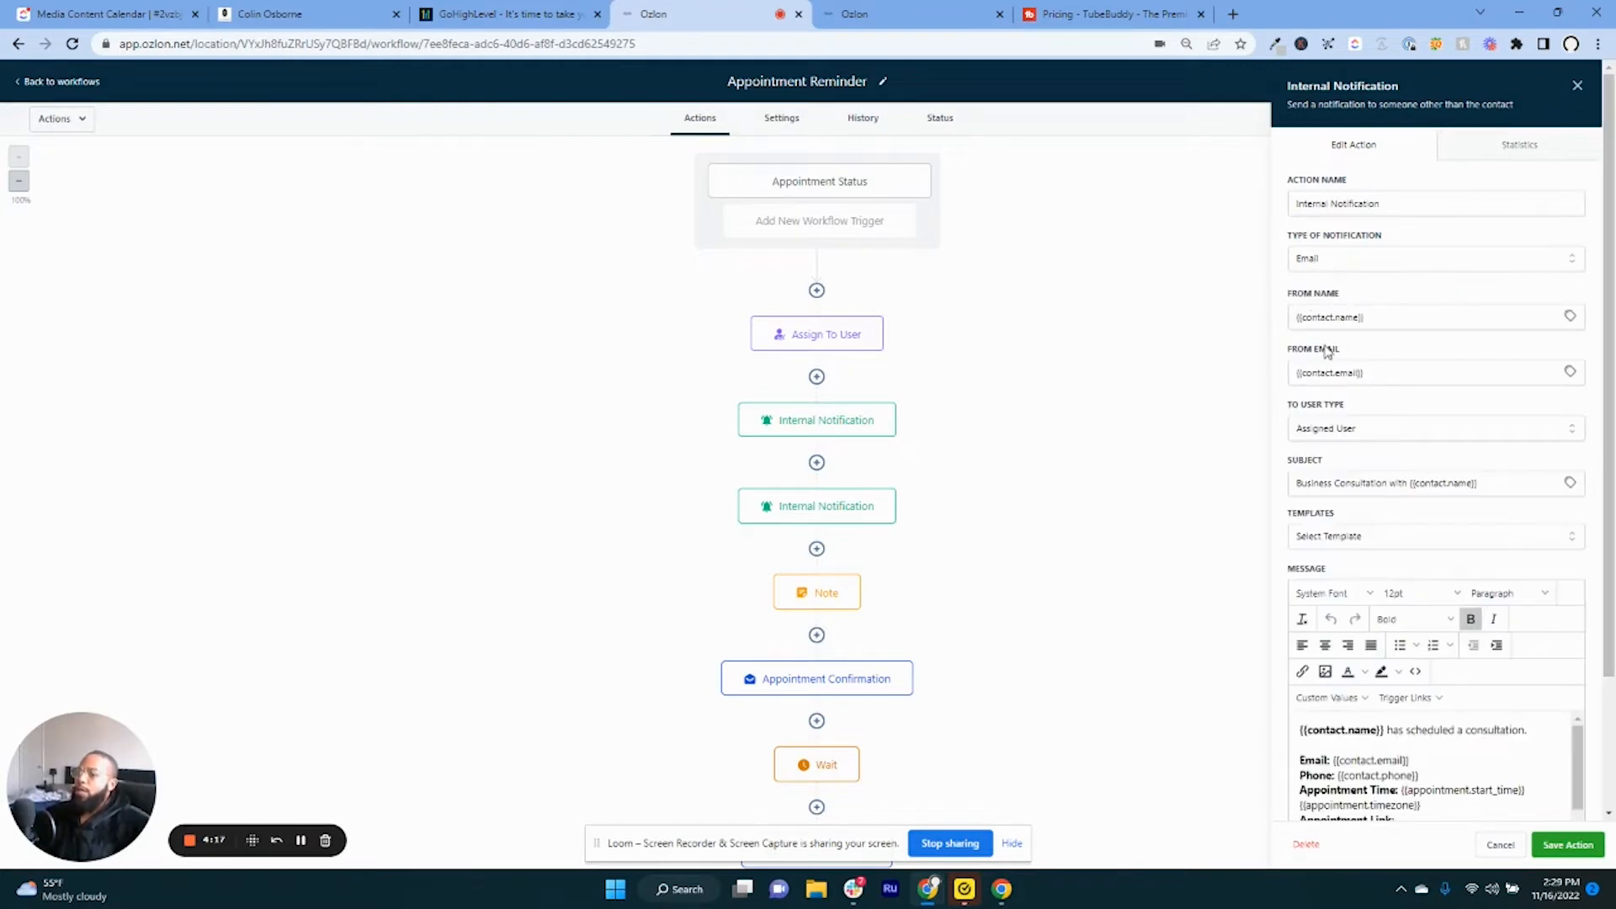
scroll("down", 3)
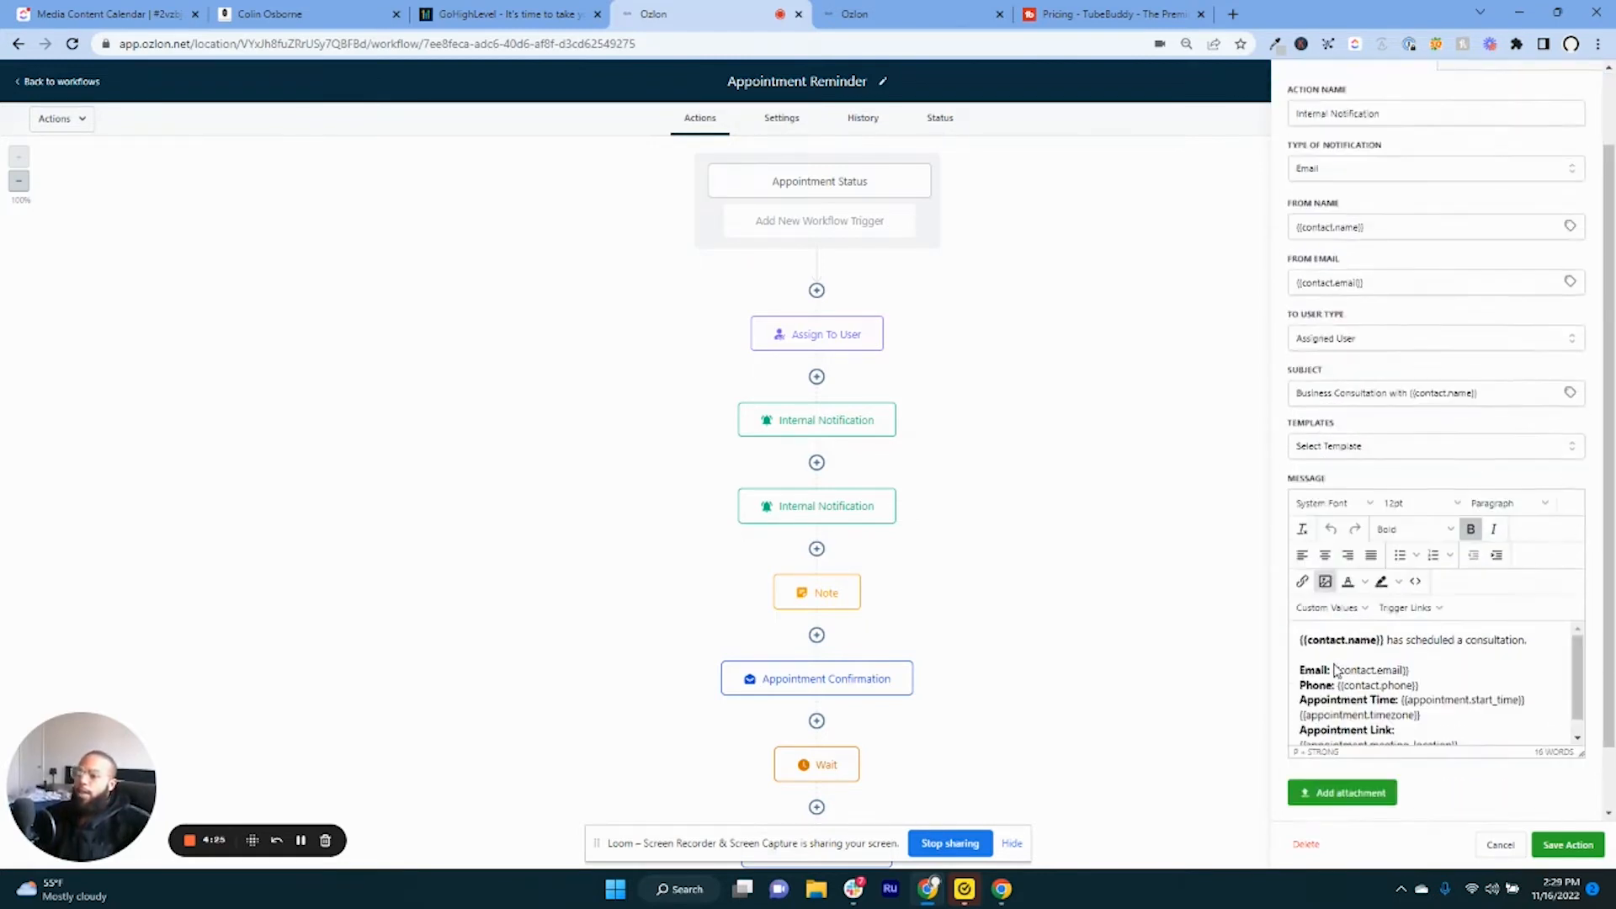
scroll("down", 3)
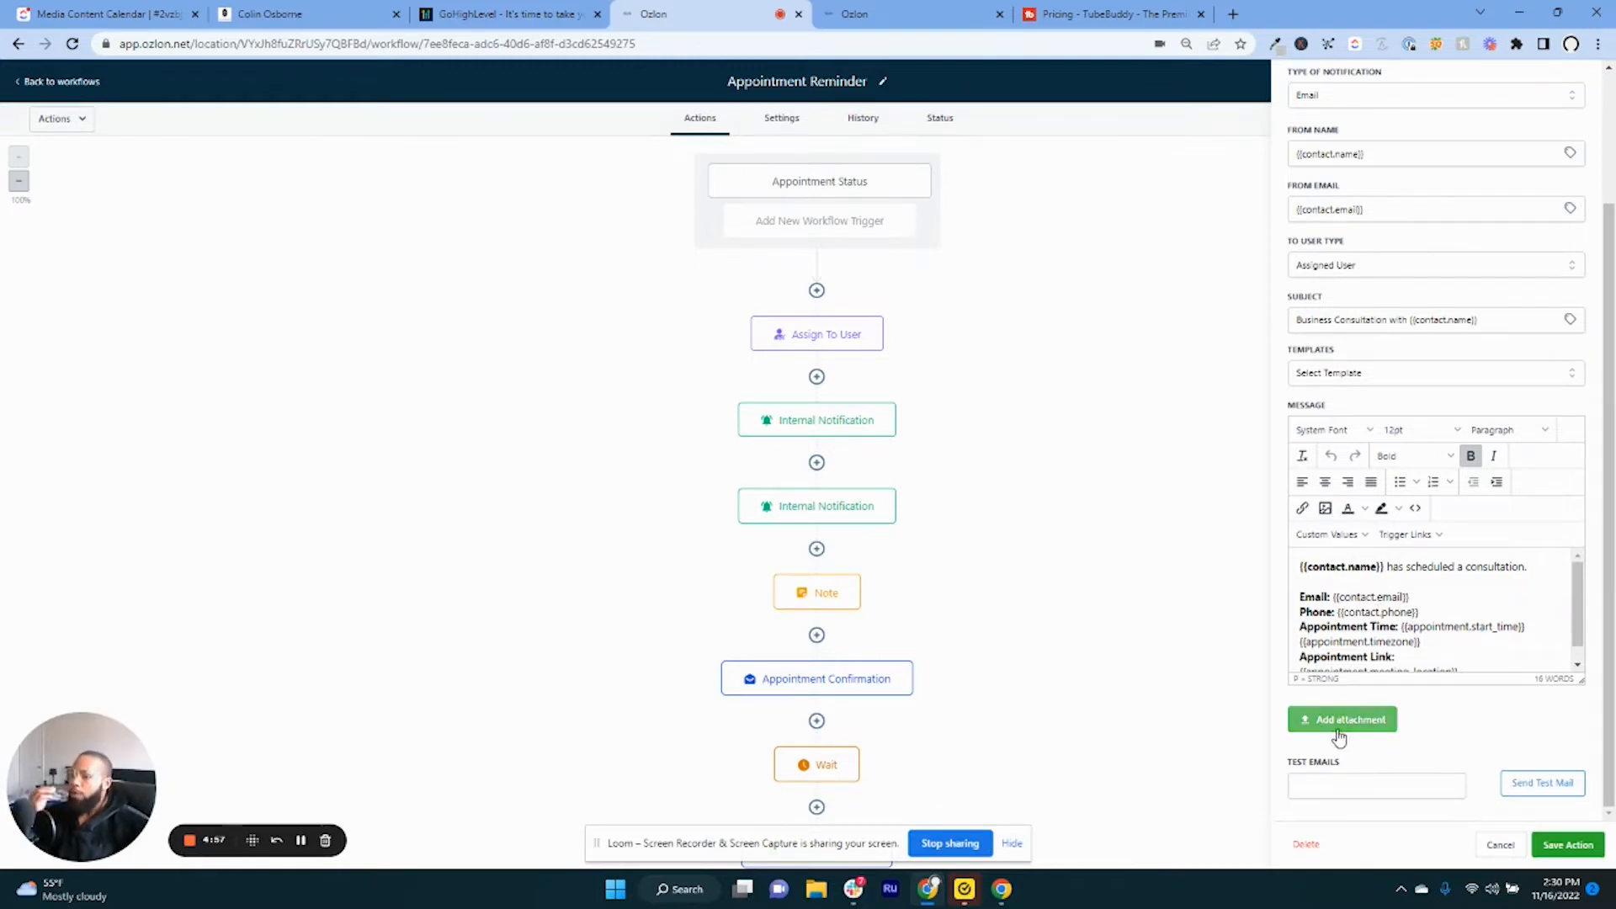
mouse_move(1328, 701)
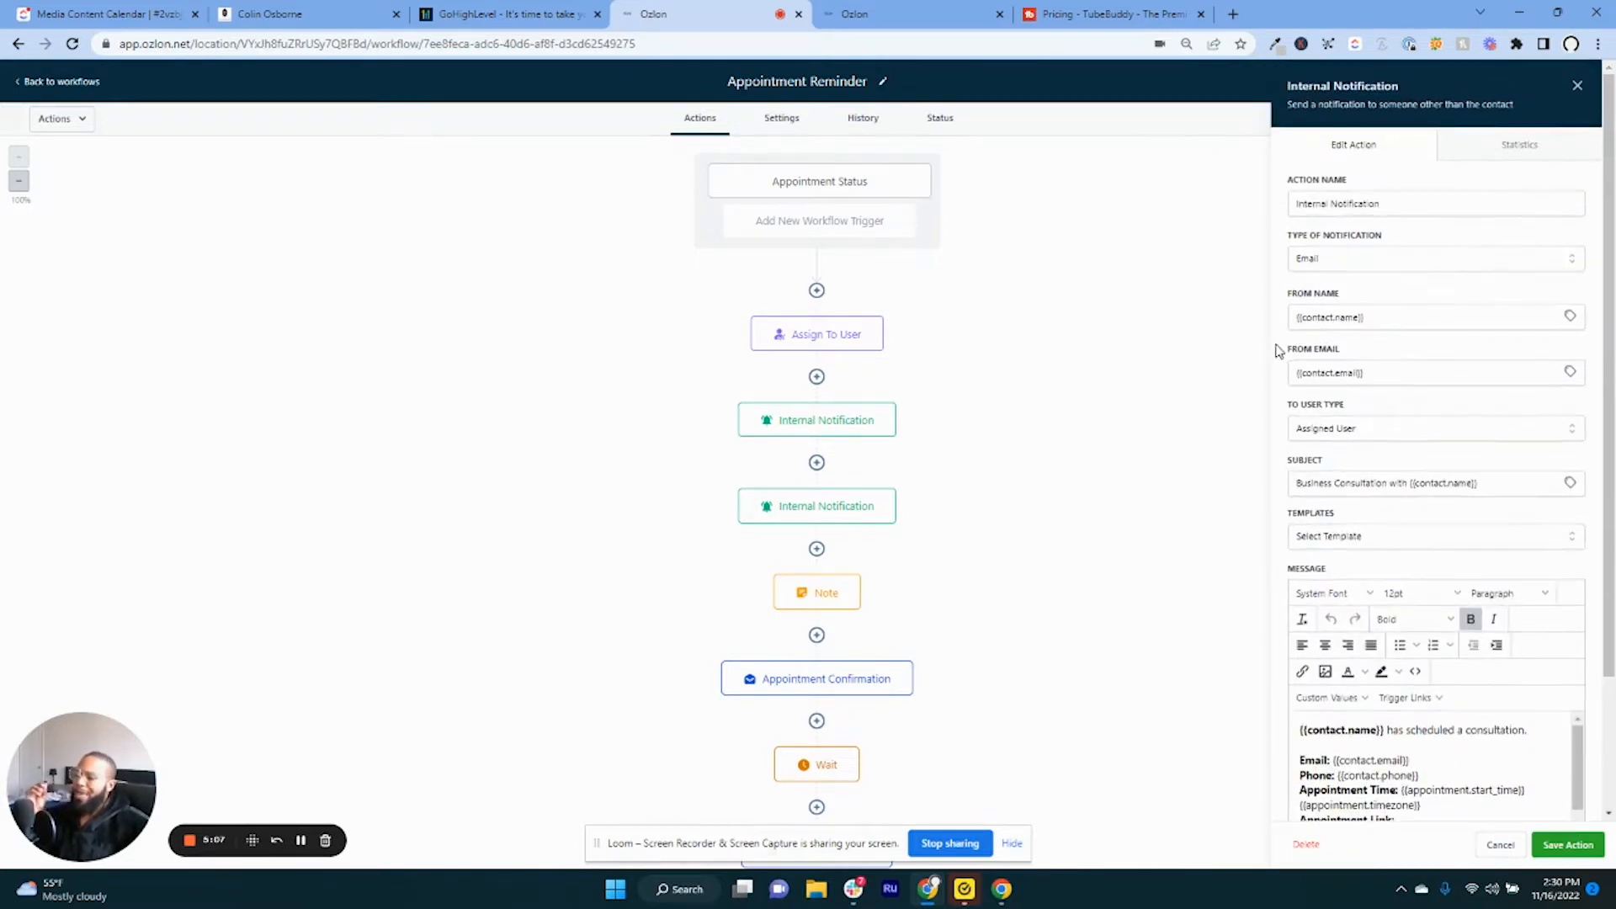
mouse_move(1240, 311)
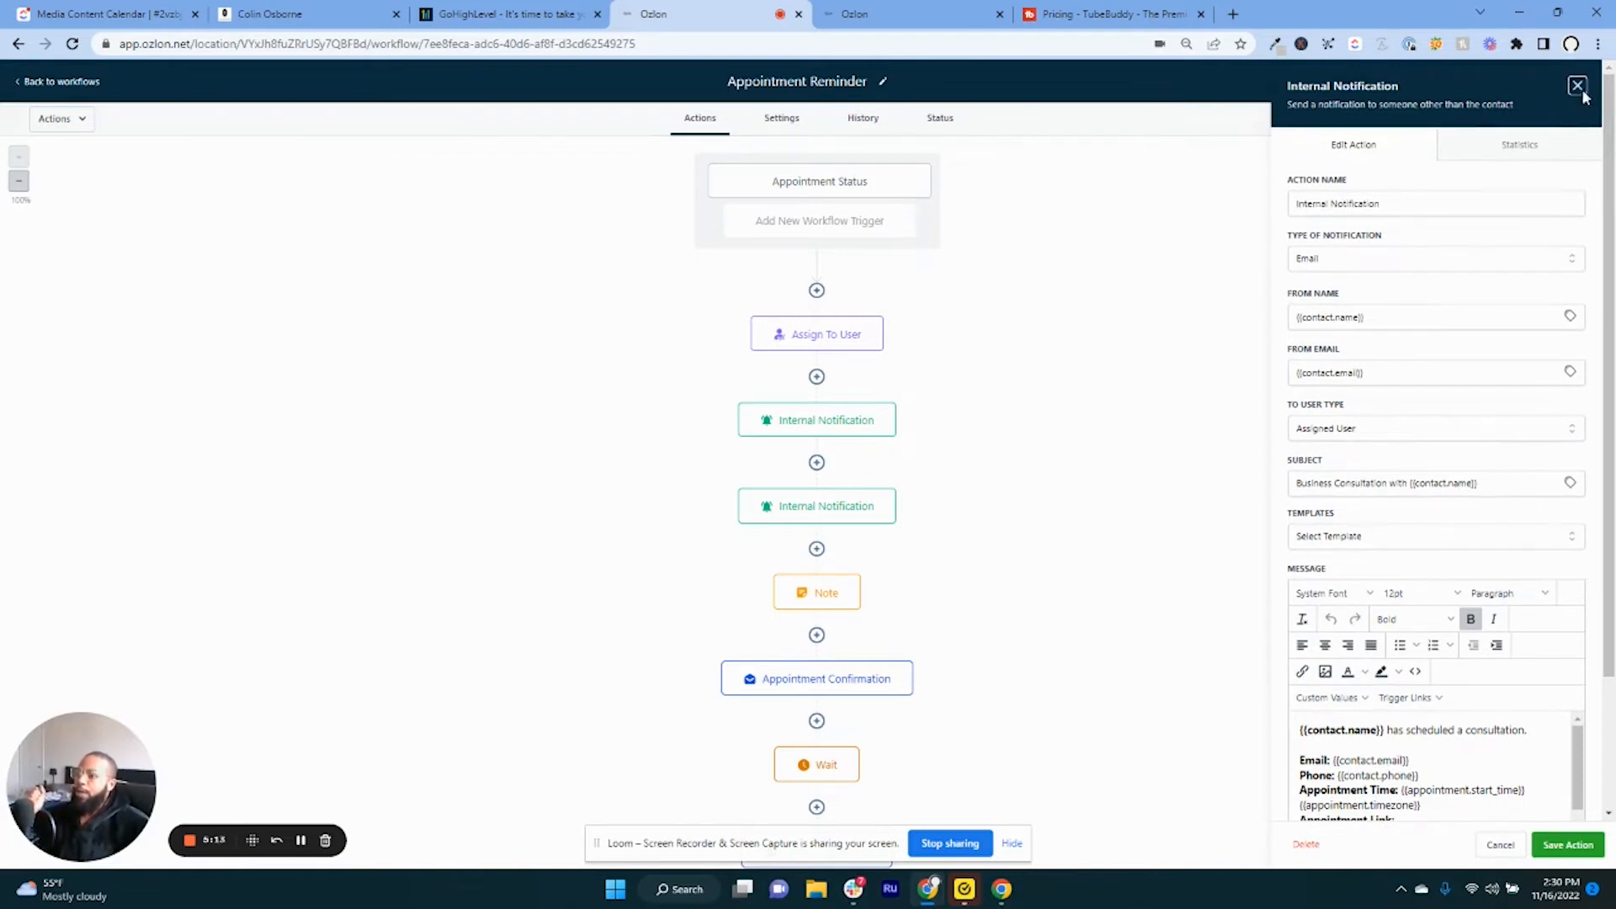
left_click(1574, 85)
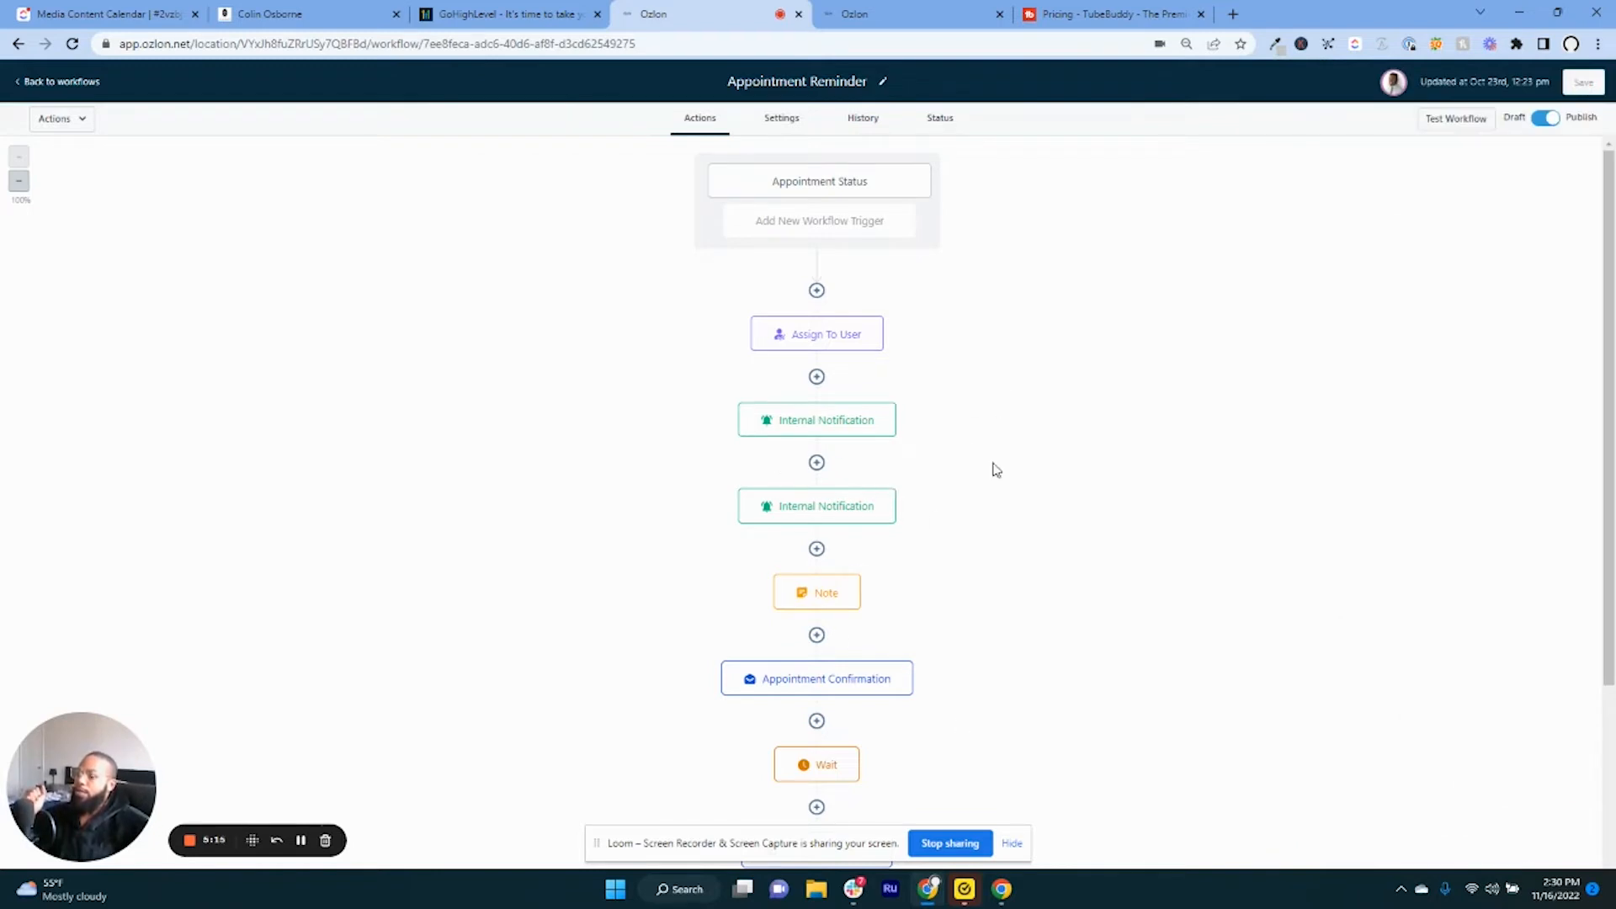
mouse_move(1226, 552)
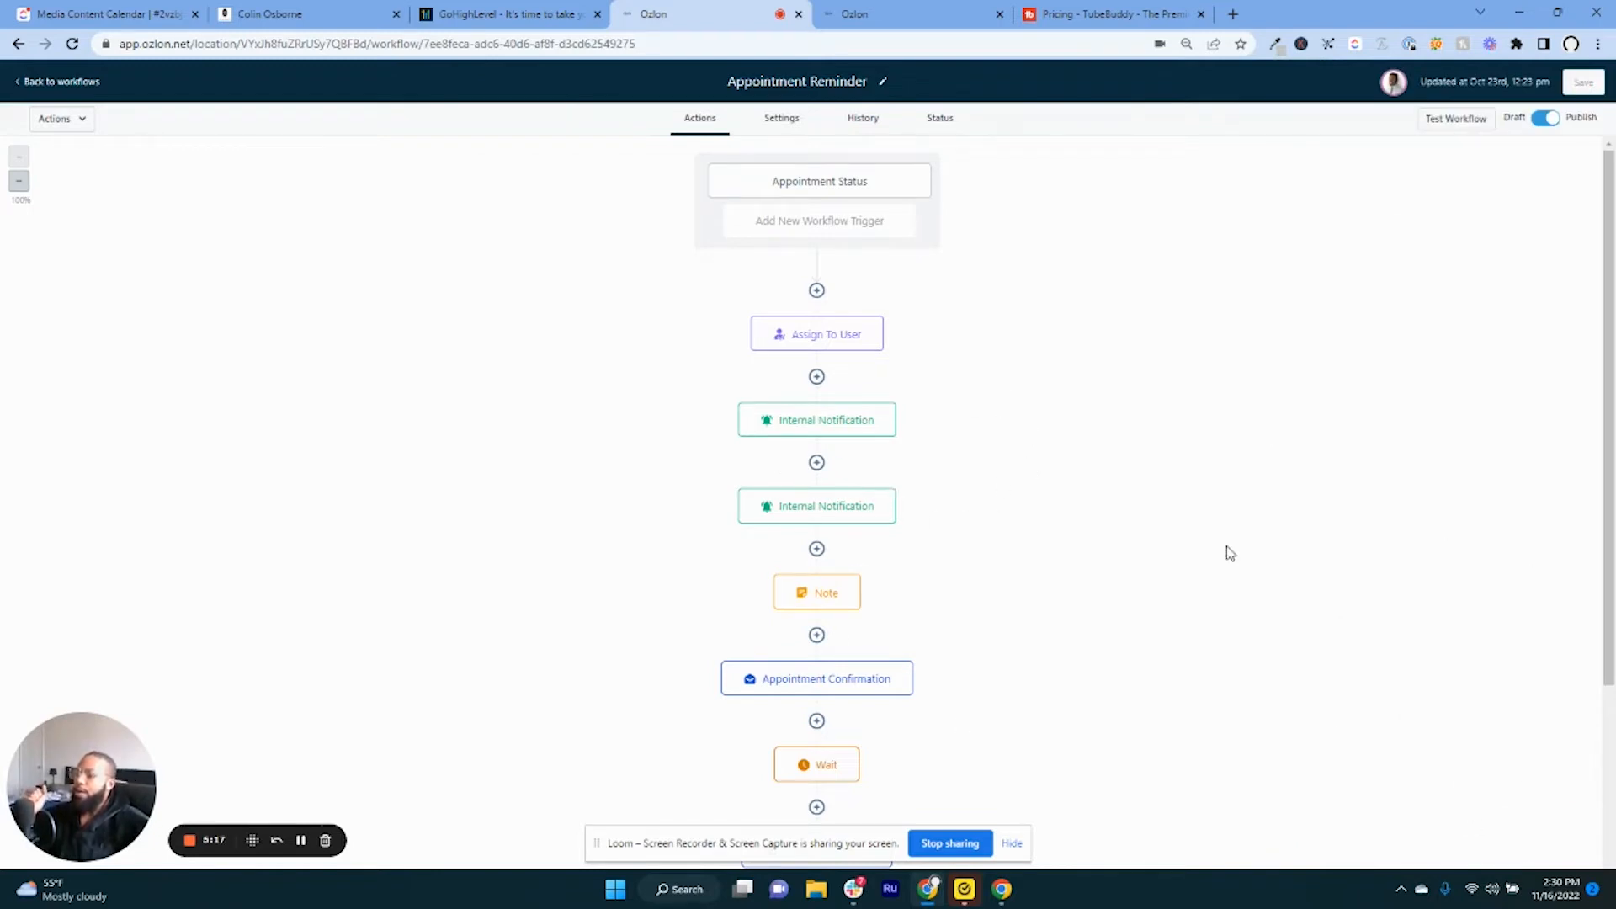
Review the reminders and waits, then return to the workflows list.
scroll("down", 3)
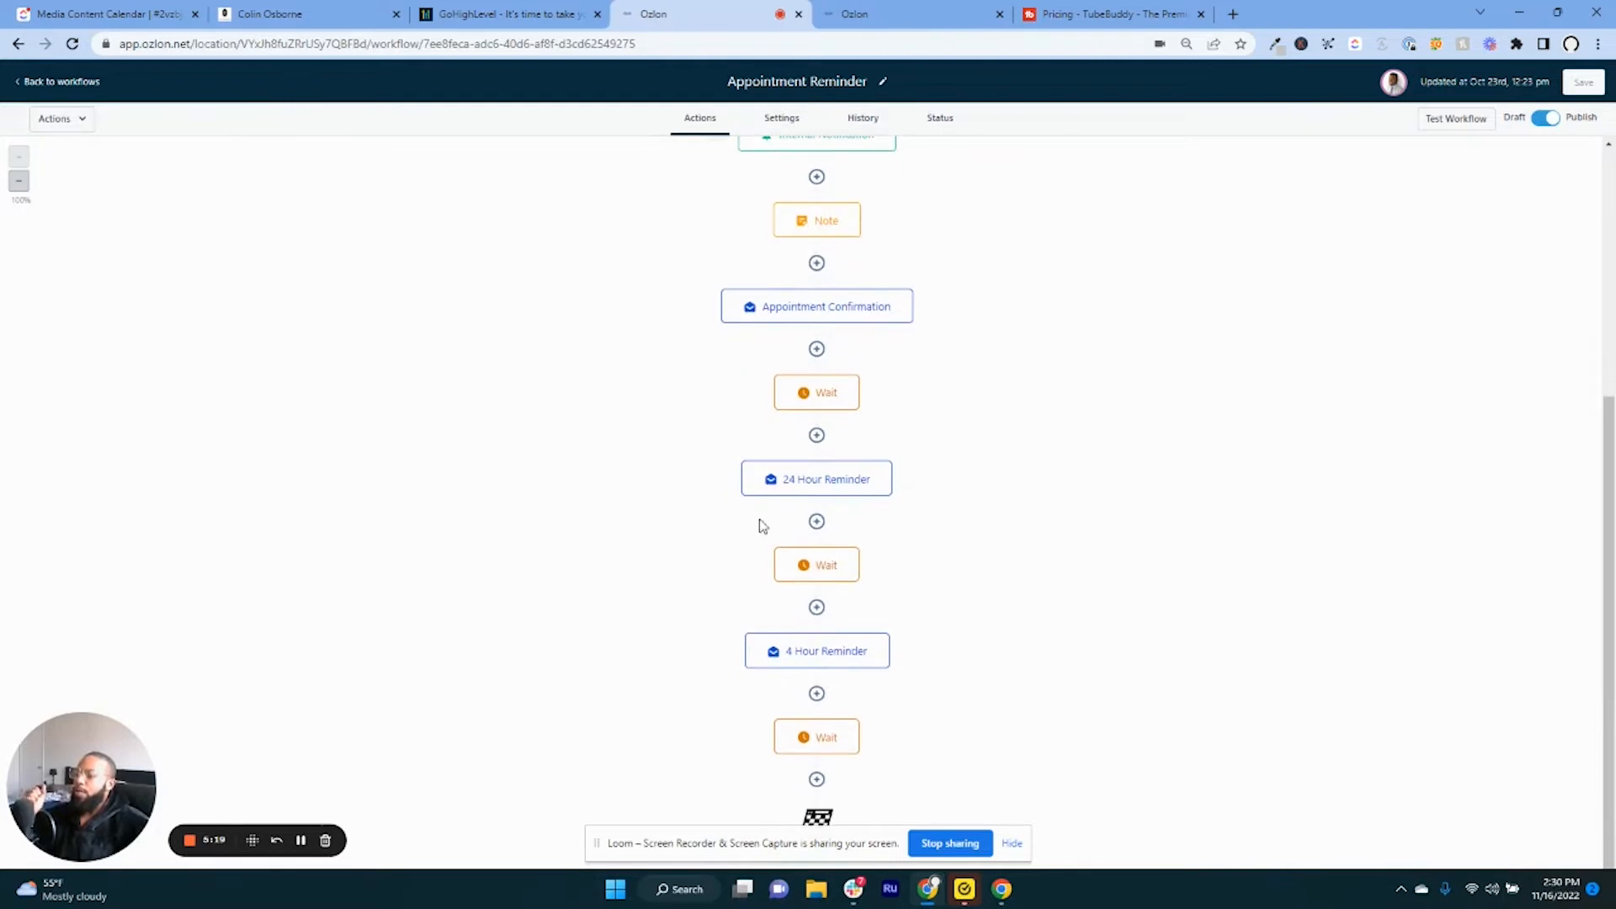
mouse_move(828, 514)
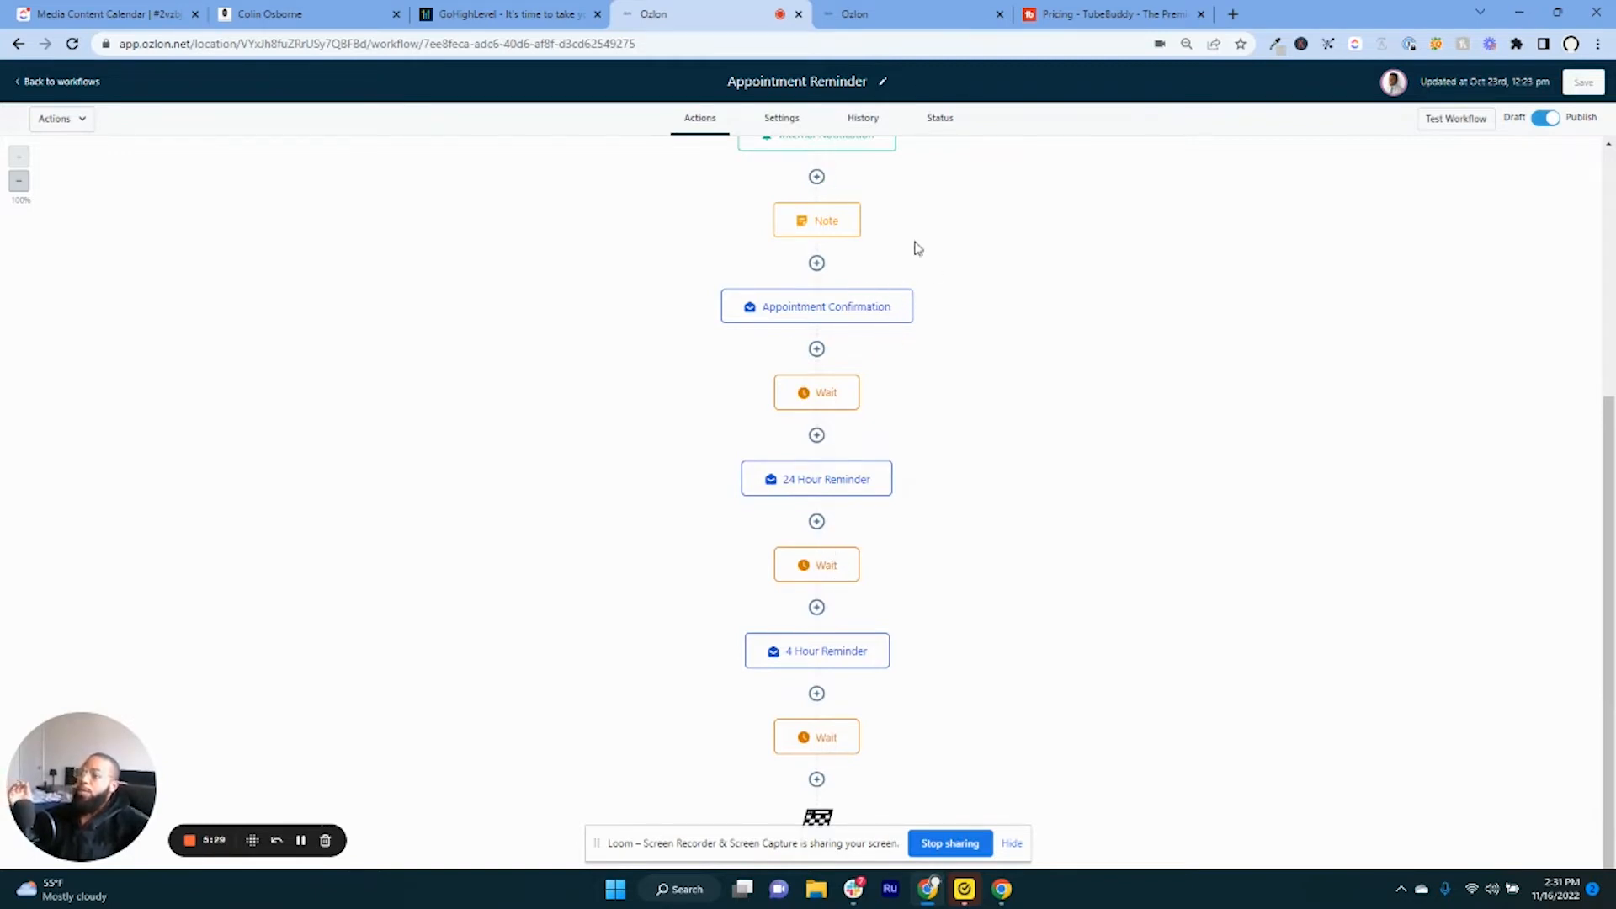
mouse_move(982, 506)
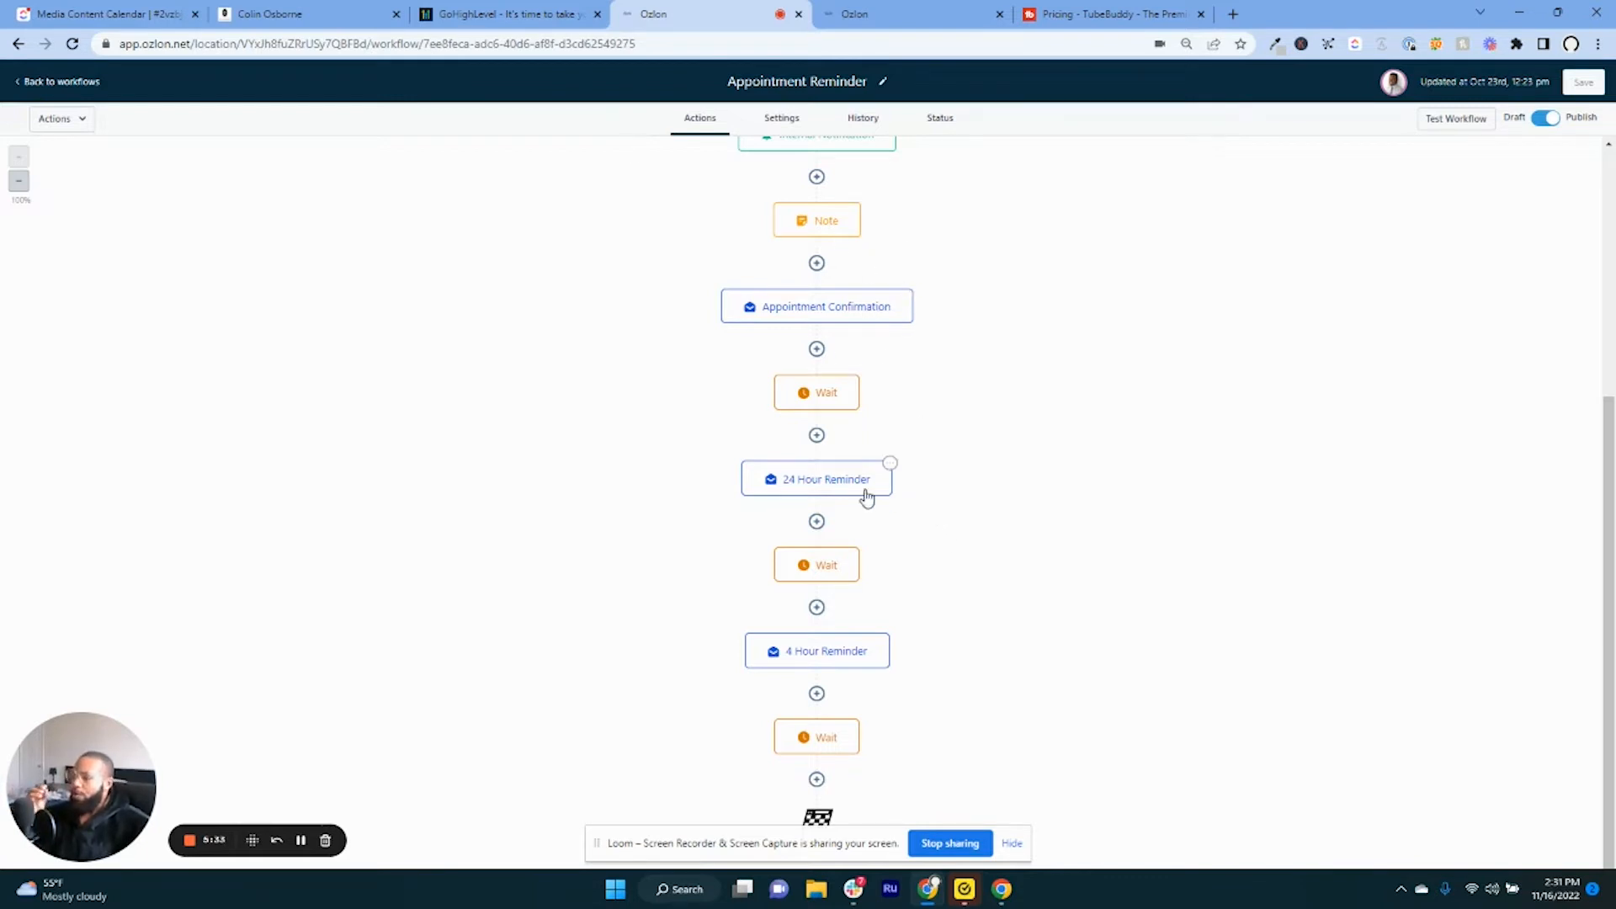
mouse_move(877, 351)
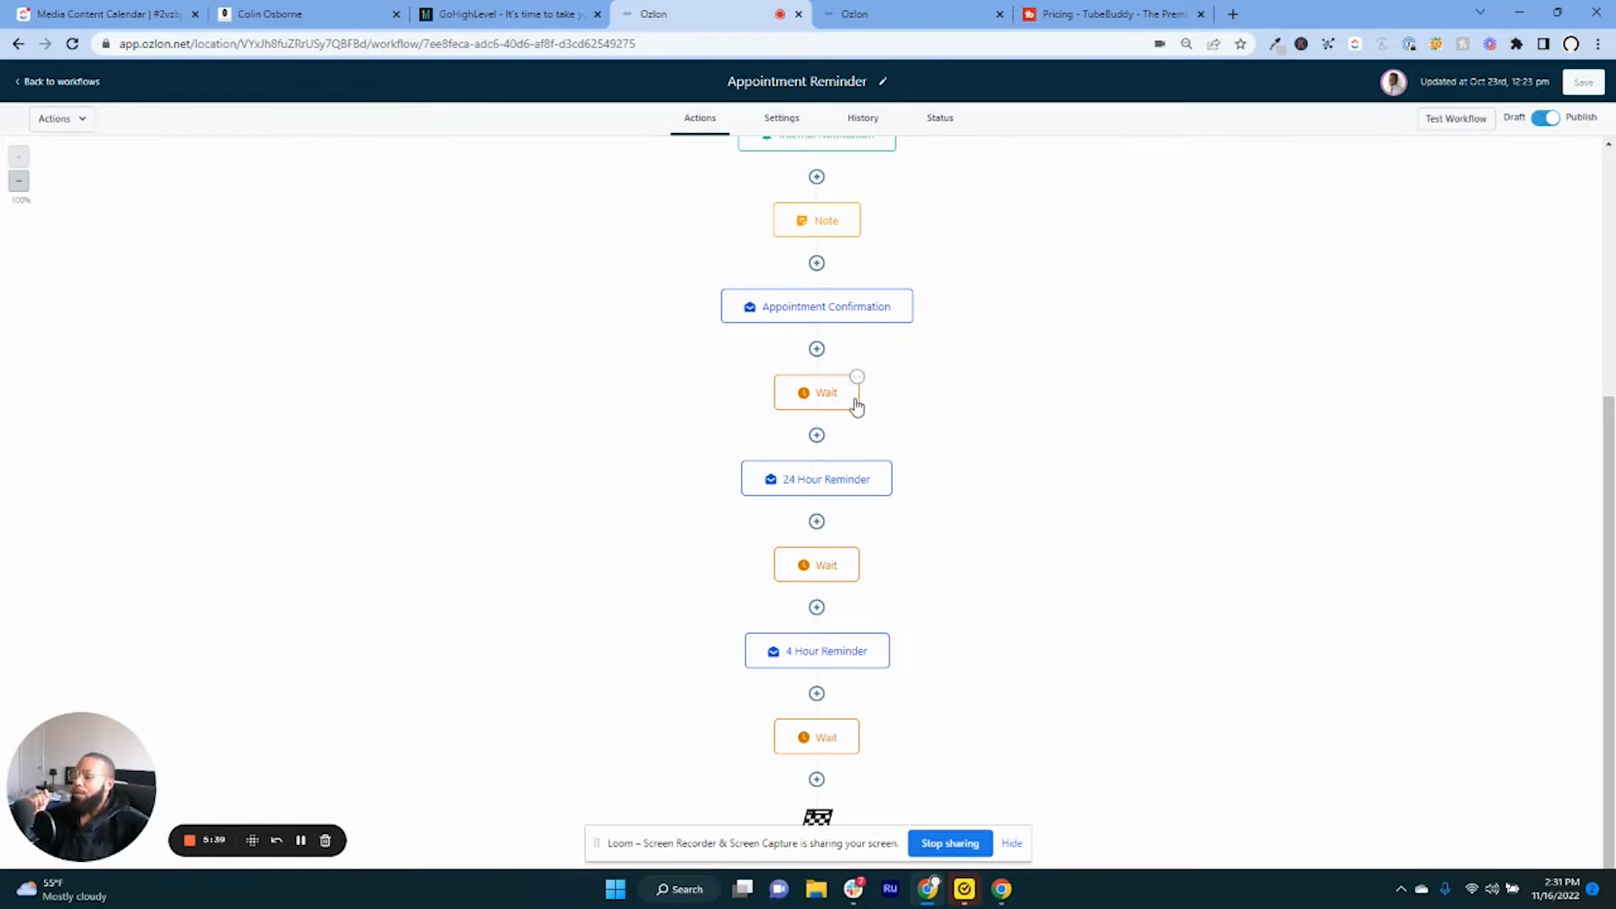
mouse_move(373, 256)
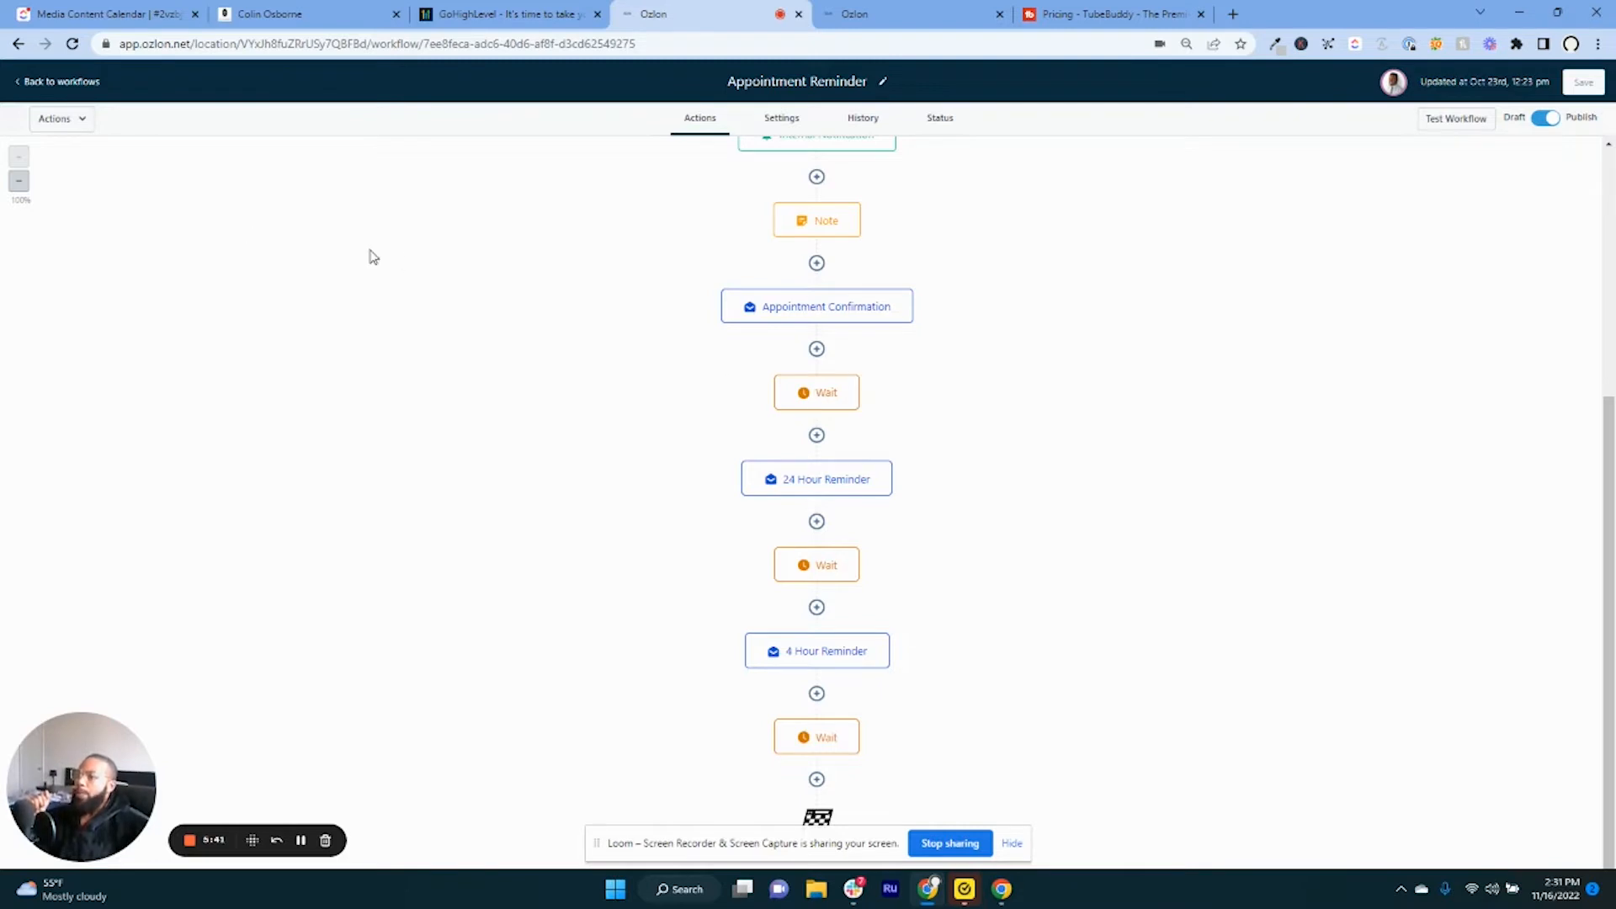
mouse_move(753, 451)
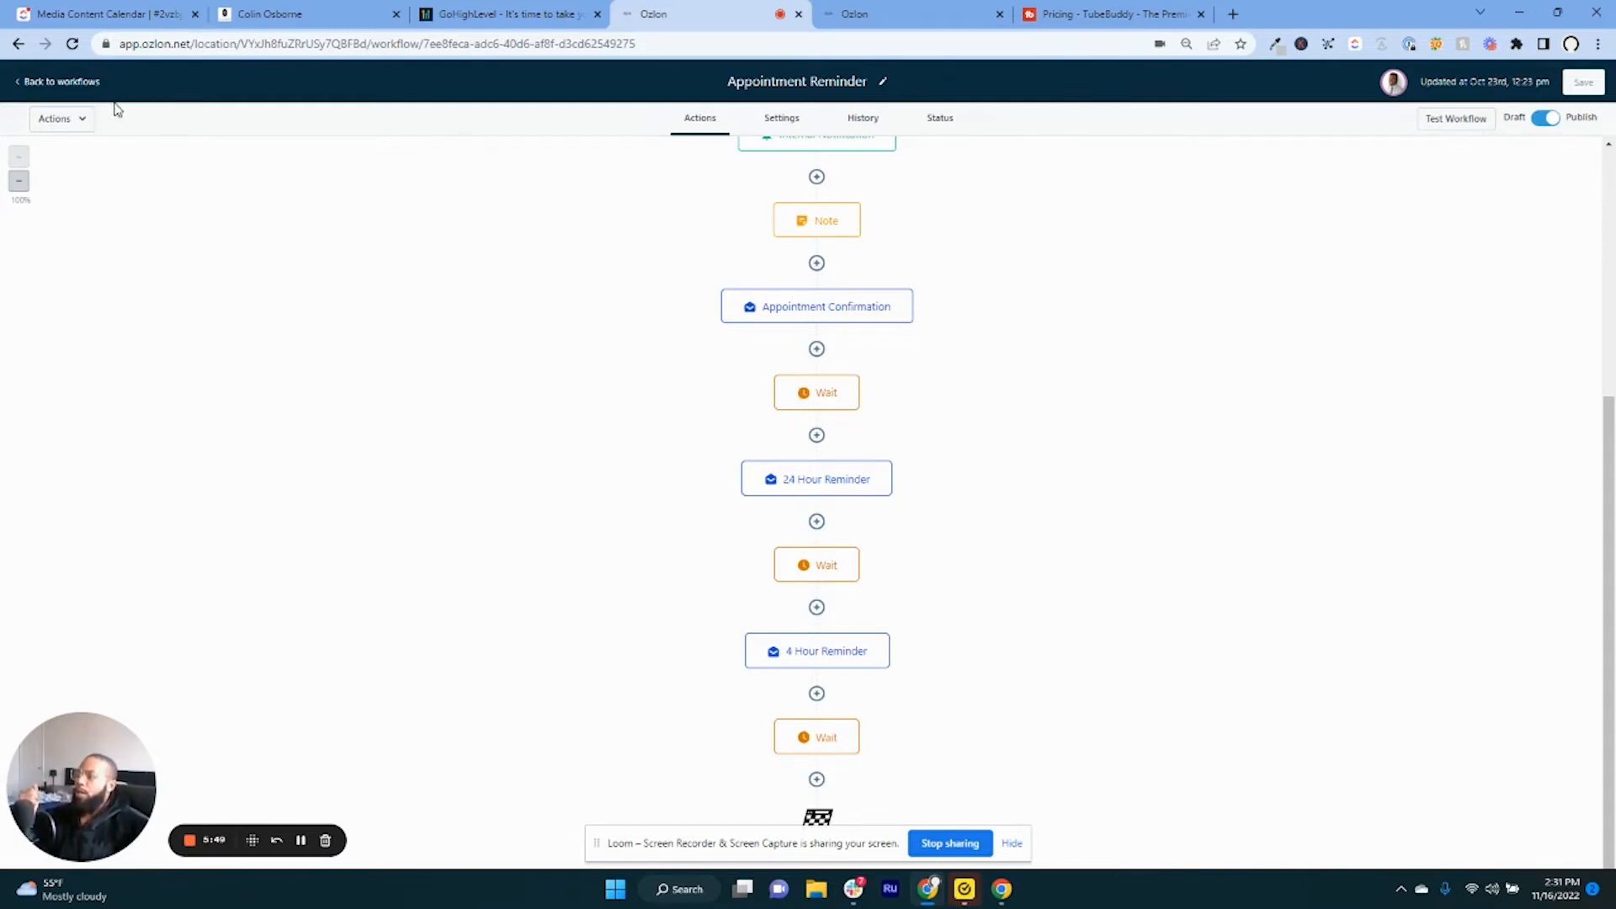
mouse_move(461, 263)
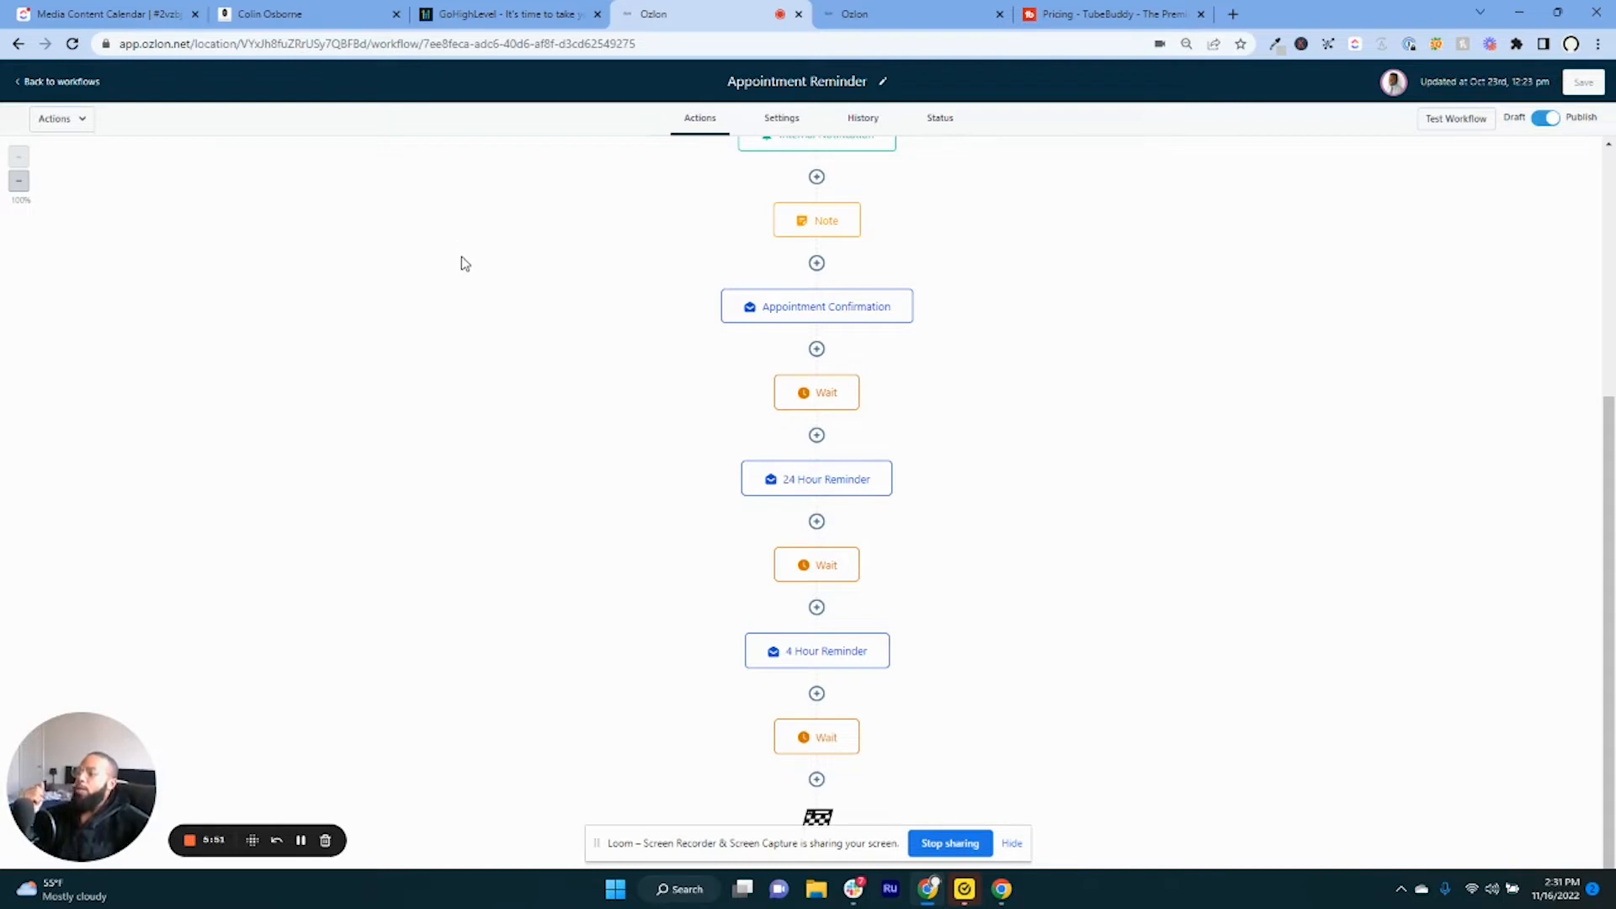
mouse_move(764, 363)
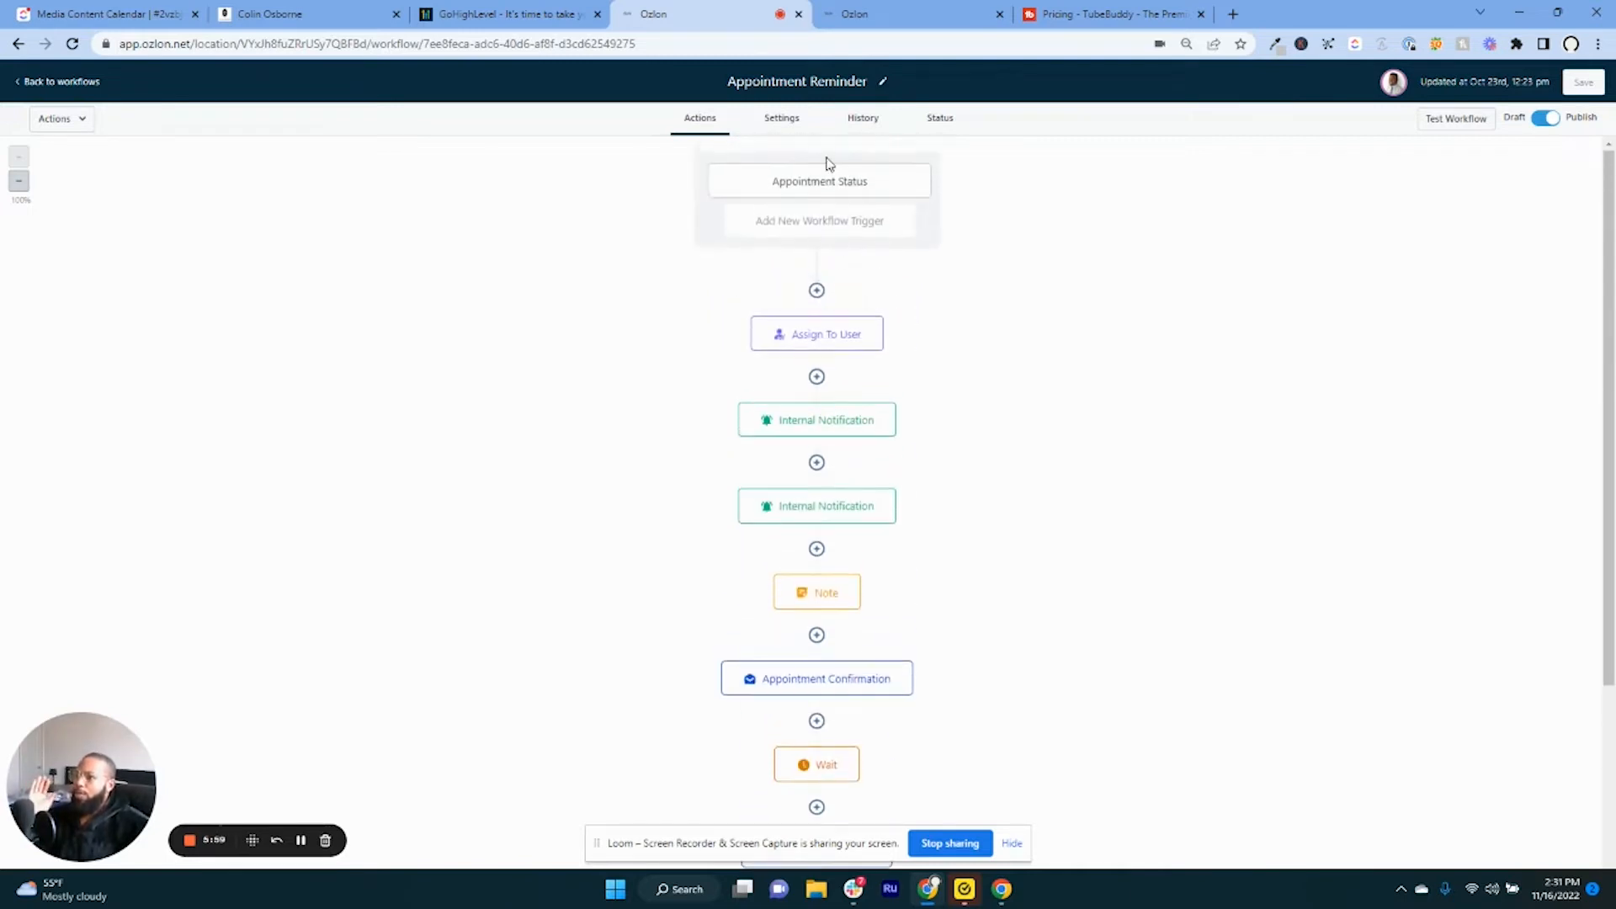
mouse_move(64, 88)
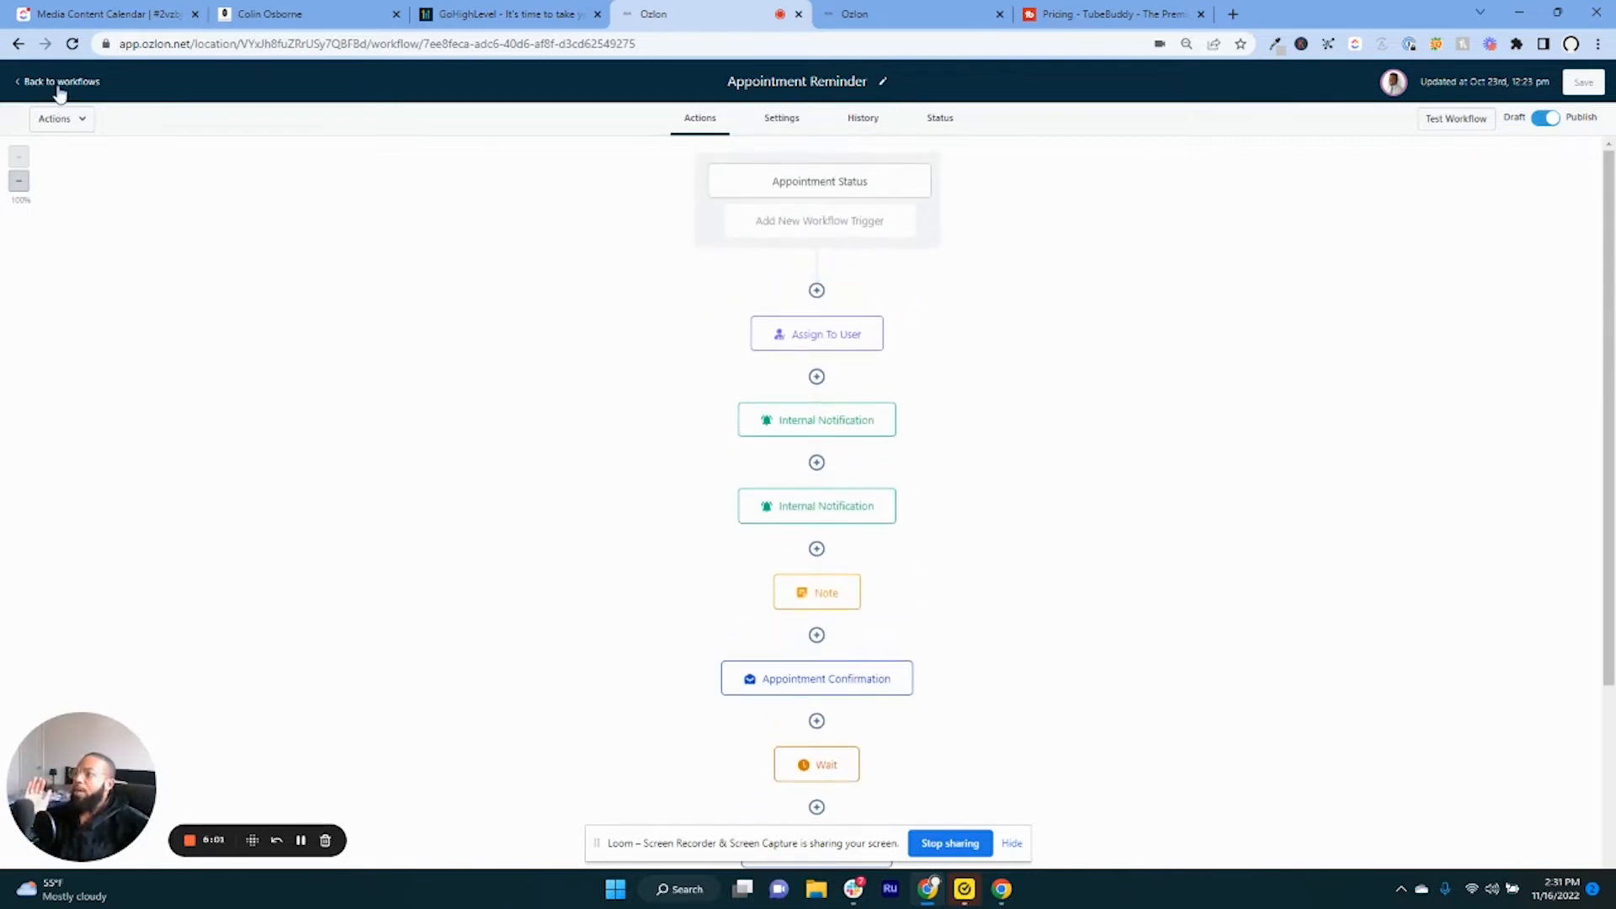
left_click(53, 81)
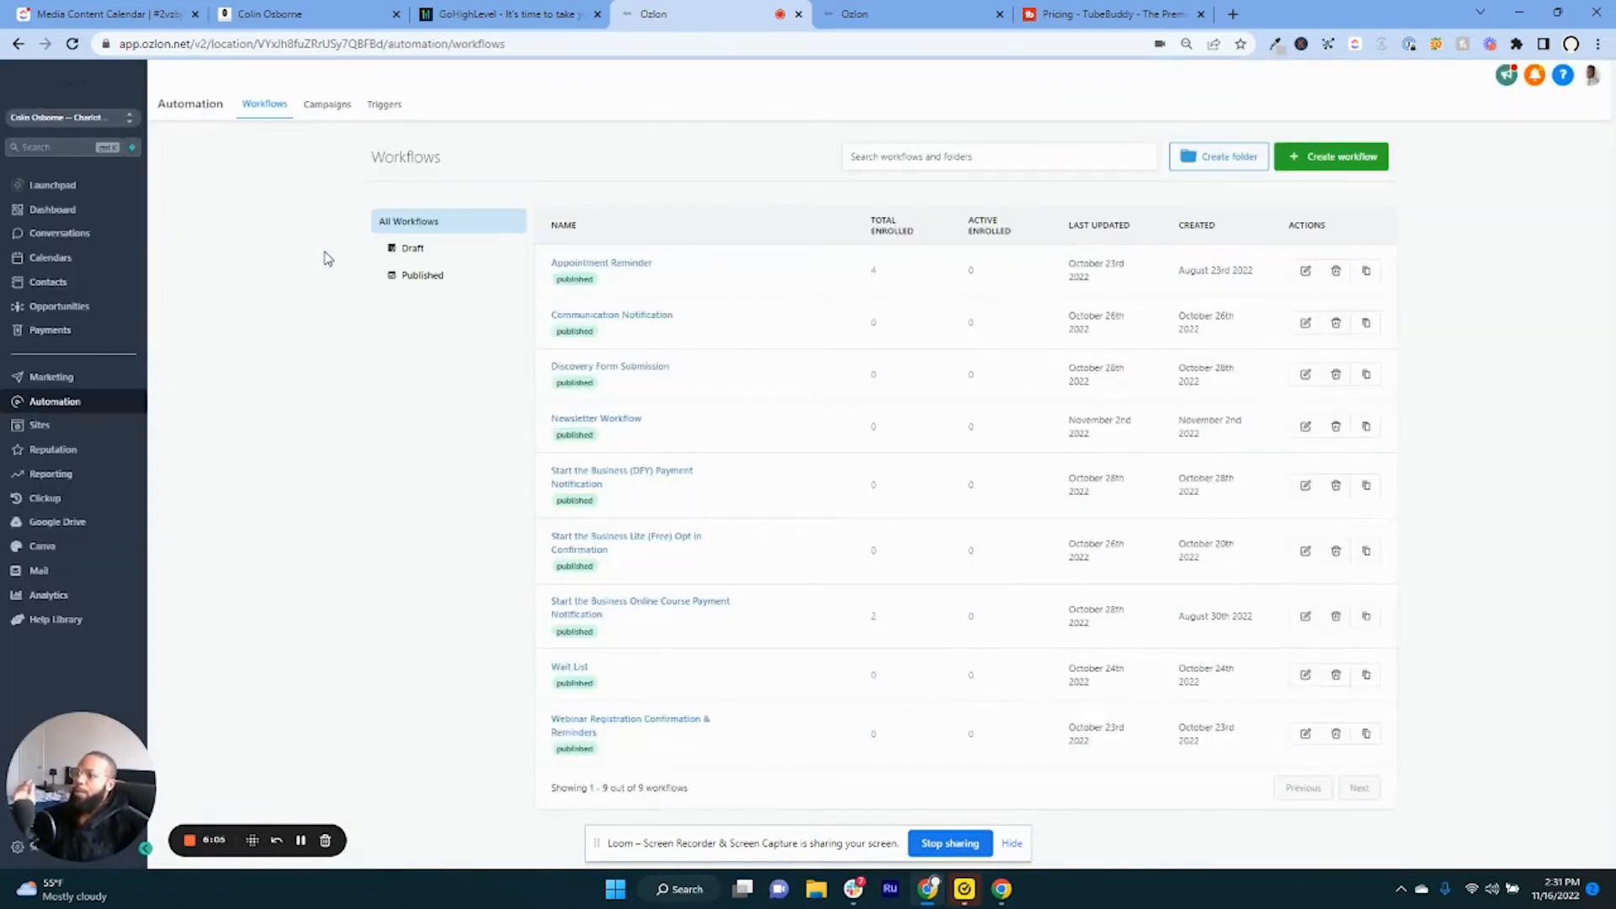
mouse_move(638, 370)
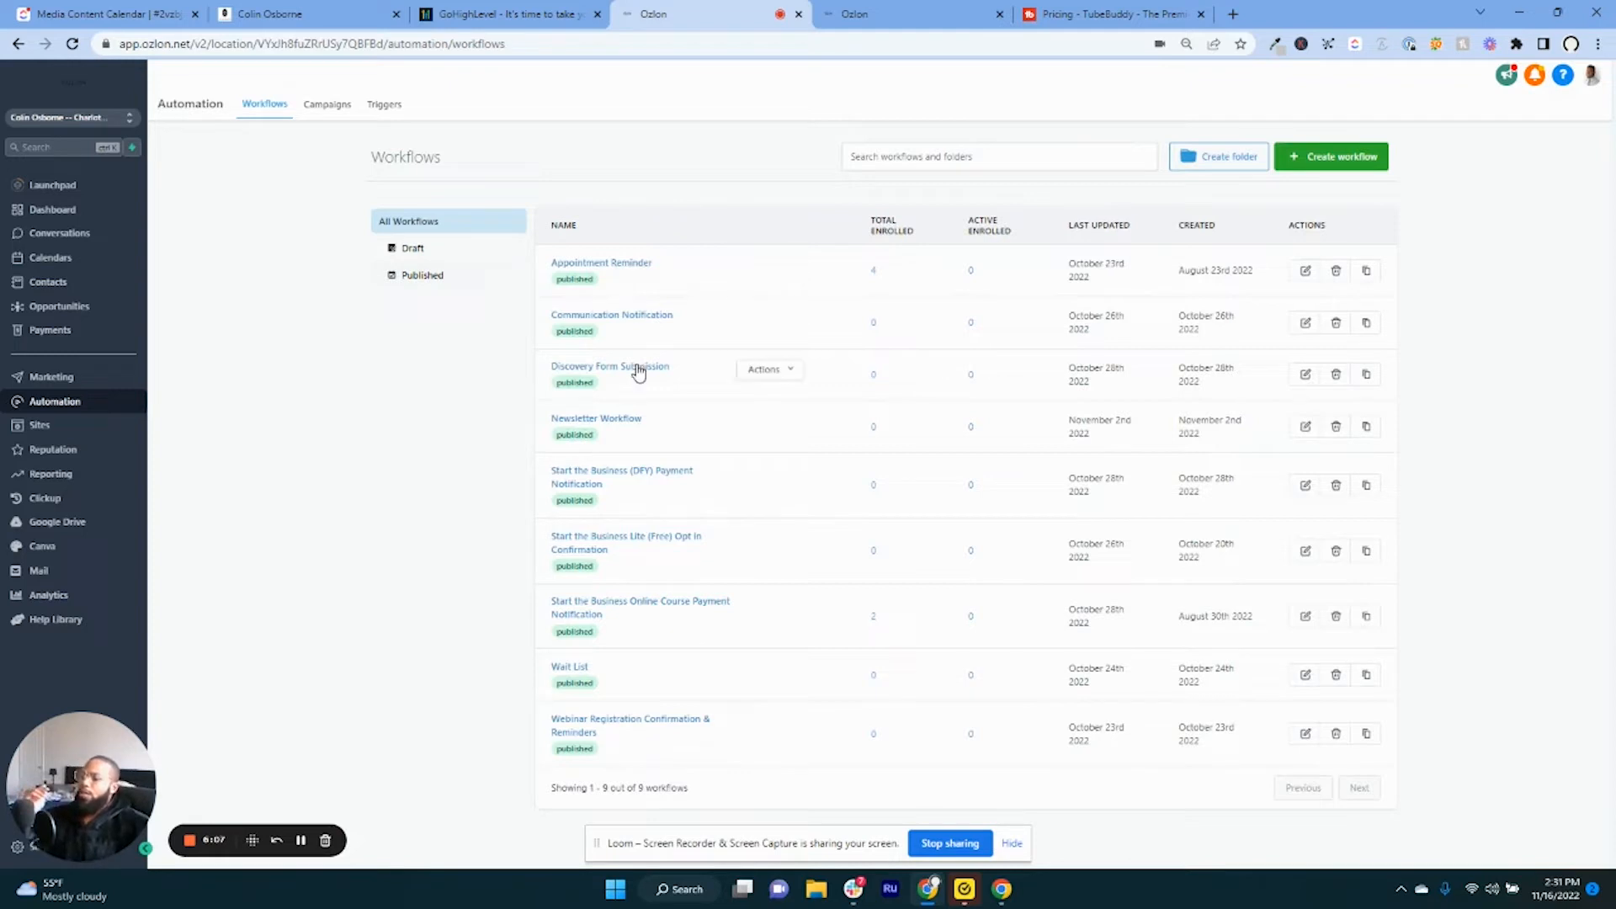
Open Discovery Form Submission, showing its Survey Submitted trigger and five actions.
left_click(610, 366)
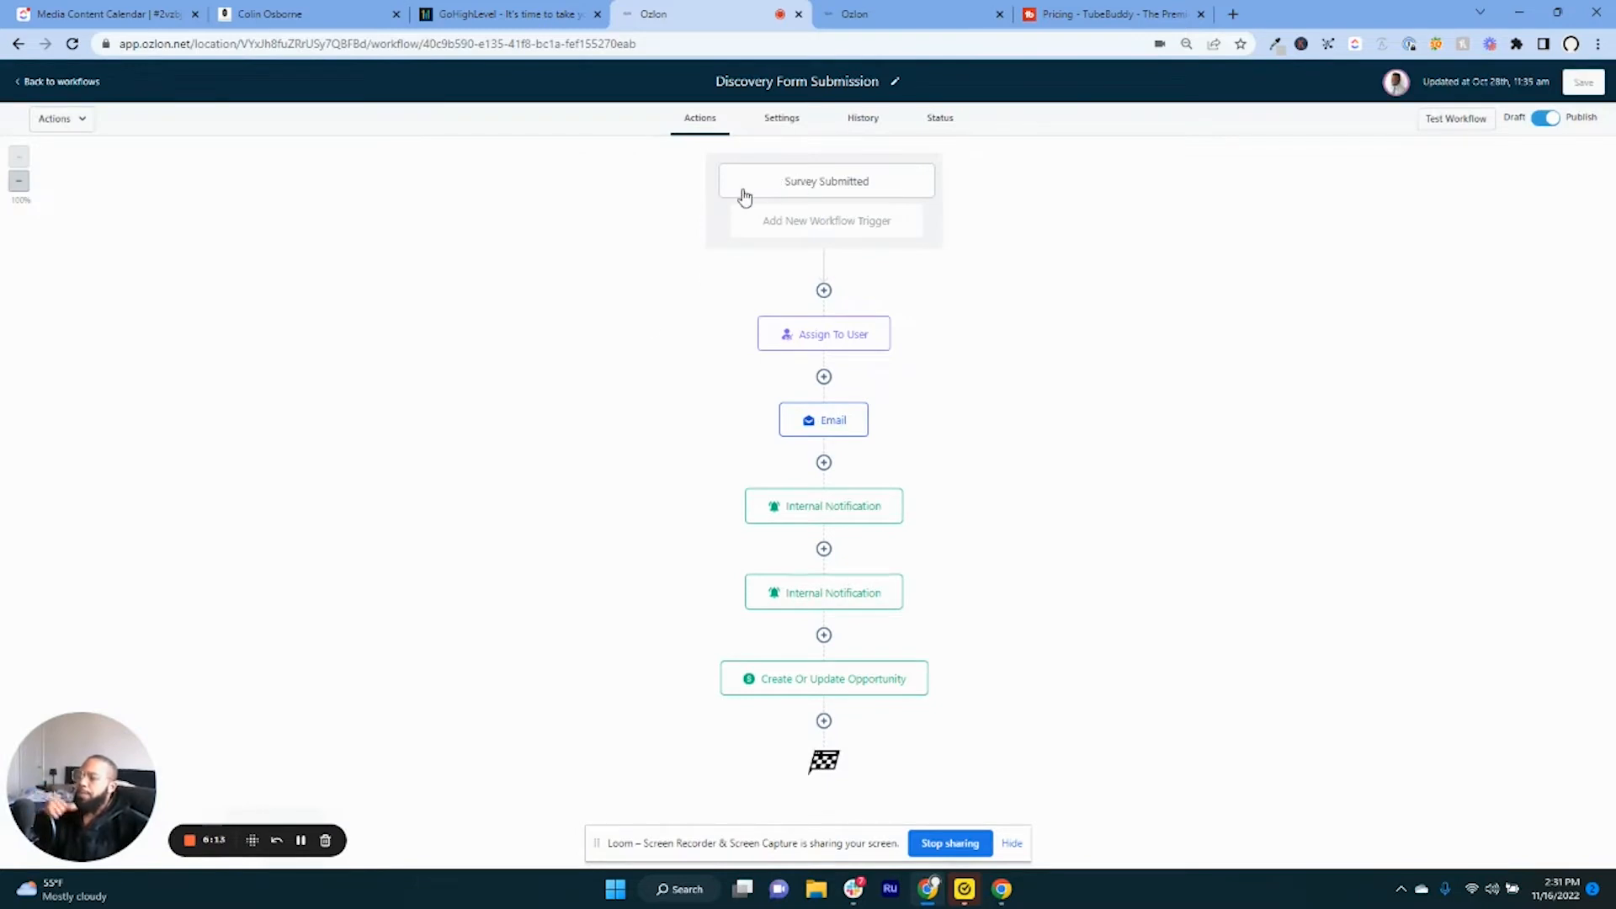
mouse_move(744, 185)
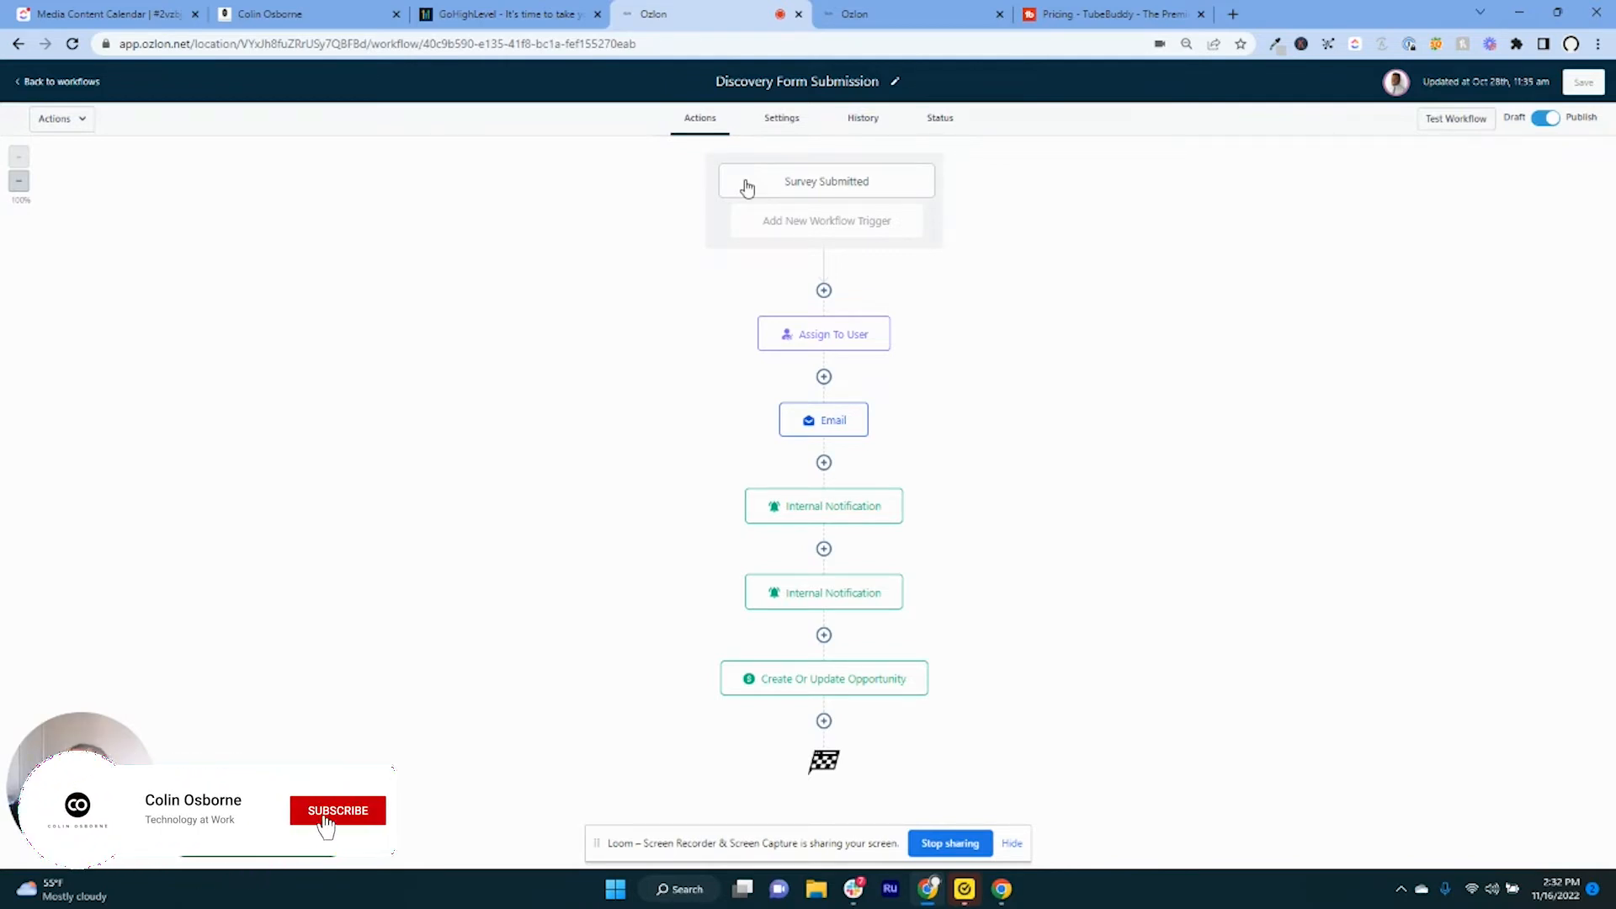
left_click(336, 809)
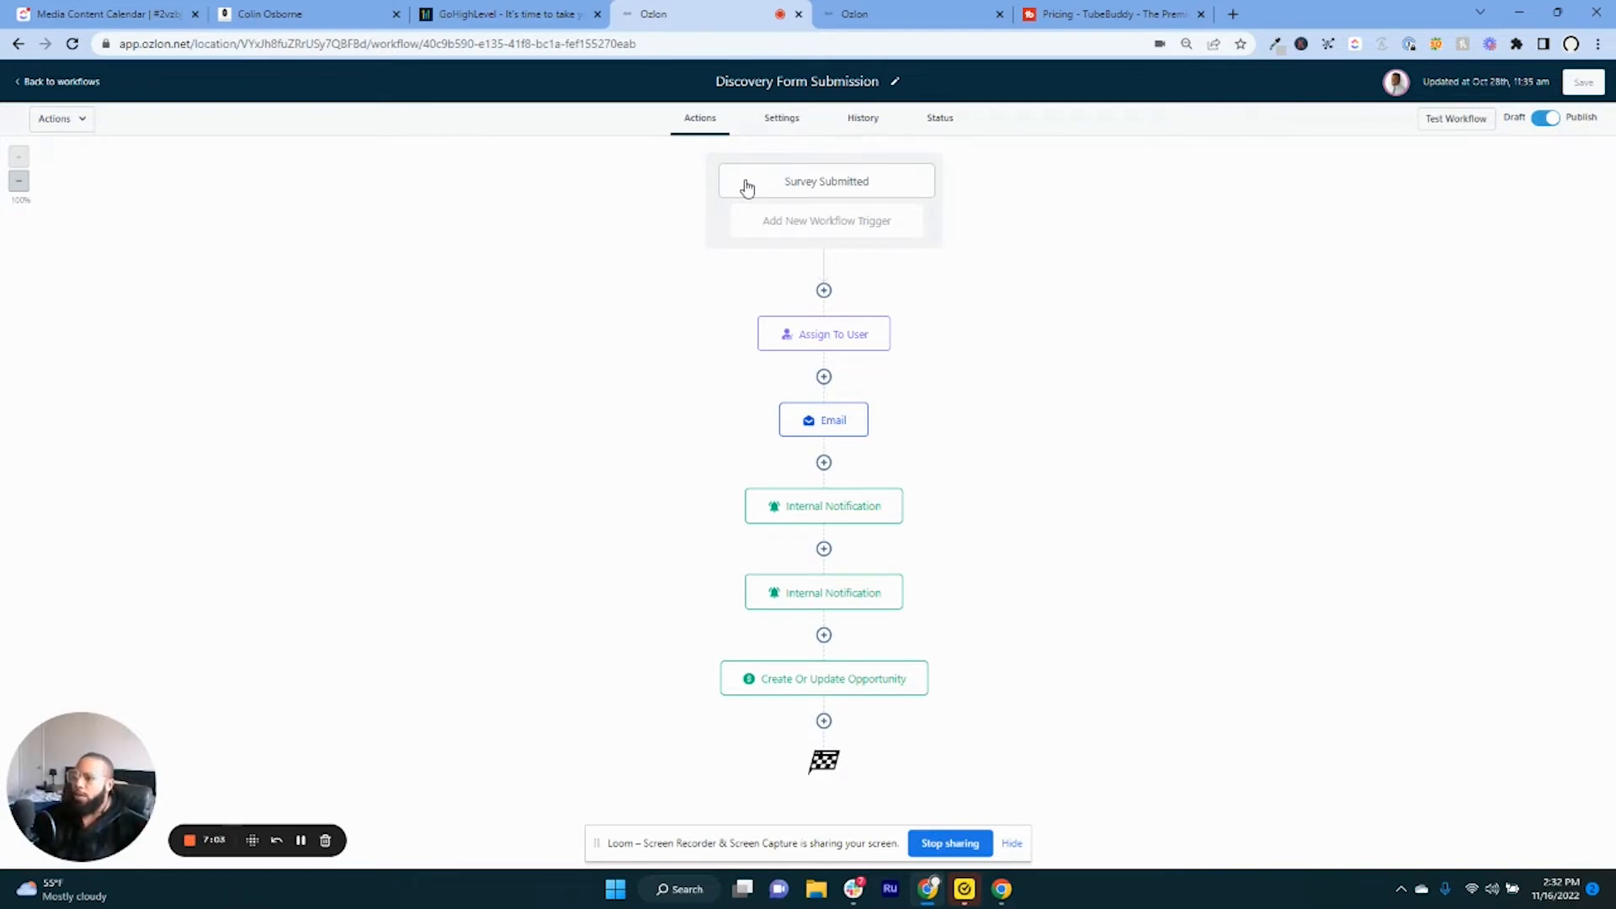
mouse_move(784, 184)
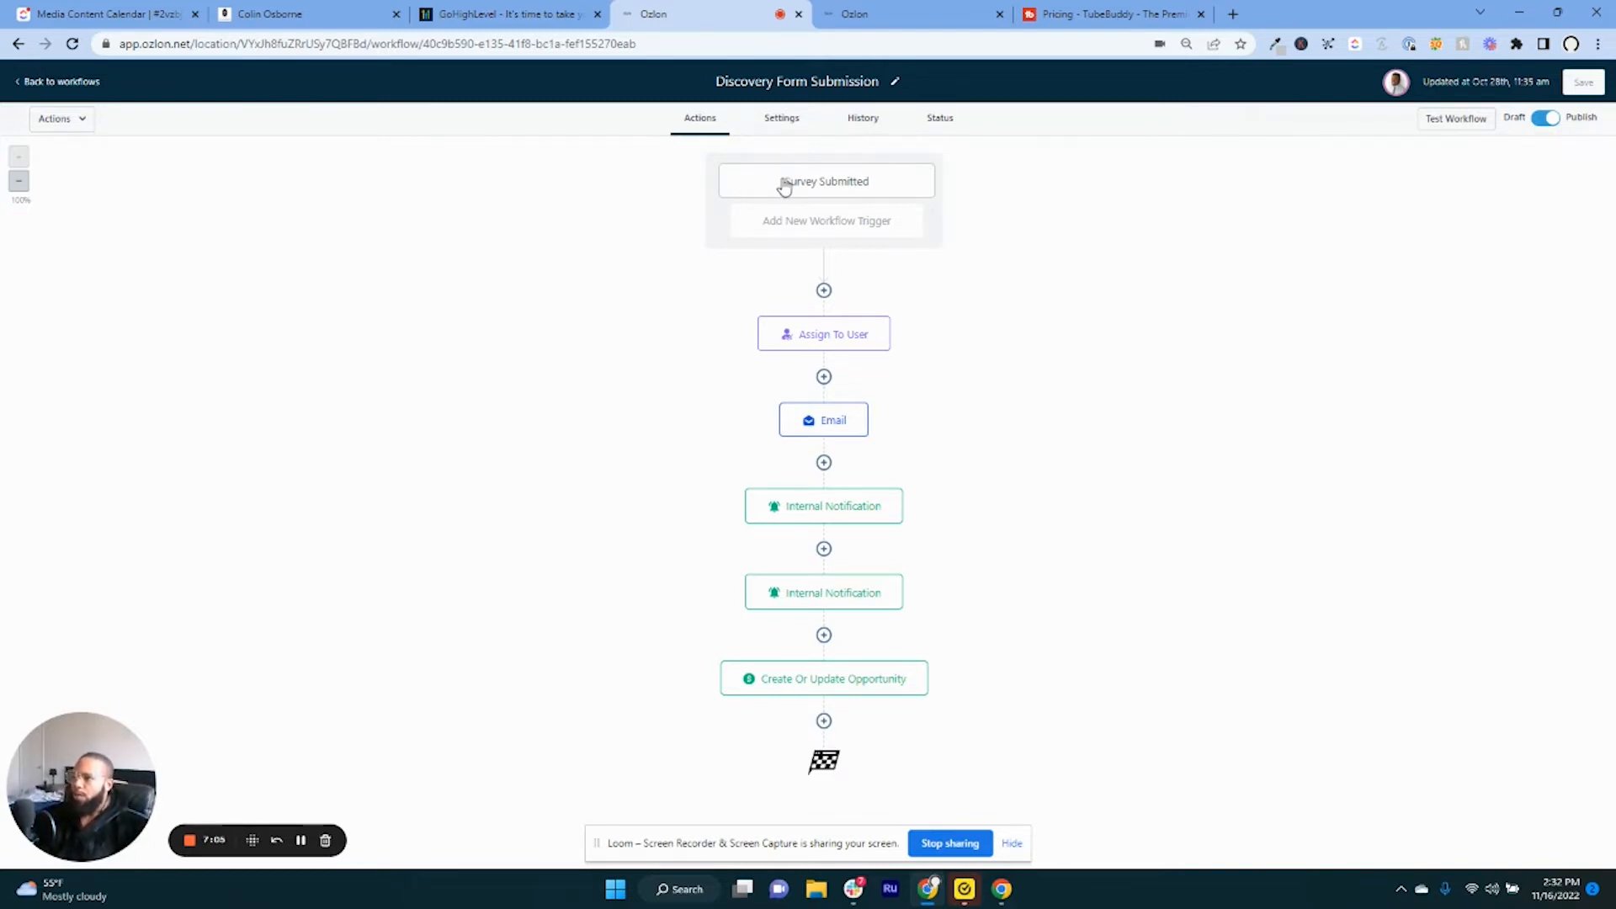
Review the Survey Submitted trigger's Discovery Form filter and the Assign User settings, then open Email.
left_click(826, 181)
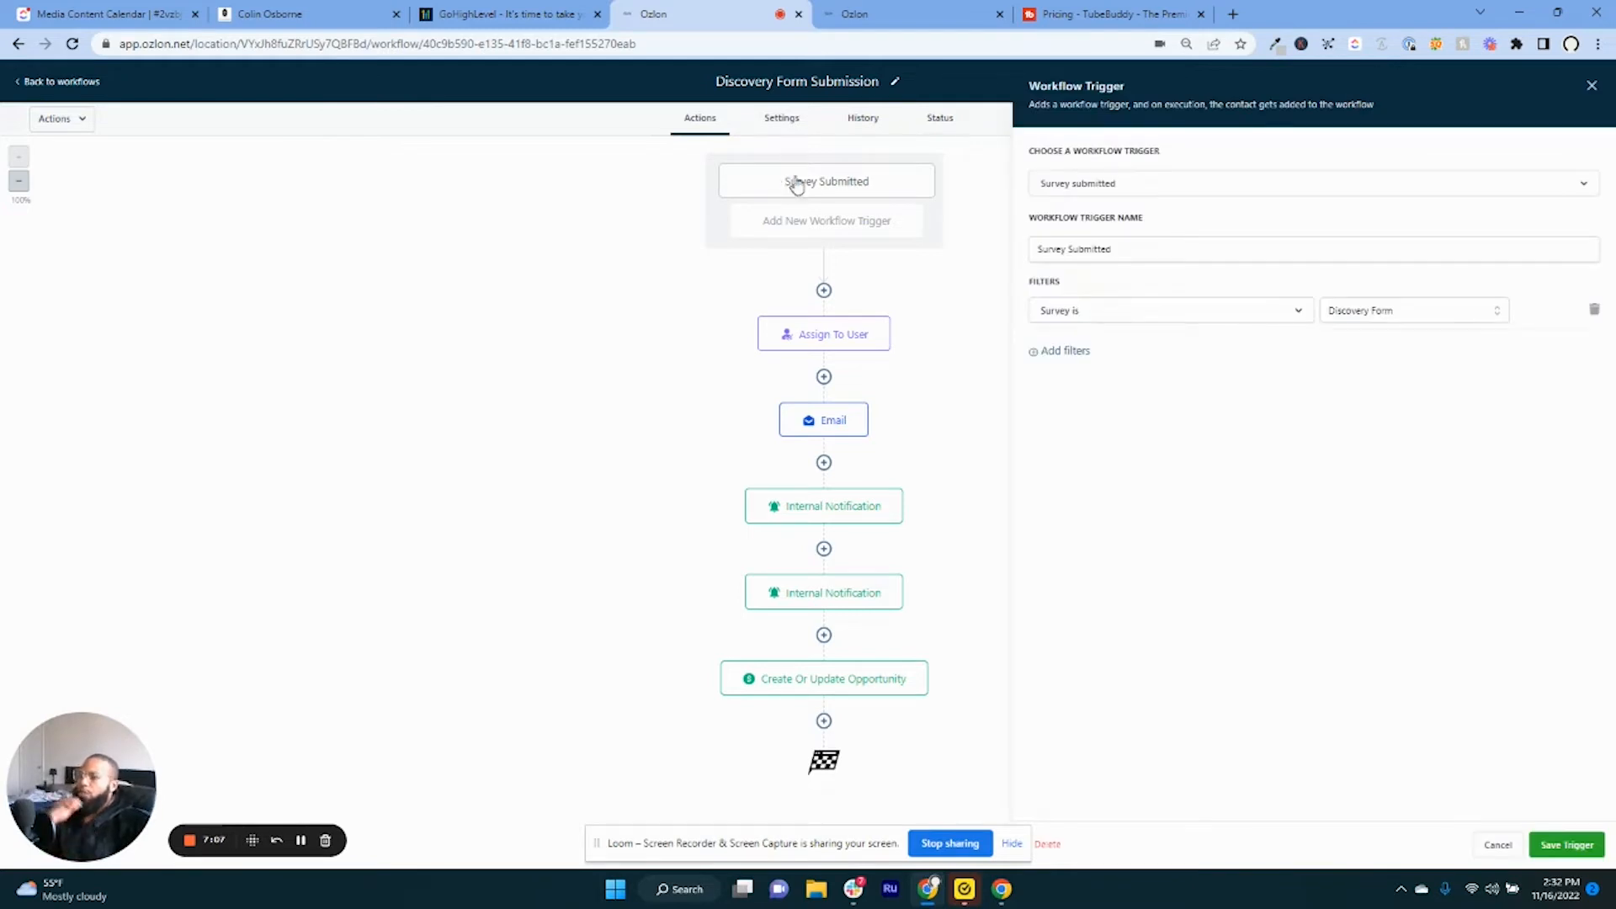
mouse_move(1424, 284)
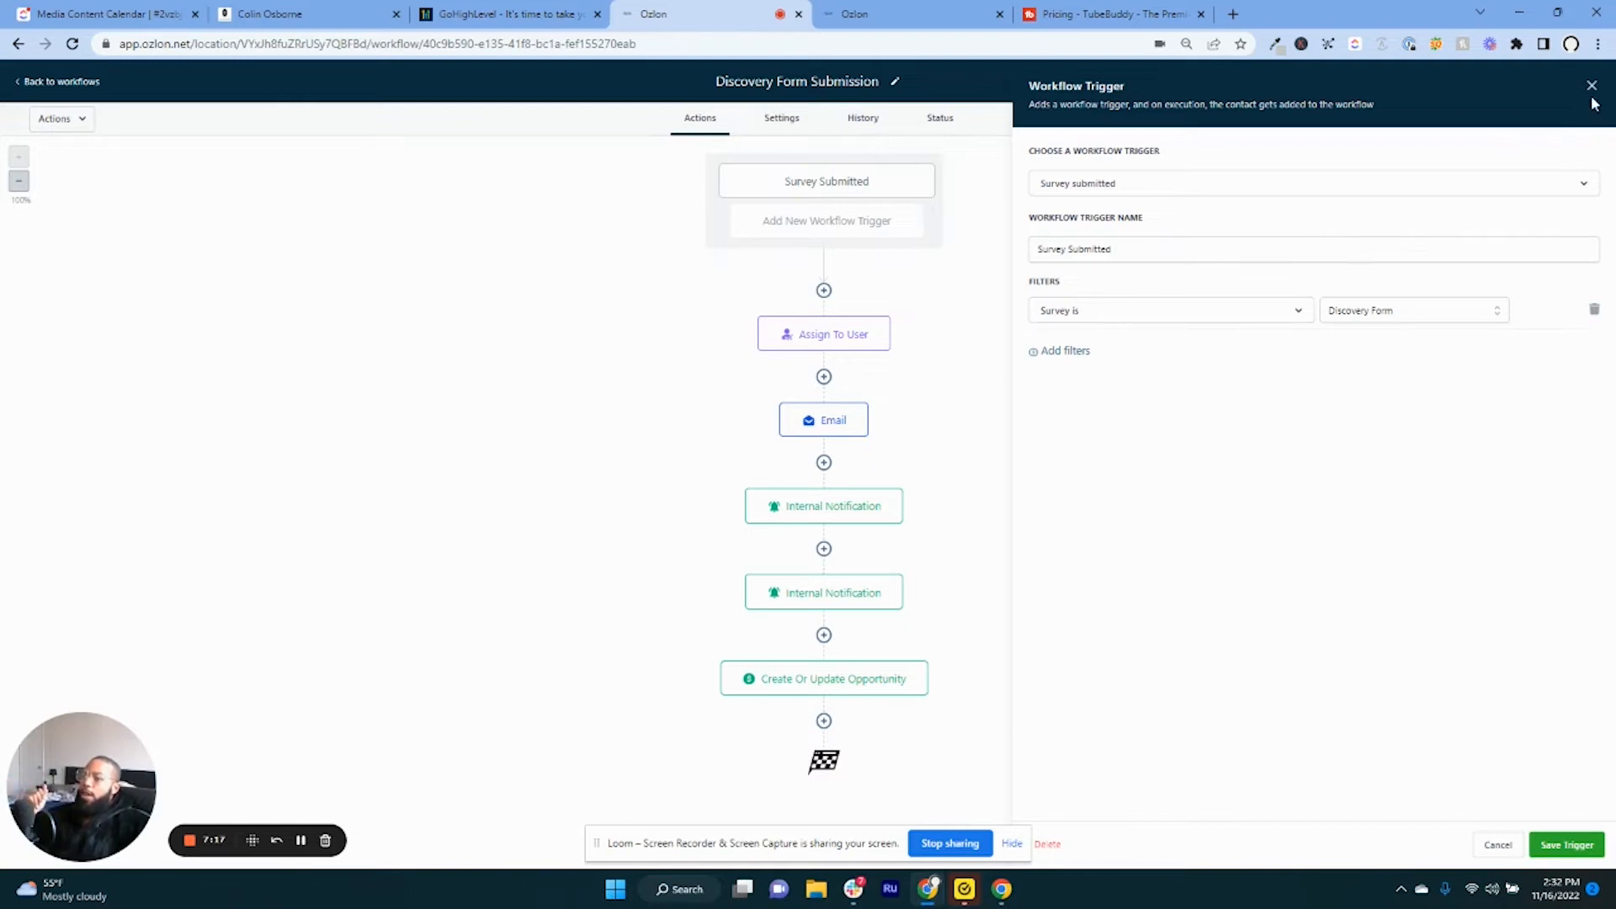
left_click(823, 334)
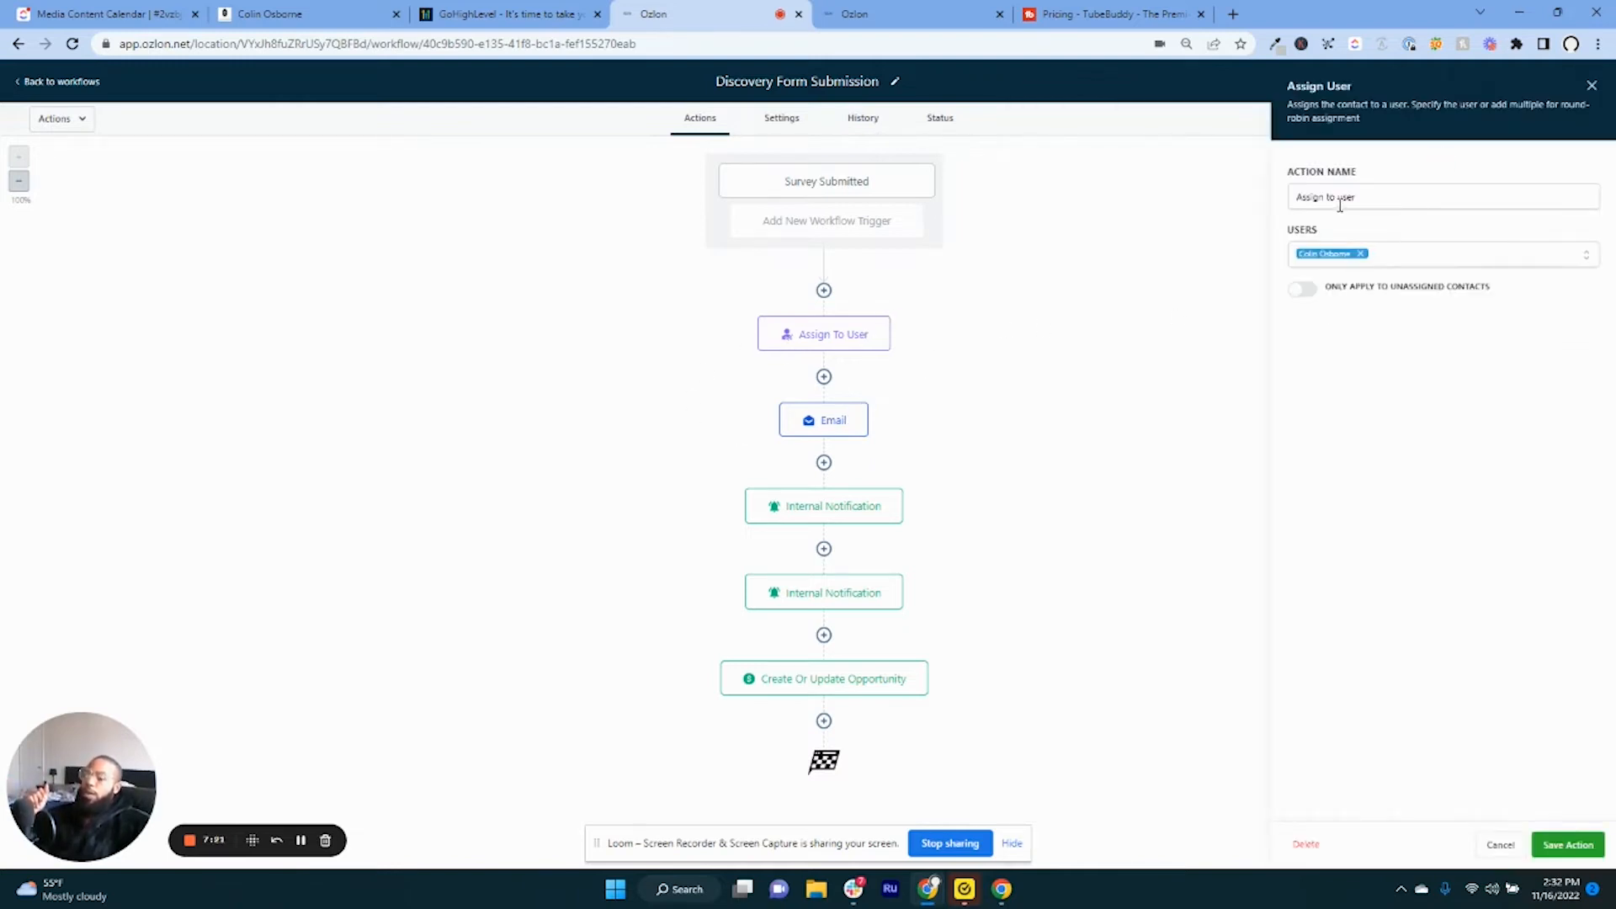
left_click(823, 420)
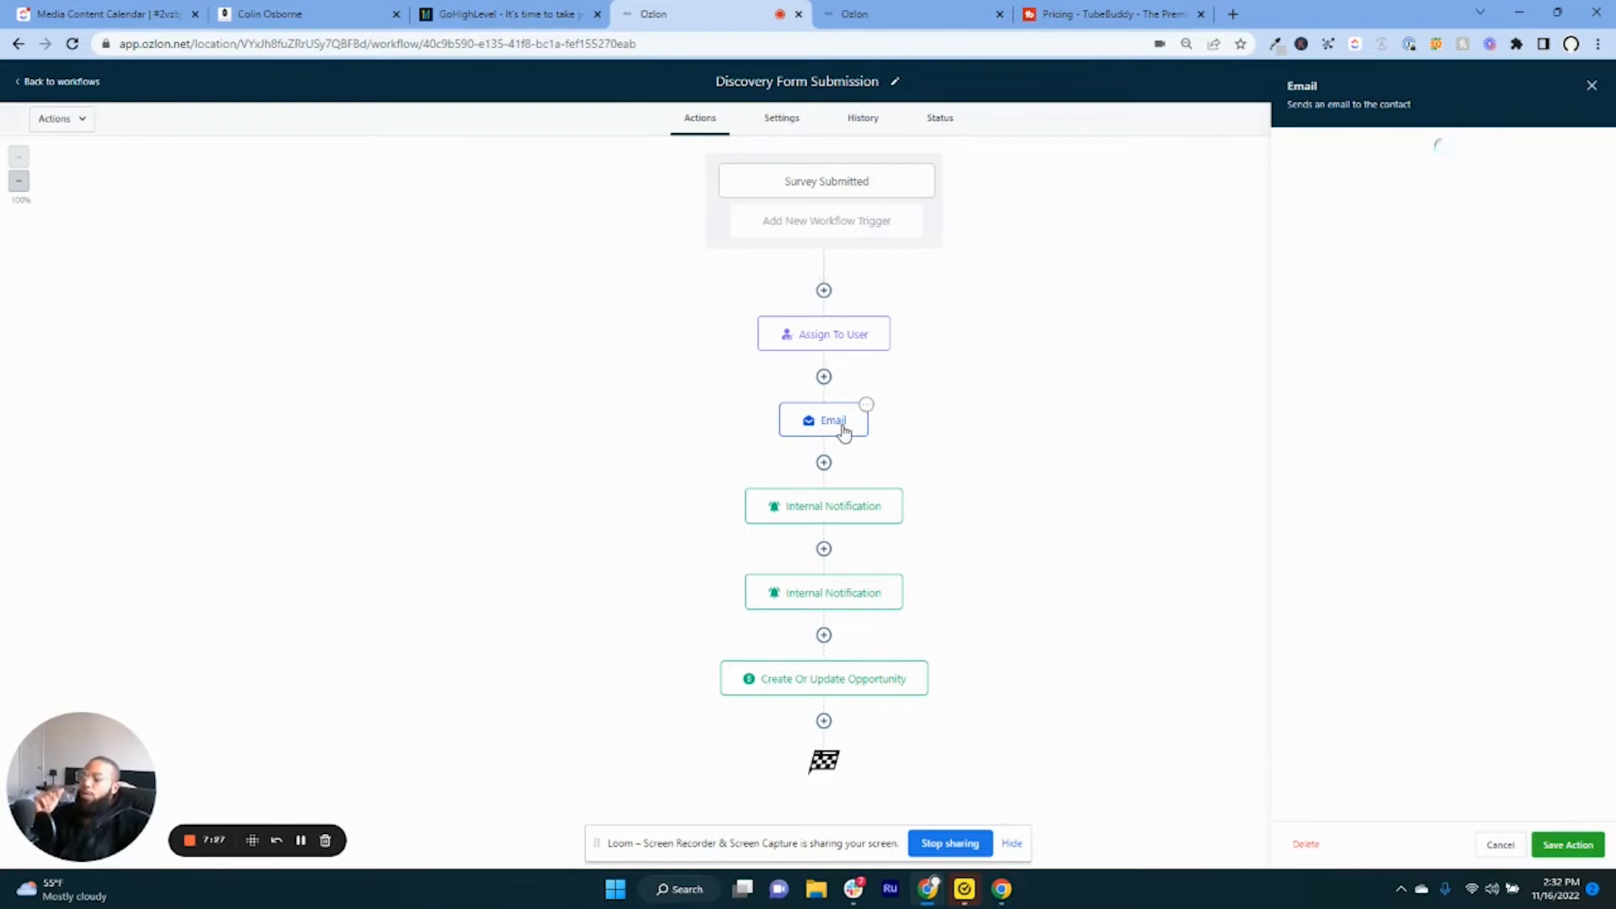
Review the Email step using the Discovery Form Submission template, then close it unsaved.
left_click(823, 420)
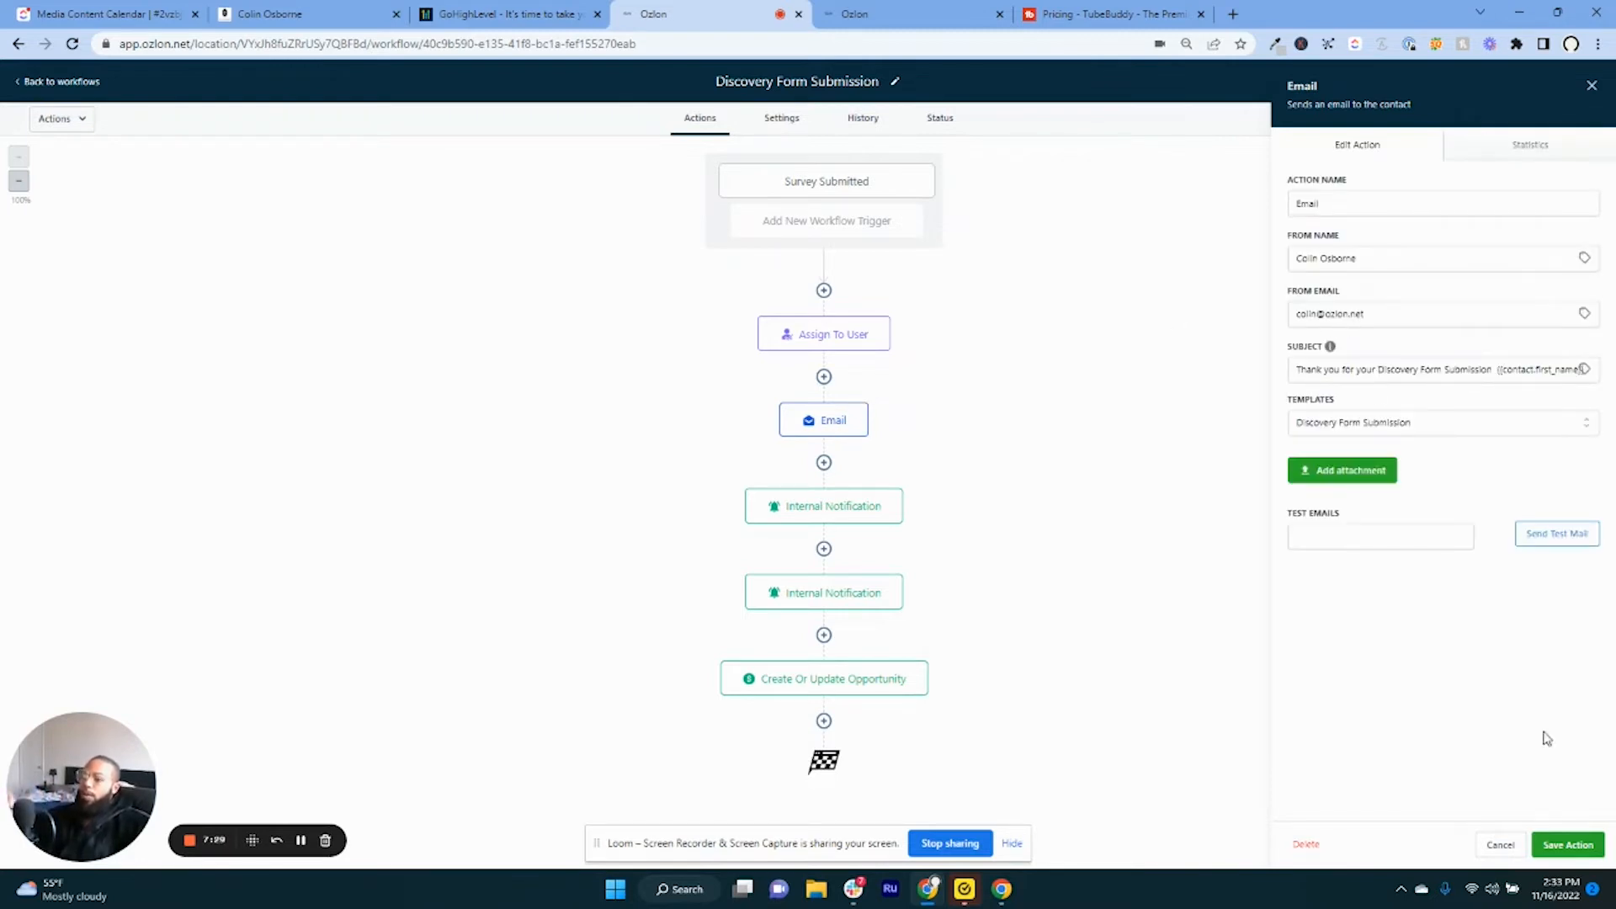
mouse_move(1401, 440)
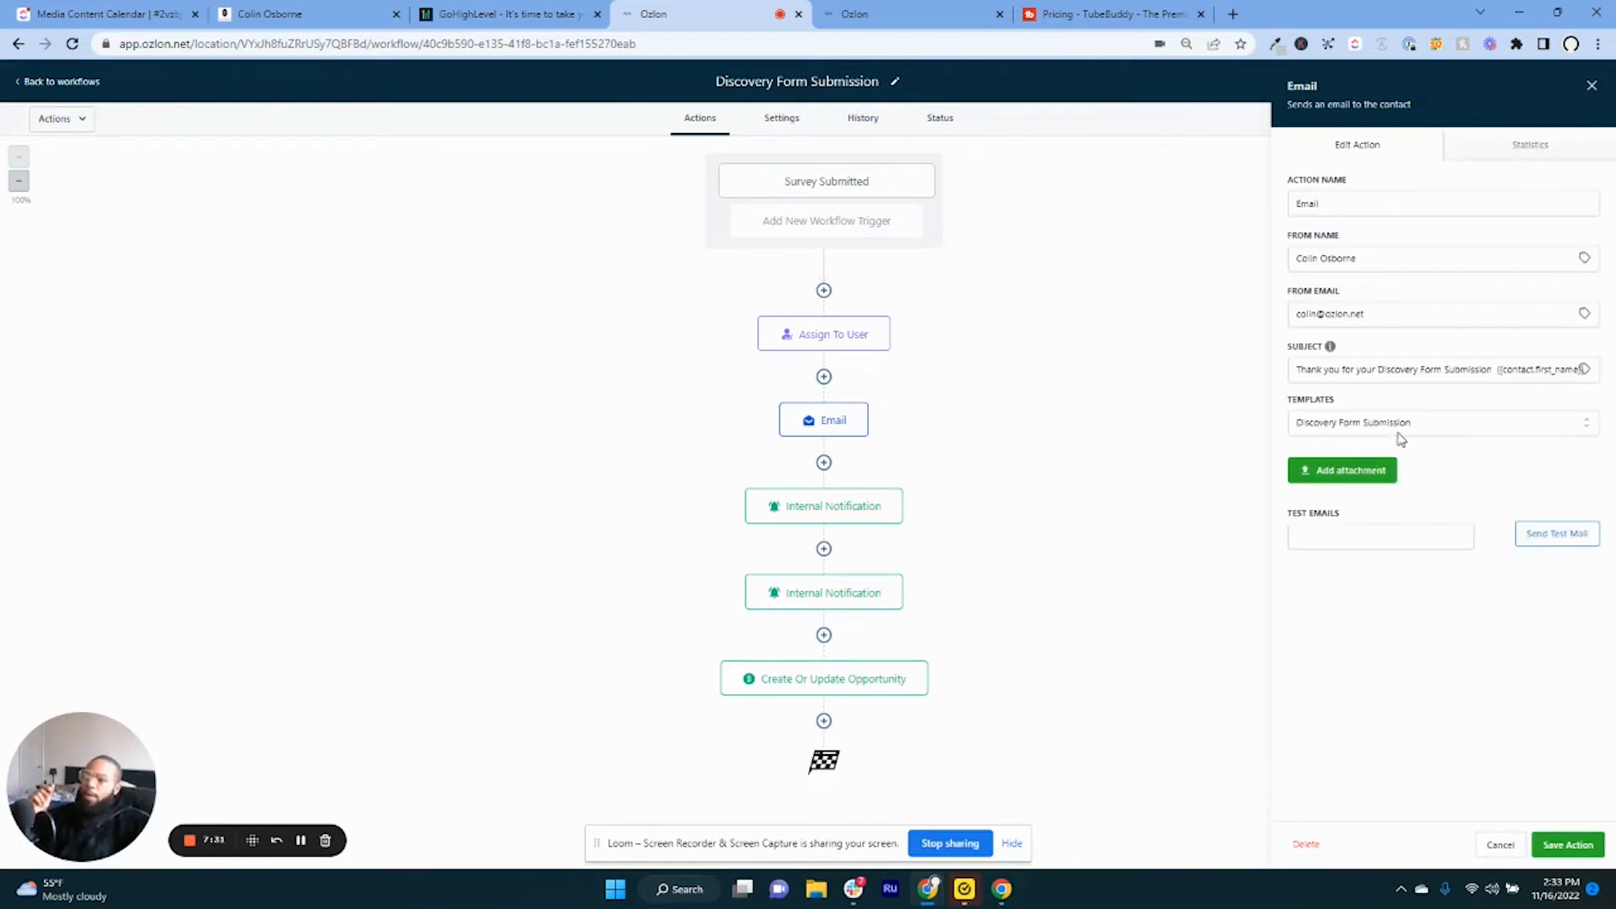
mouse_move(784, 572)
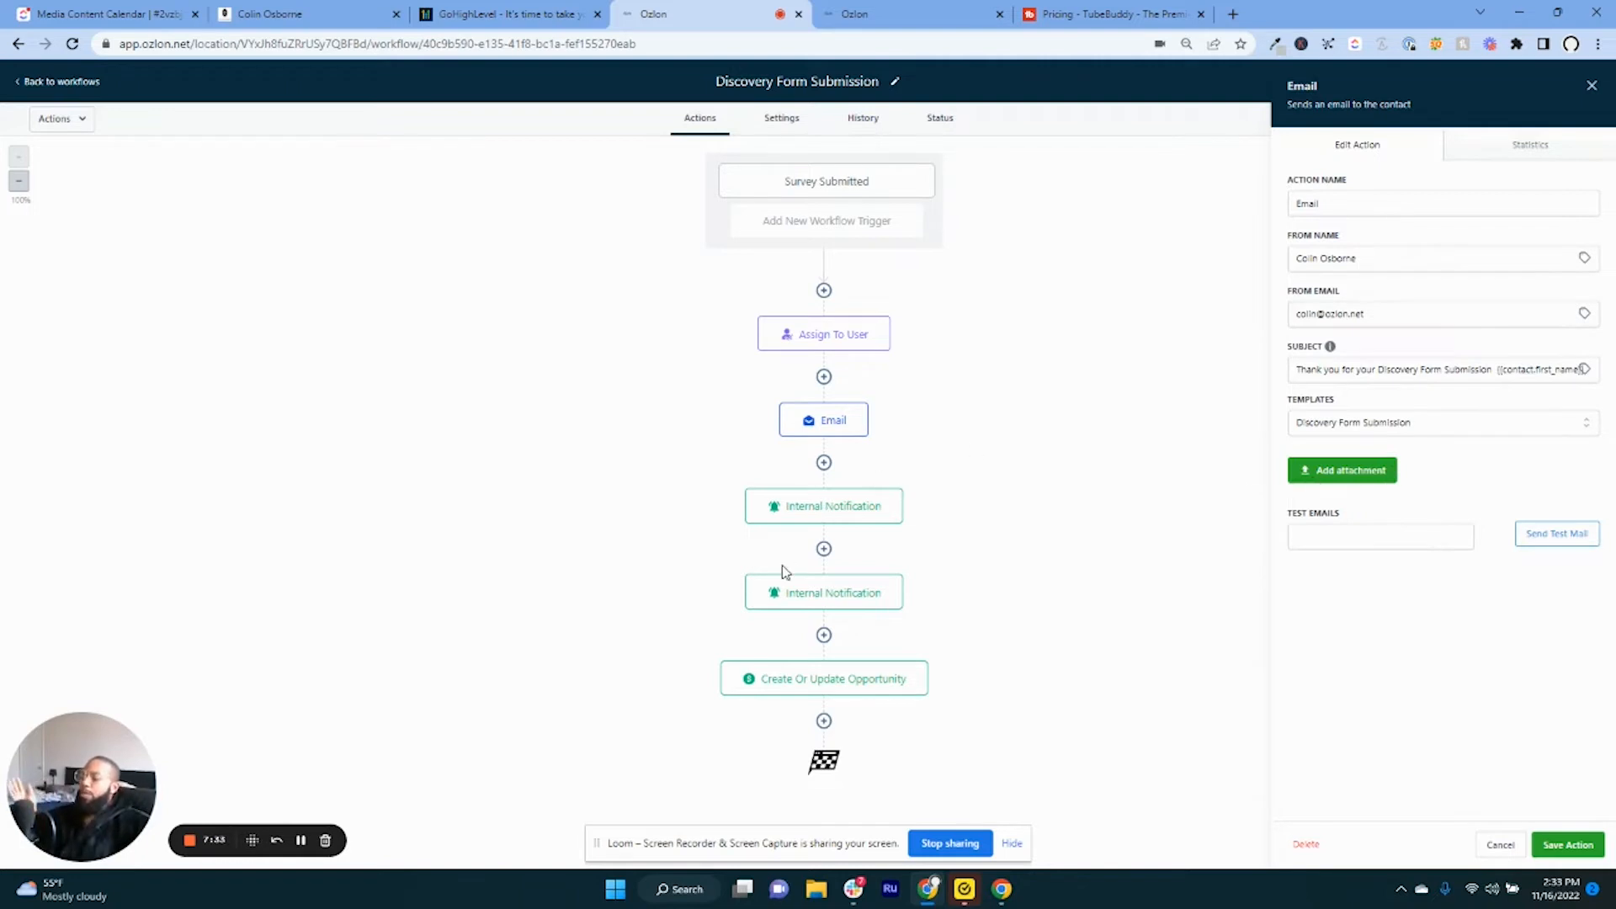
mouse_move(1414, 502)
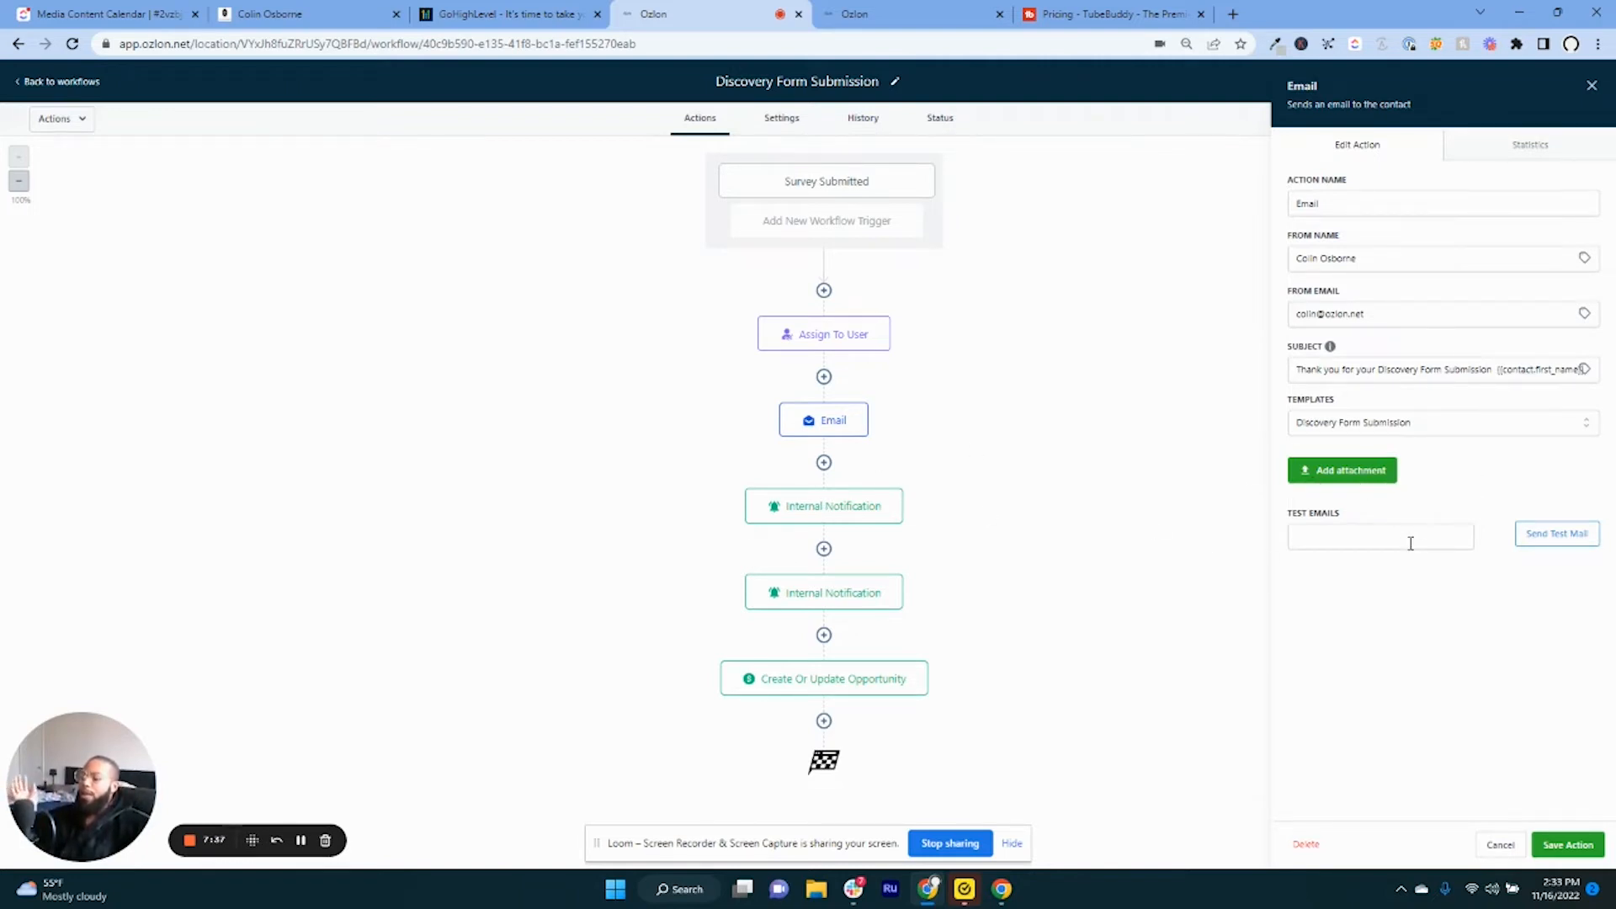
mouse_move(1373, 461)
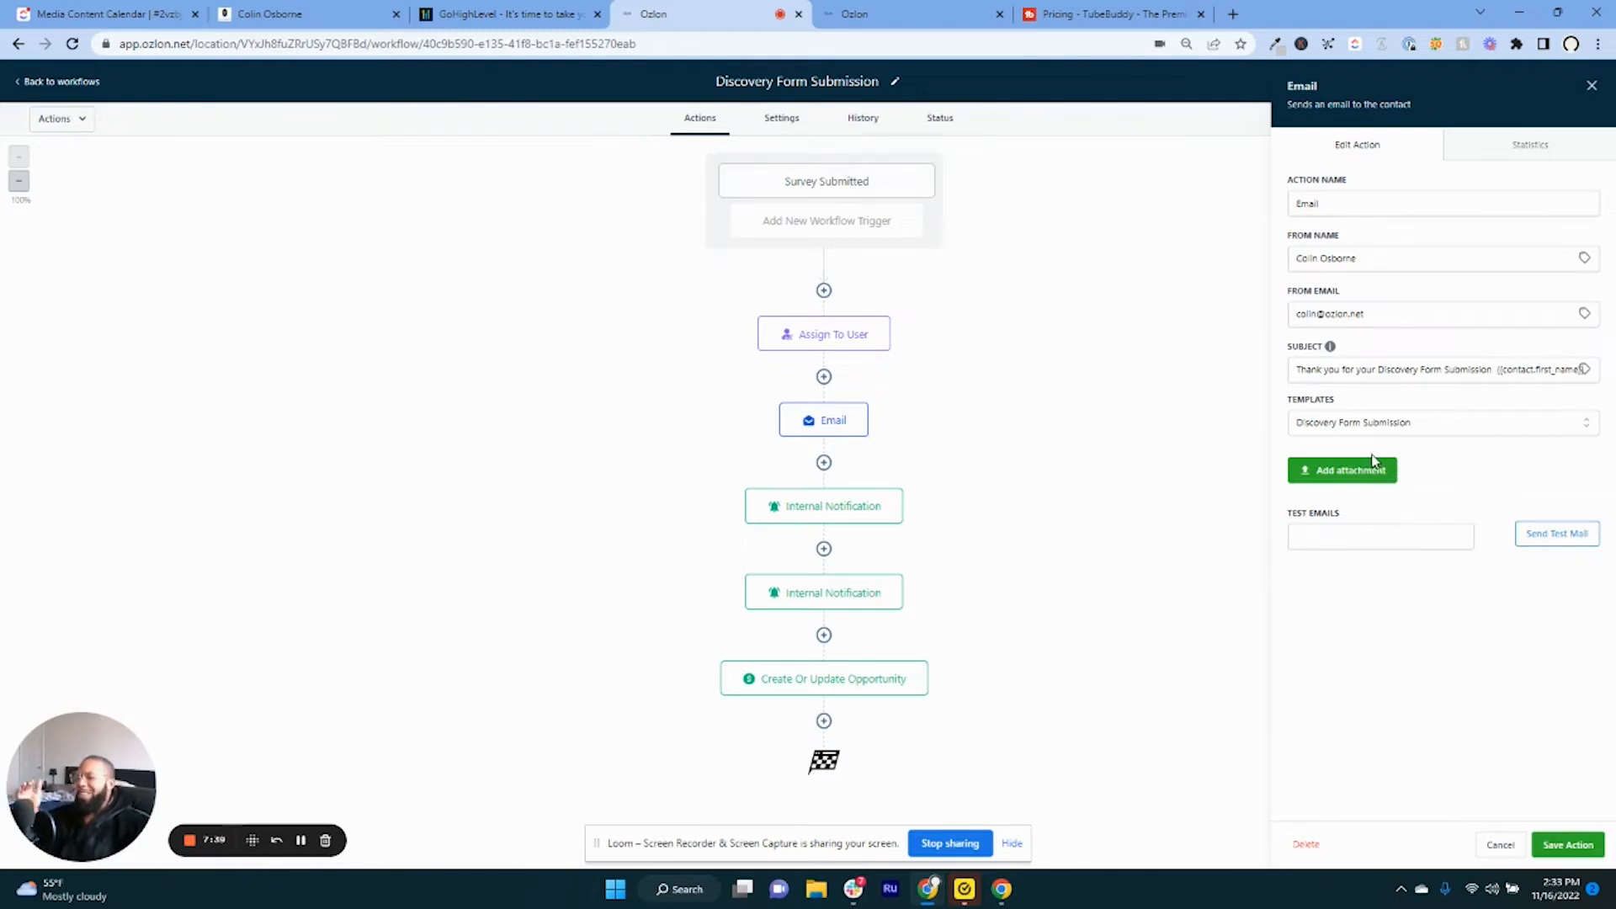
mouse_move(1368, 446)
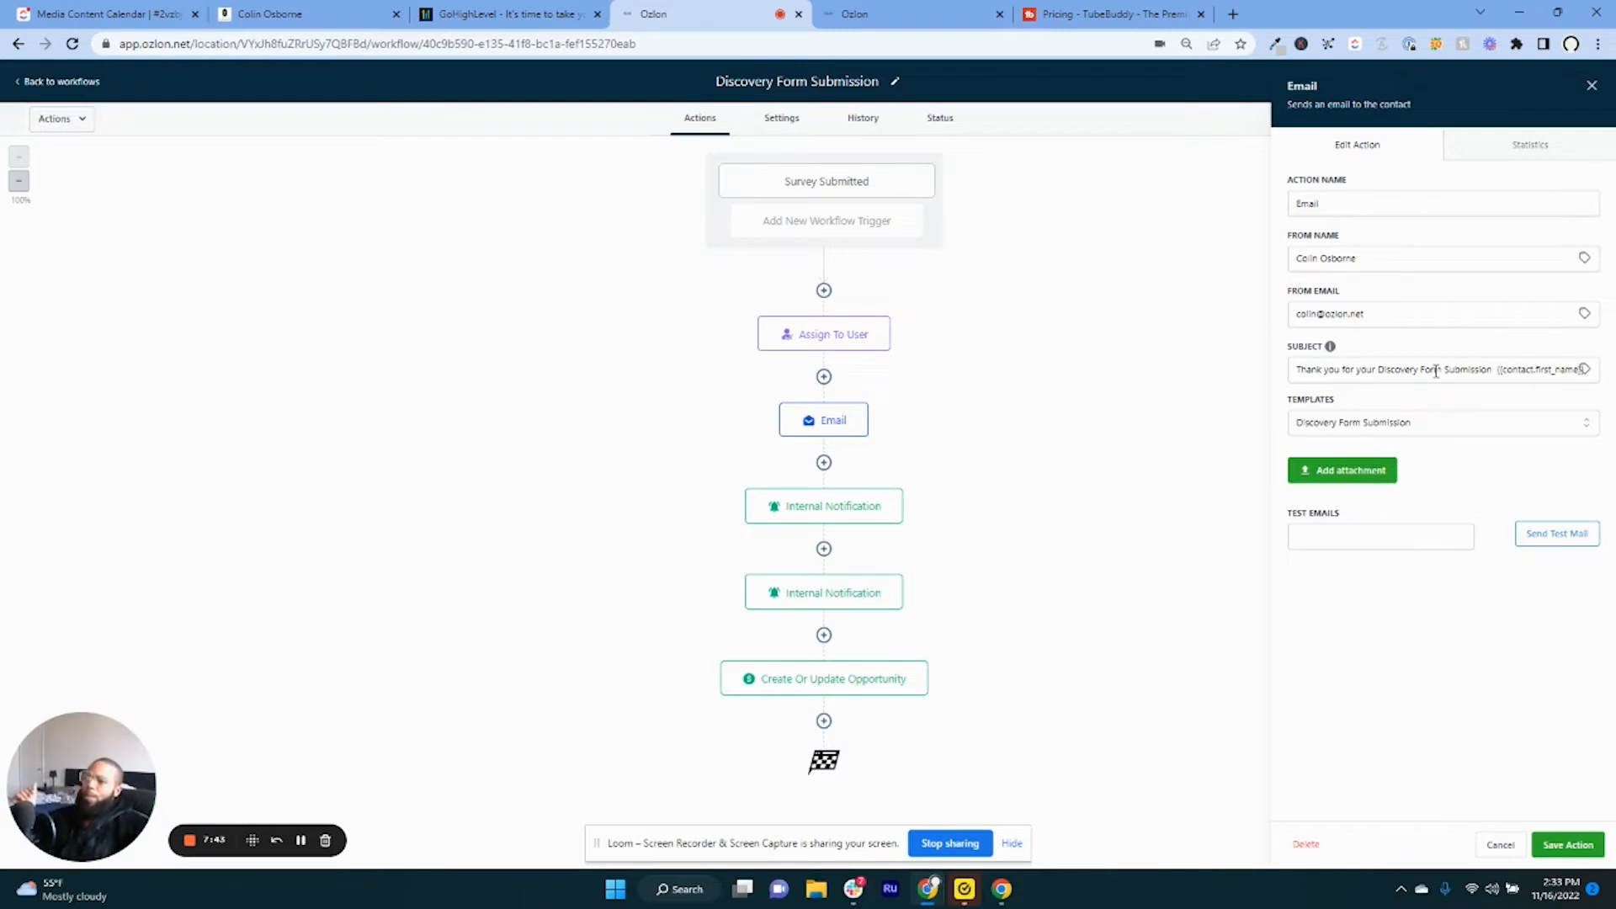
mouse_move(1441, 382)
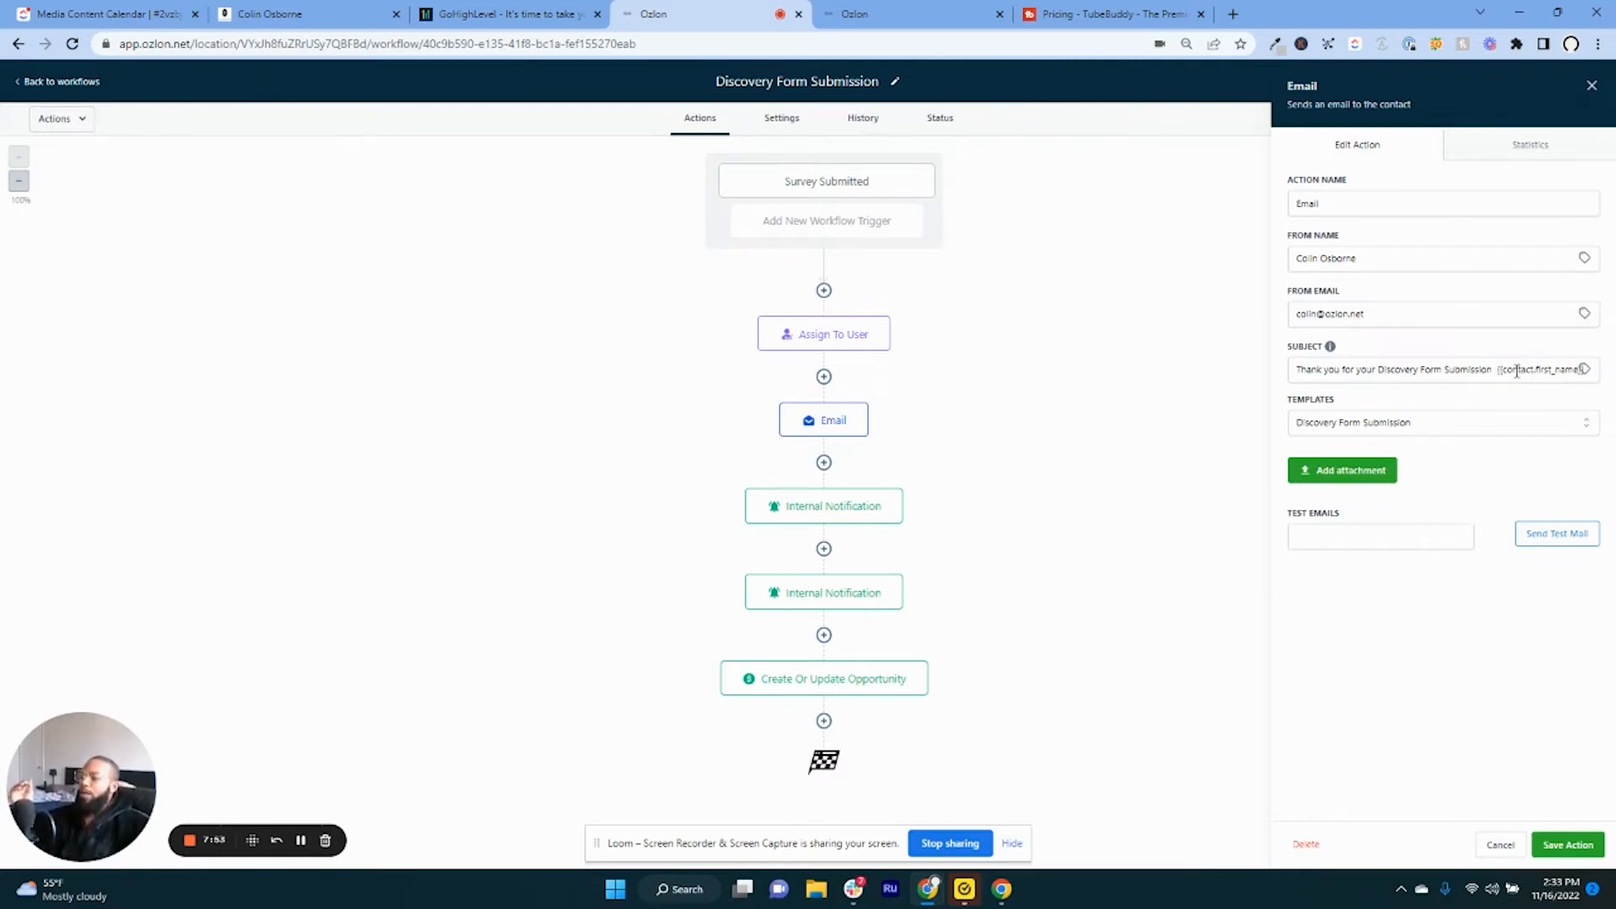
mouse_move(1045, 202)
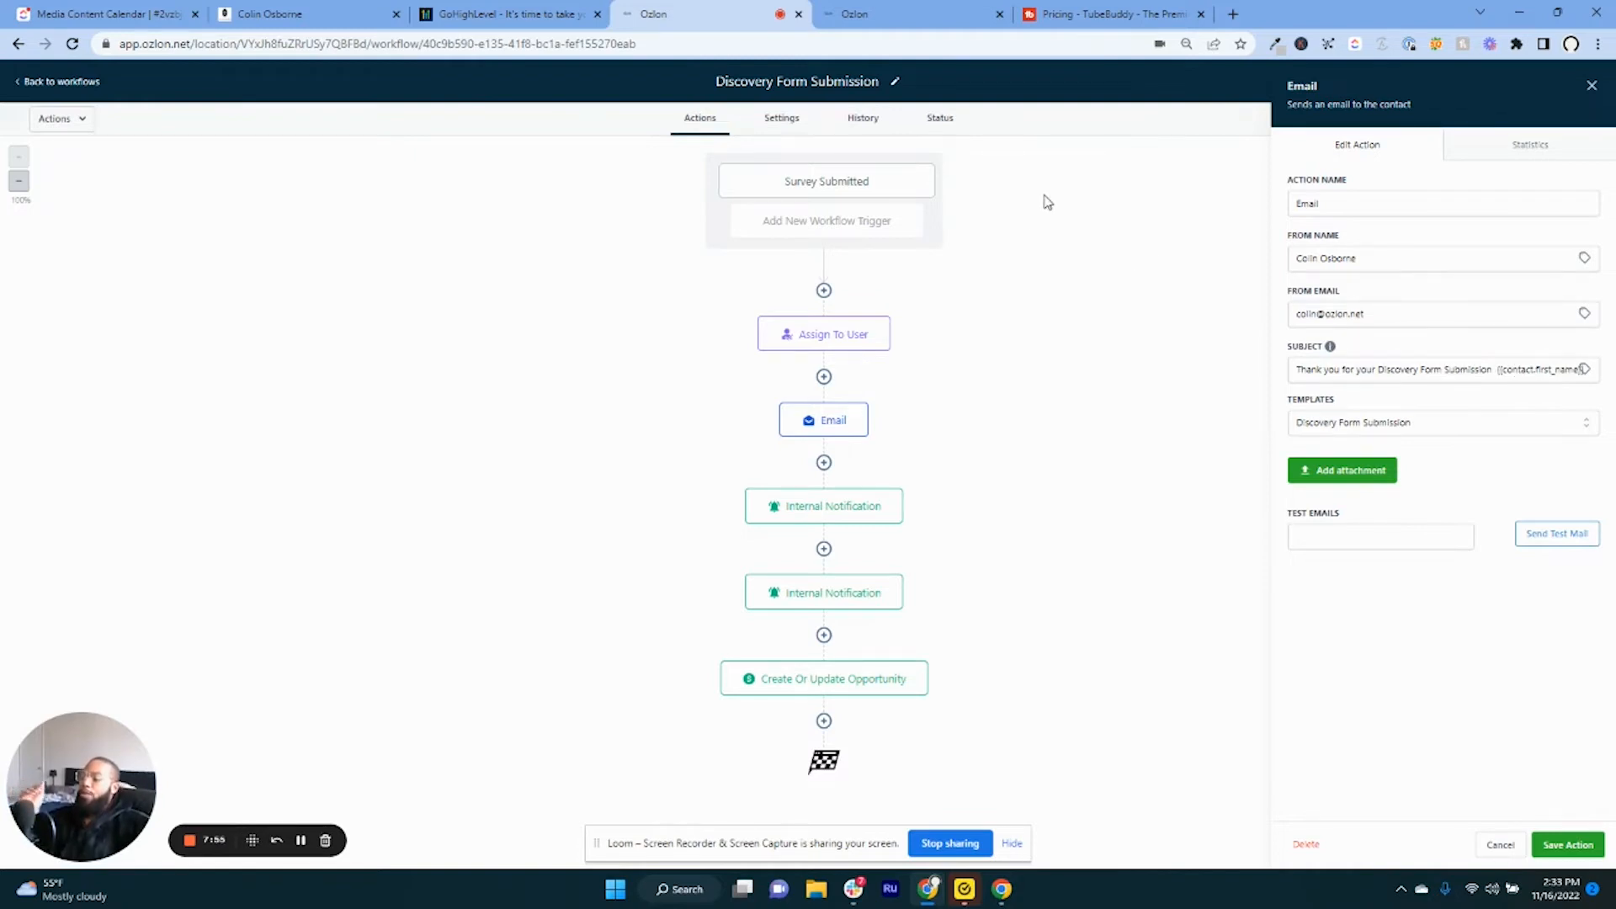
mouse_move(952, 446)
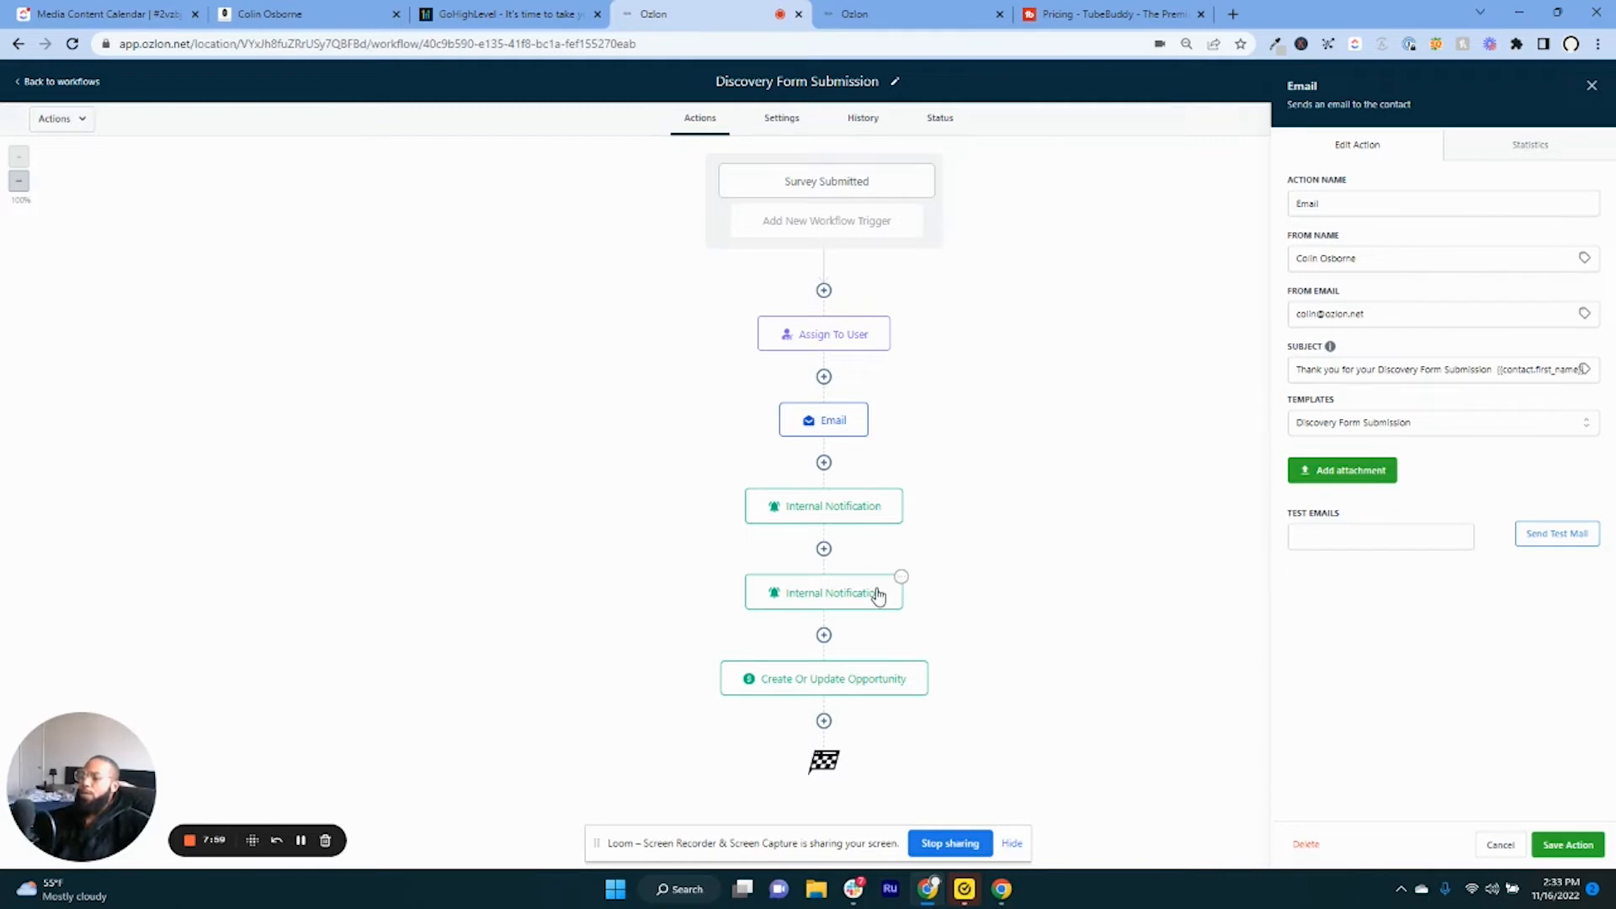
mouse_move(859, 587)
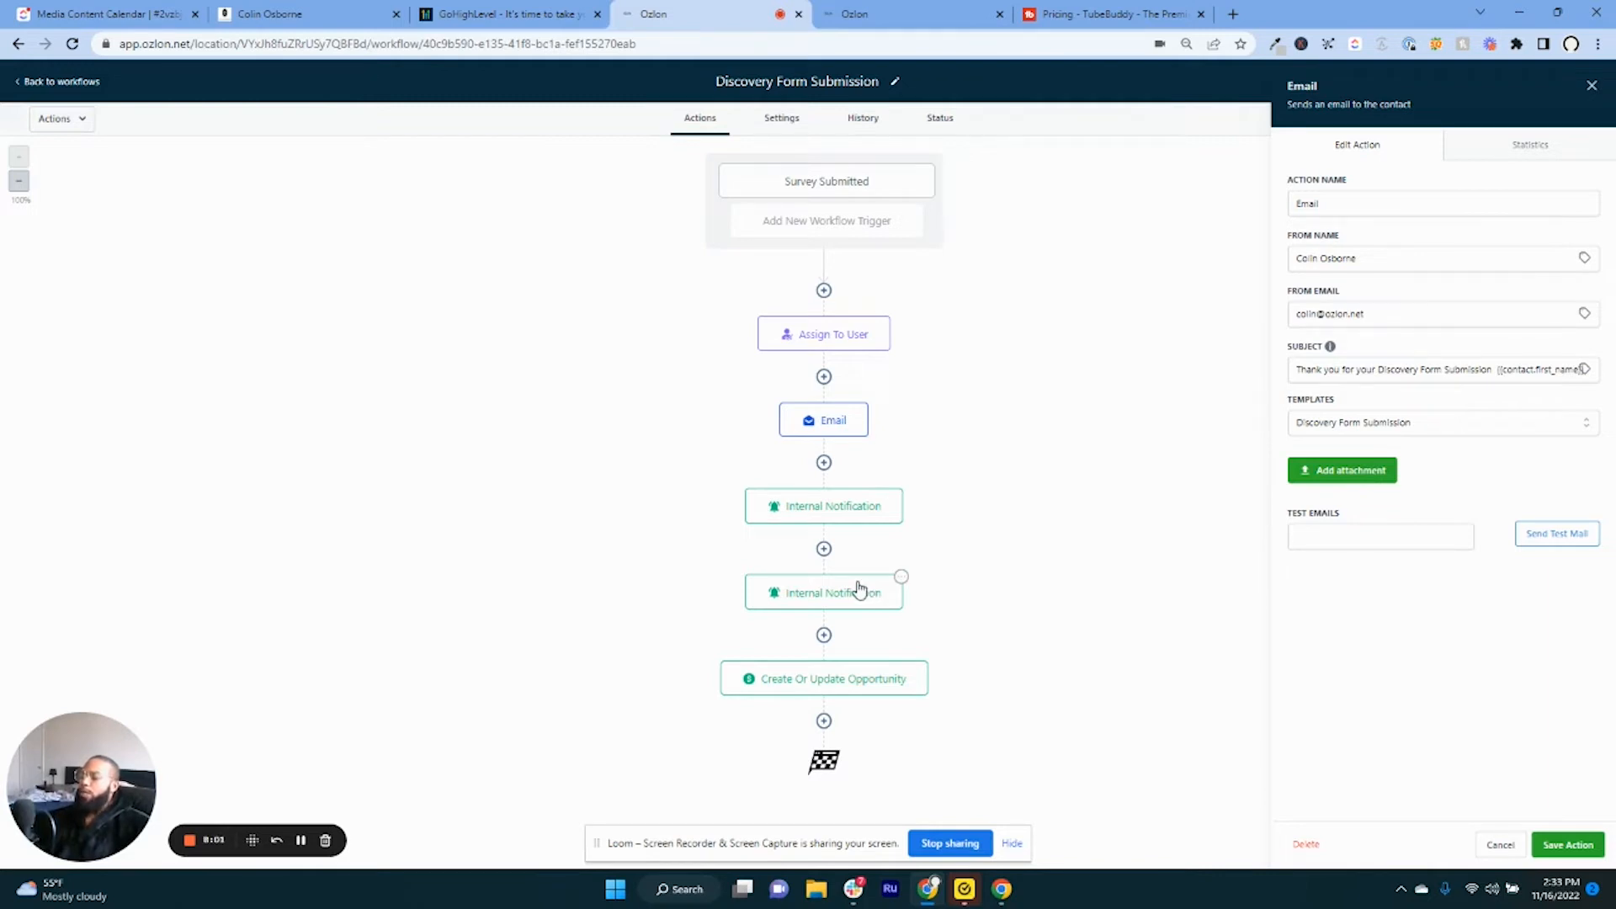
mouse_move(825, 498)
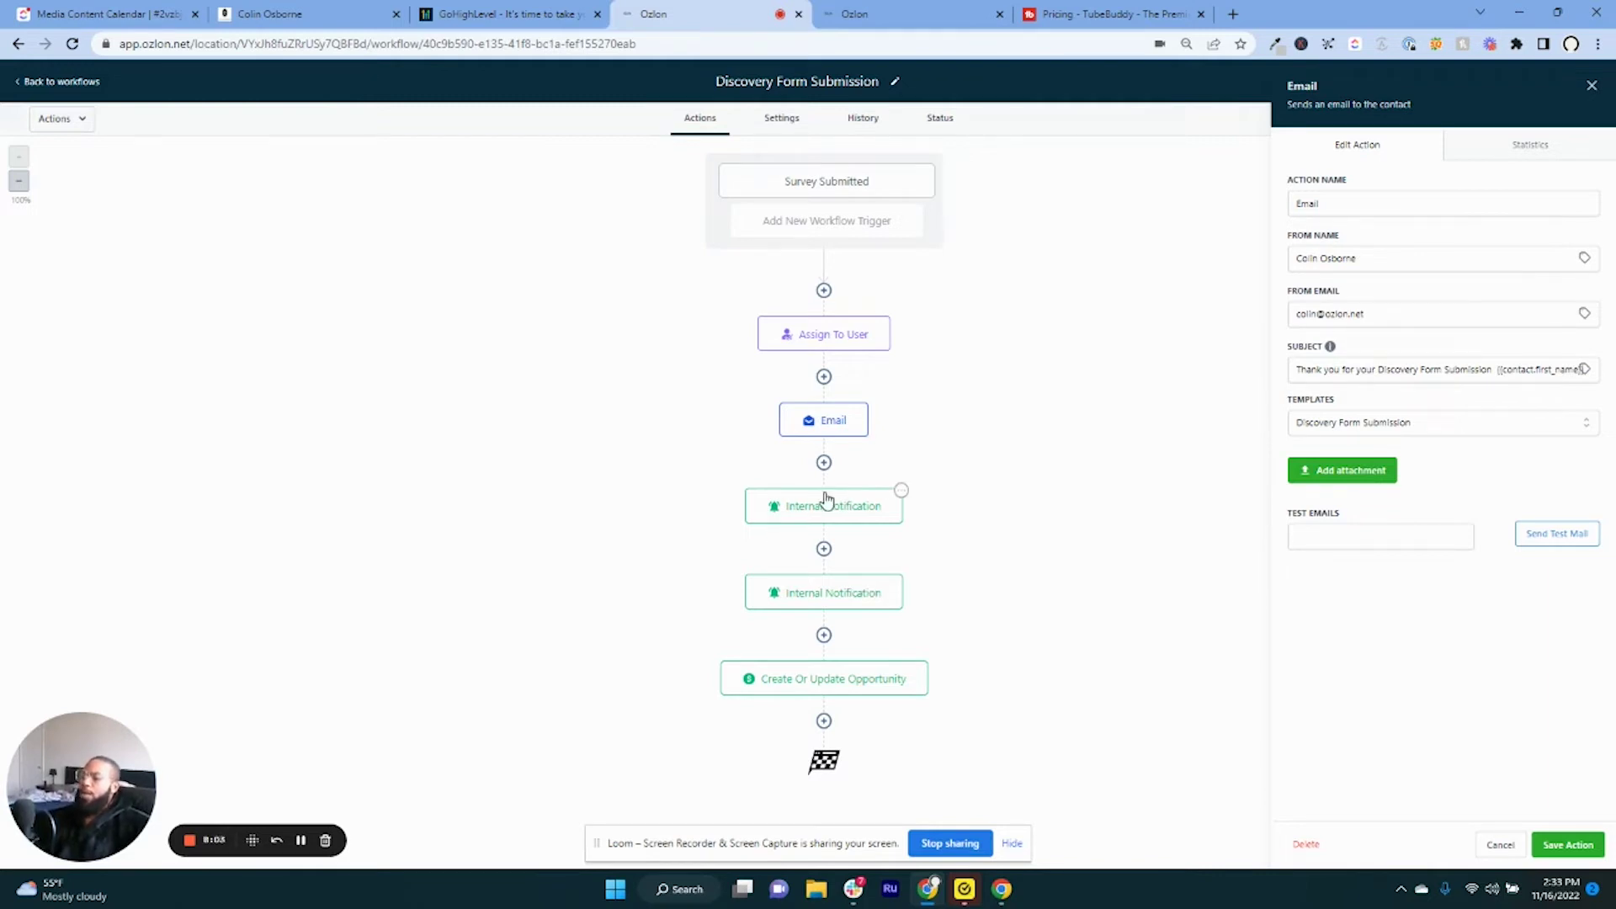
mouse_move(828, 524)
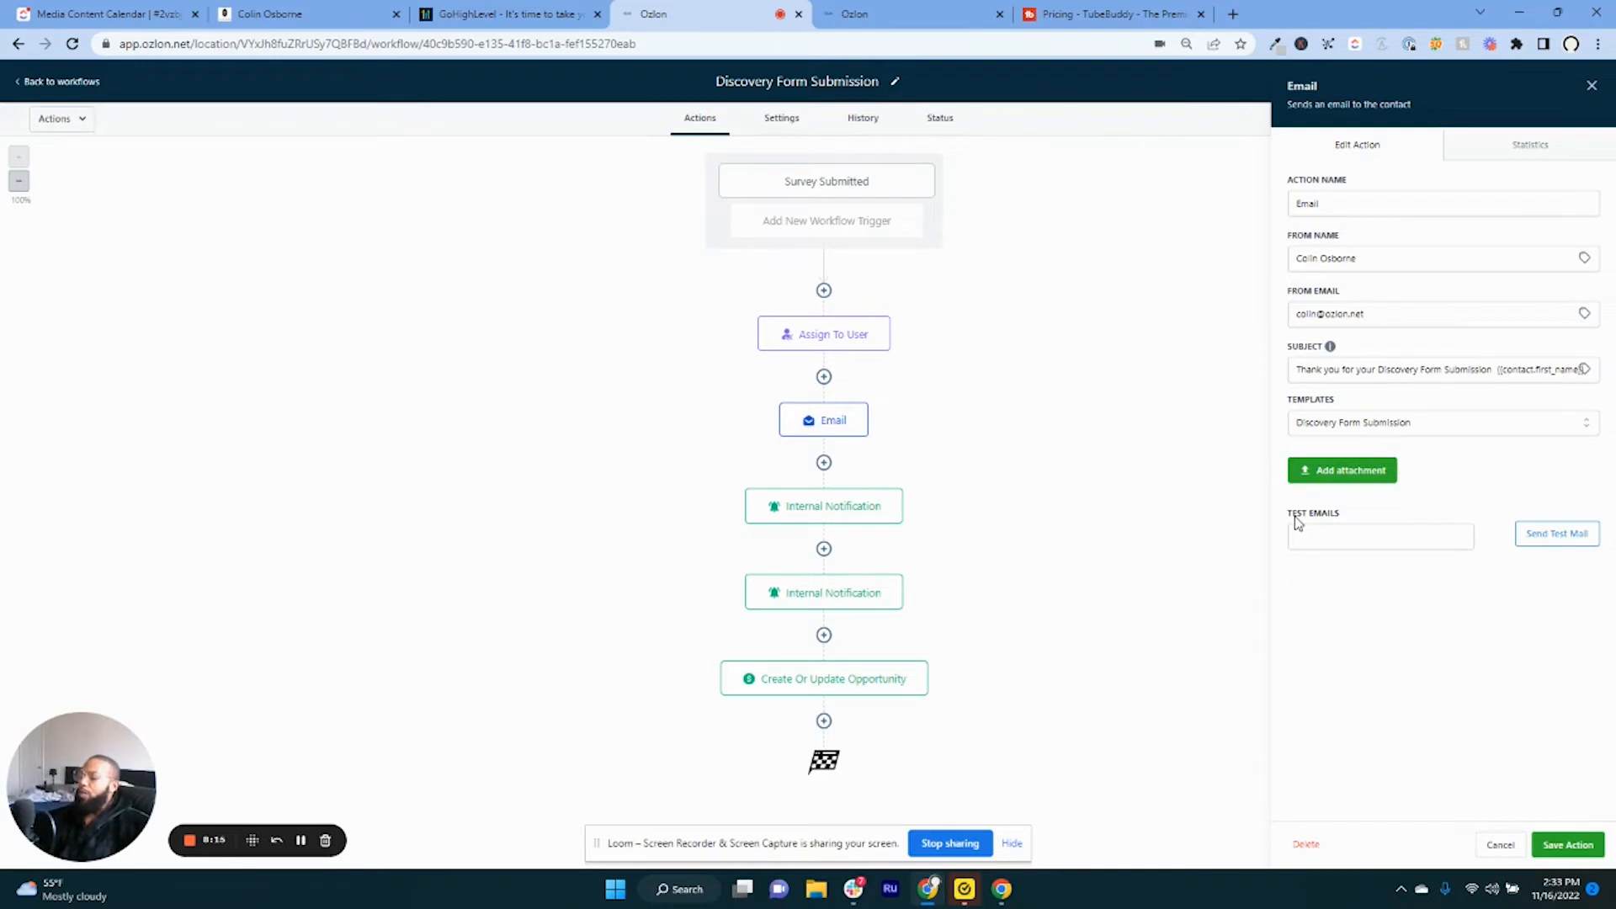
mouse_move(1309, 527)
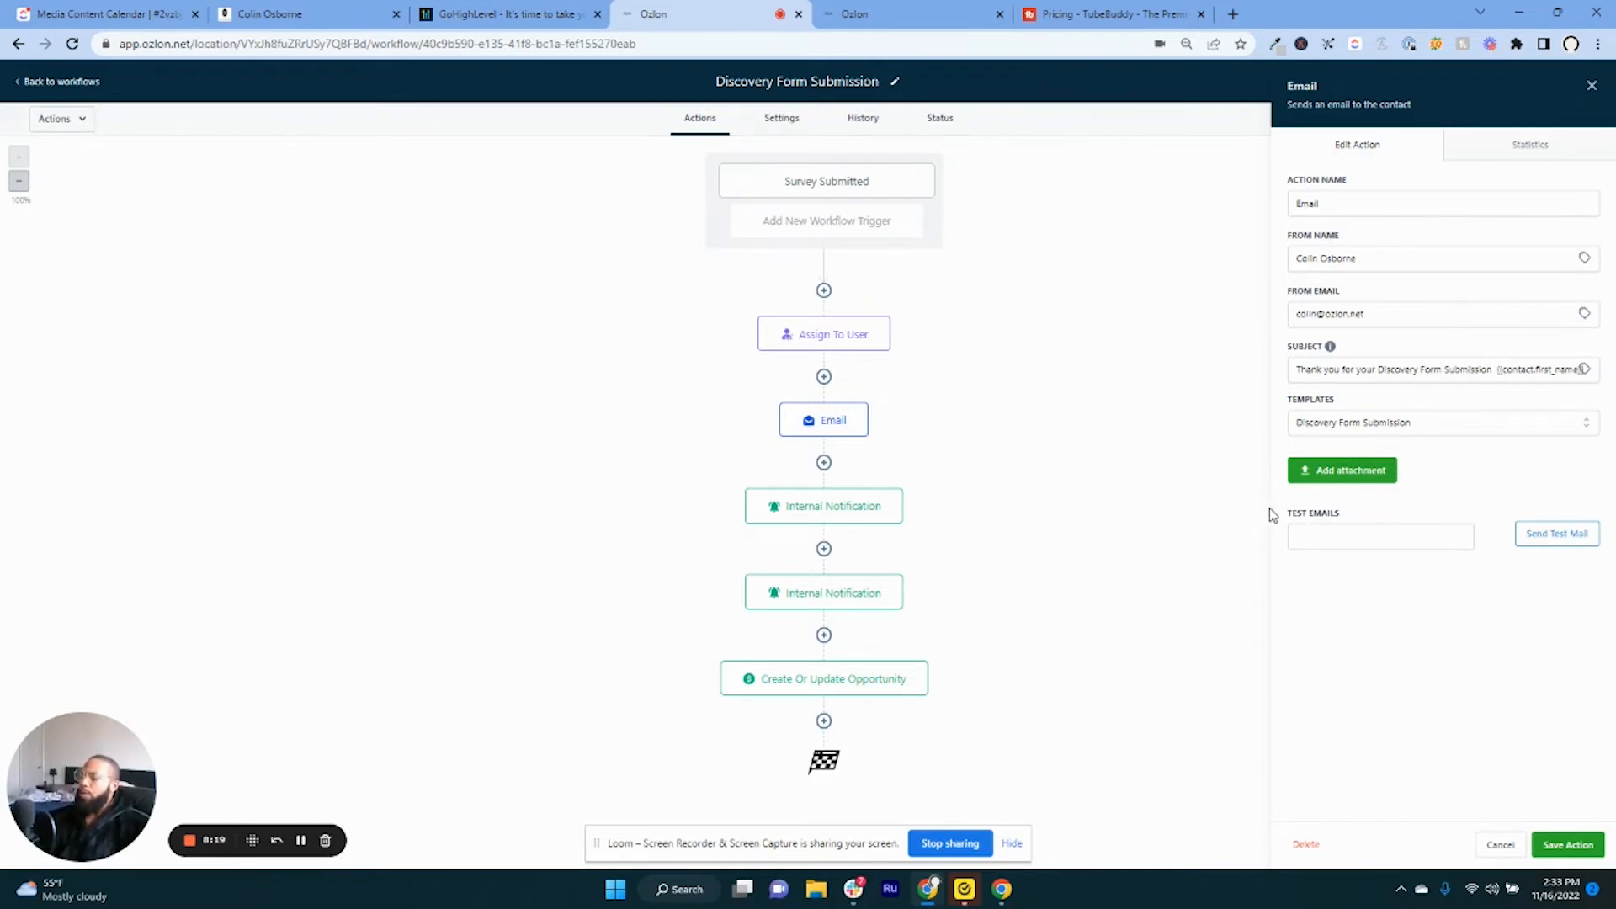
mouse_move(1557, 654)
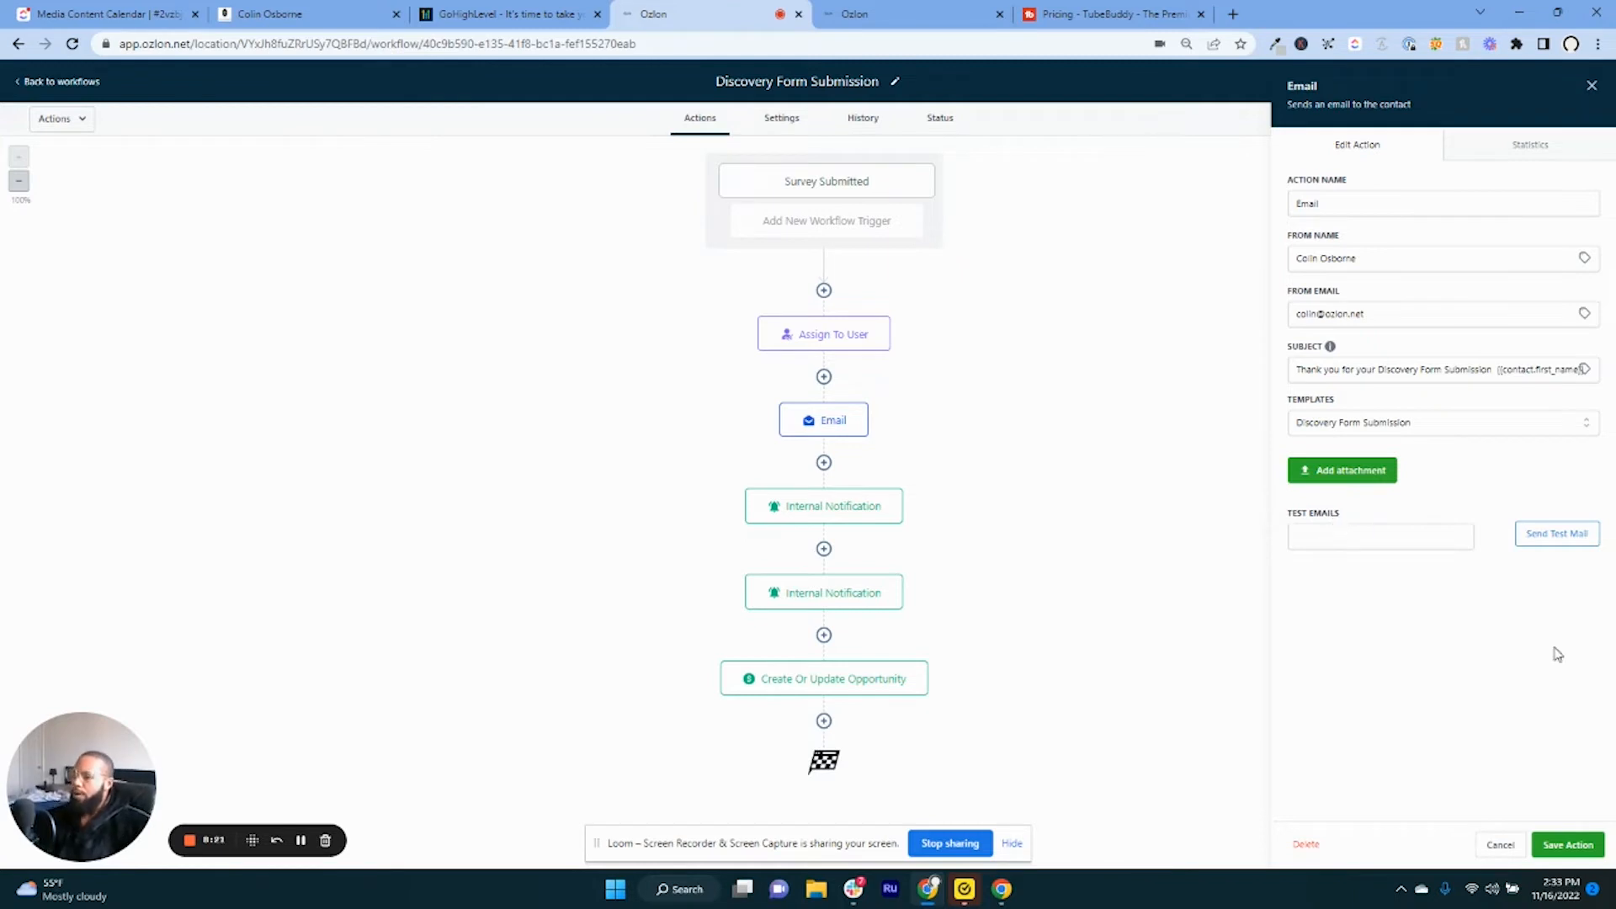
left_click(1567, 845)
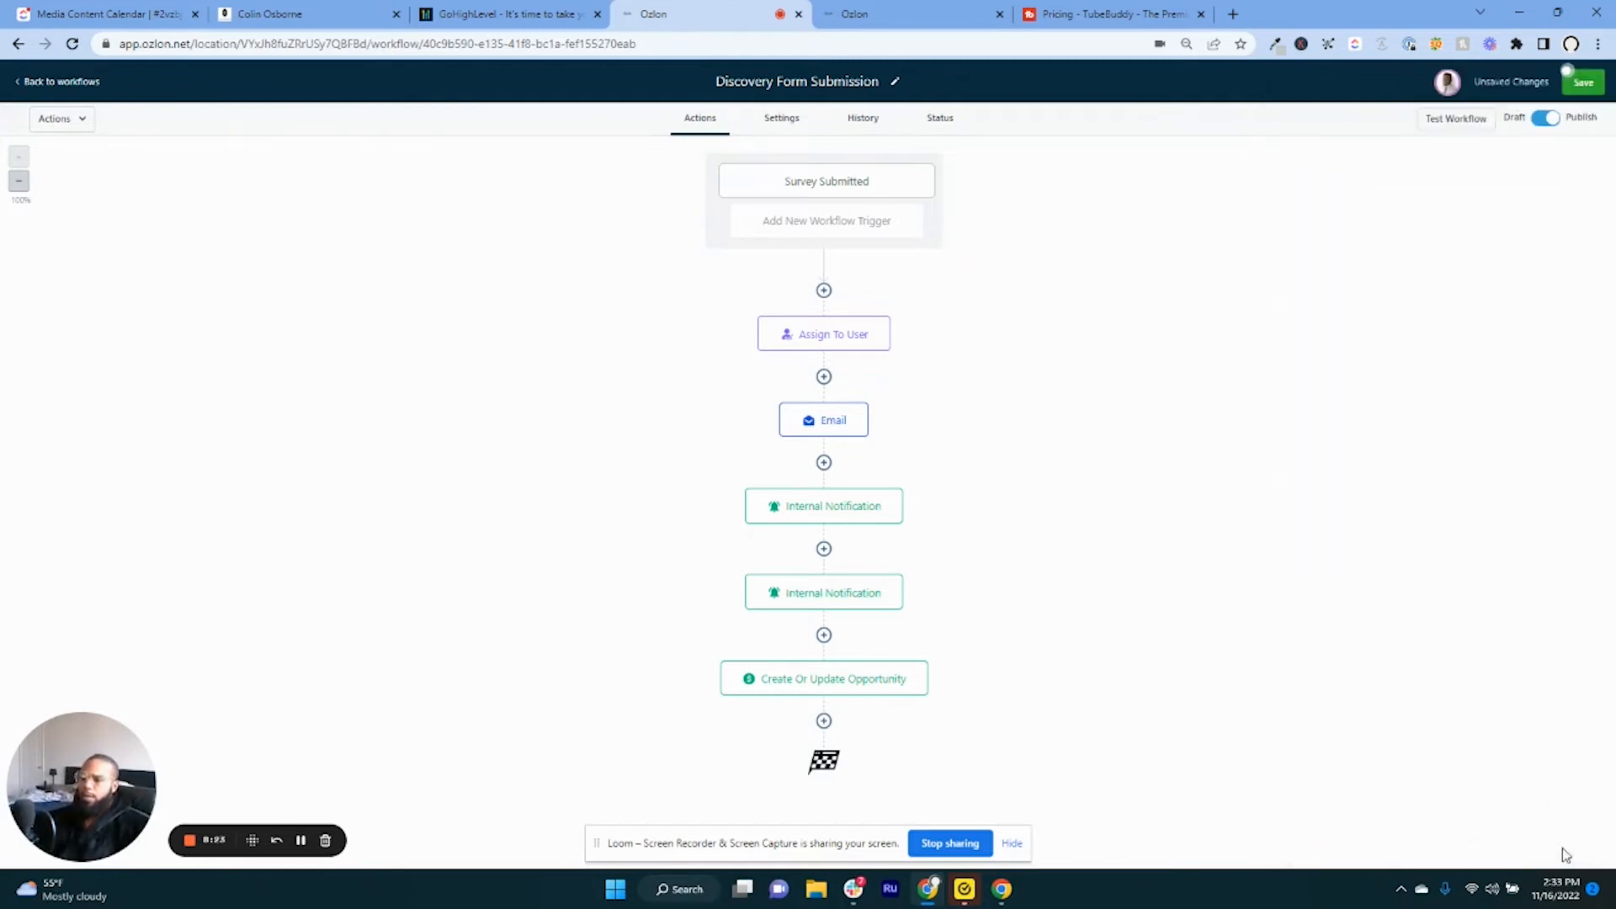
Check Create Or Update Opportunity: Entrepreneur to CEO pipeline, Interested stage, lead value 297.
left_click(824, 678)
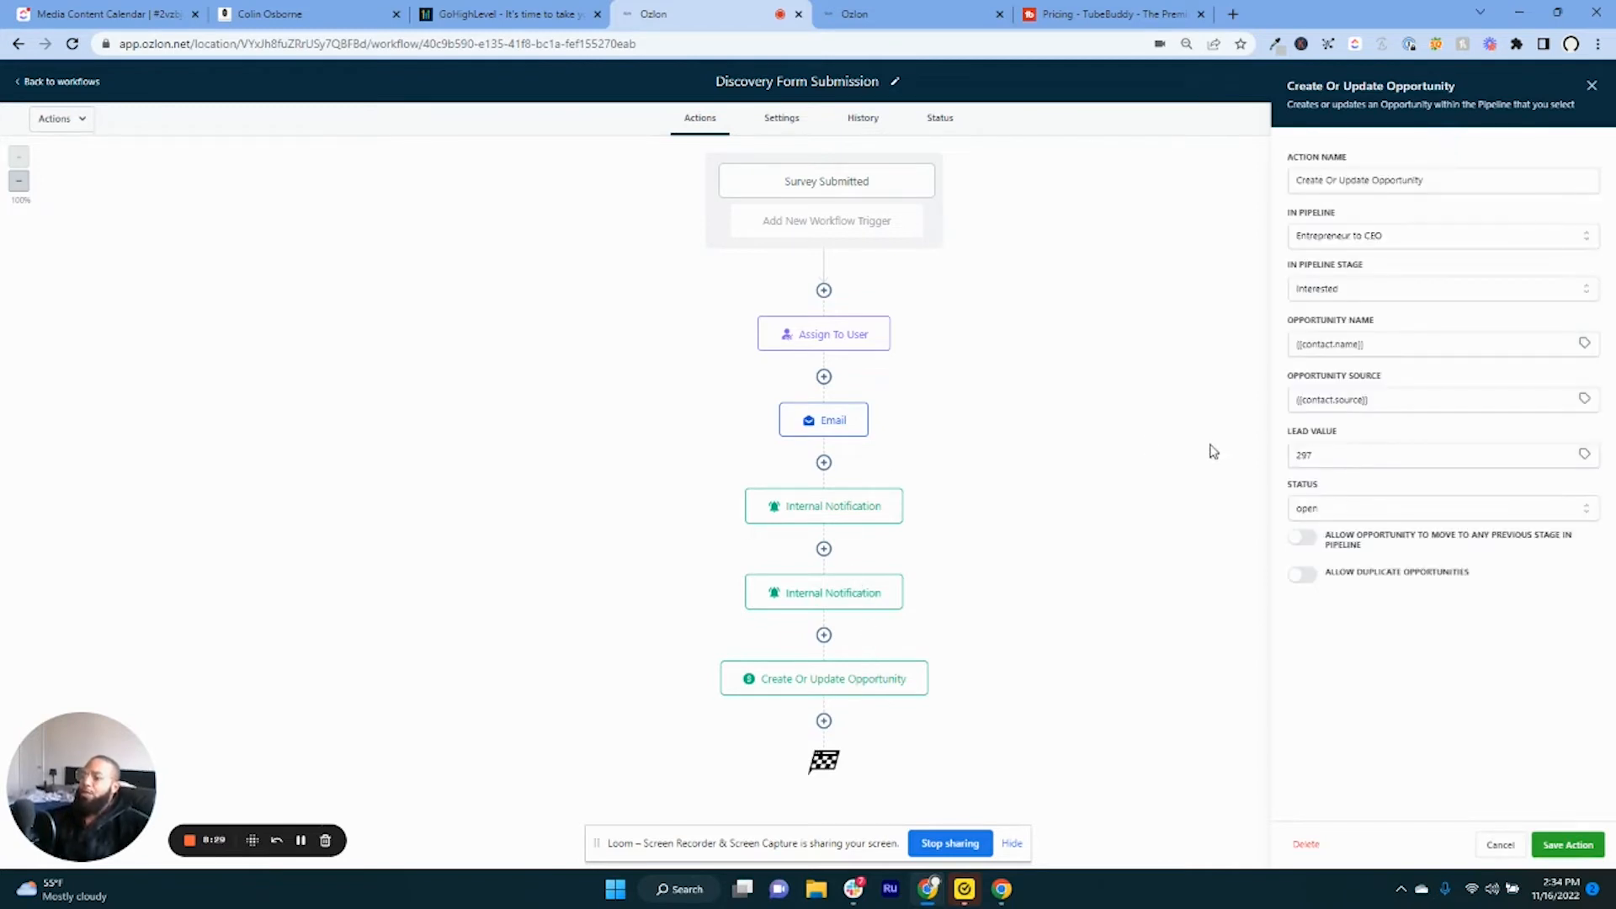
mouse_move(1215, 462)
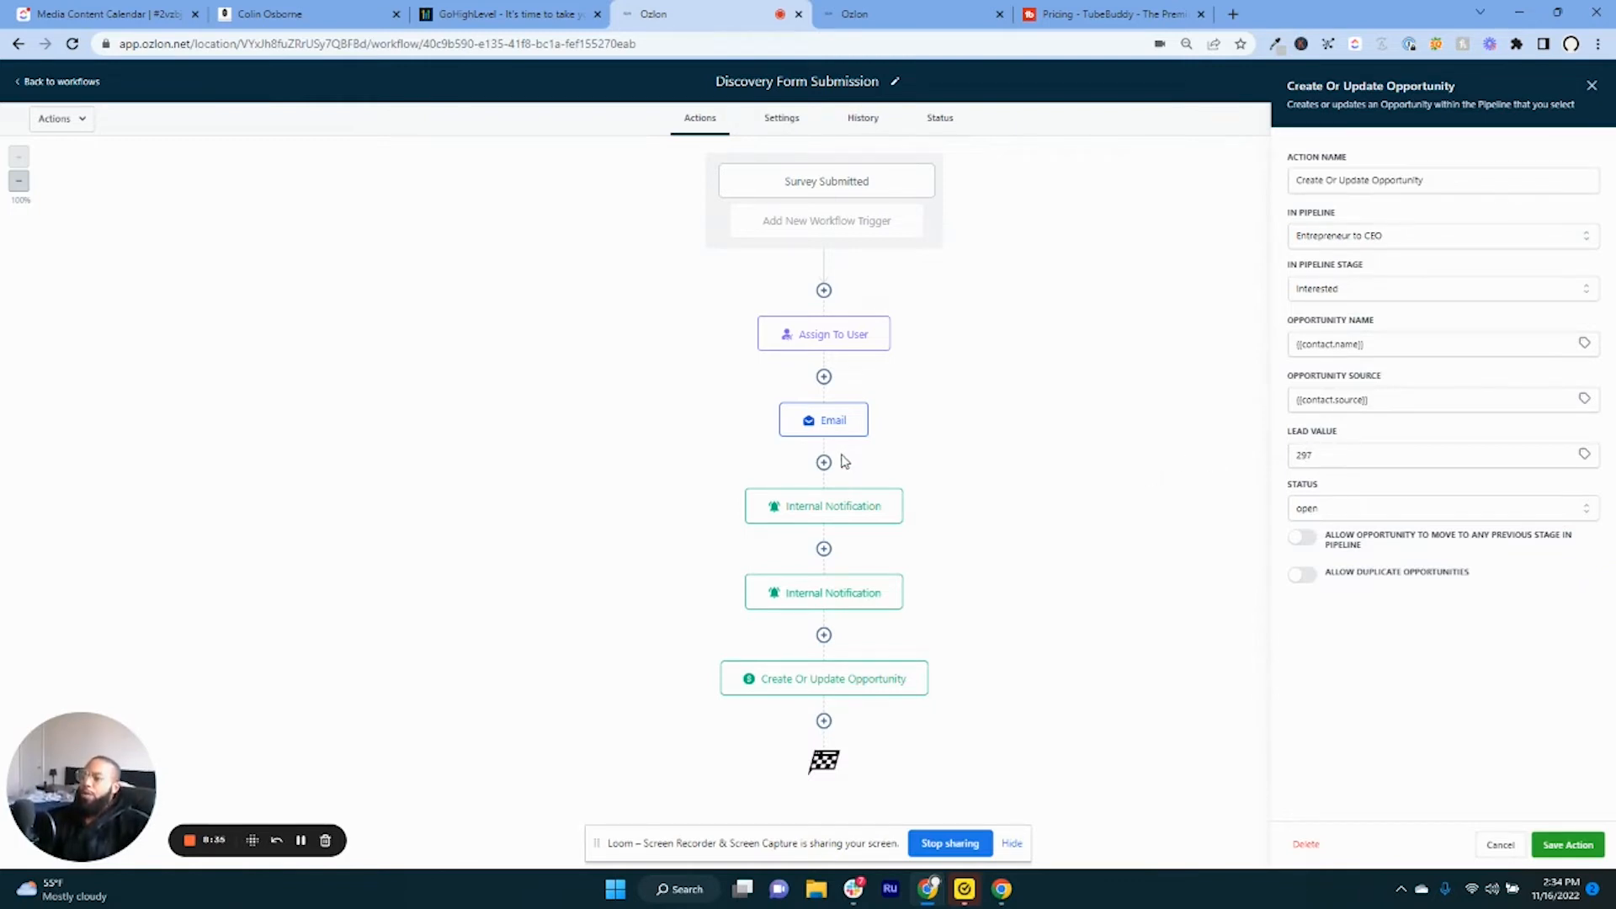
mouse_move(1213, 174)
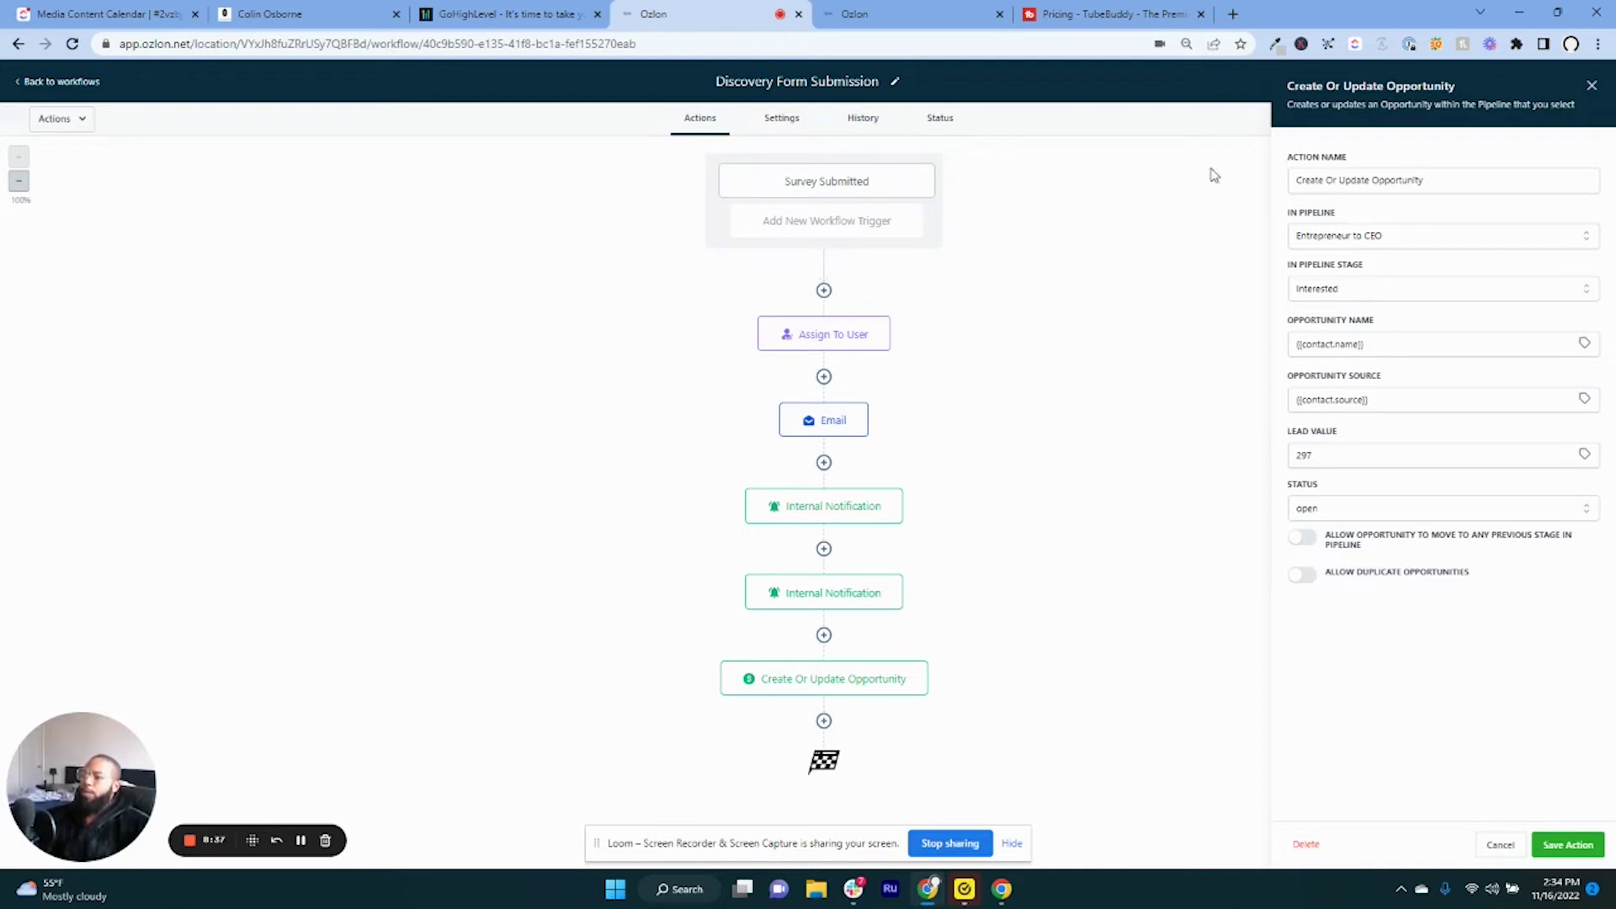
mouse_move(776, 342)
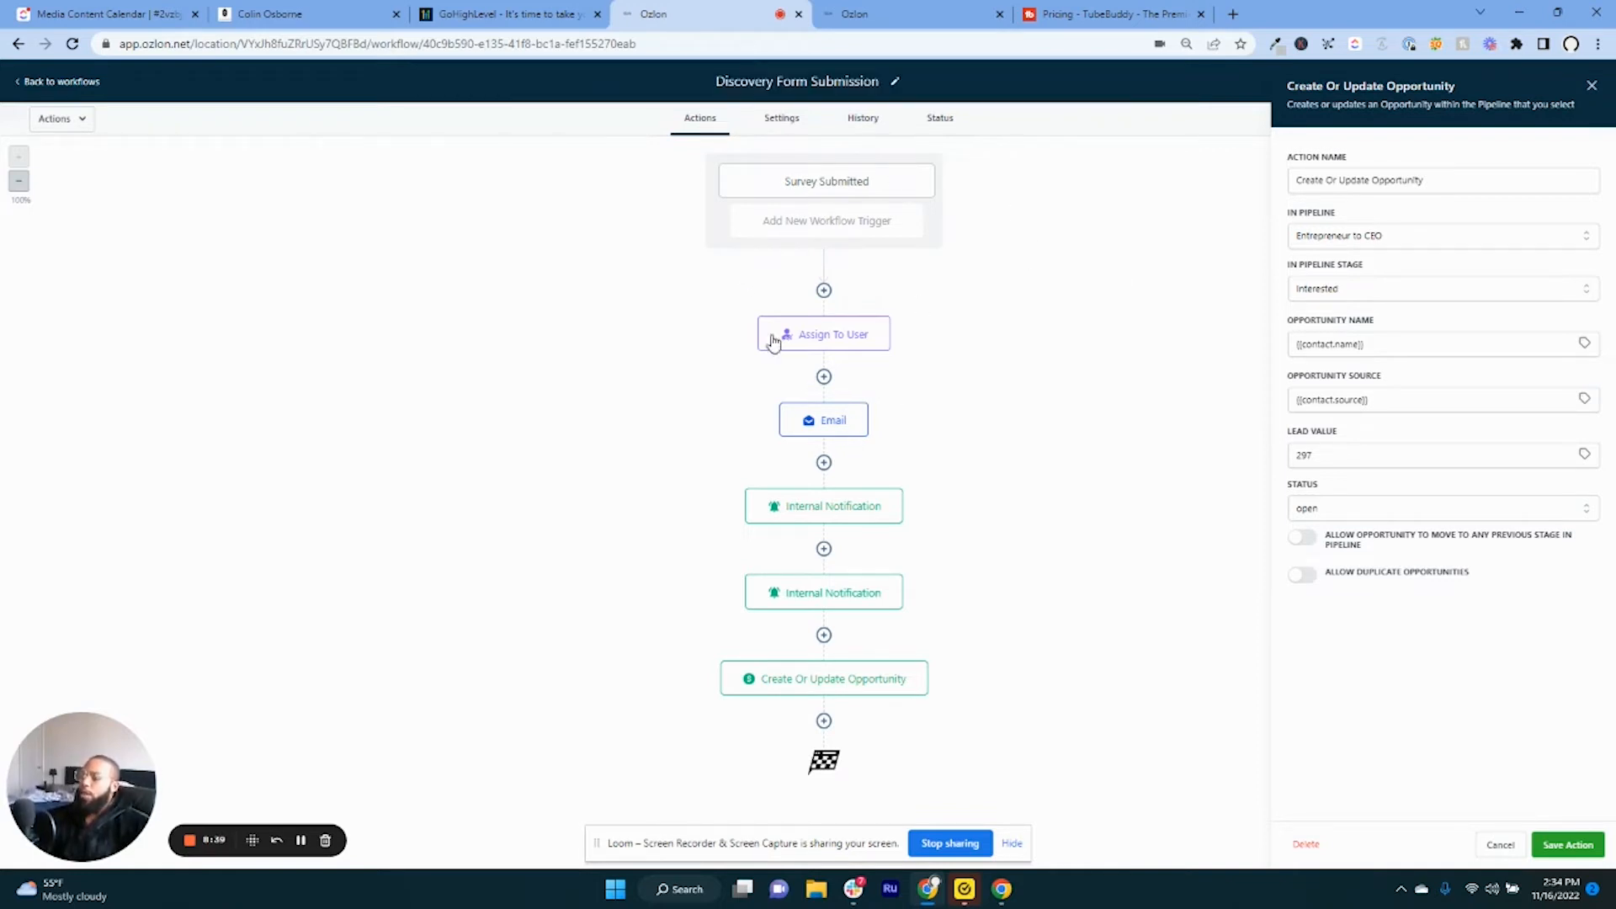
mouse_move(1544, 302)
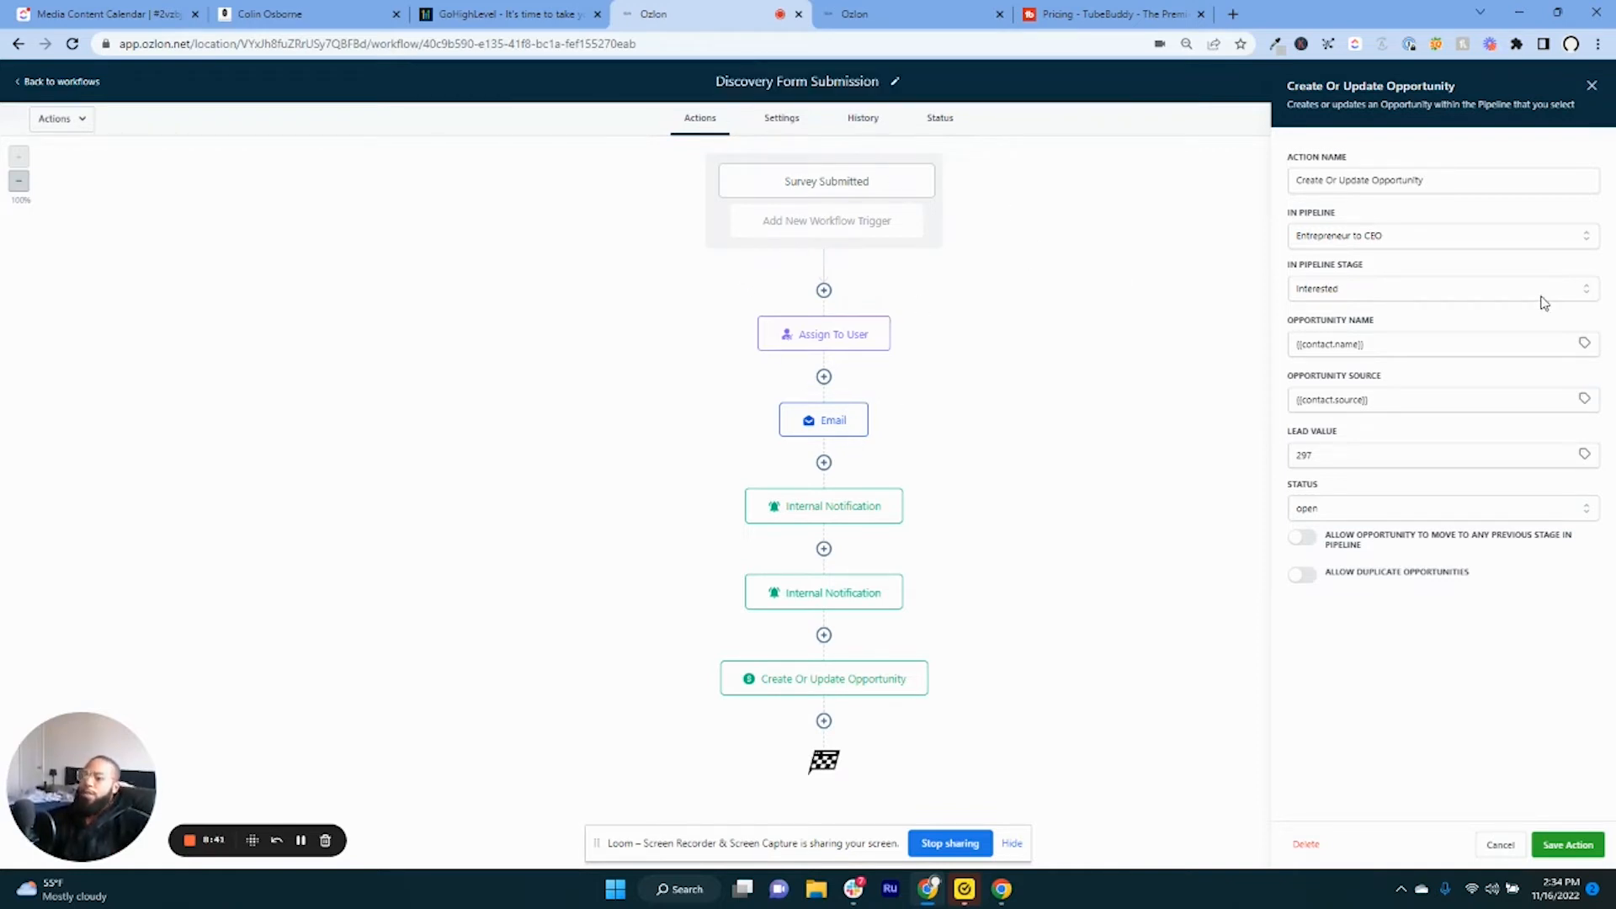
mouse_move(1489, 295)
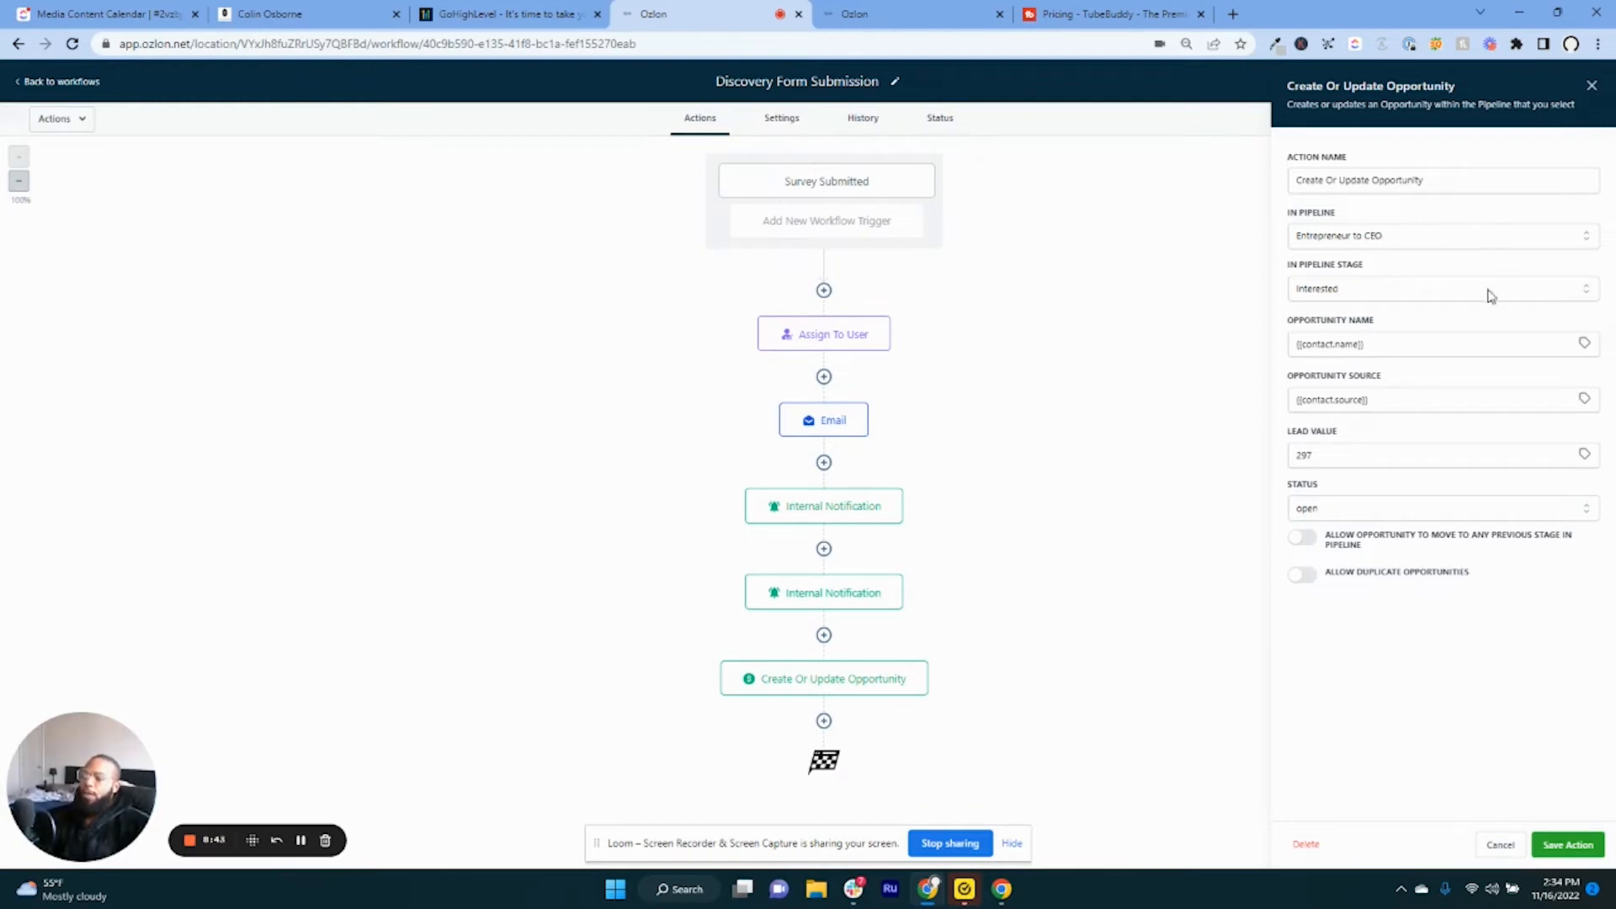
left_click(1443, 289)
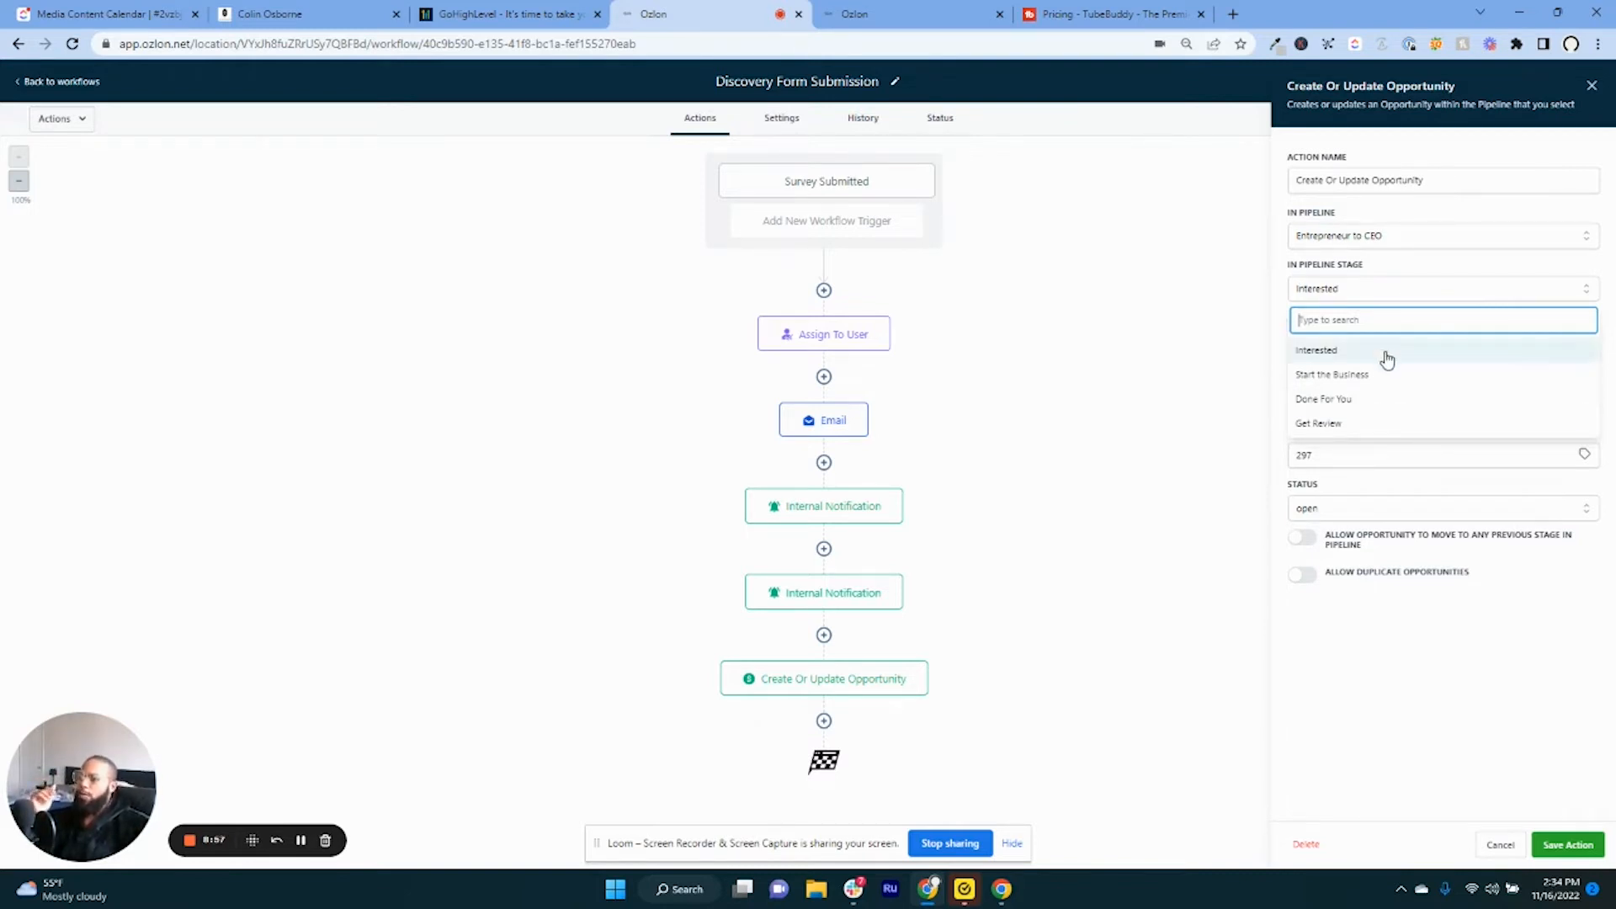
left_click(1315, 350)
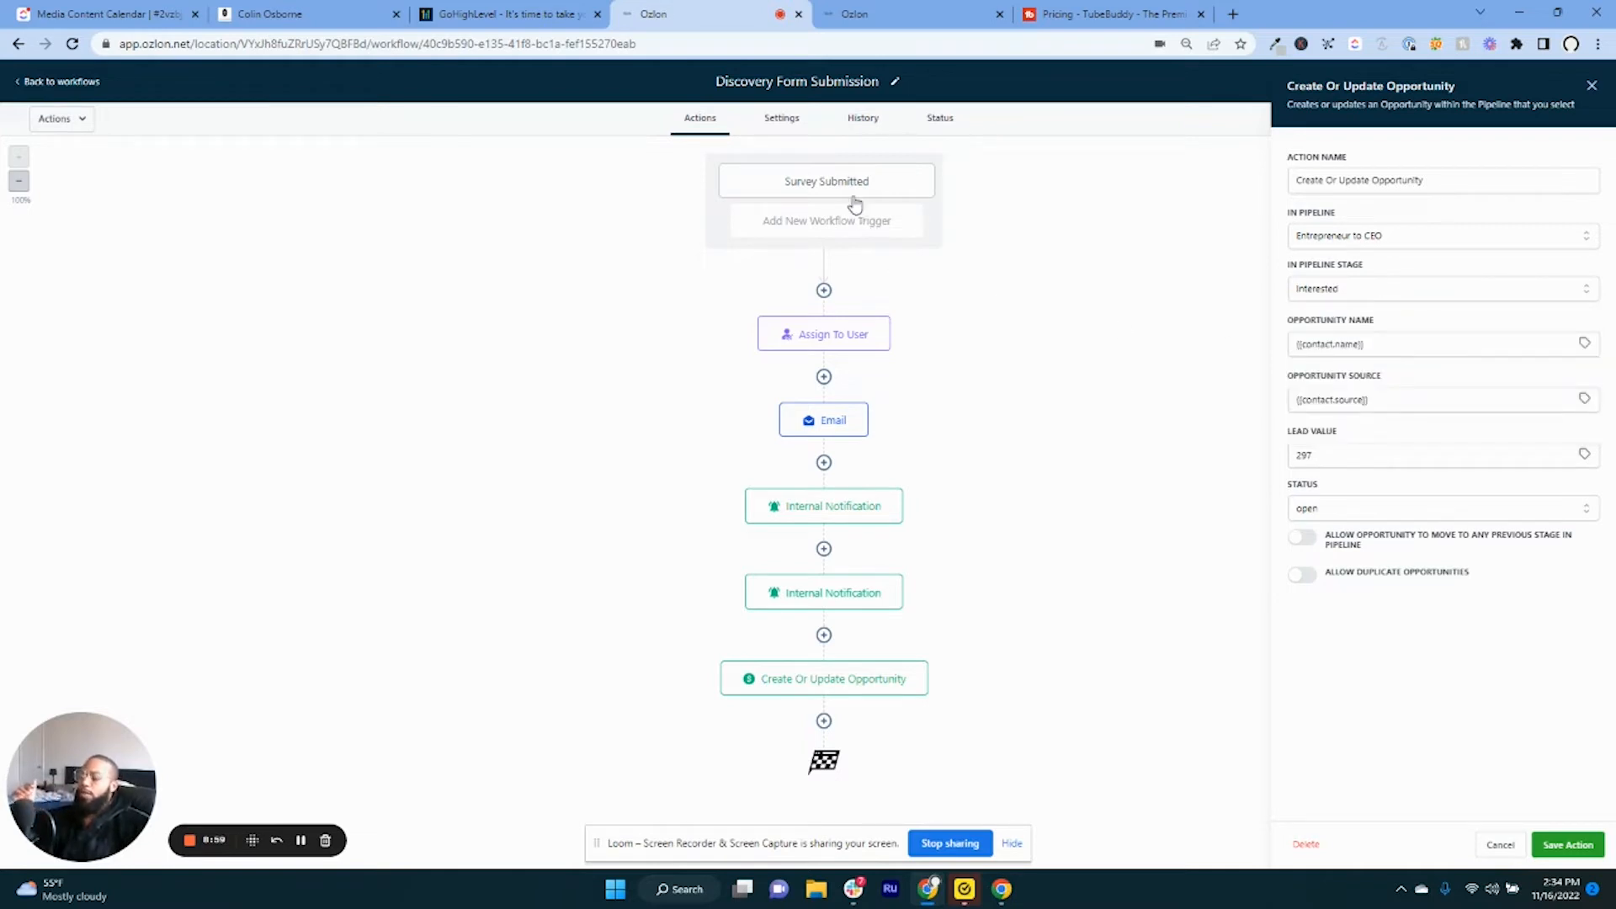
mouse_move(844, 182)
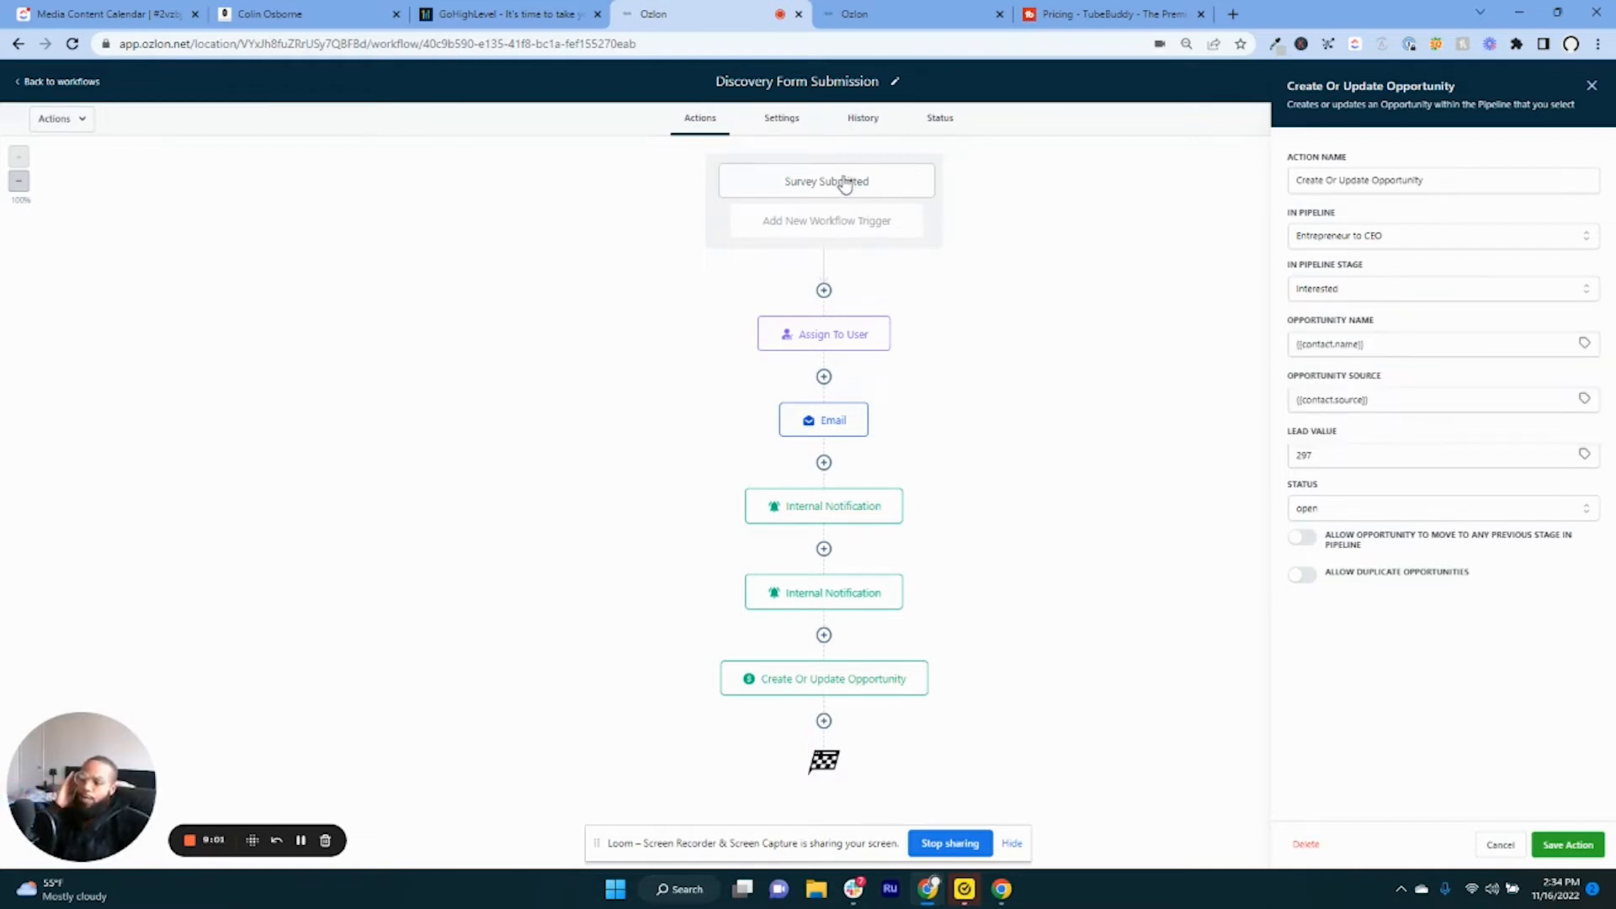
mouse_move(778, 283)
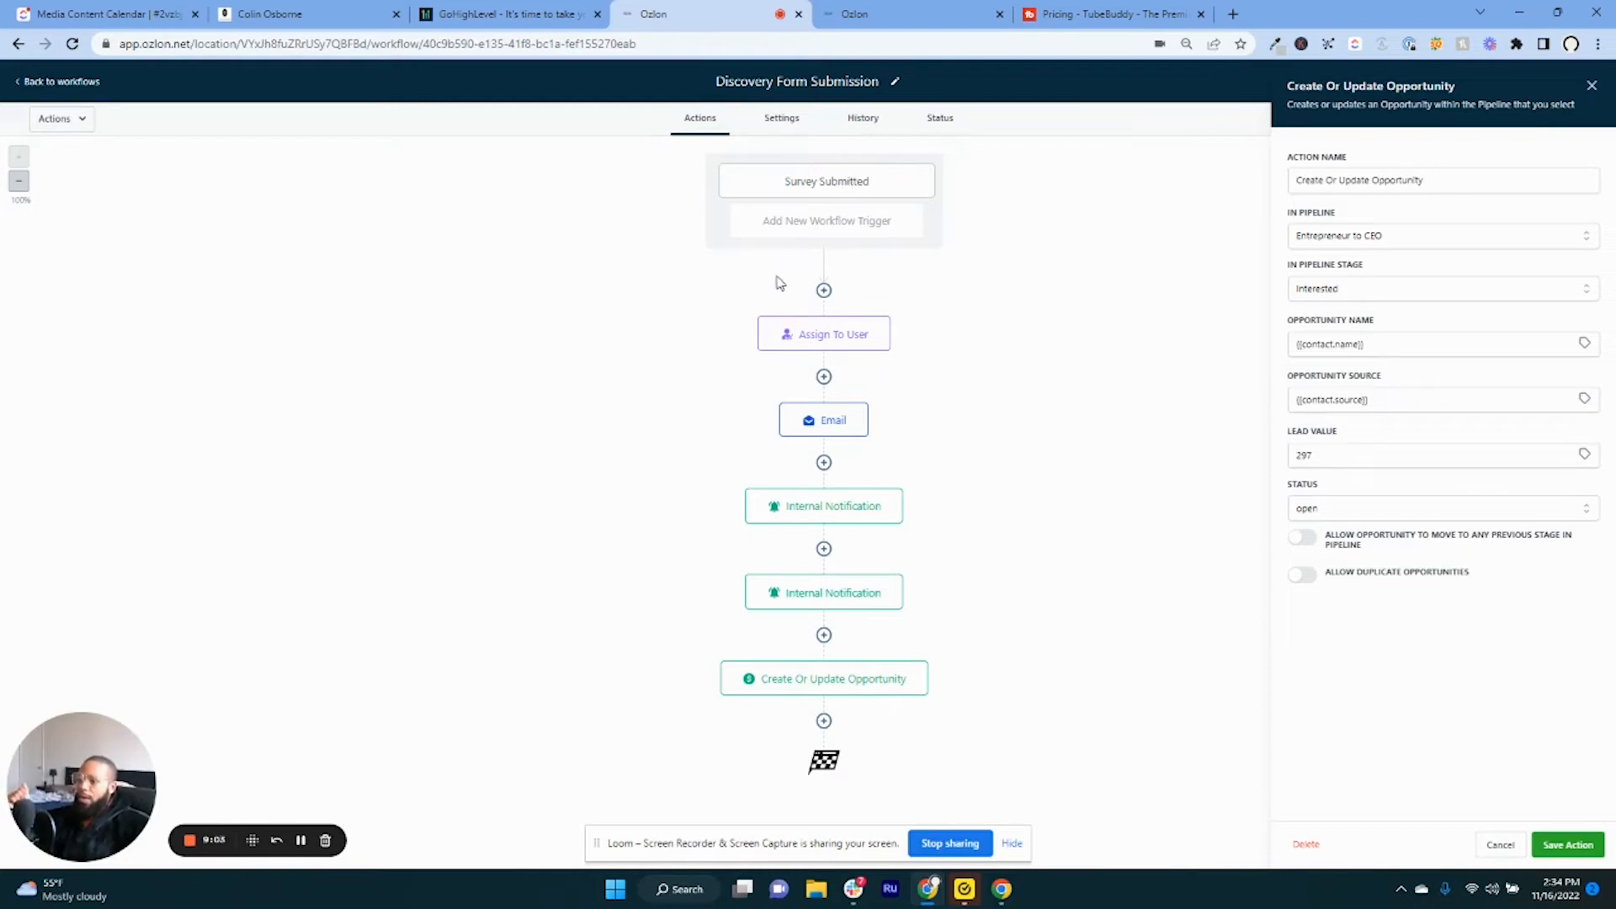
mouse_move(816, 688)
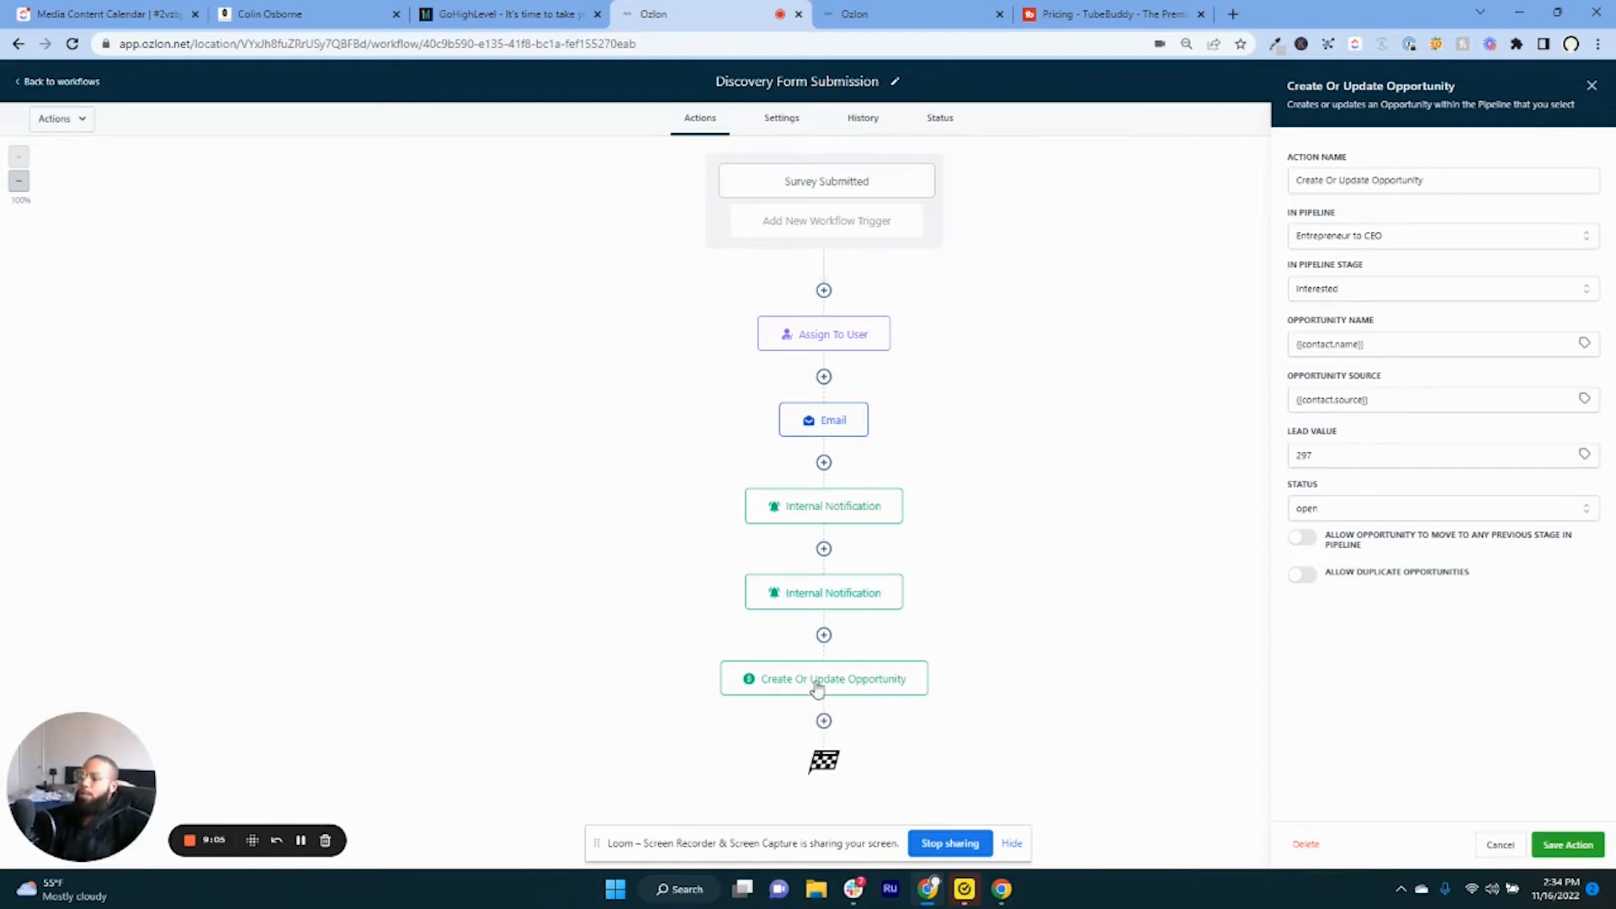
mouse_move(823, 721)
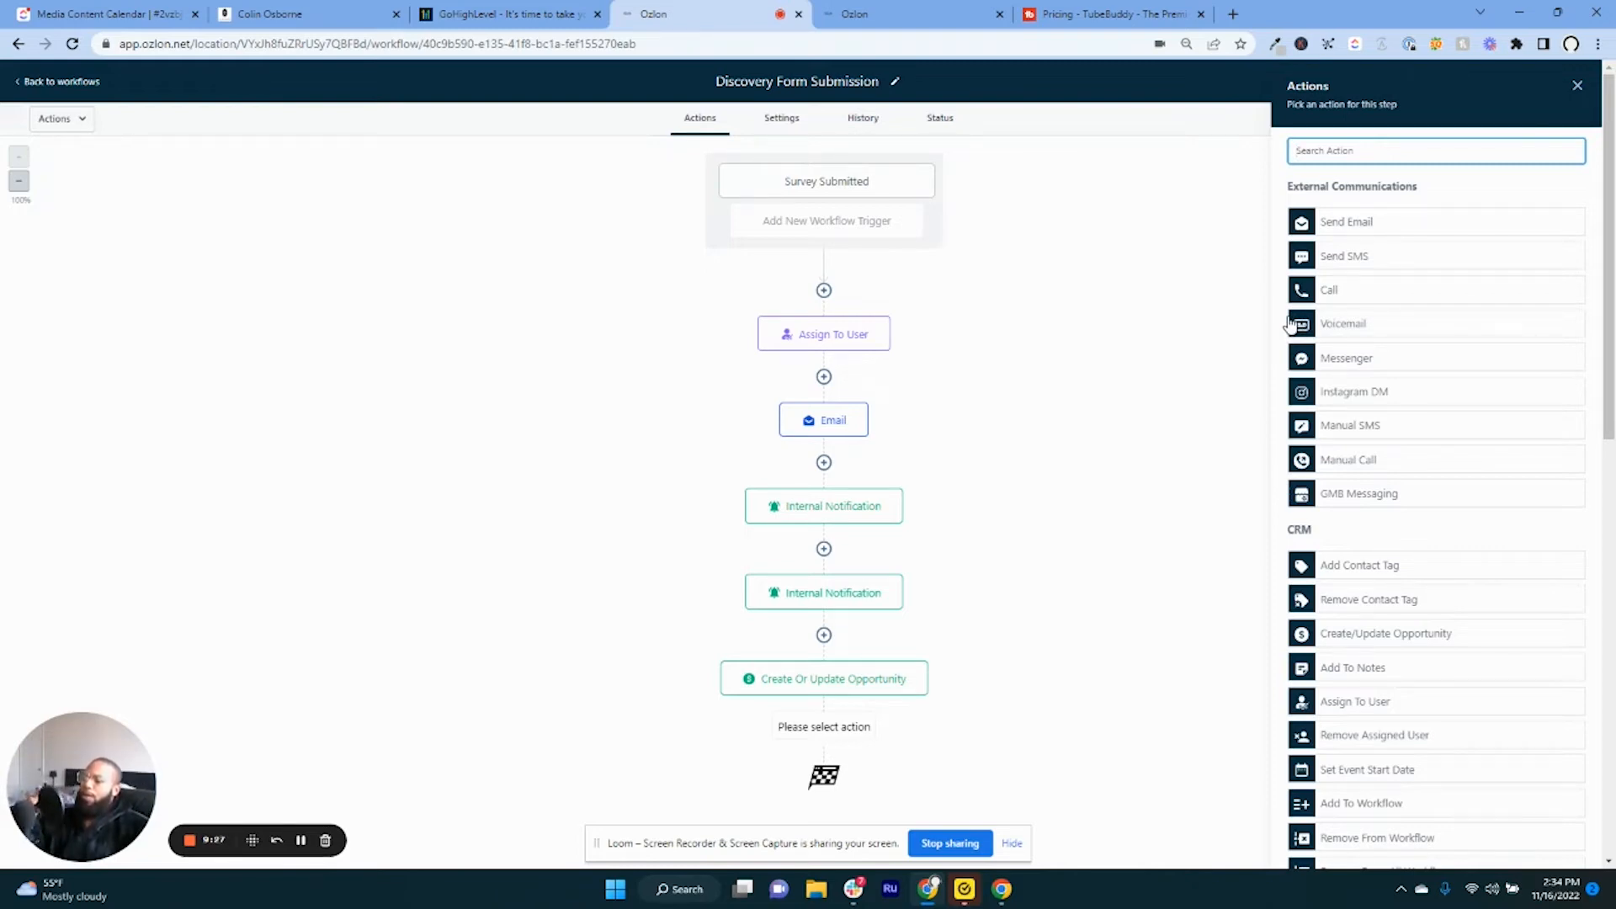
mouse_move(1281, 323)
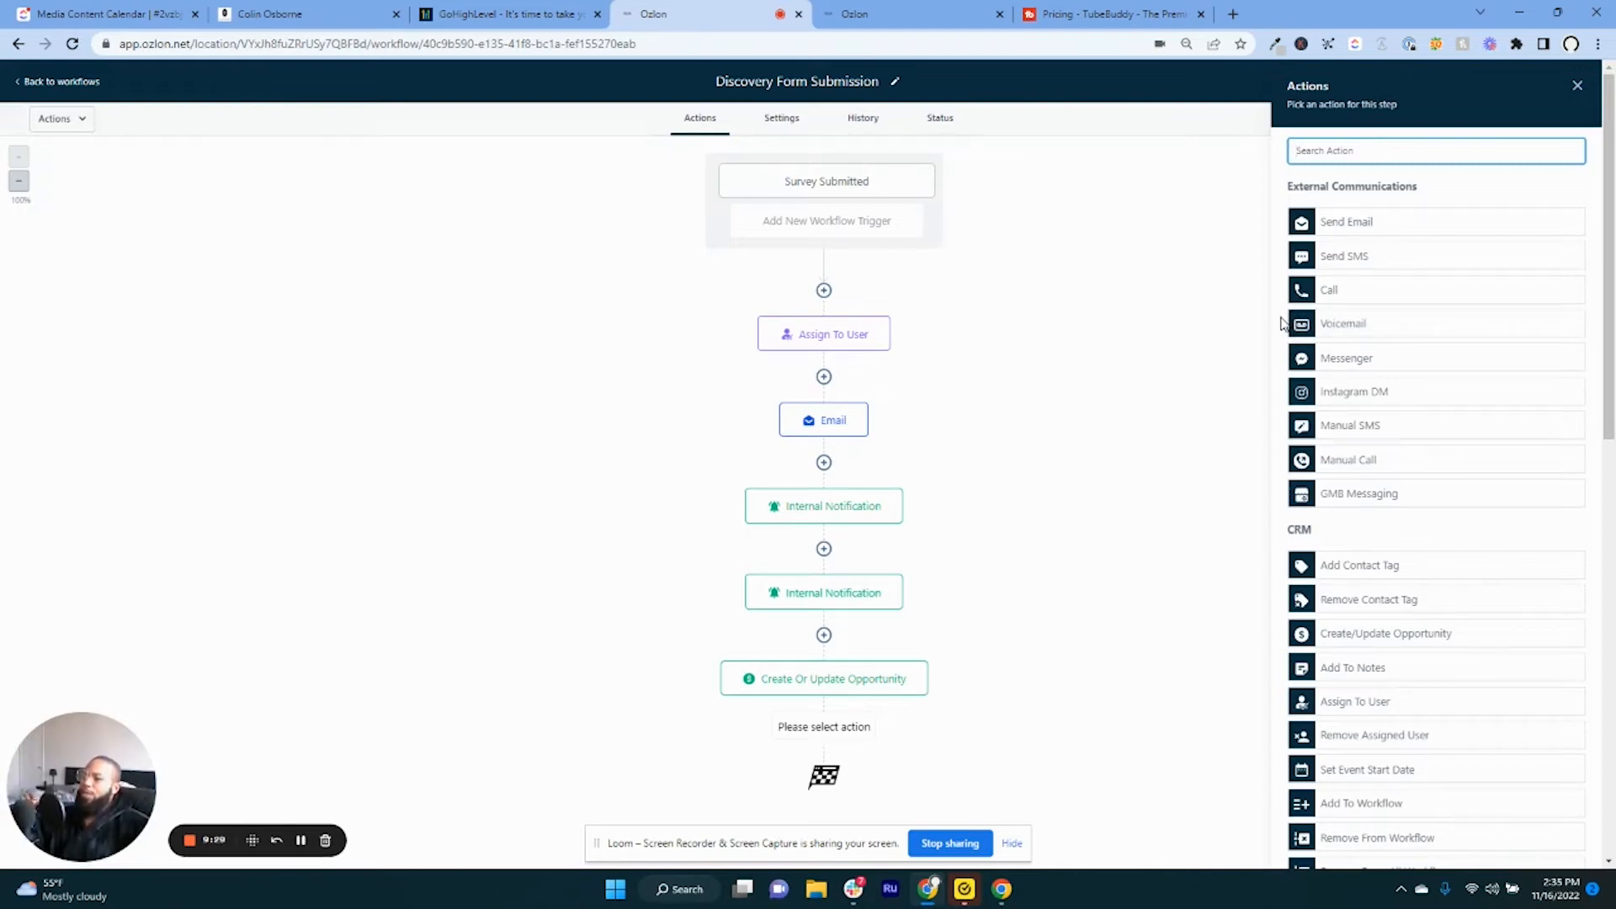
mouse_move(1261, 336)
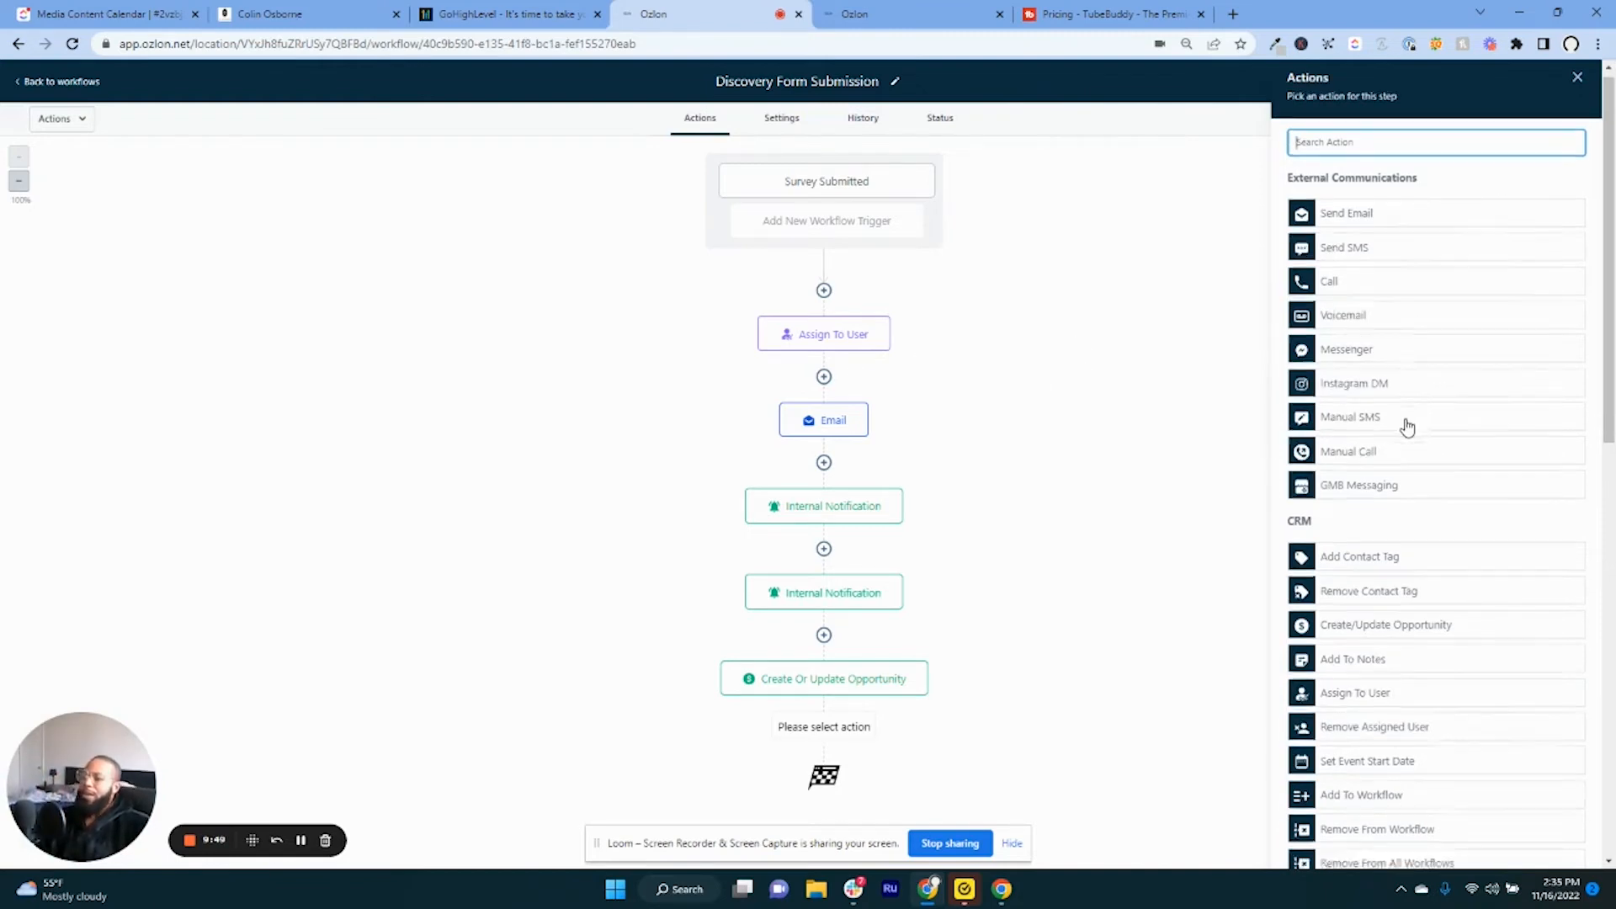
Browse the full action catalog and close it without adding a step.
scroll("down", 3)
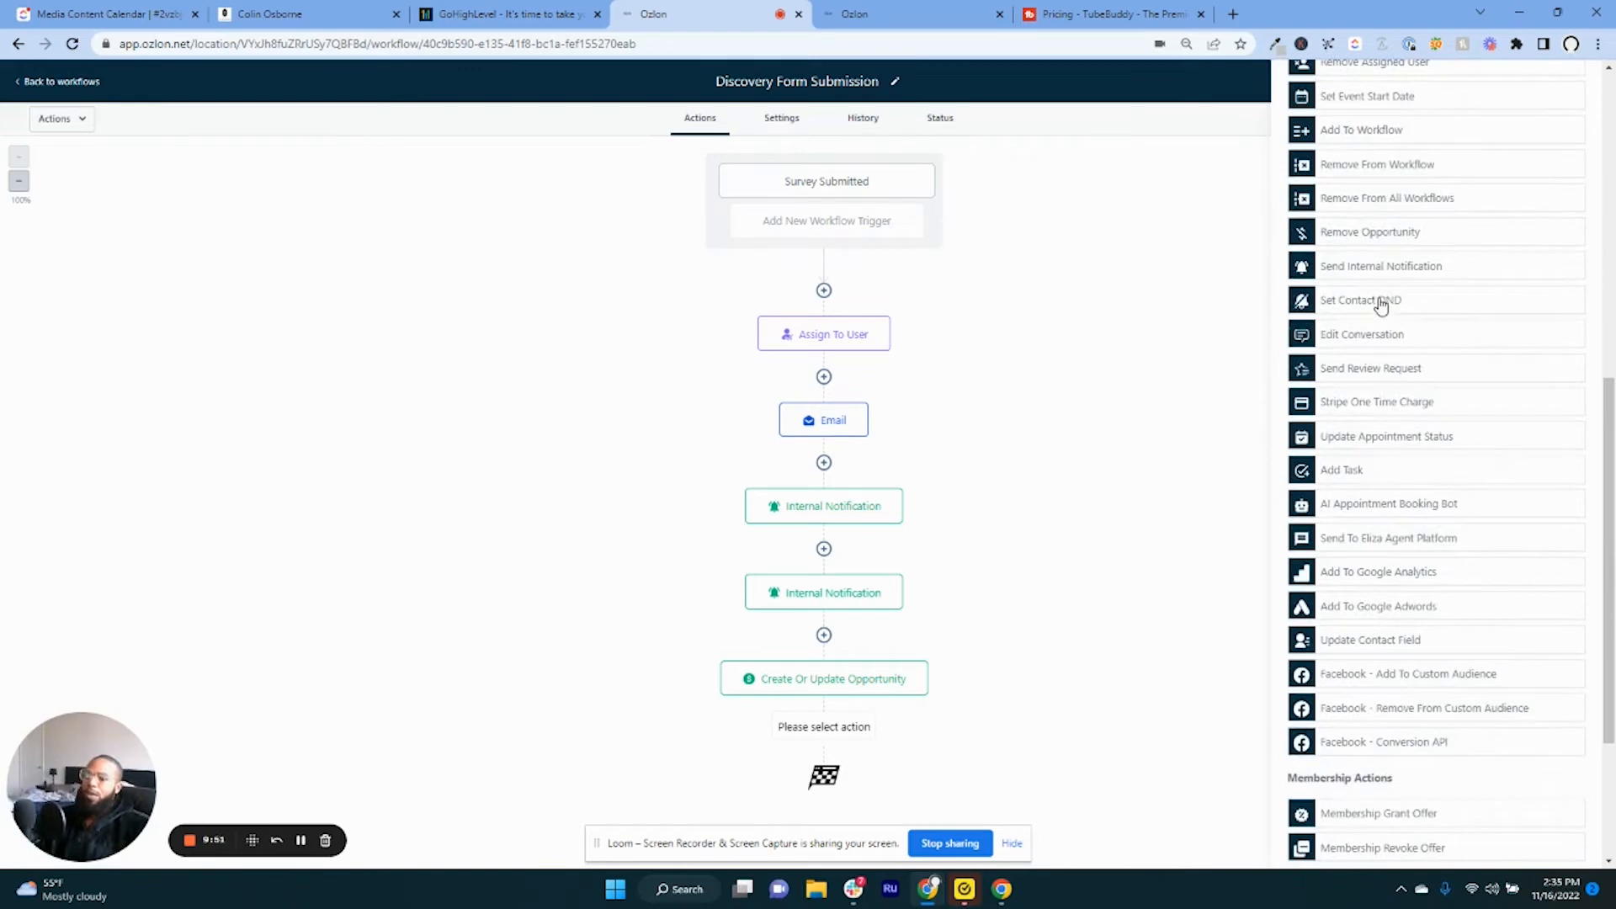
scroll("down", 3)
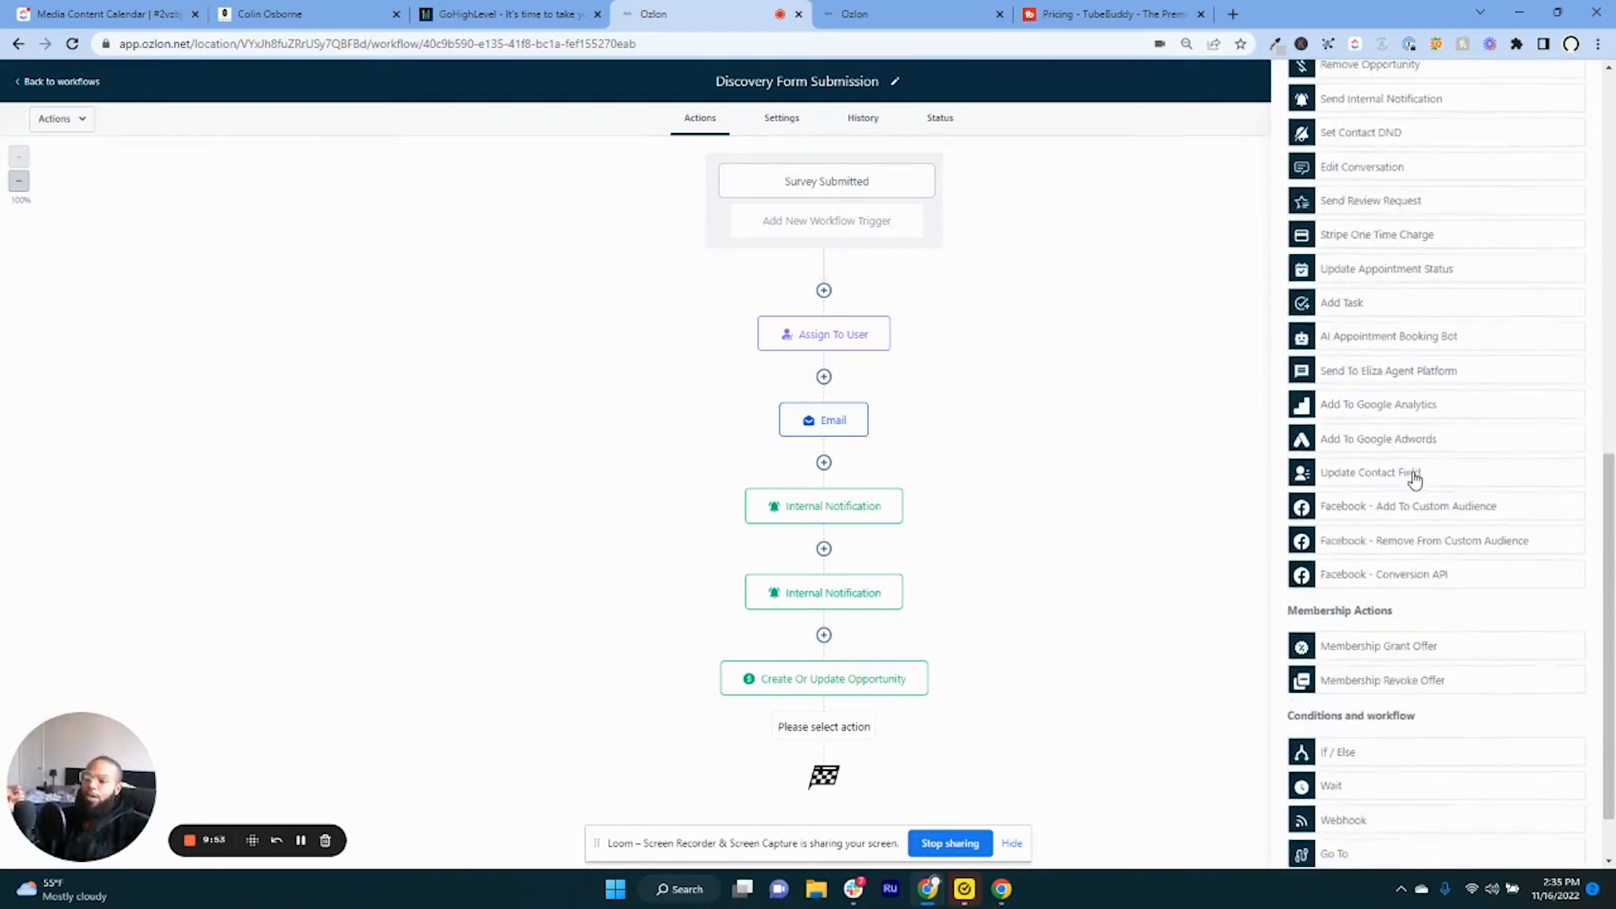
scroll("down", 3)
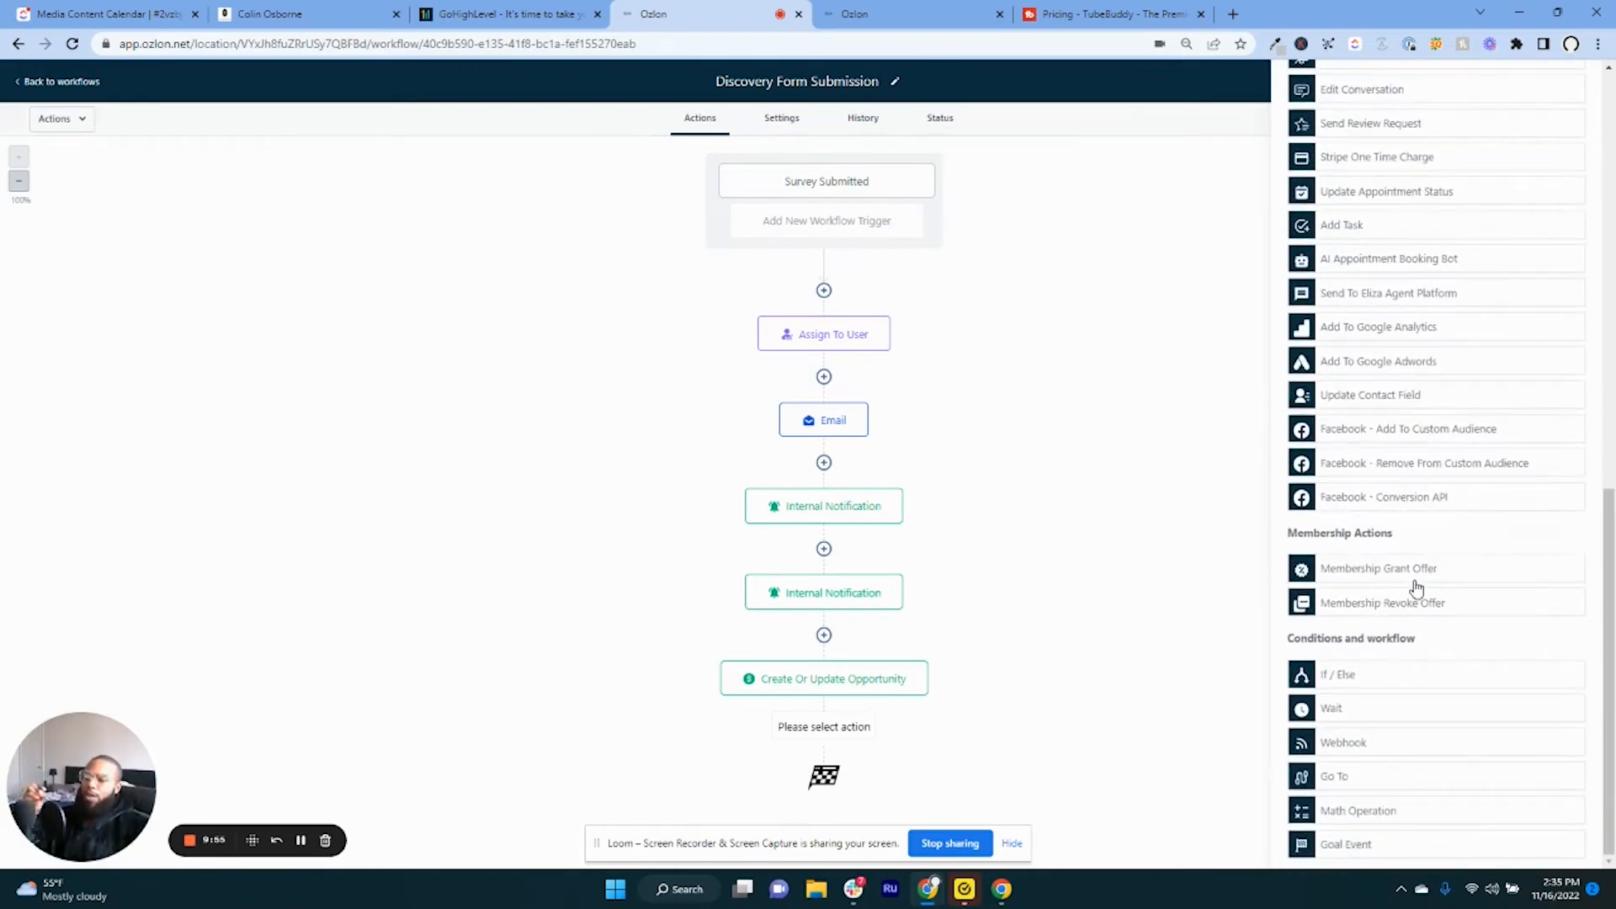
mouse_move(1363, 752)
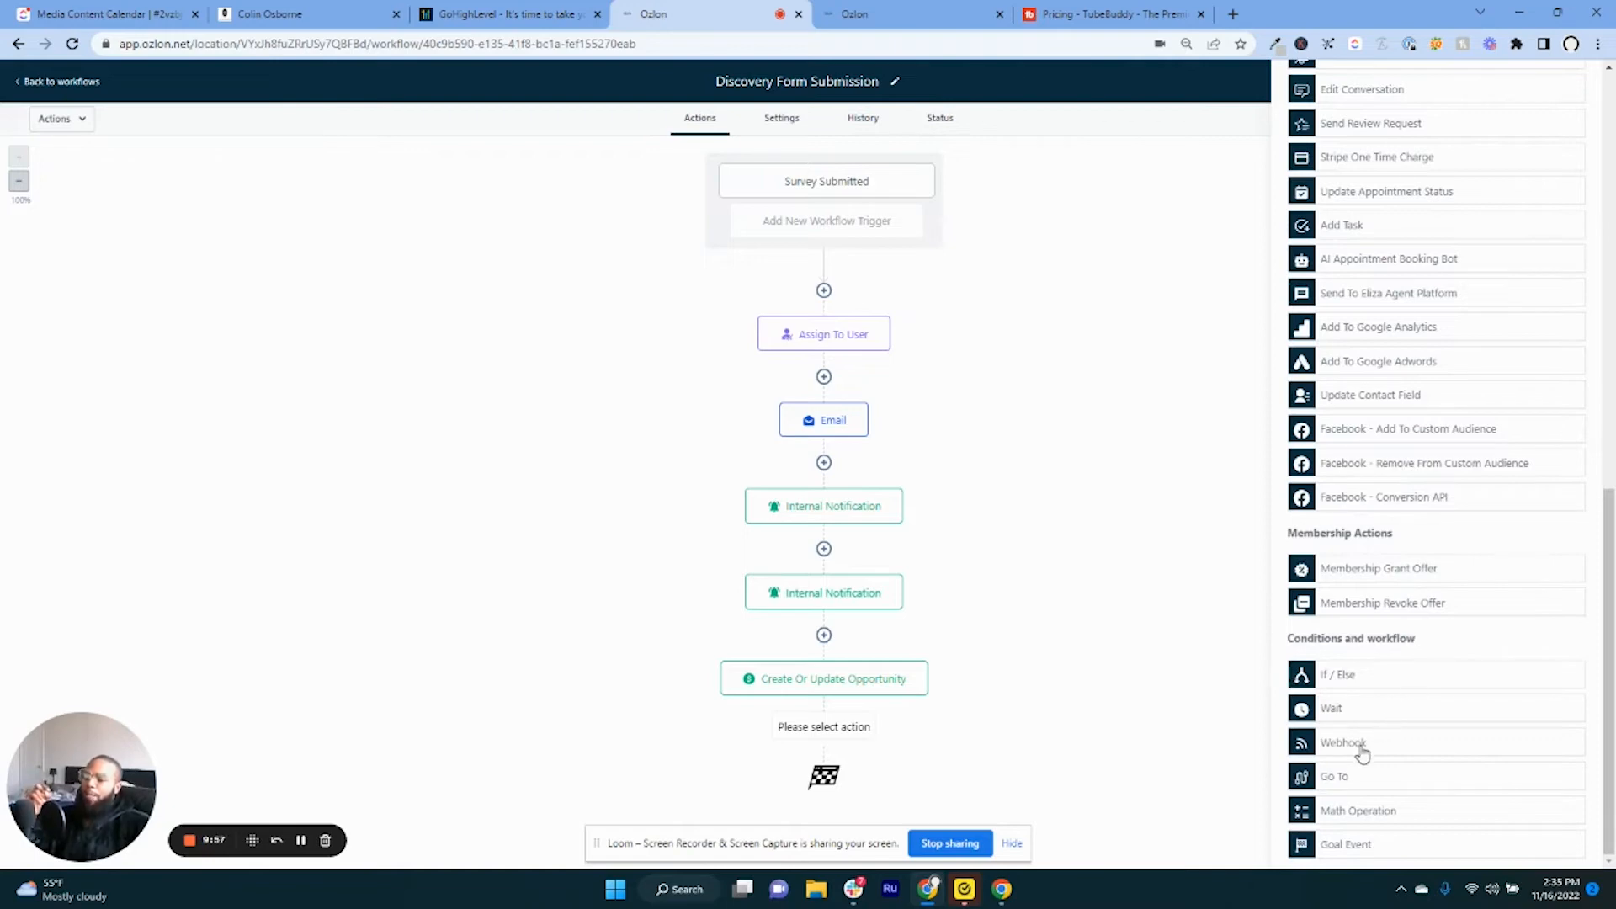
left_click(1344, 742)
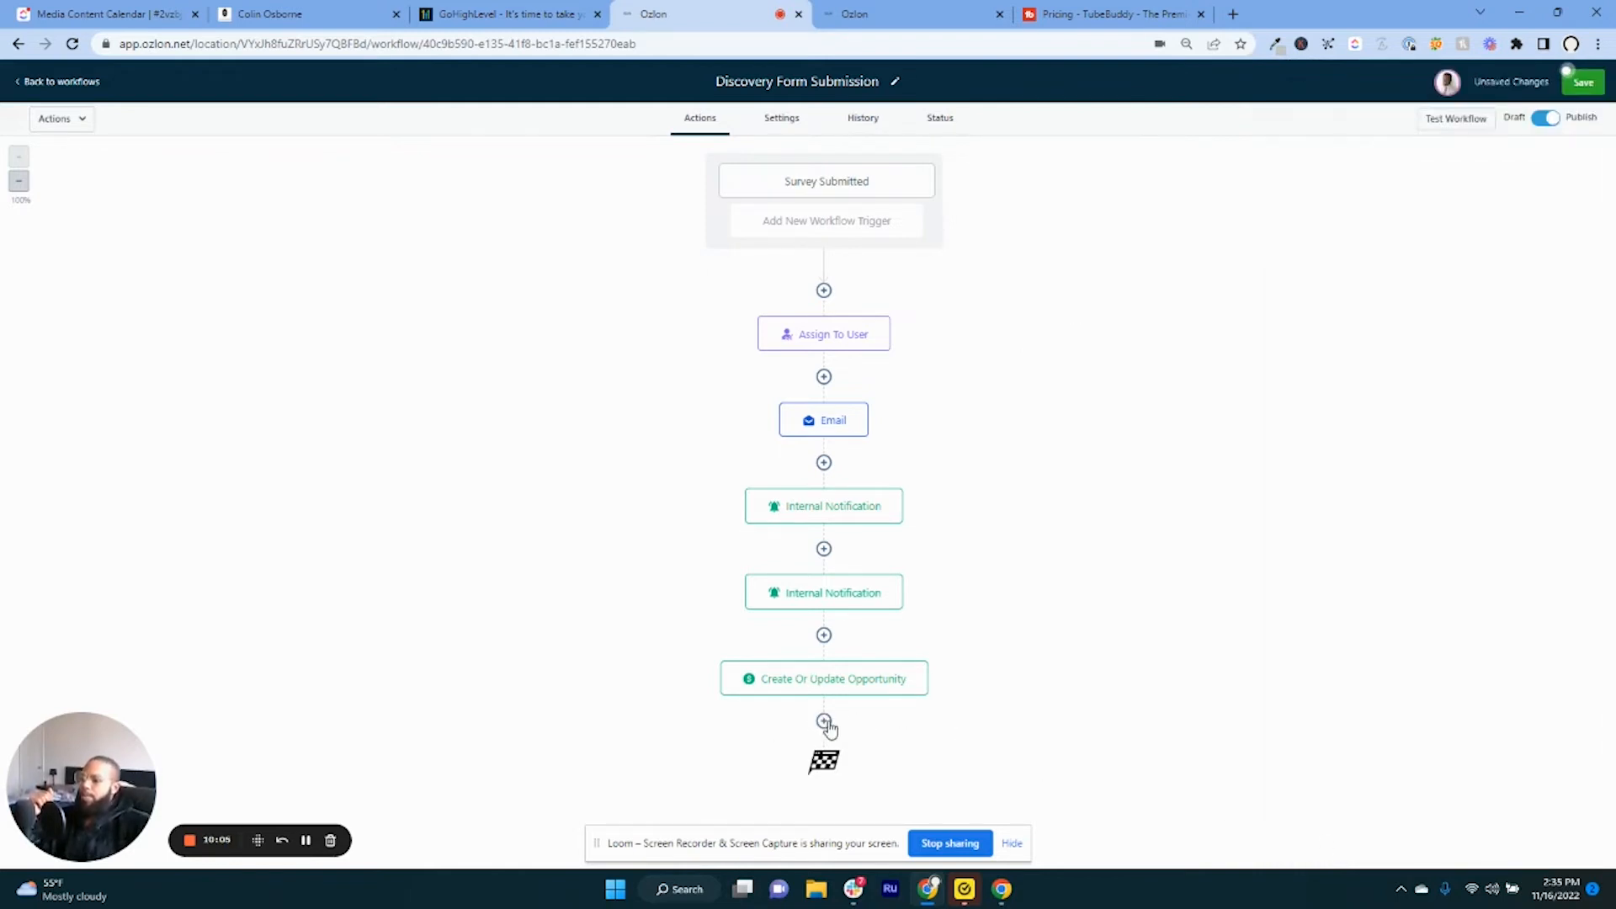
left_click(823, 721)
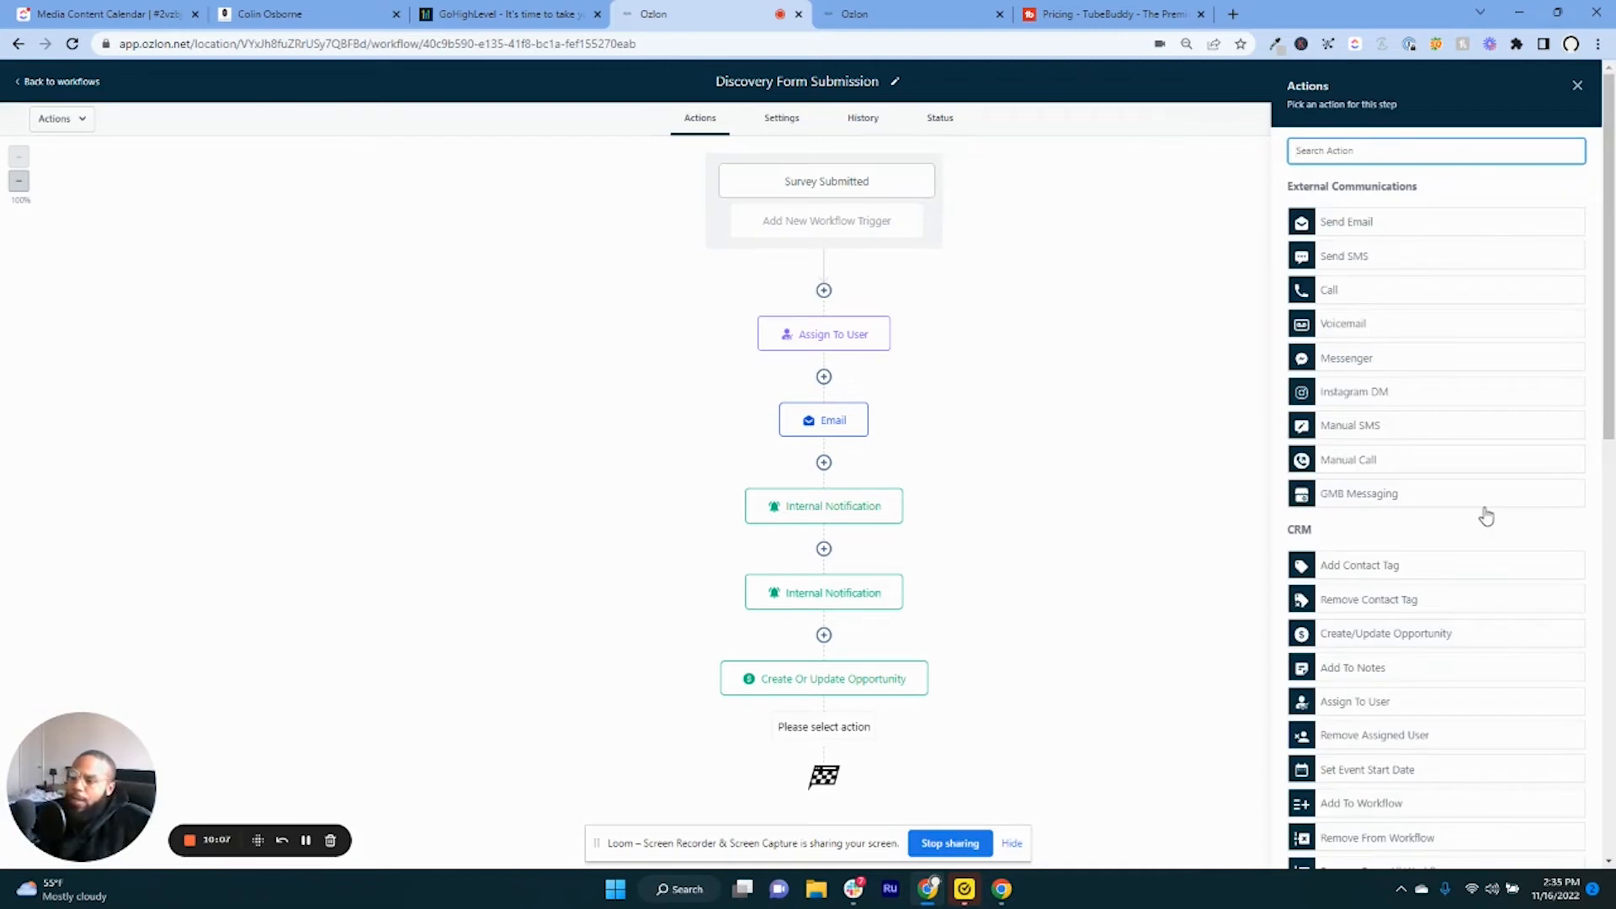
mouse_move(1464, 490)
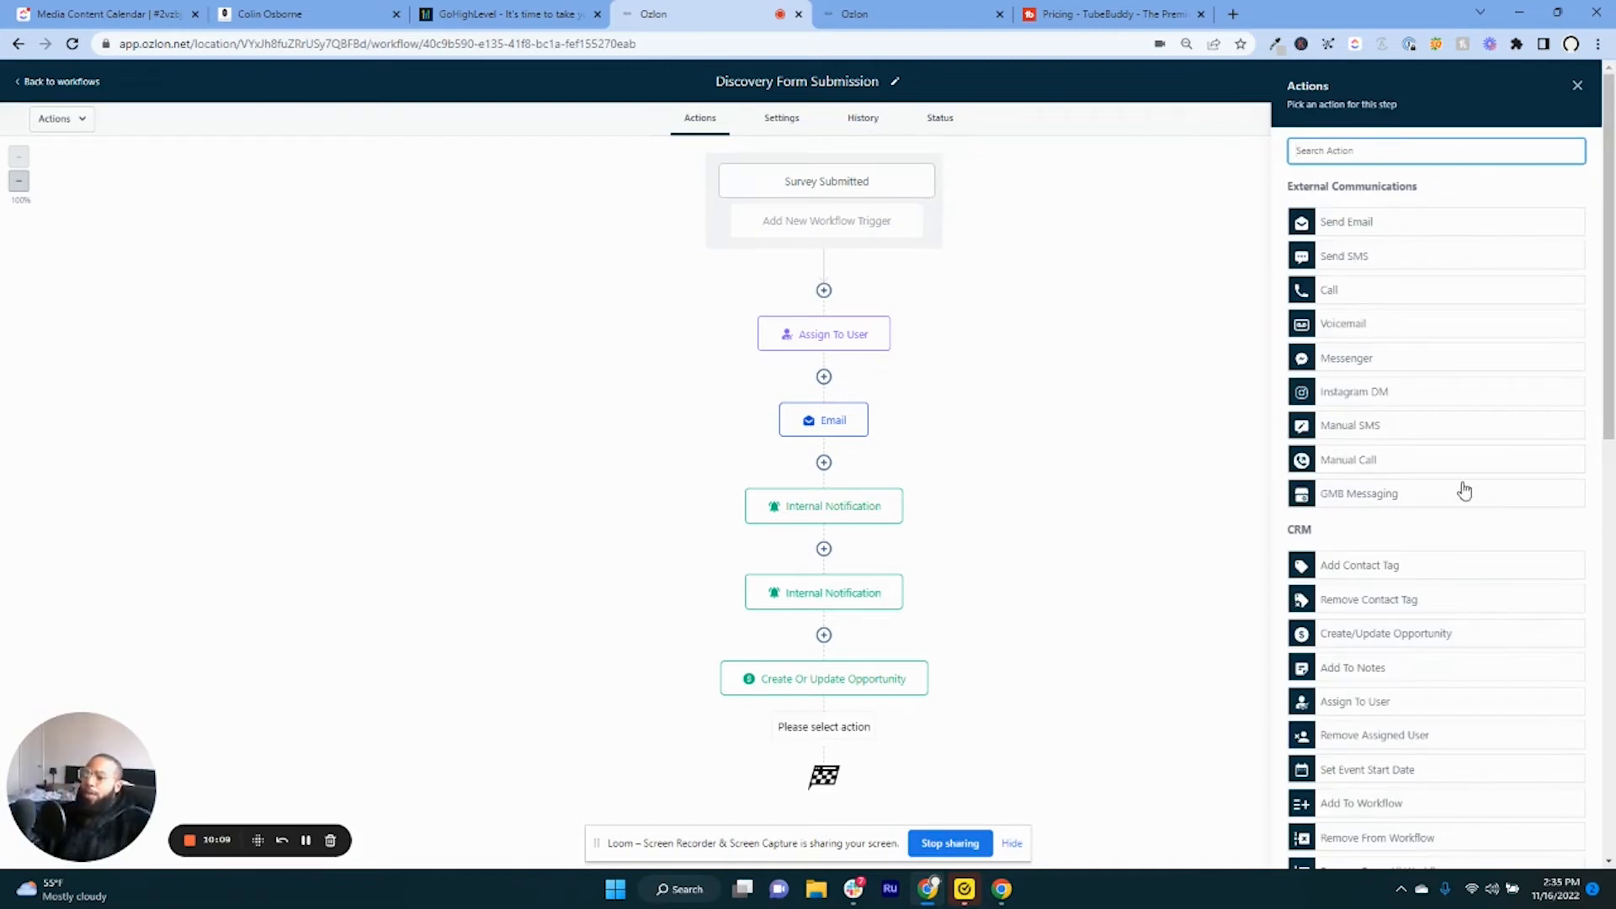
mouse_move(1405, 388)
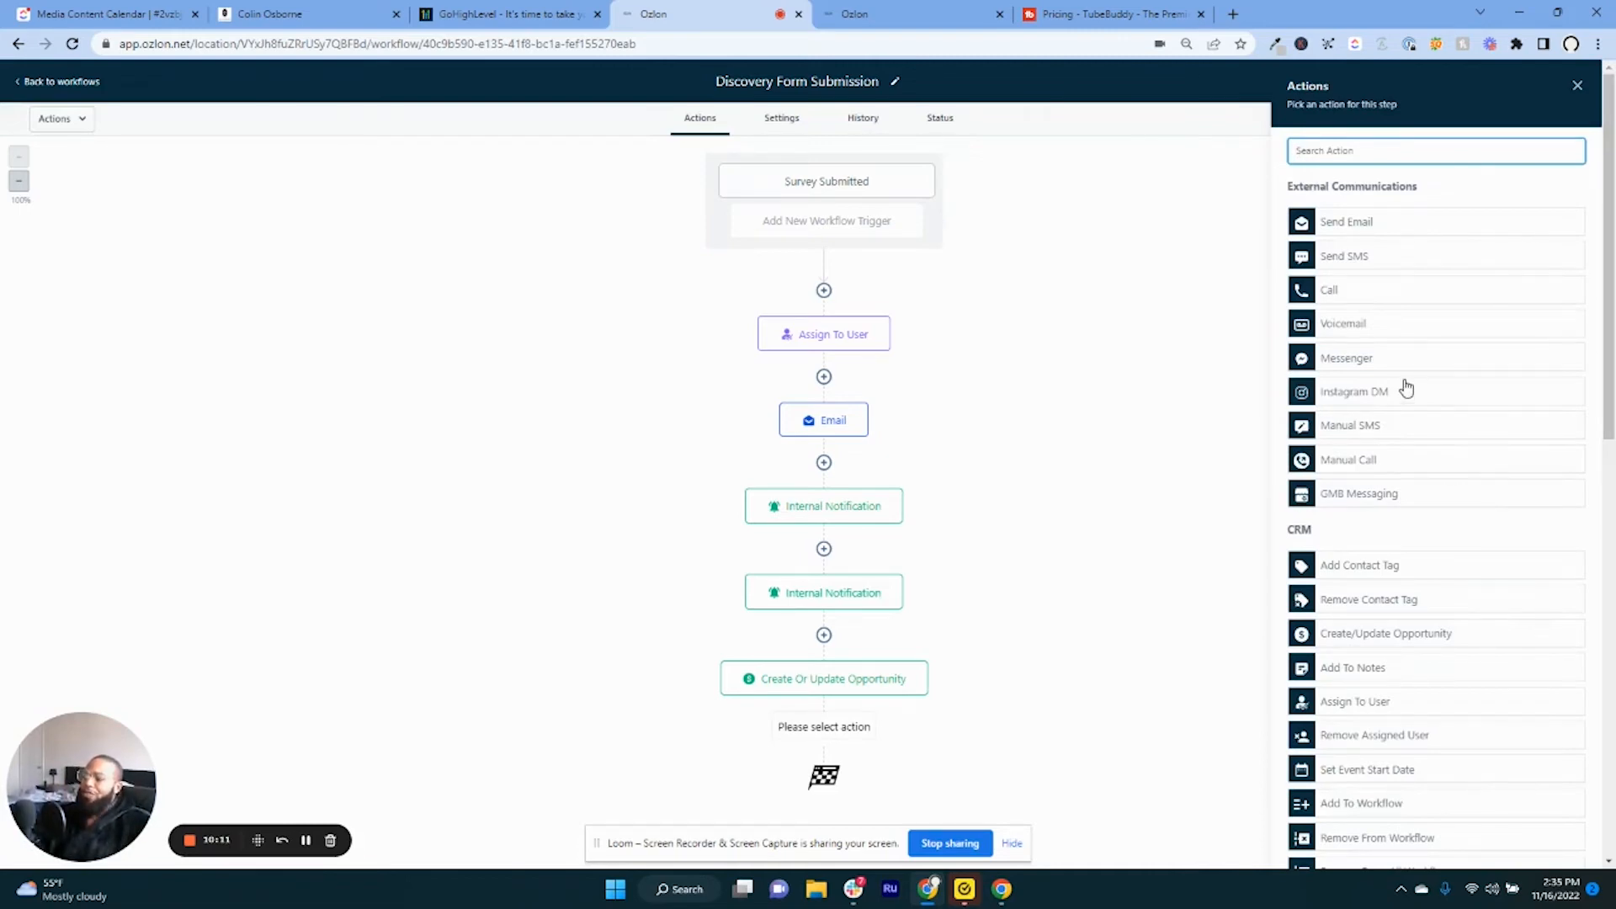
scroll("down", 3)
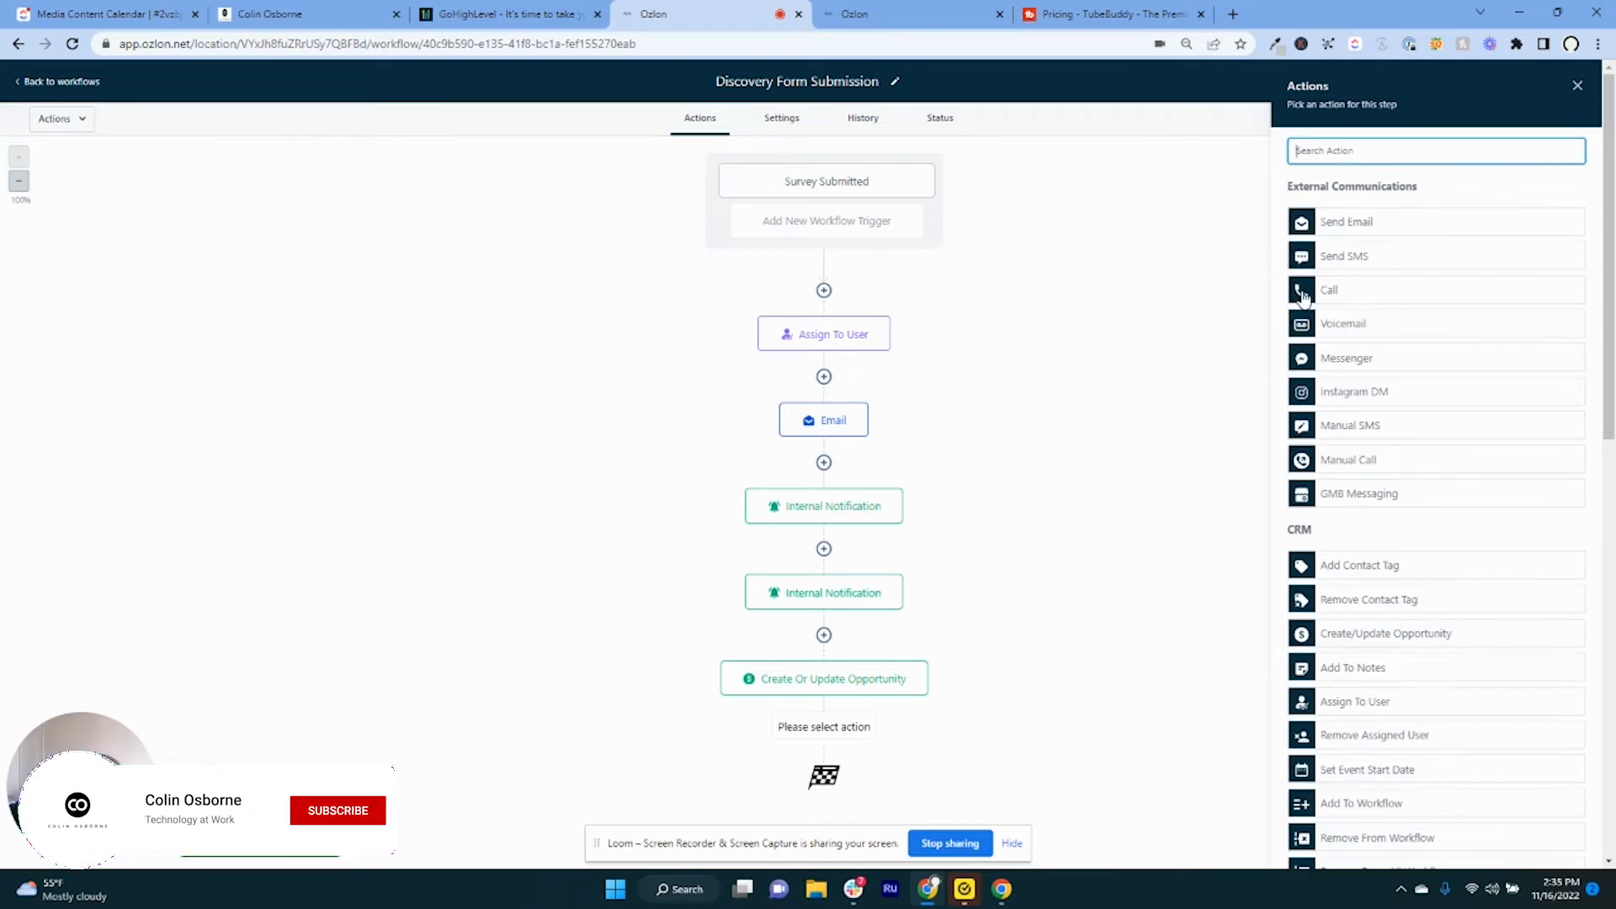
left_click(337, 809)
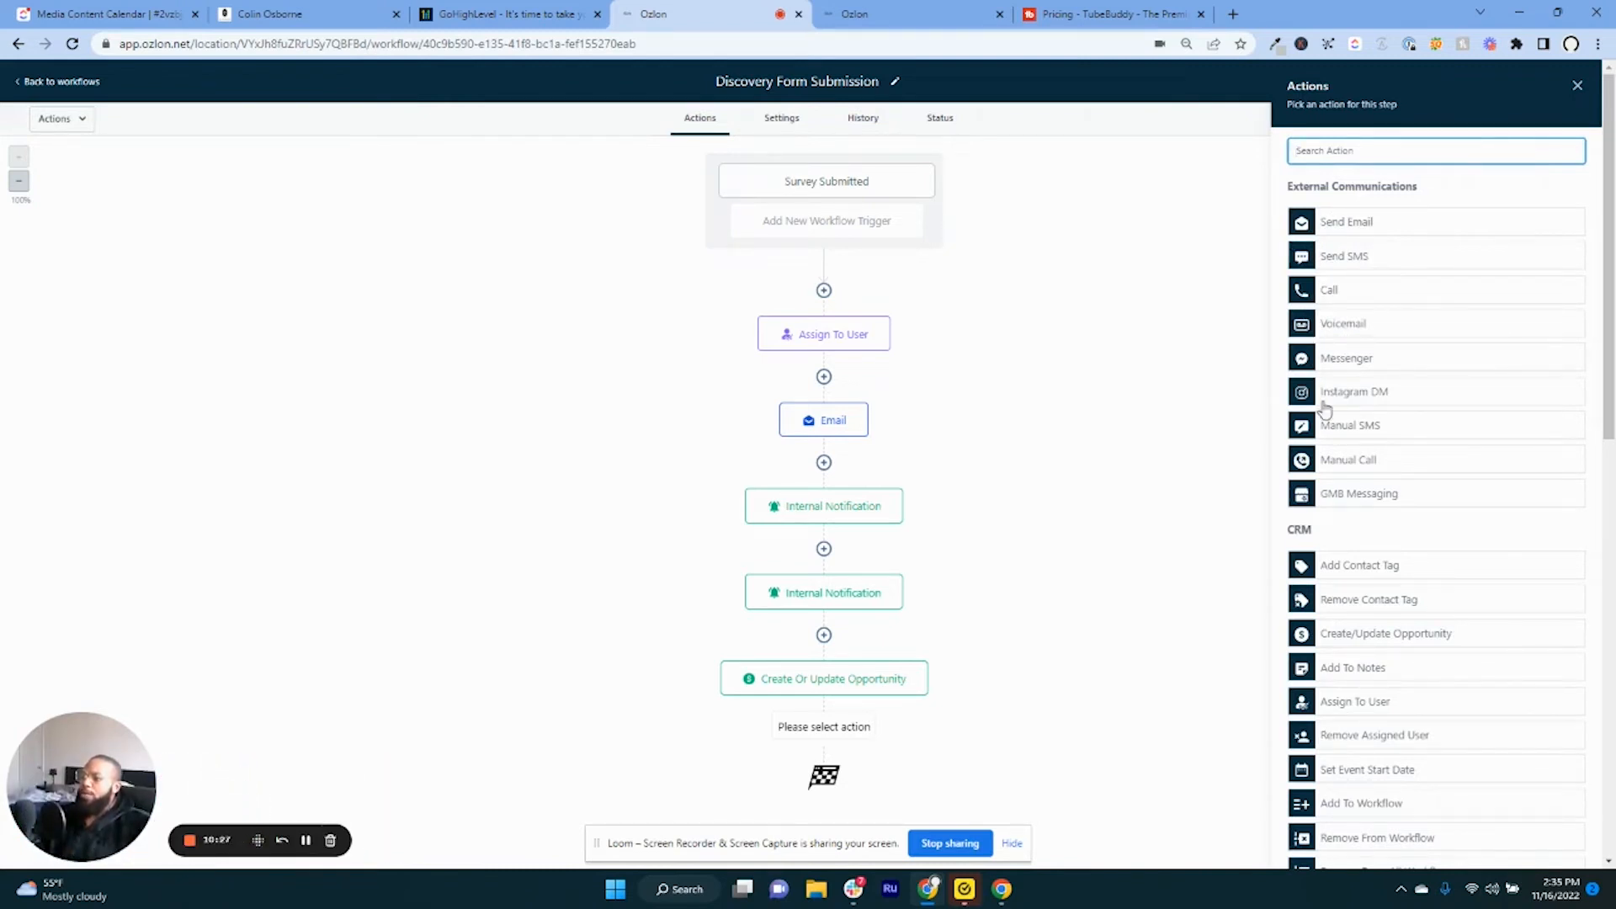
mouse_move(1316, 373)
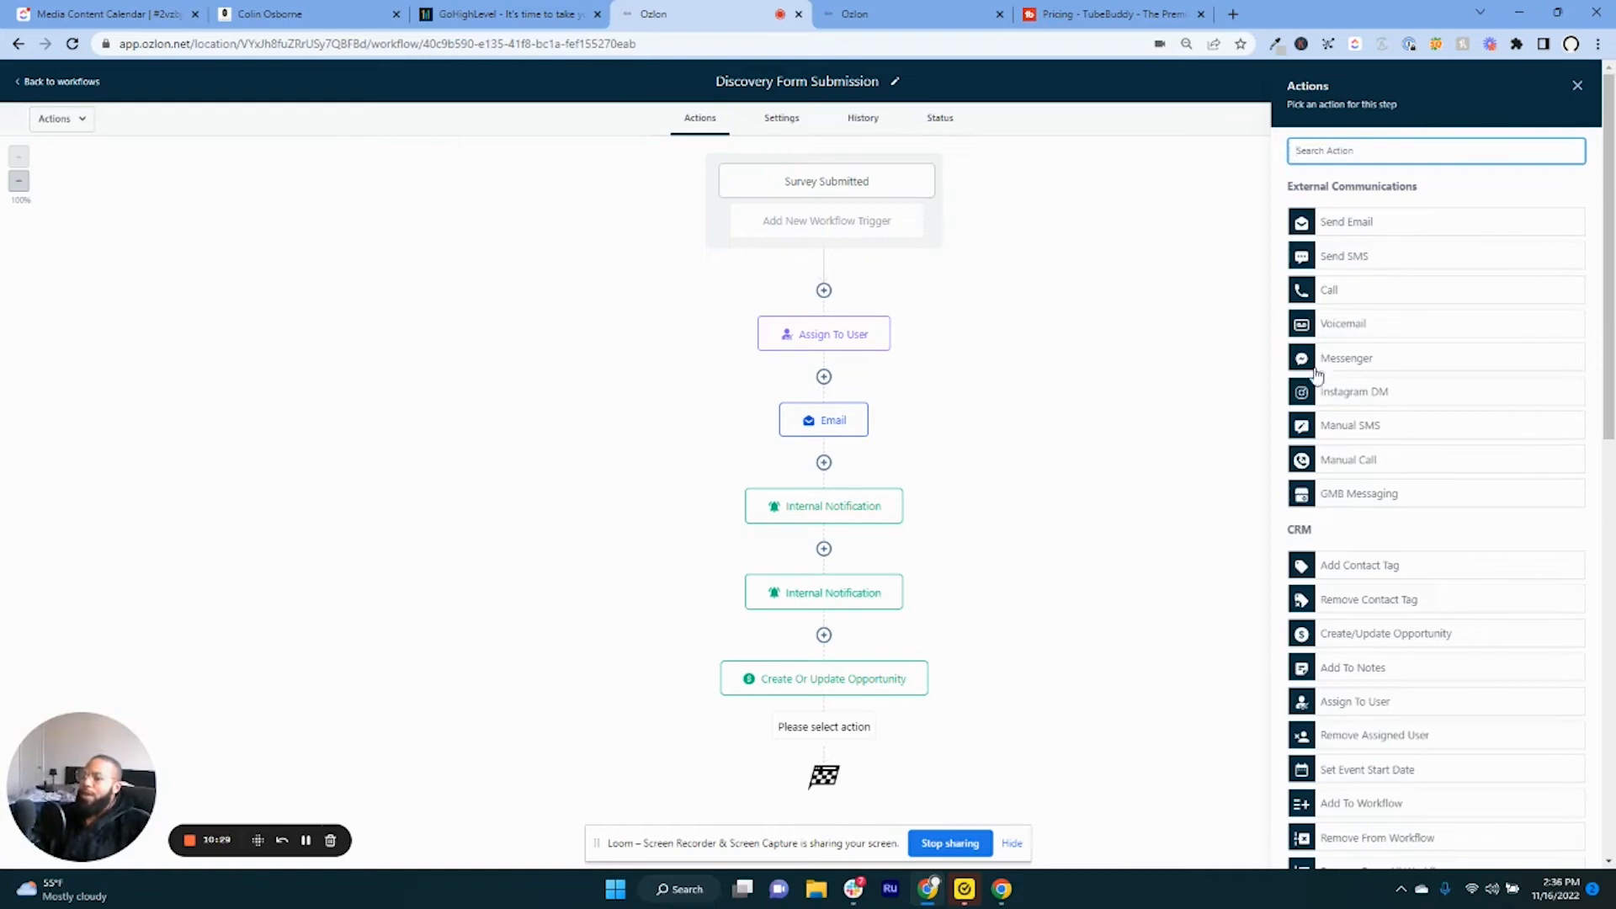
mouse_move(828, 234)
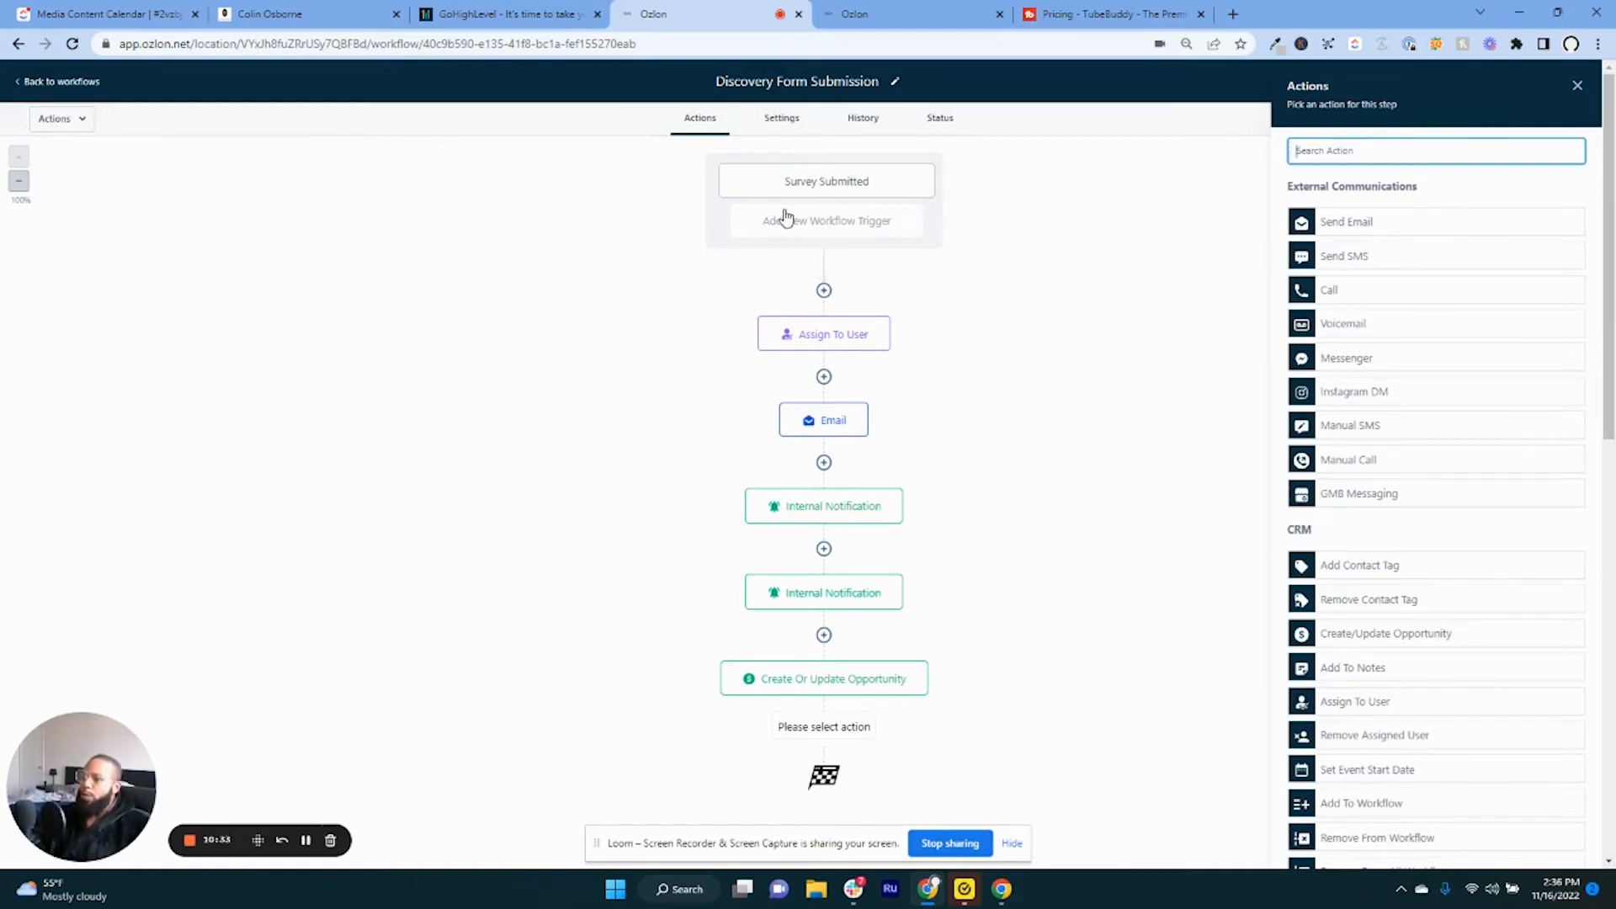
mouse_move(1226, 292)
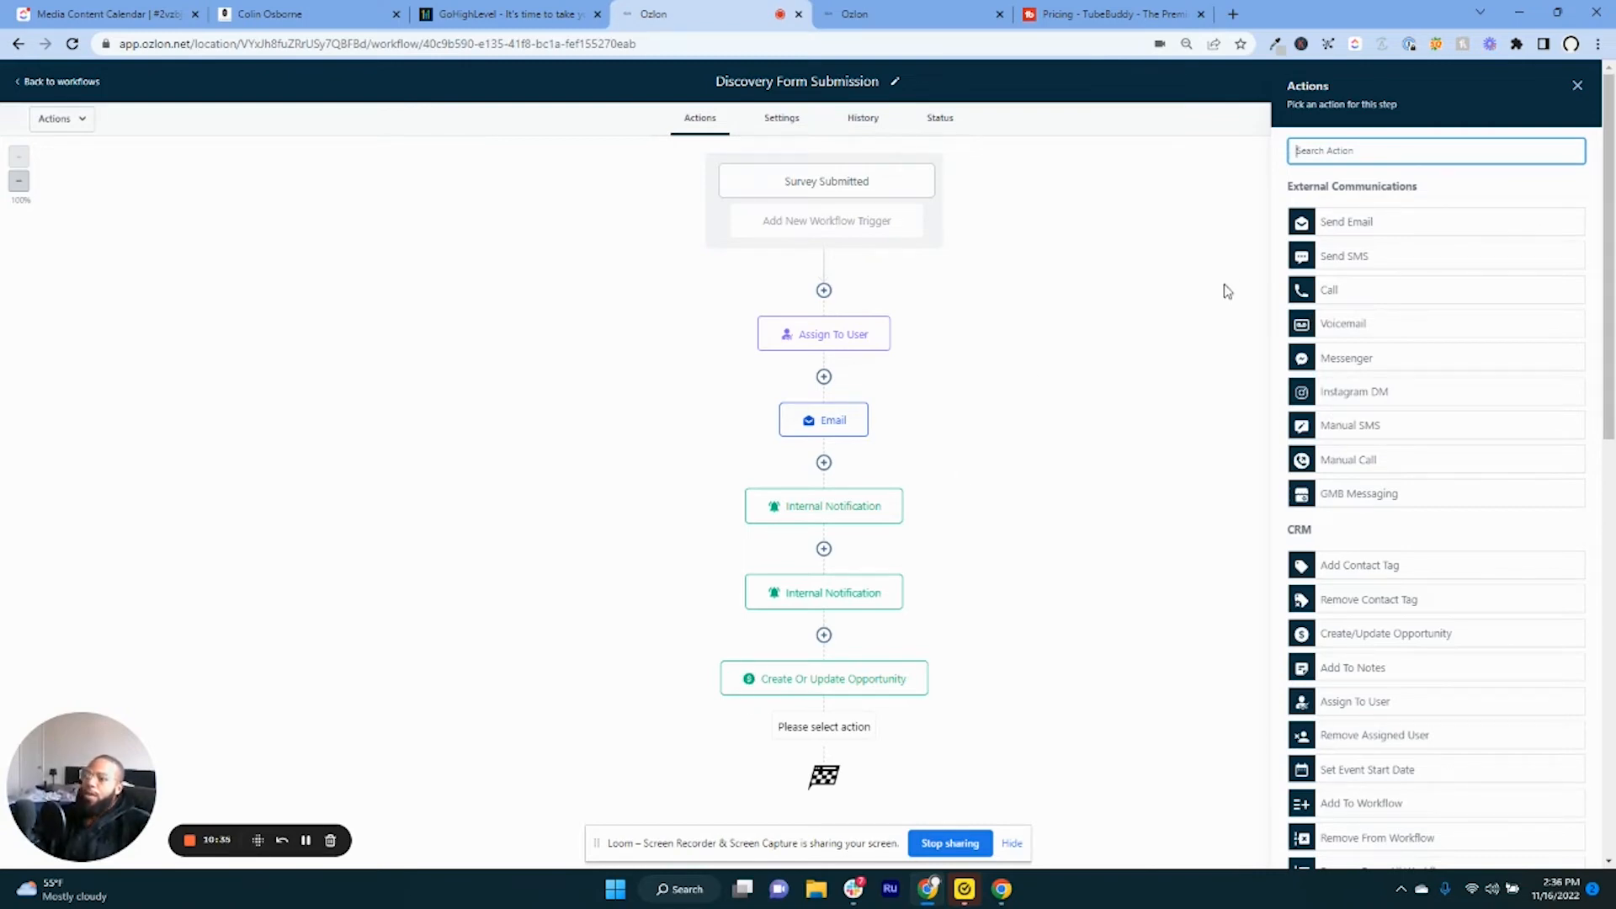
mouse_move(1097, 223)
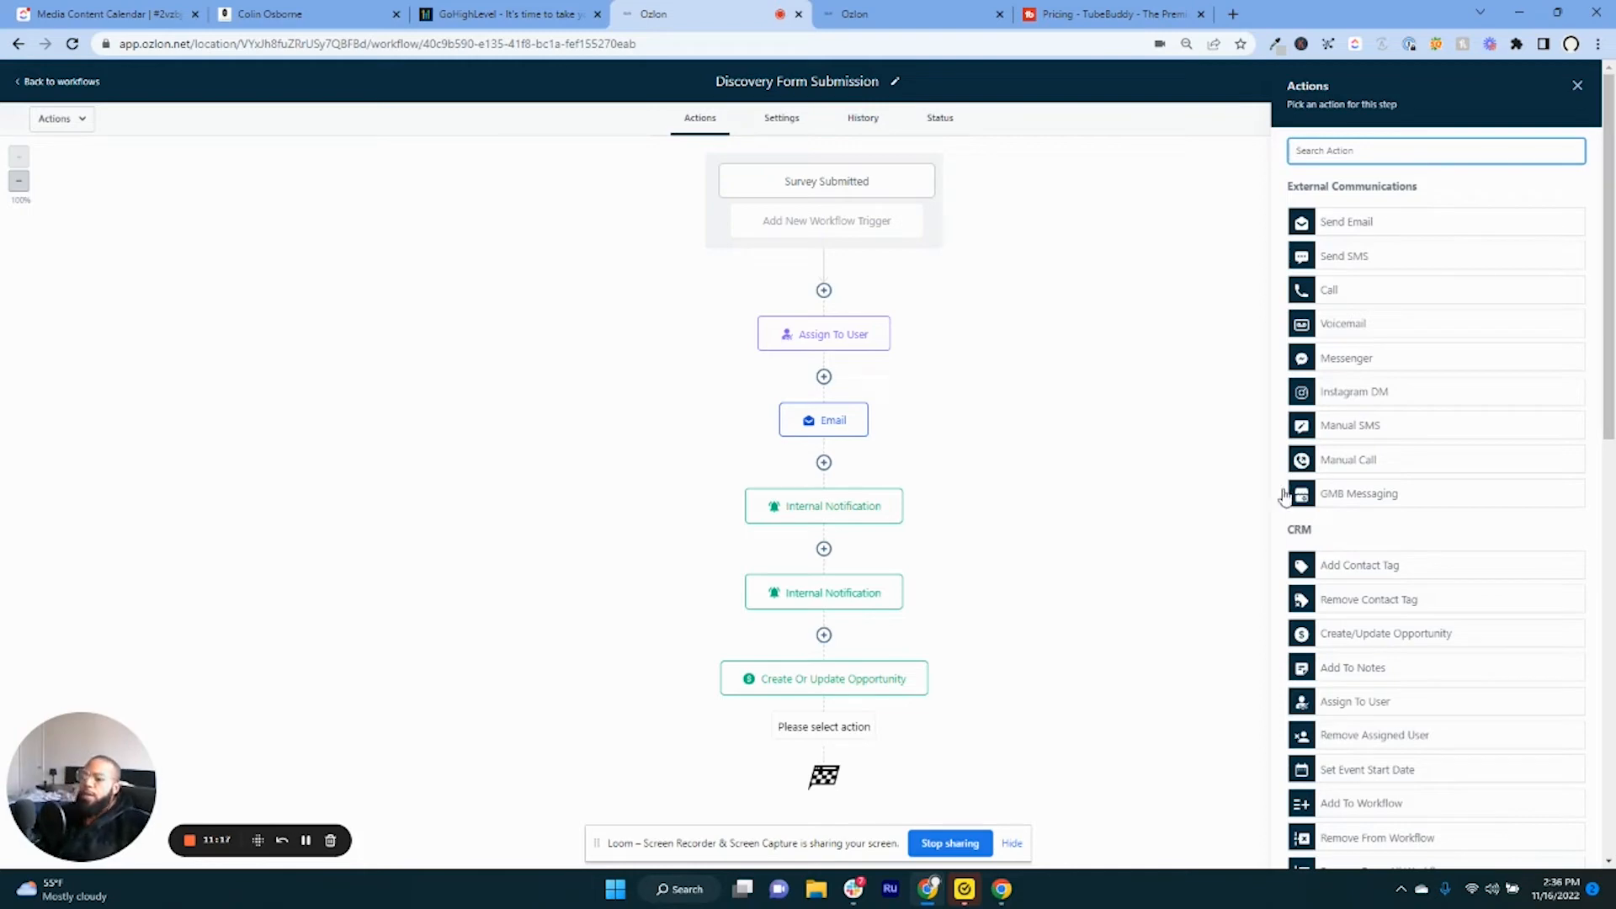
mouse_move(1027, 494)
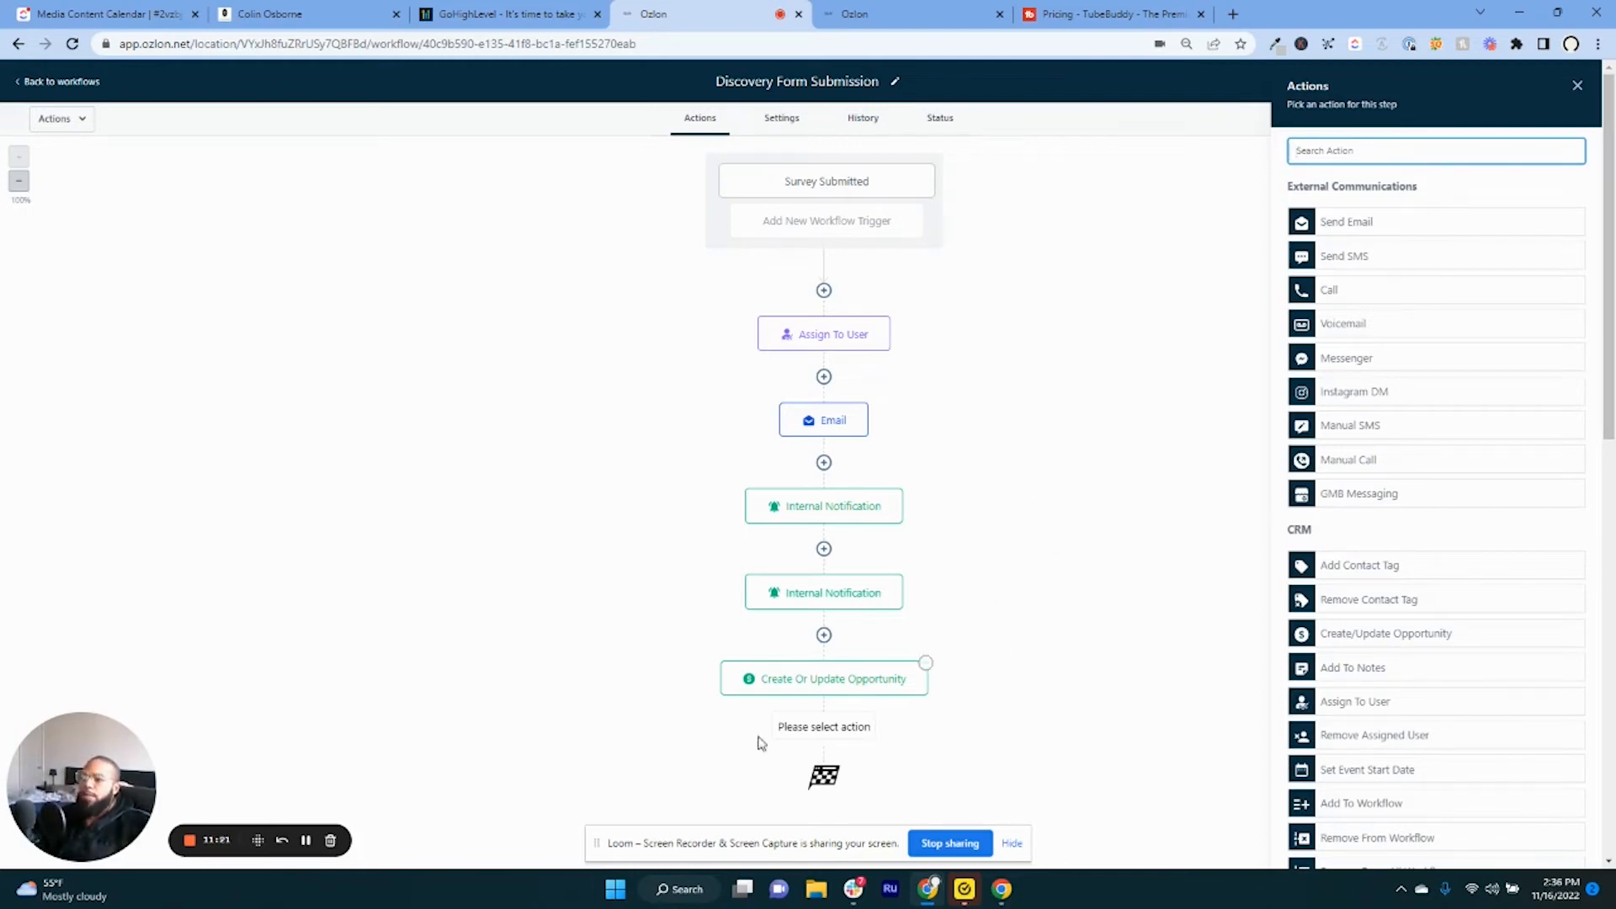
mouse_move(733, 703)
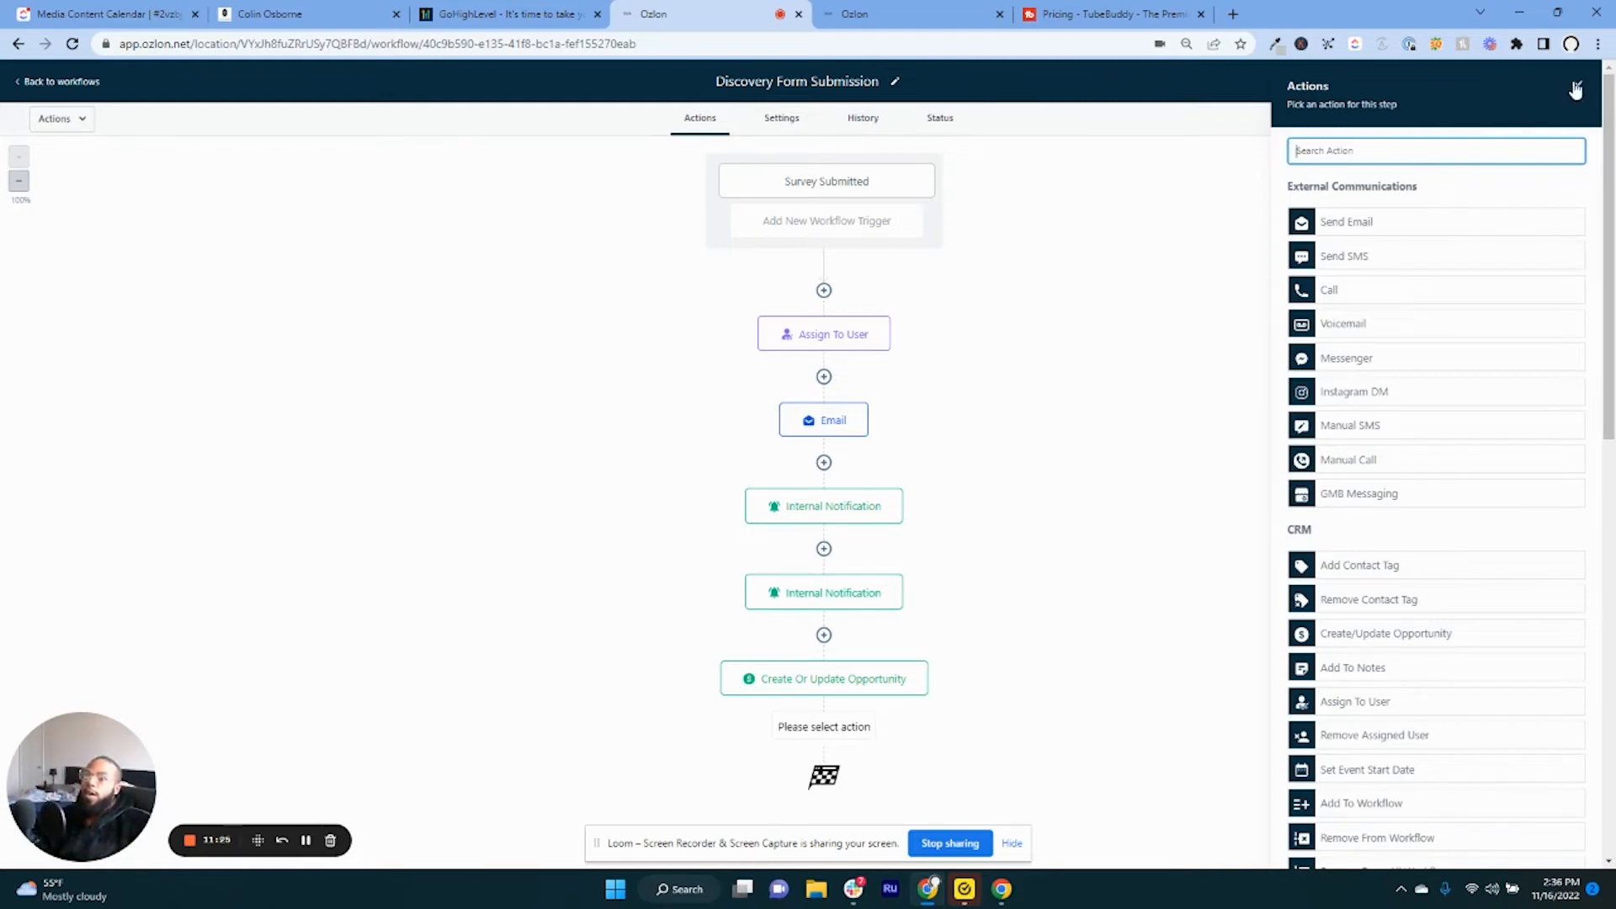
left_click(1575, 88)
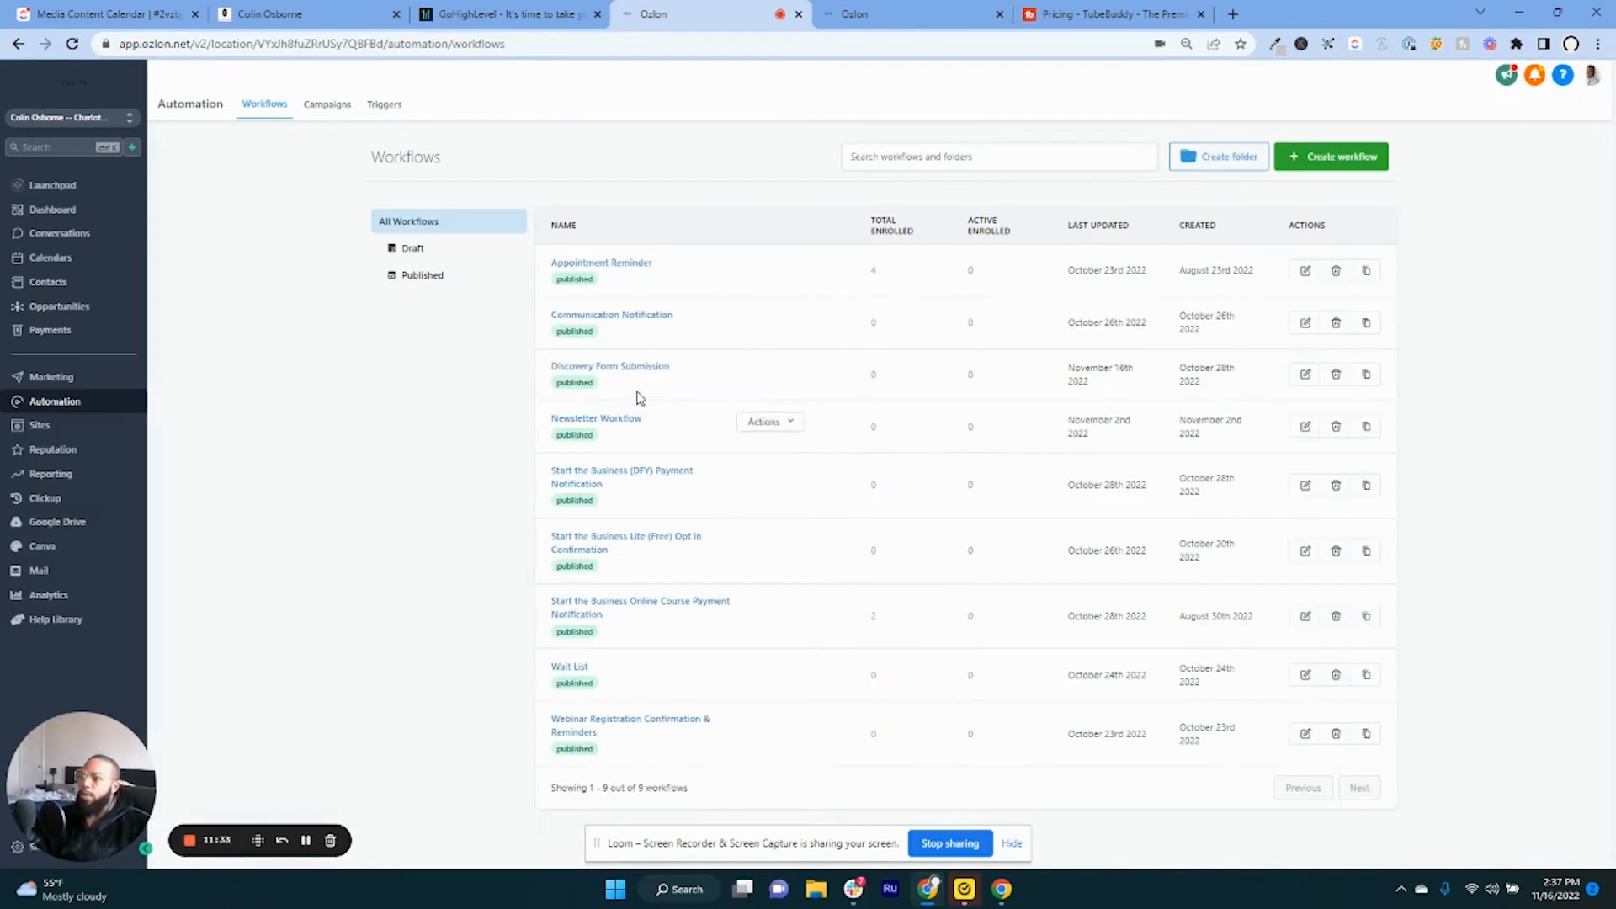
mouse_move(616, 429)
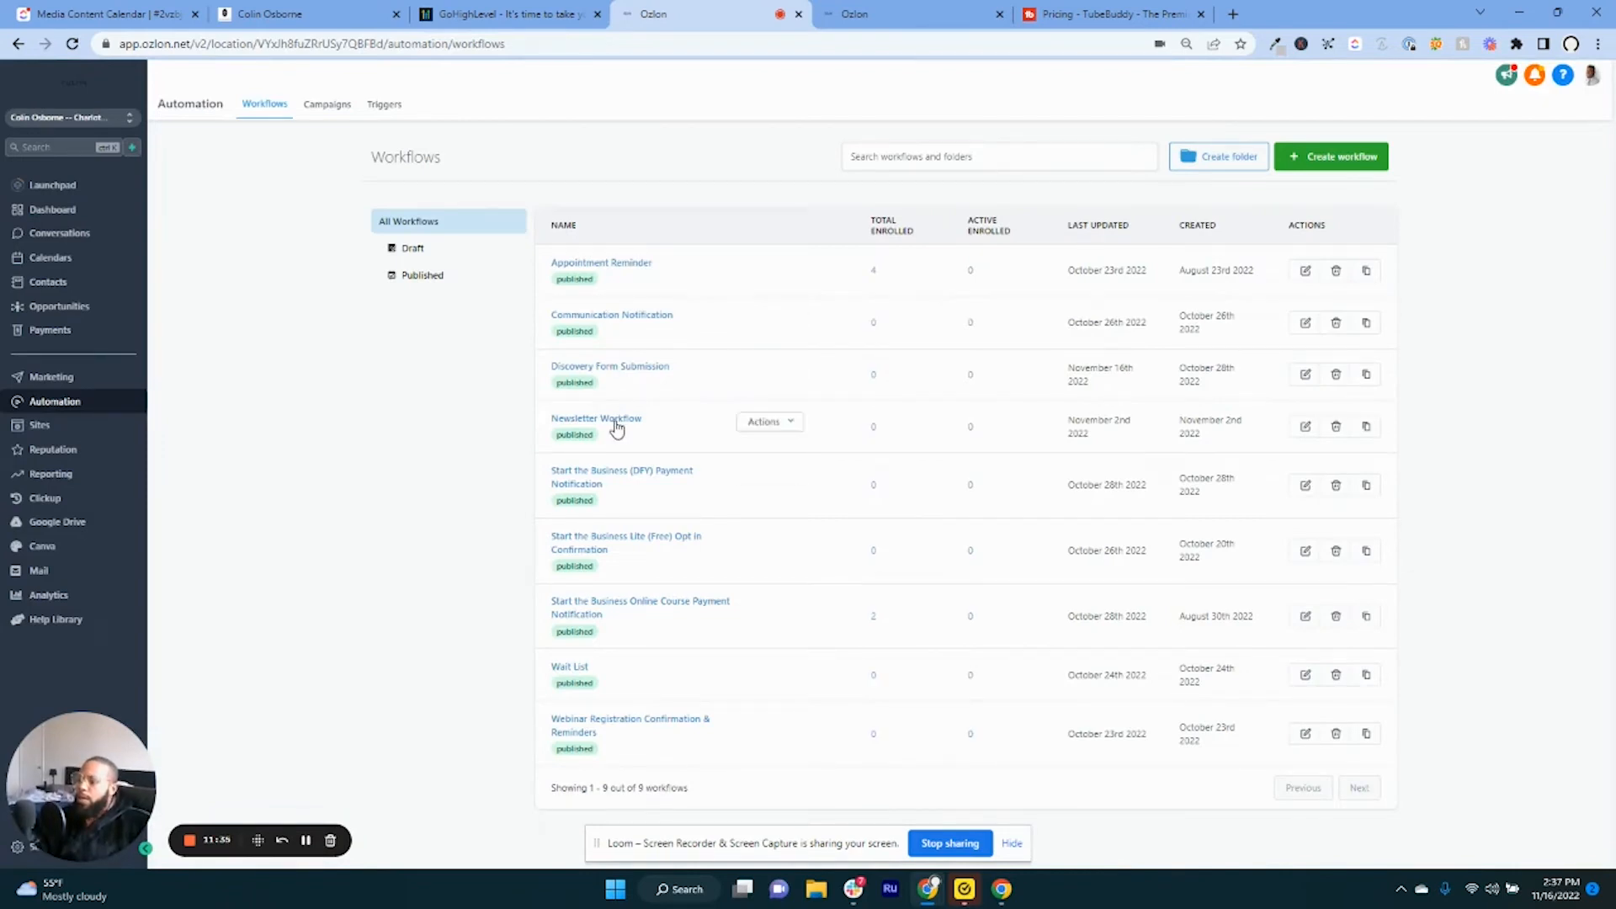
mouse_move(689, 590)
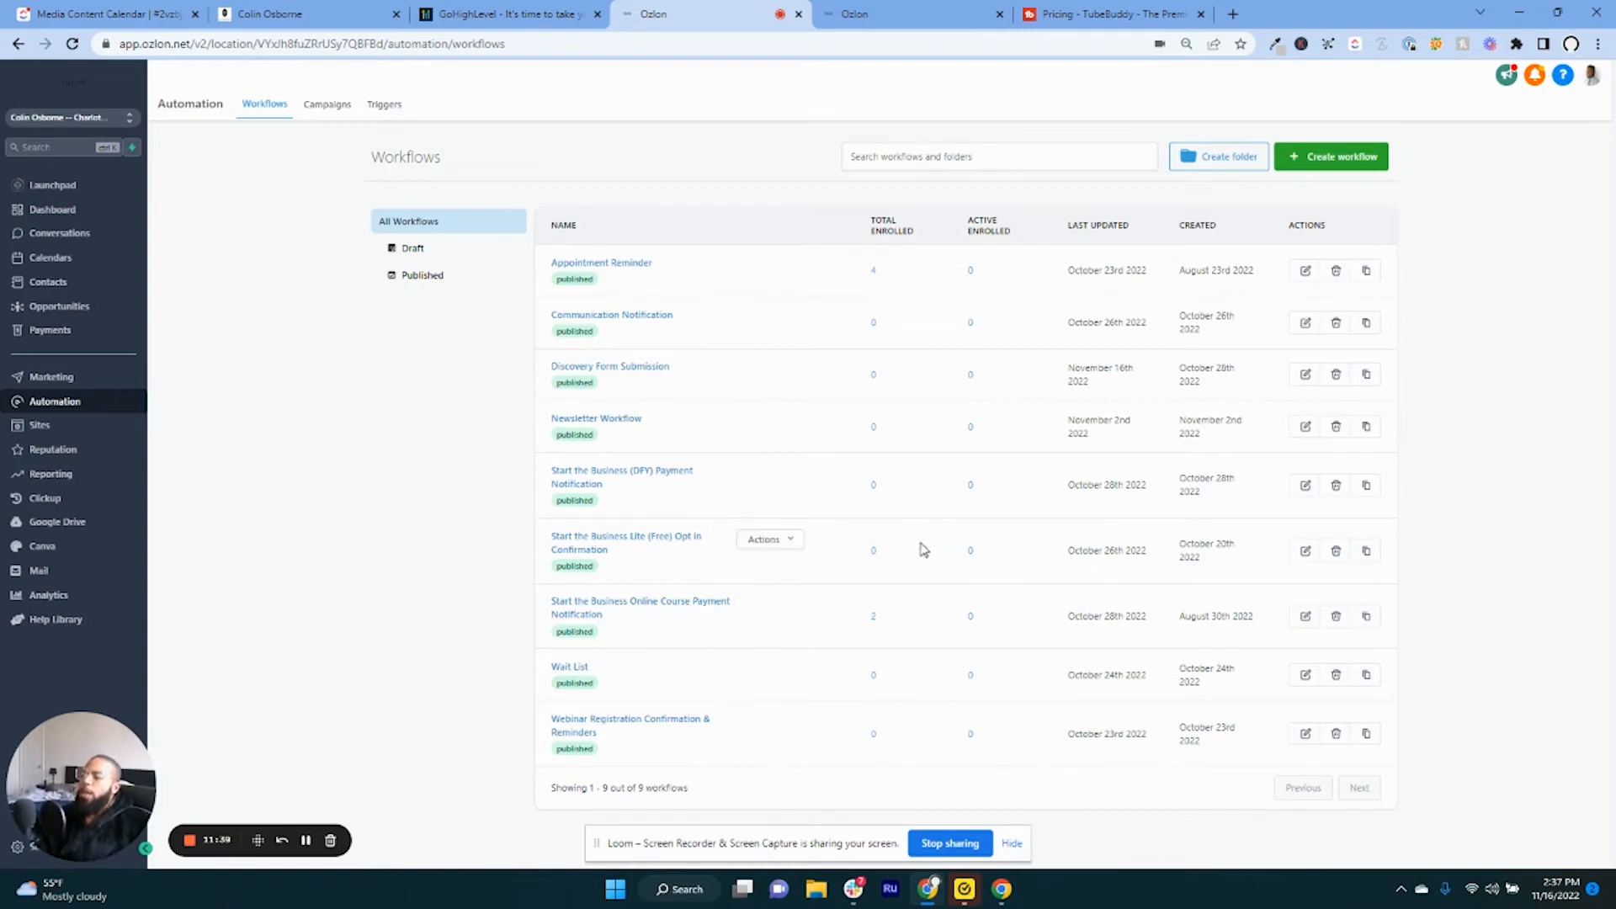
mouse_move(595, 482)
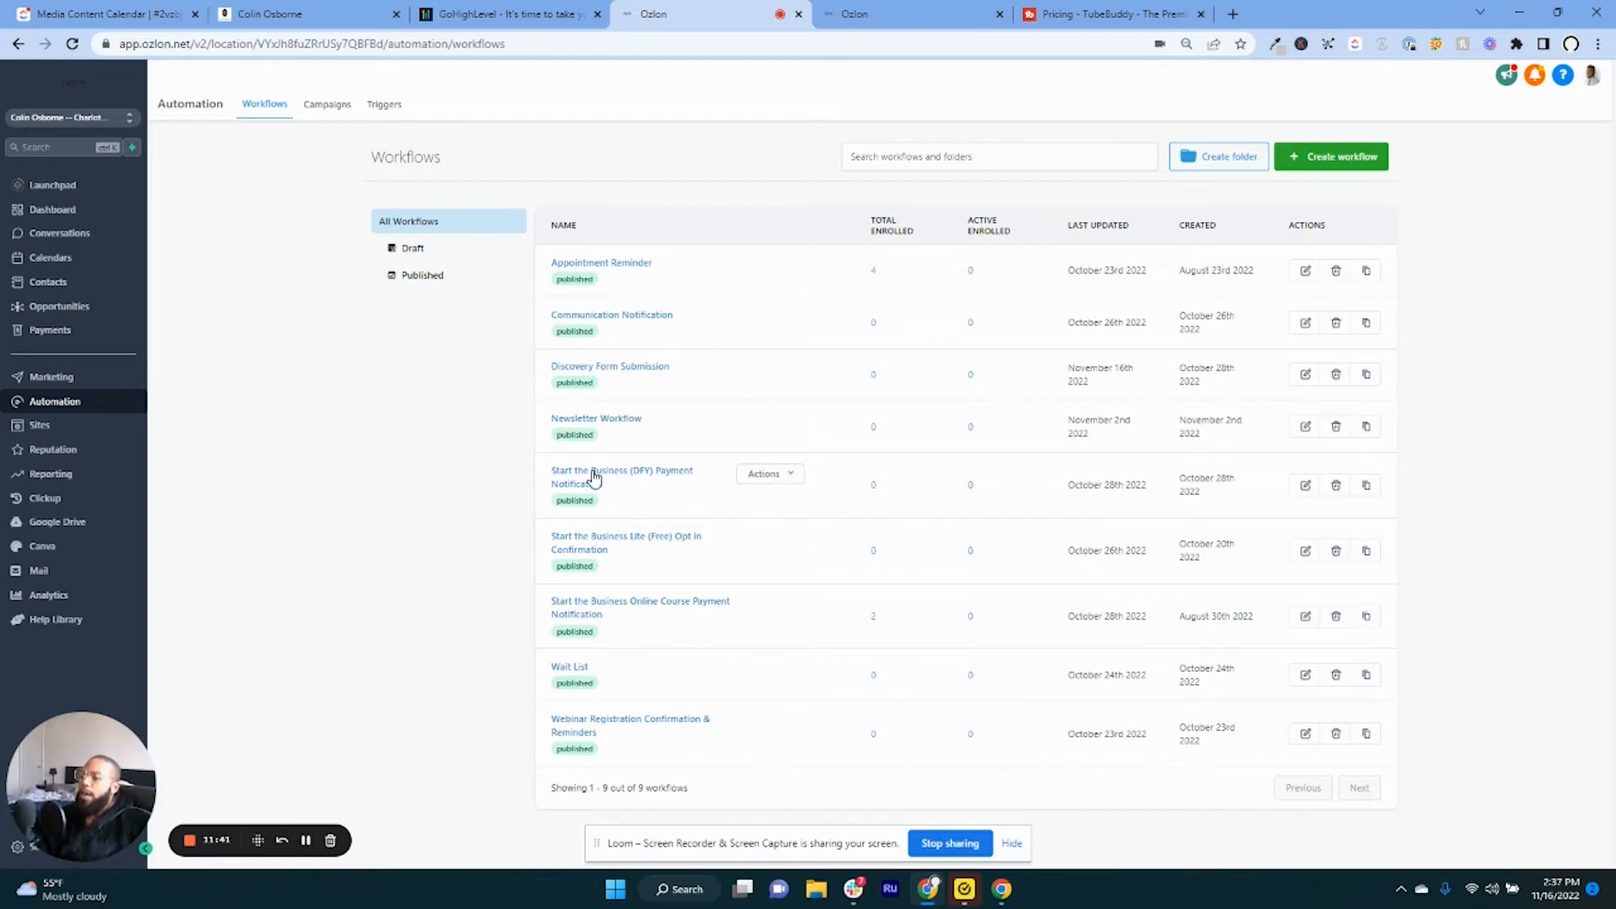
mouse_move(525, 490)
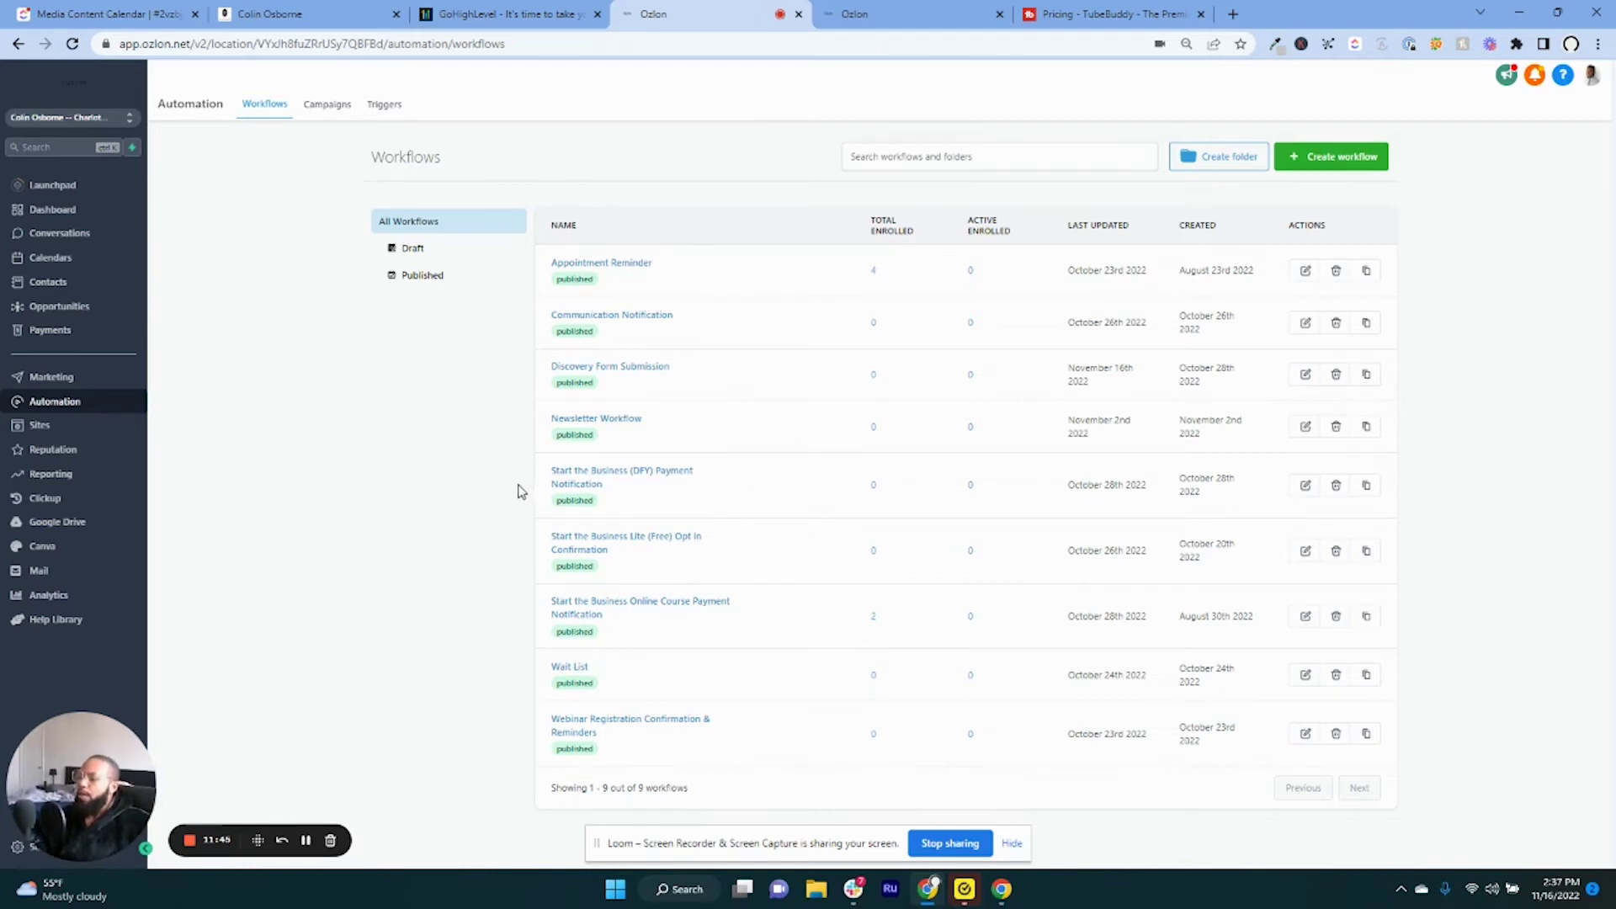
mouse_move(620, 334)
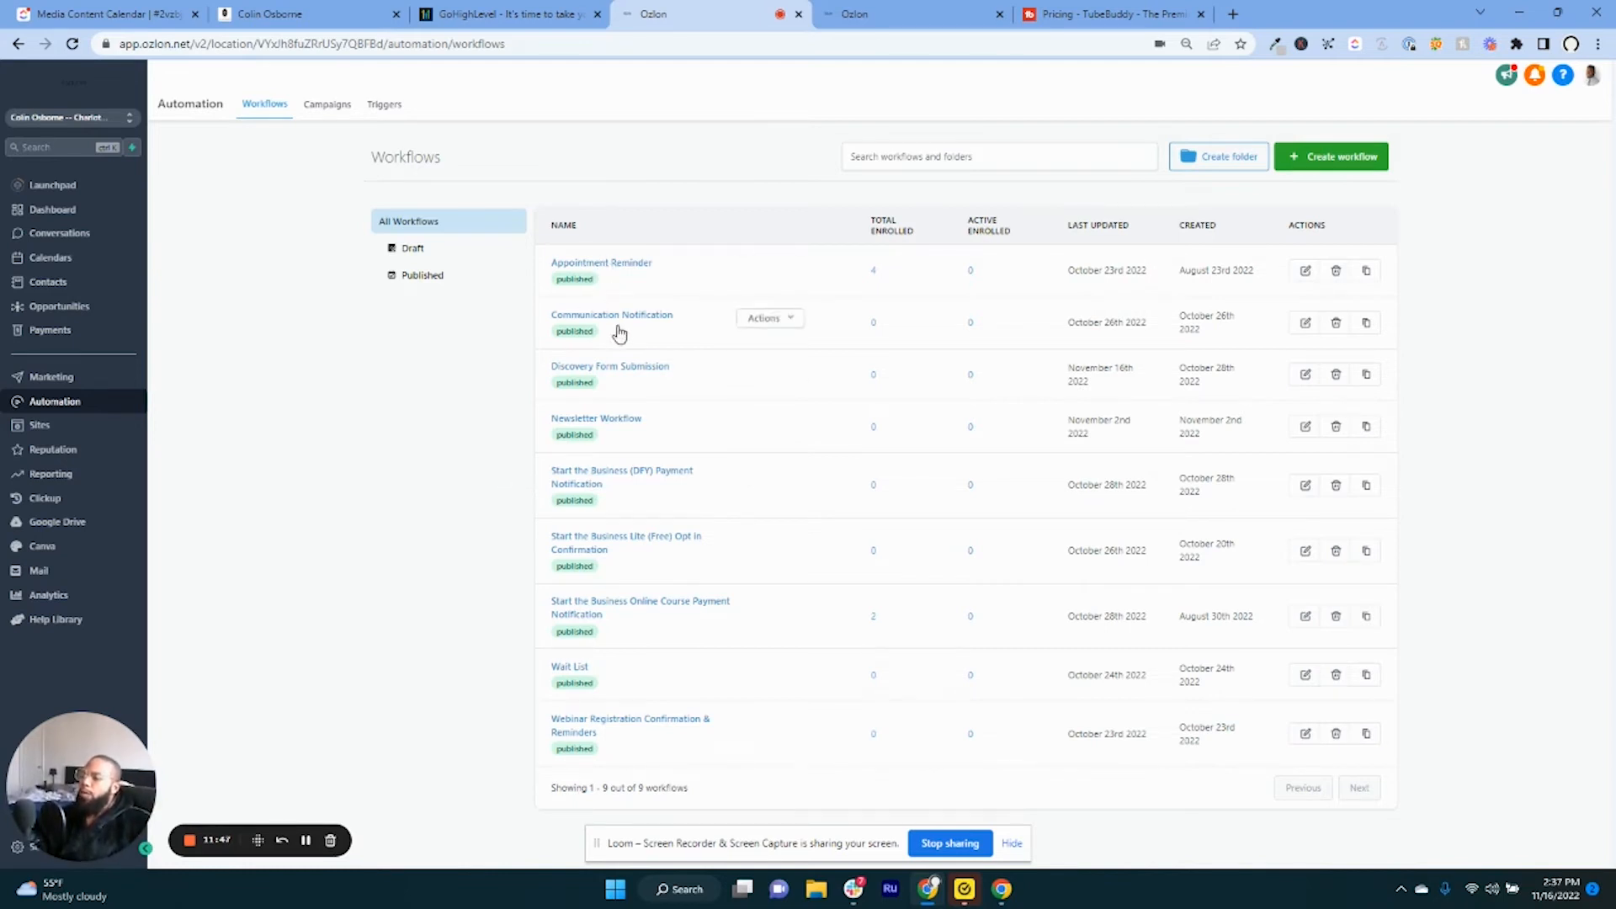
mouse_move(613, 394)
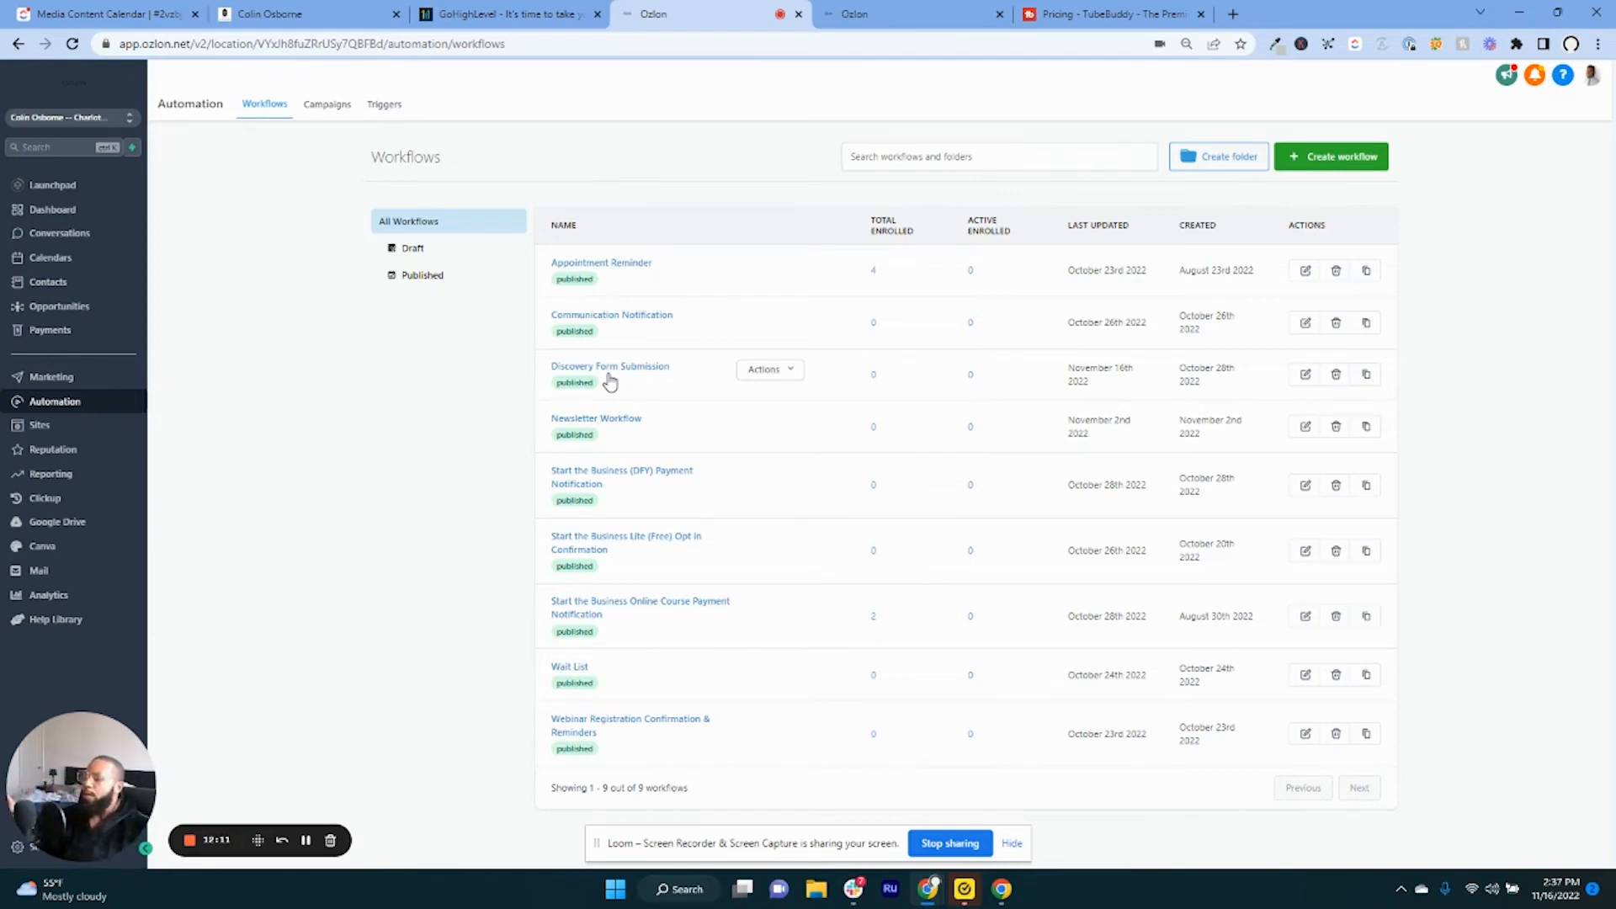
mouse_move(612, 554)
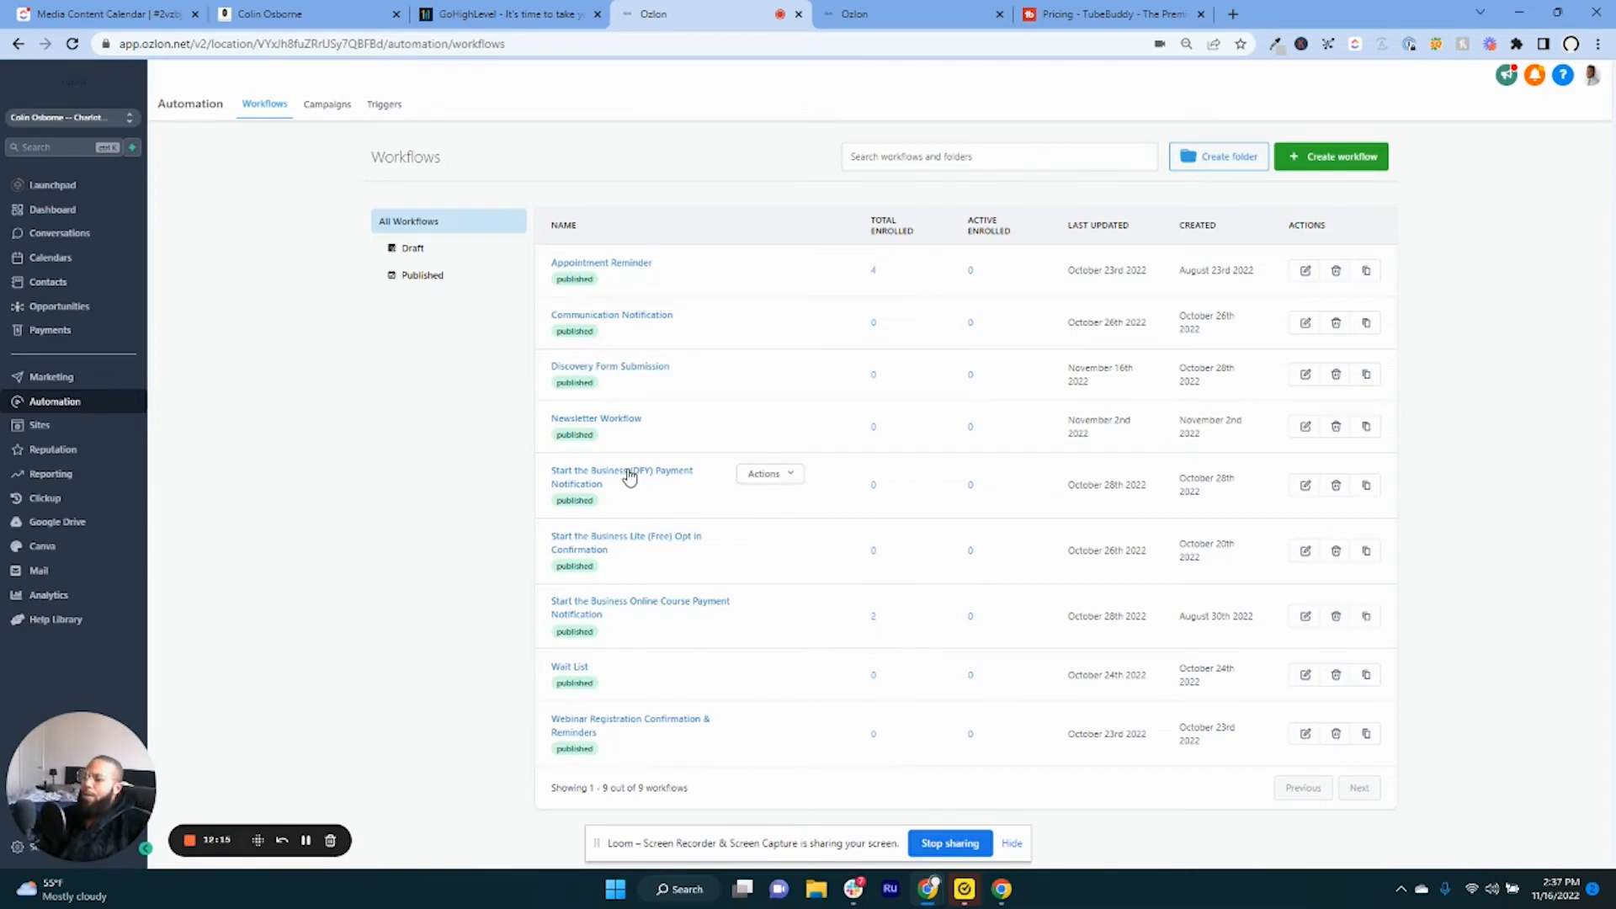
Open the Start the Business (DFY) Payment Notification workflow from the Workflows list.
left_click(621, 476)
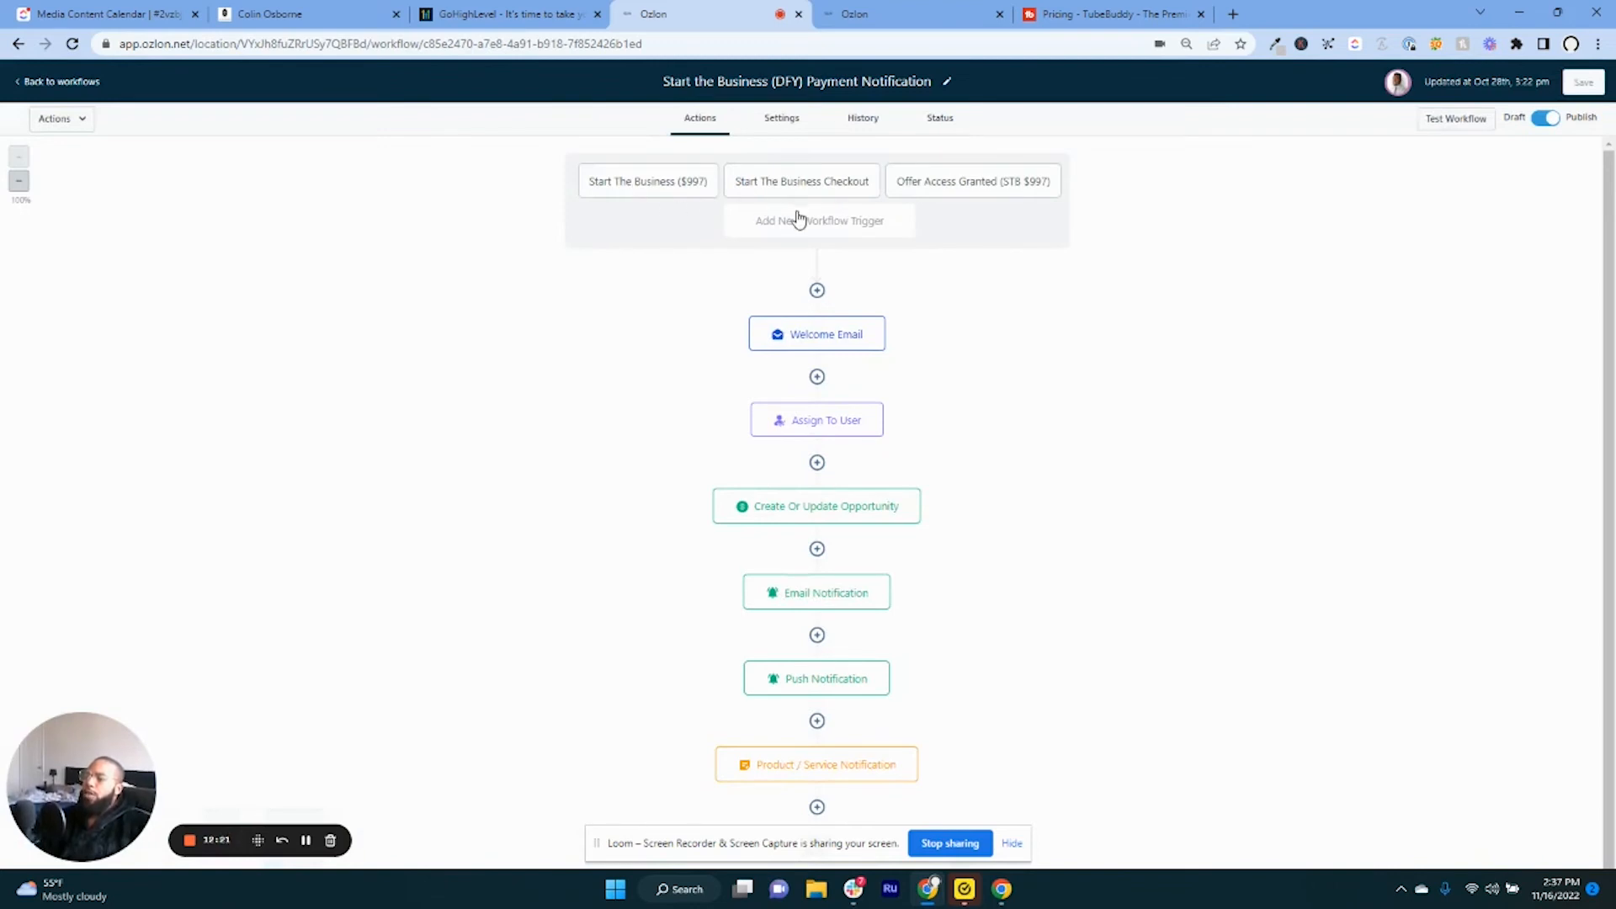
left_click(817, 220)
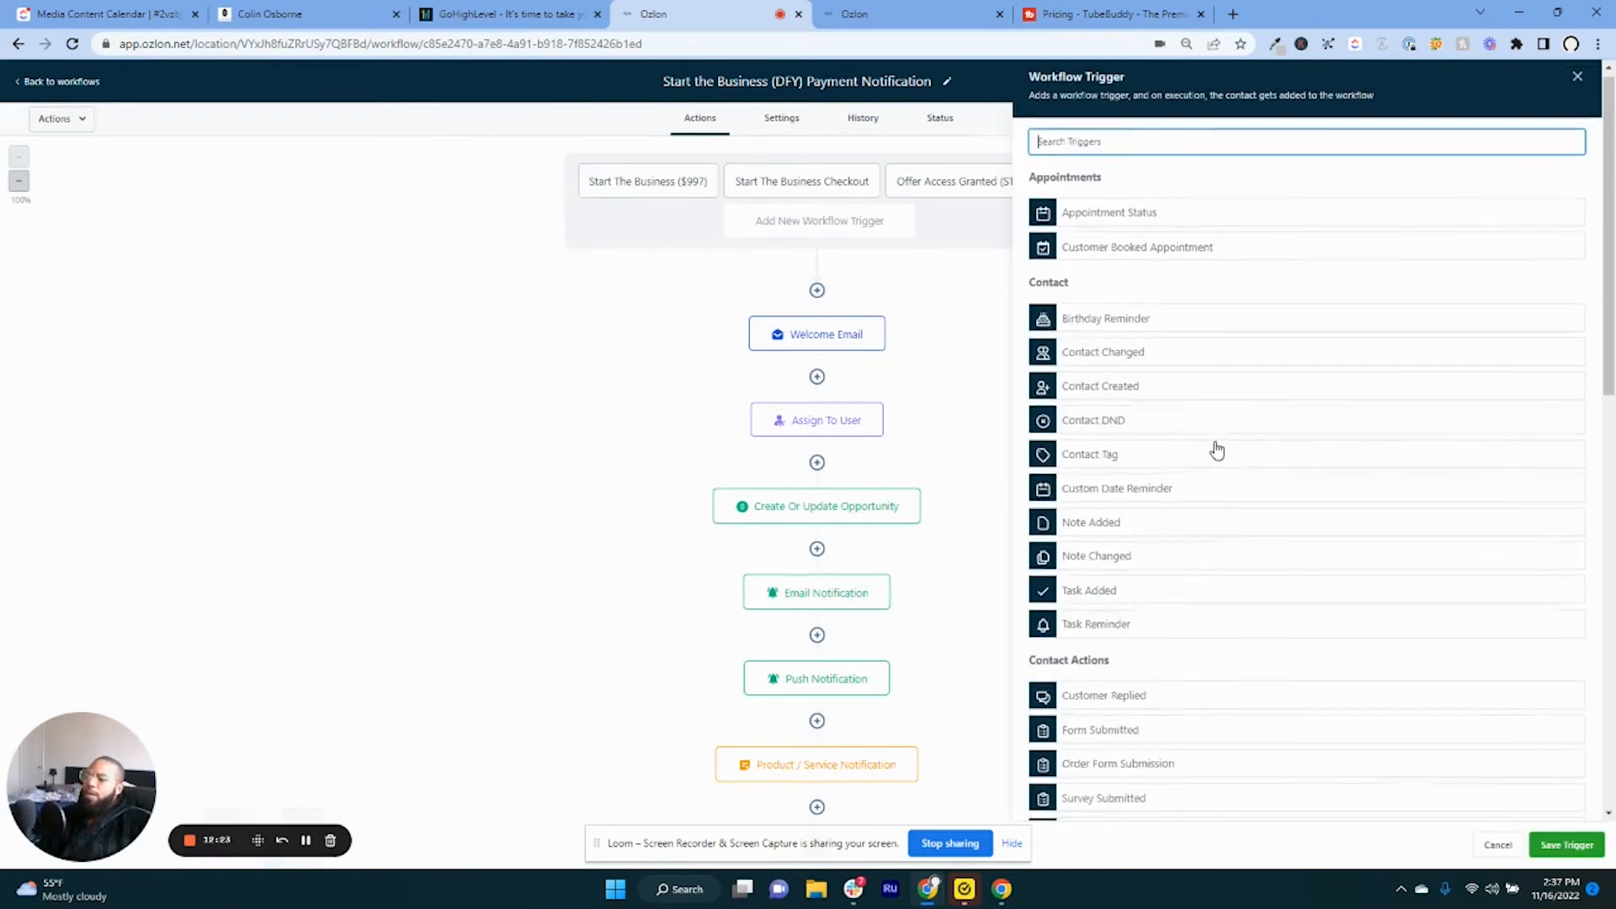
scroll("down", 3)
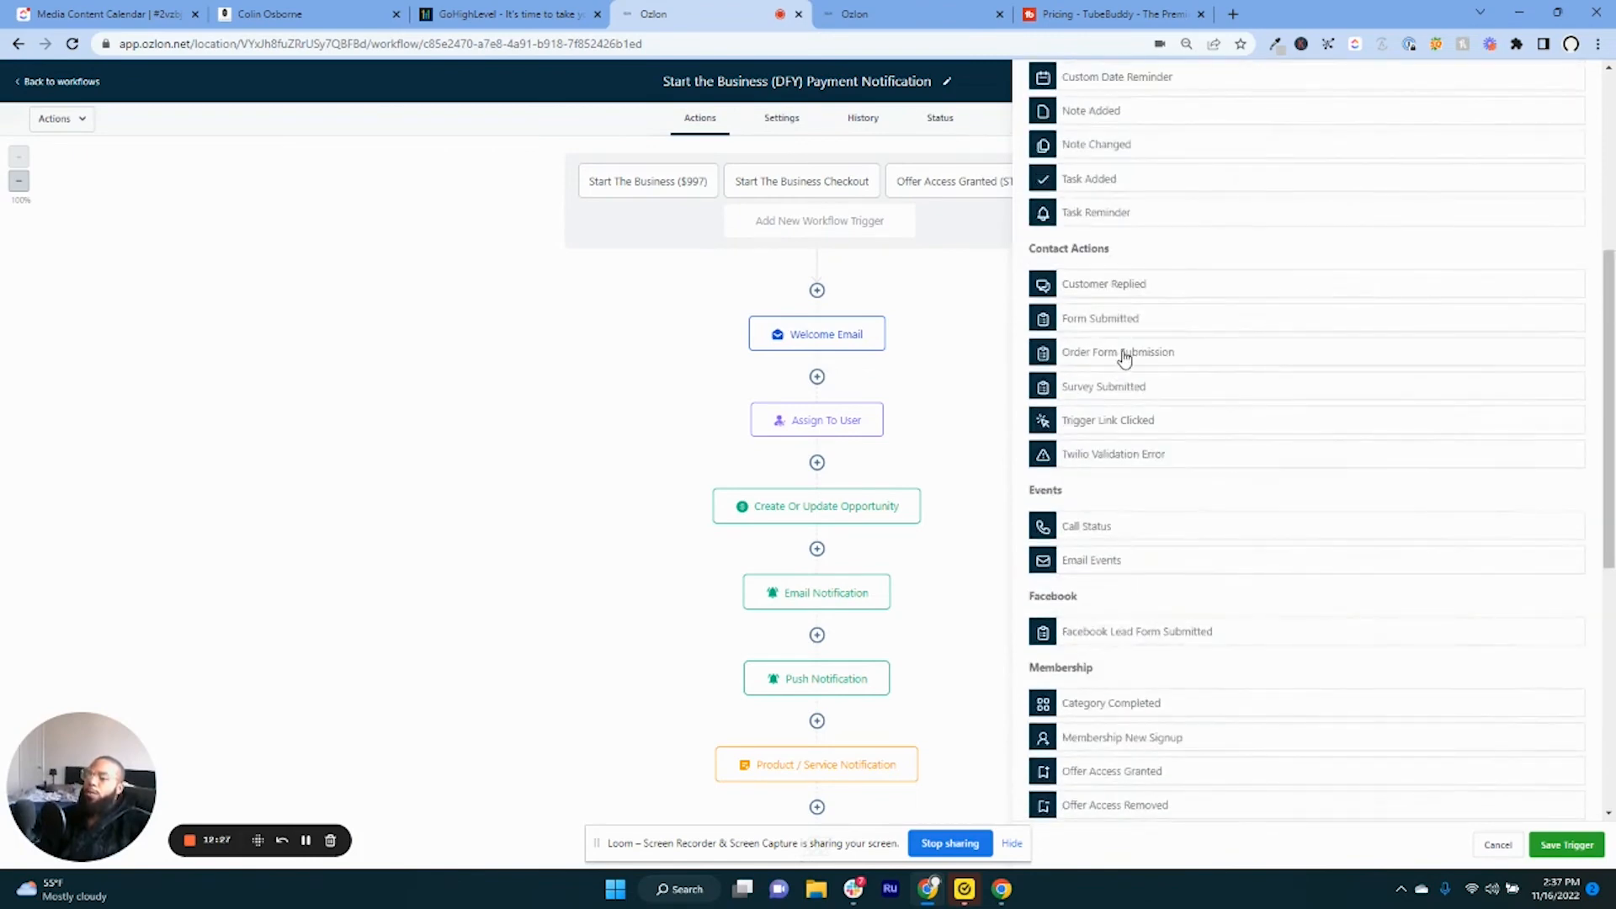
mouse_move(937, 228)
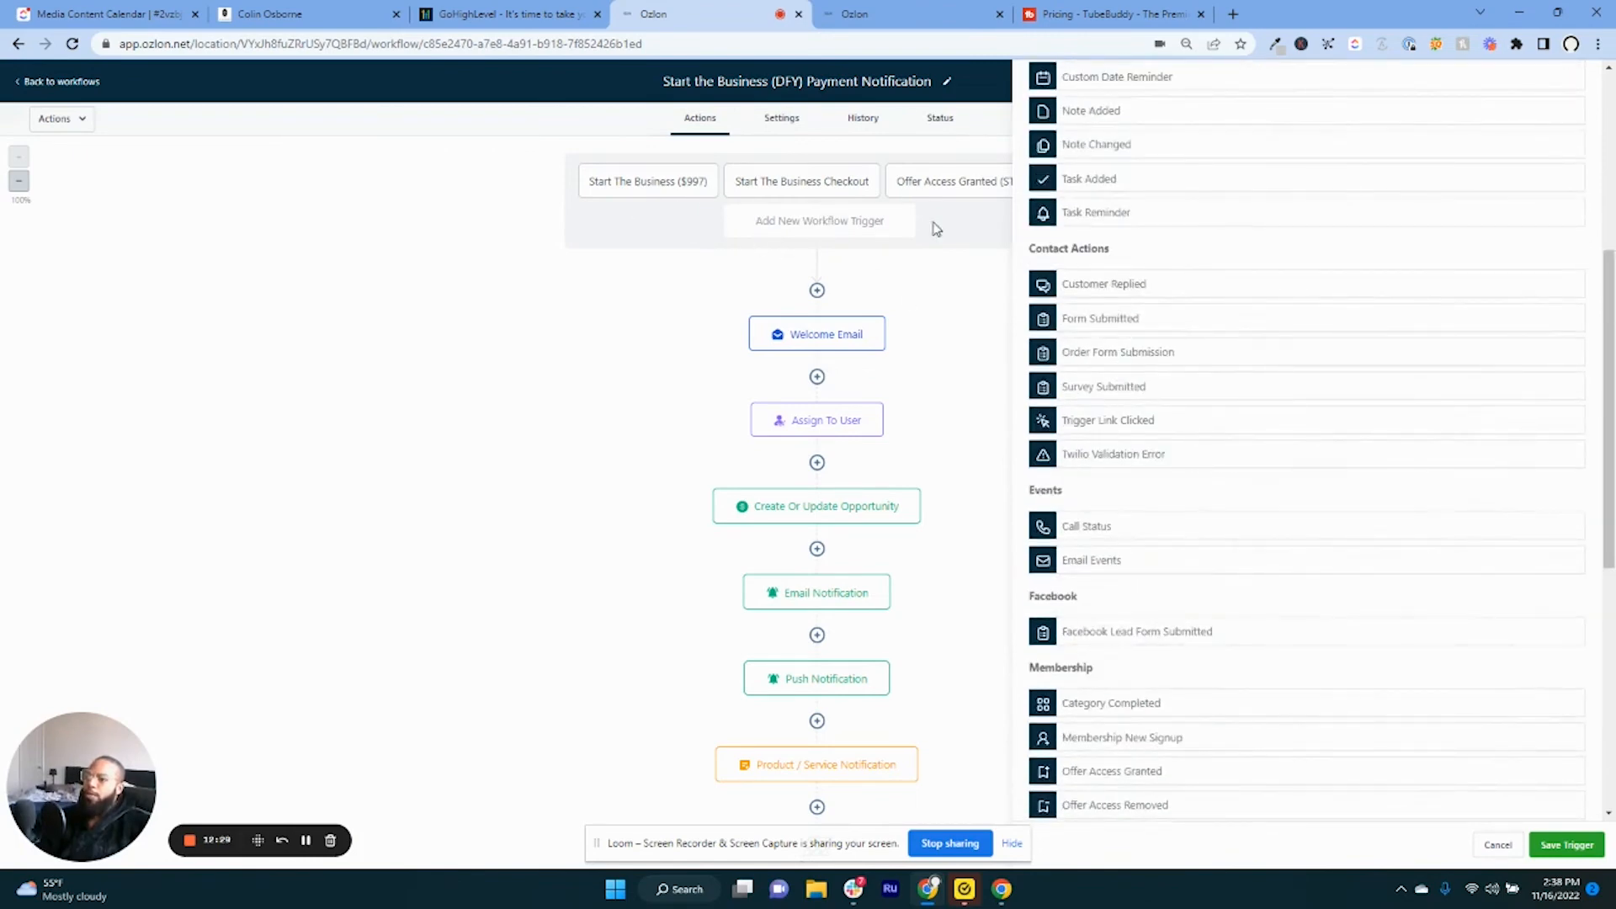
left_click(1117, 352)
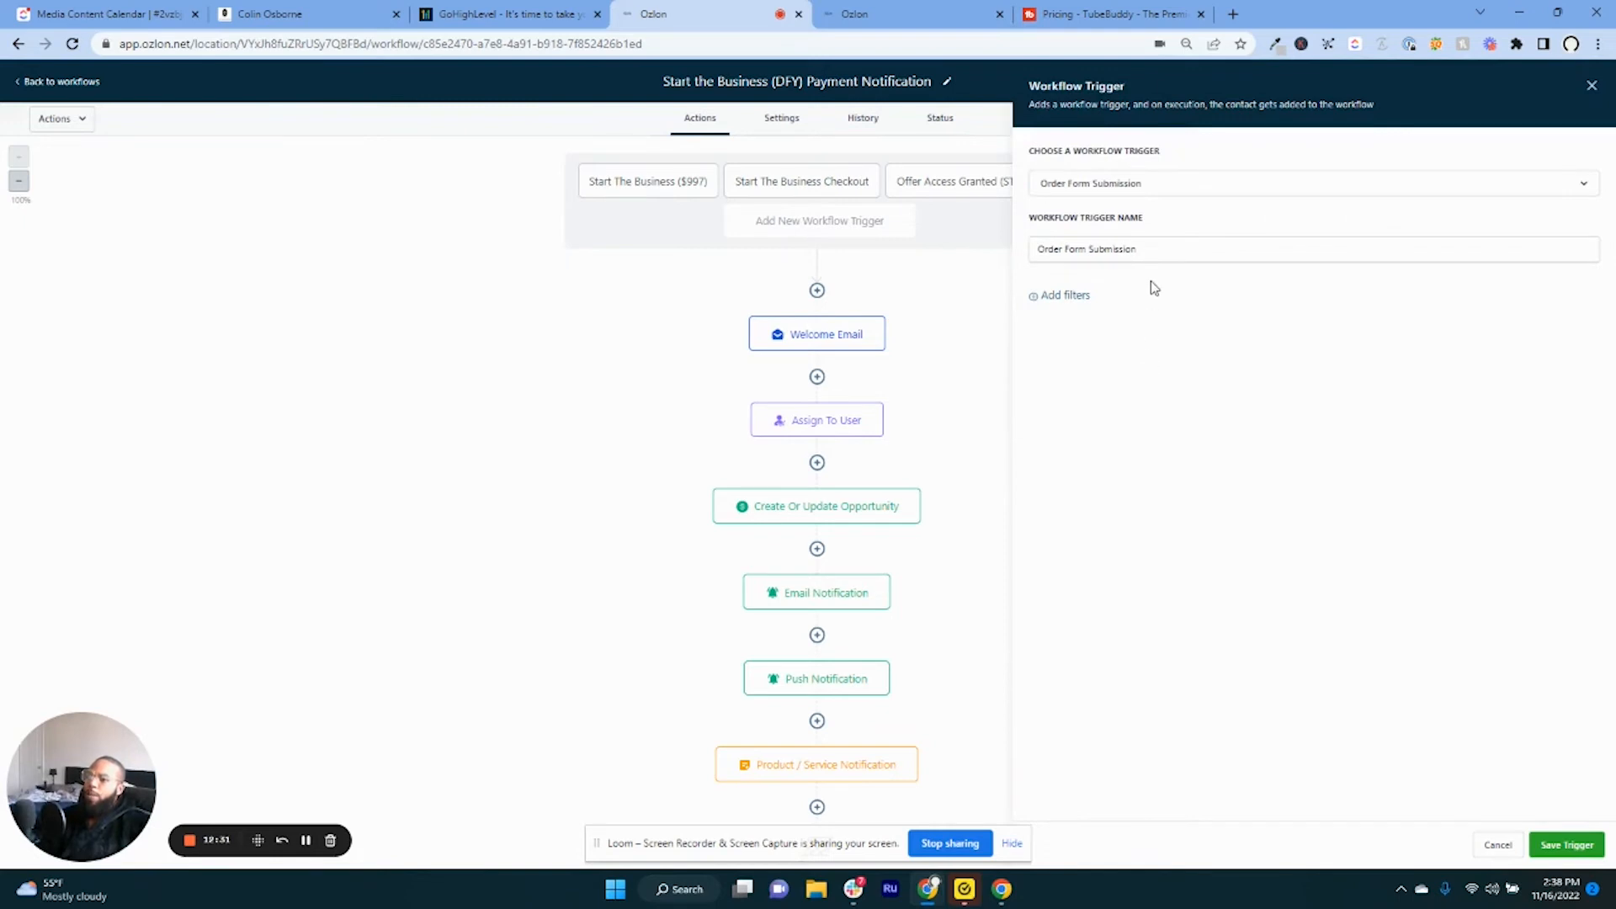
left_click(1064, 295)
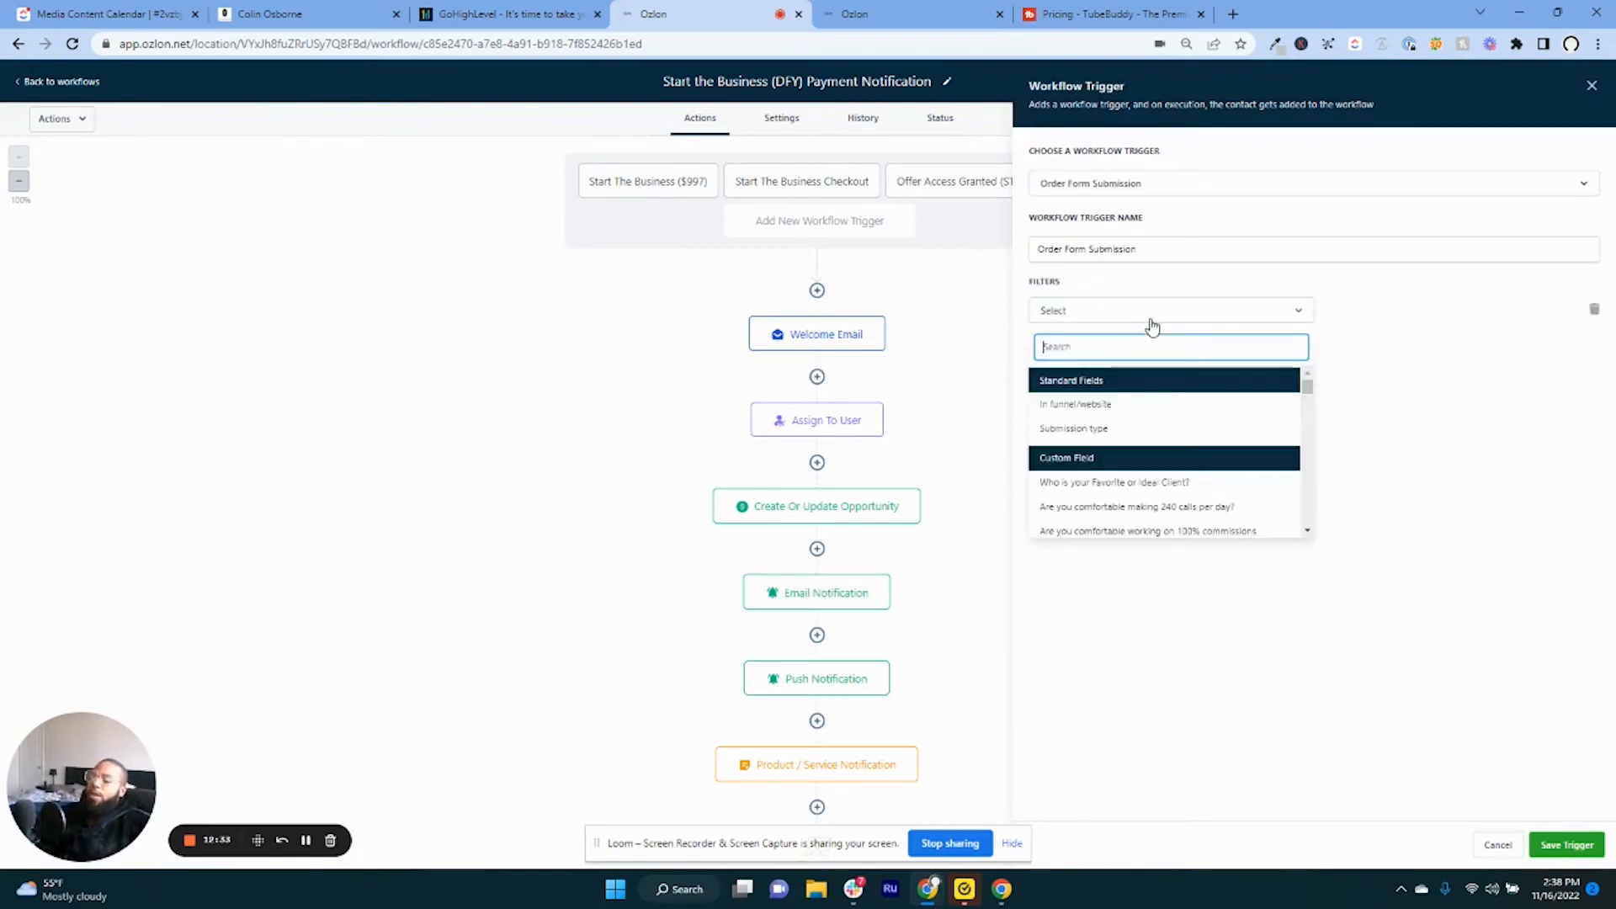
left_click(1074, 404)
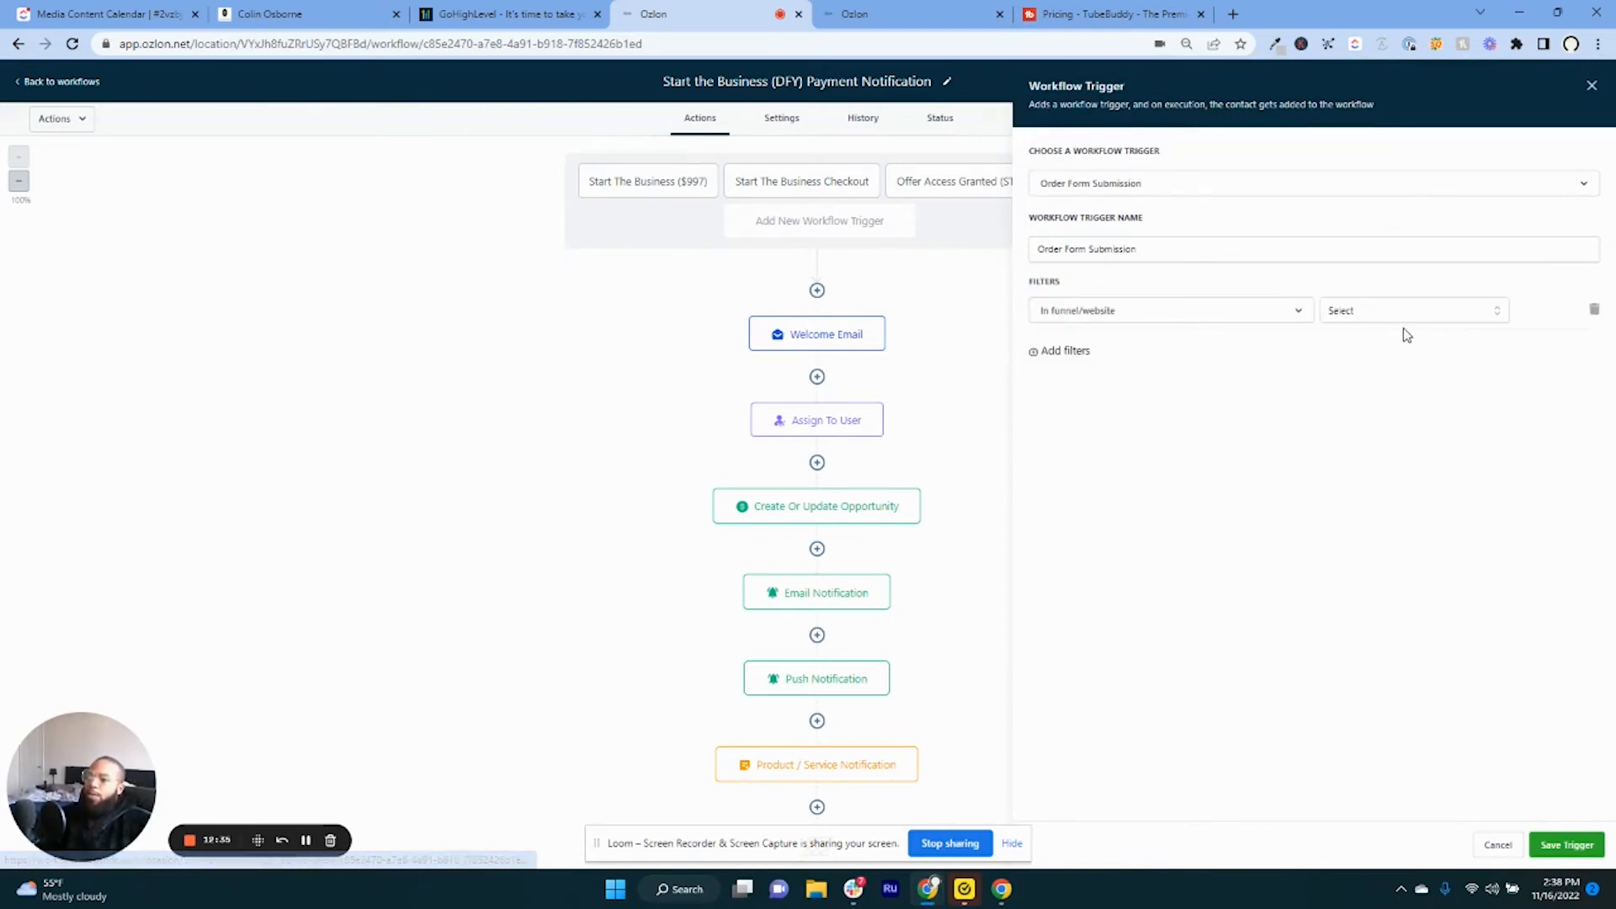
left_click(1412, 311)
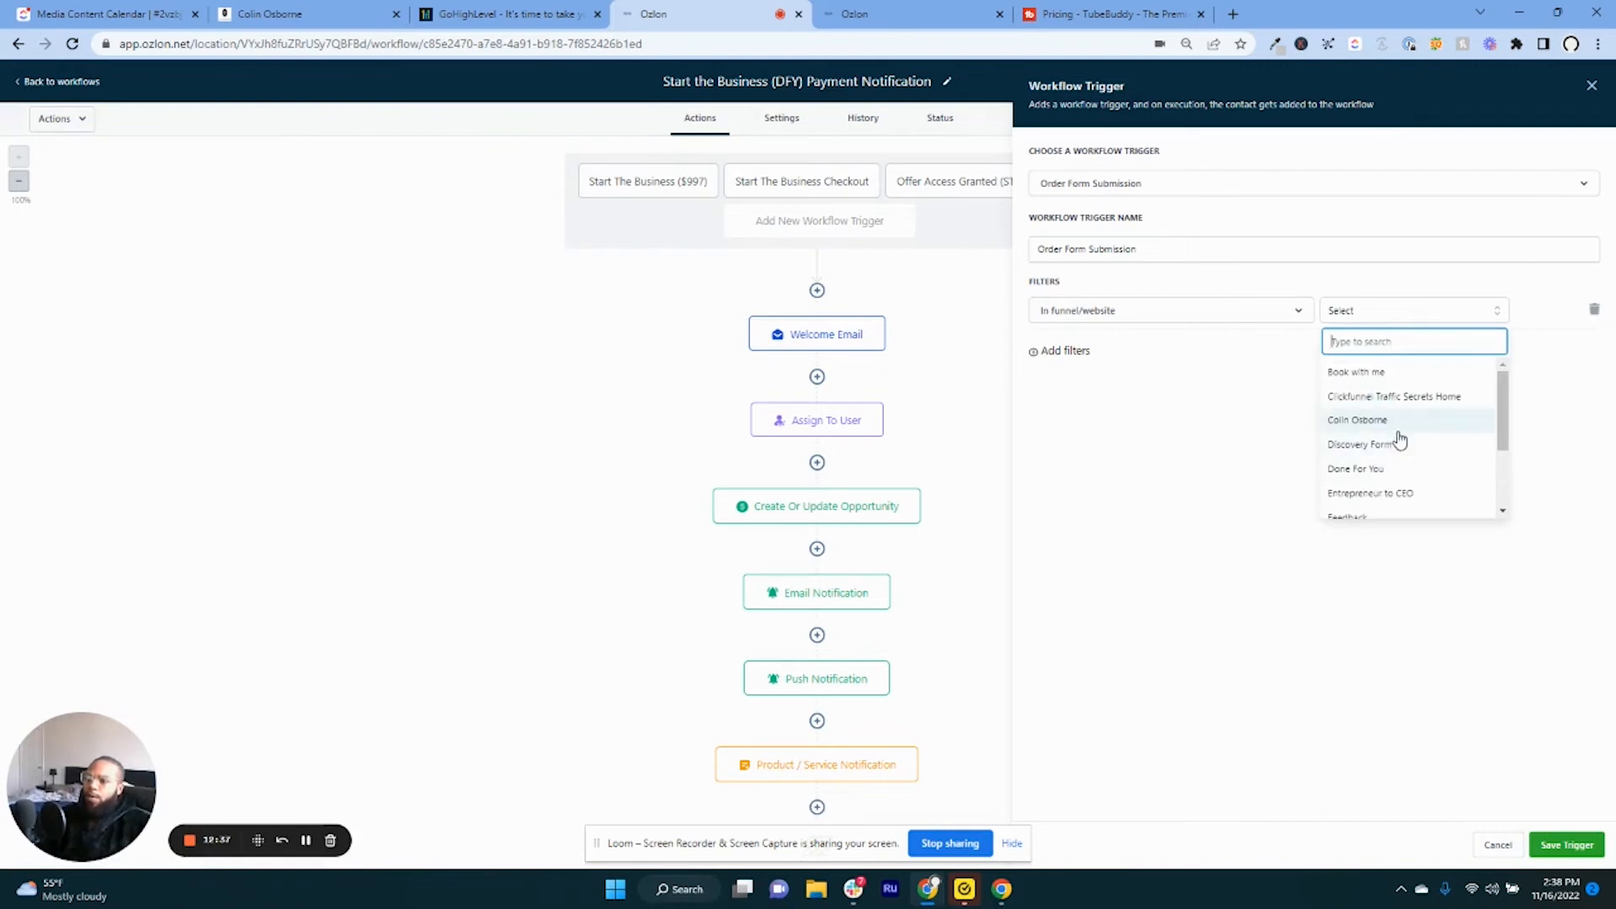
mouse_move(1370, 580)
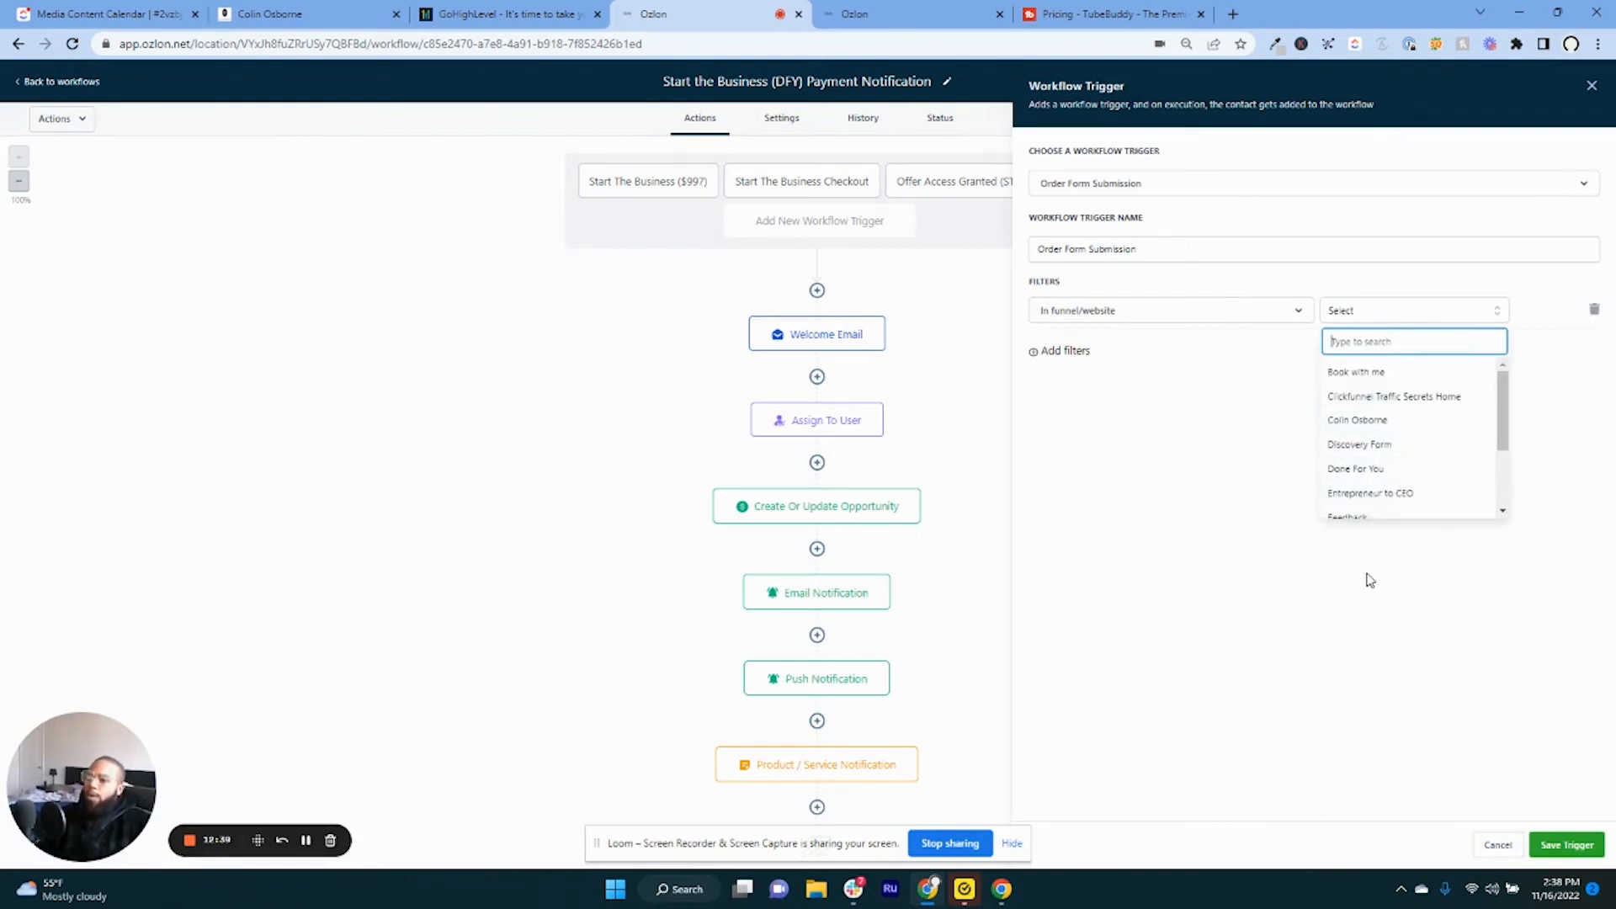
mouse_move(1297, 447)
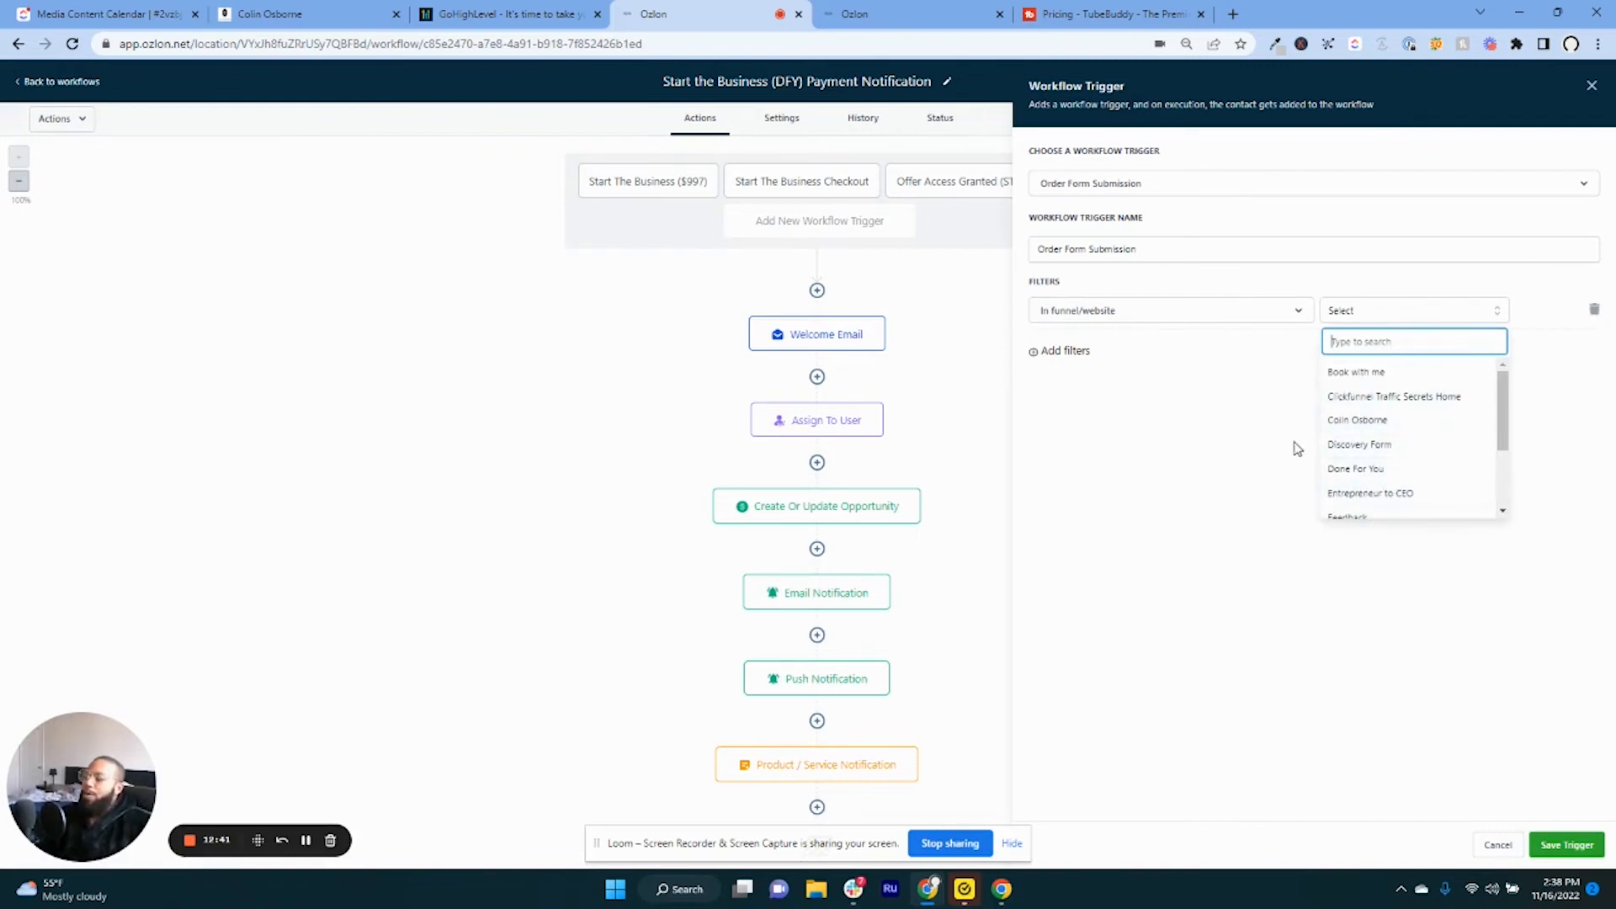
mouse_move(1297, 398)
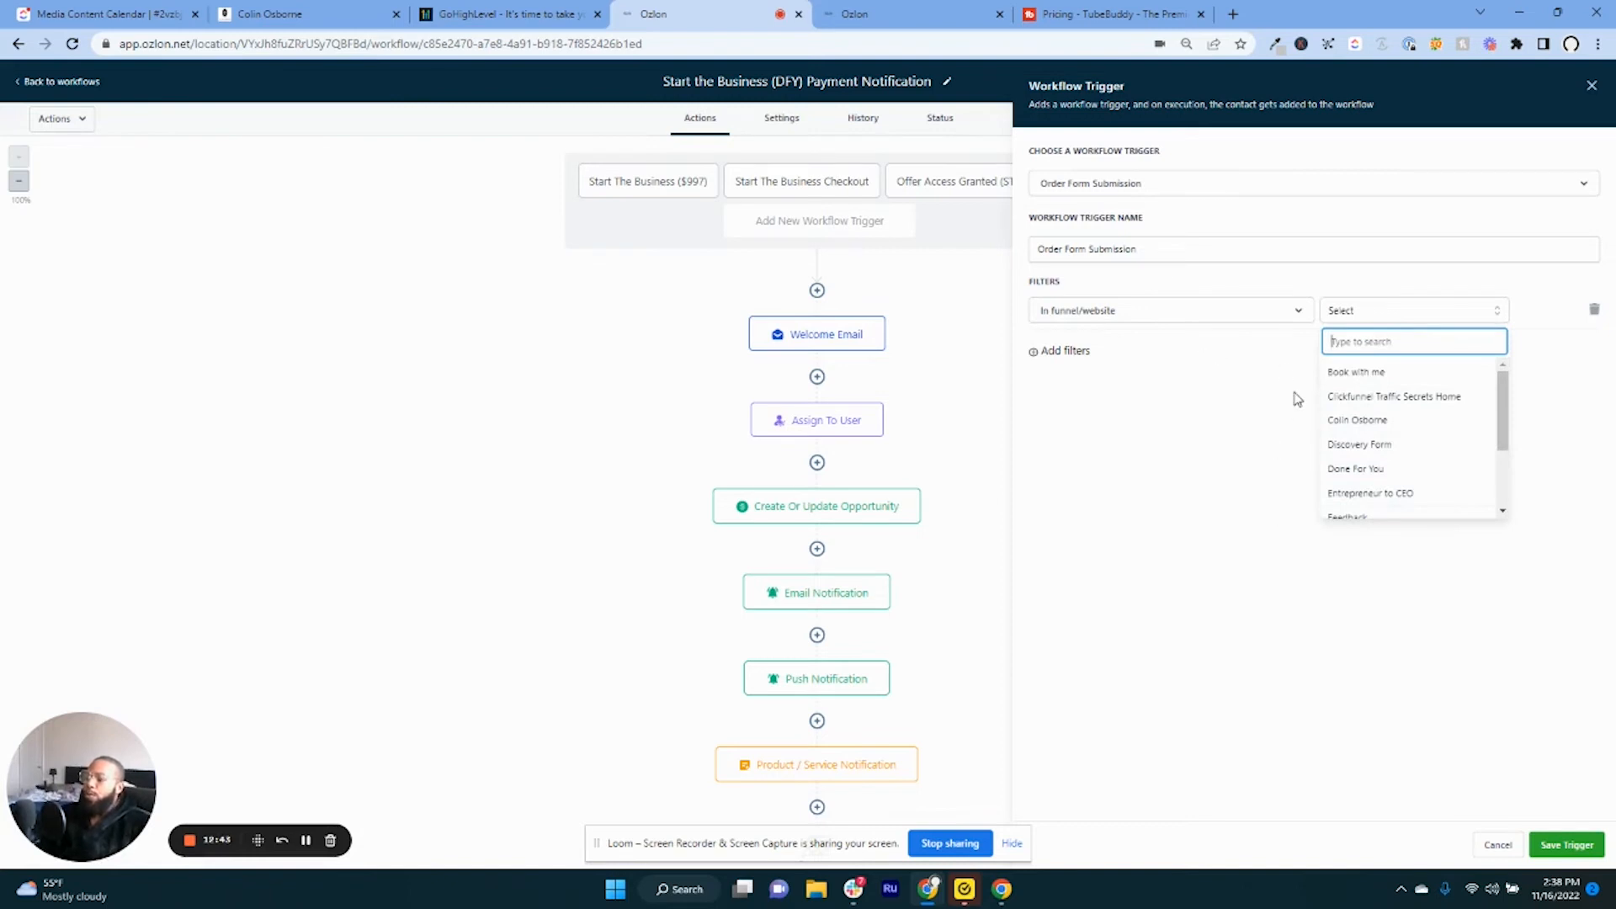
mouse_move(1384, 491)
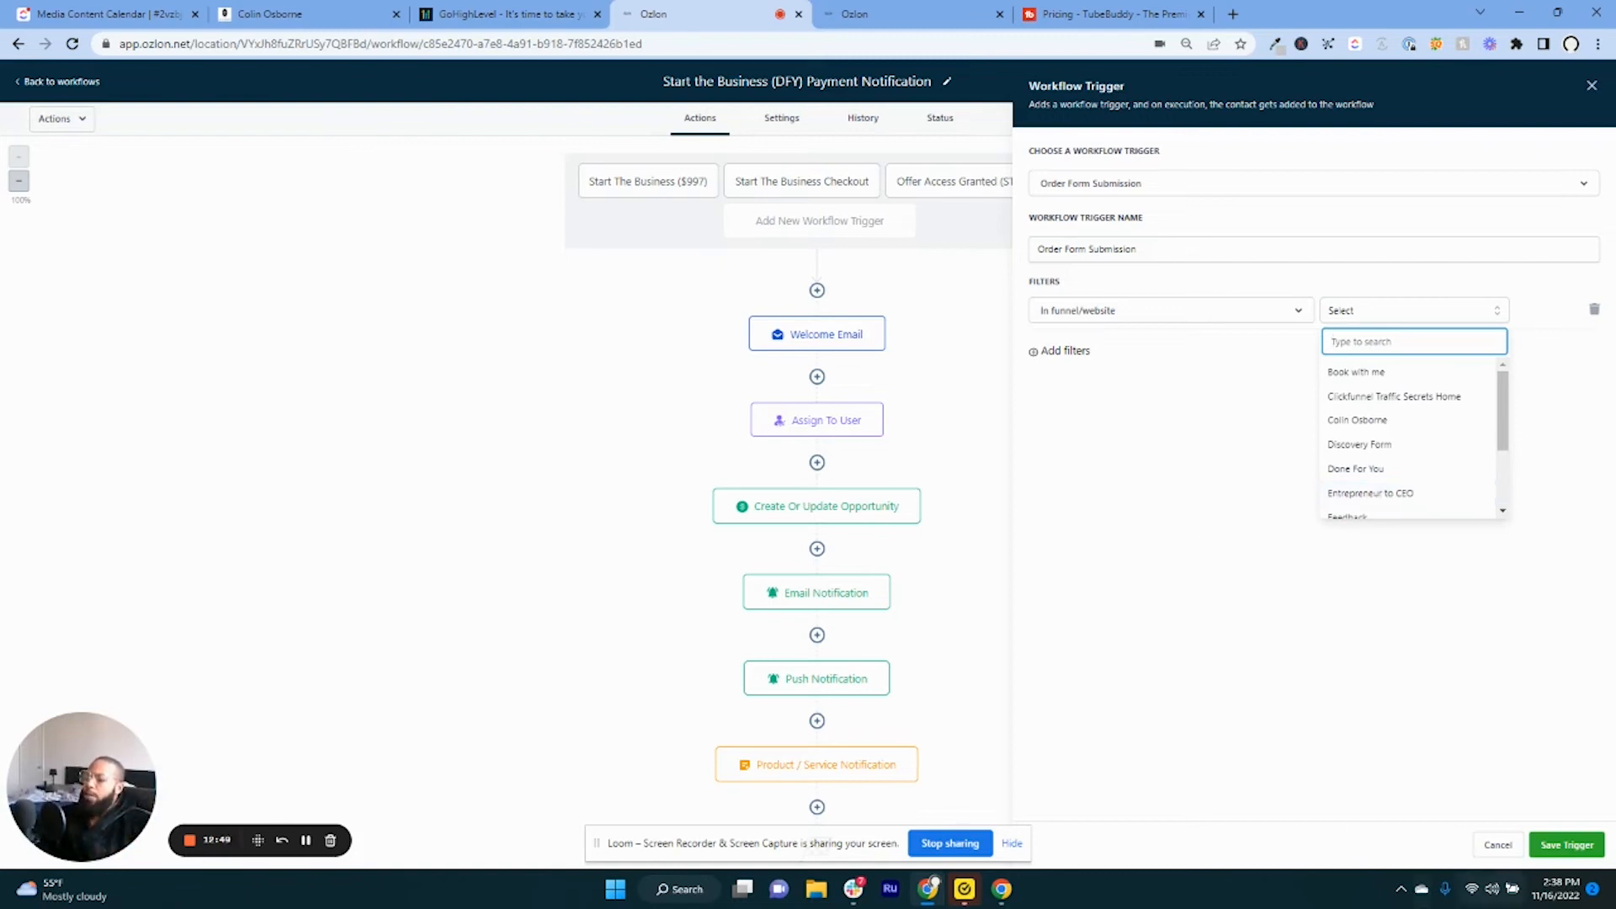
left_click(1496, 845)
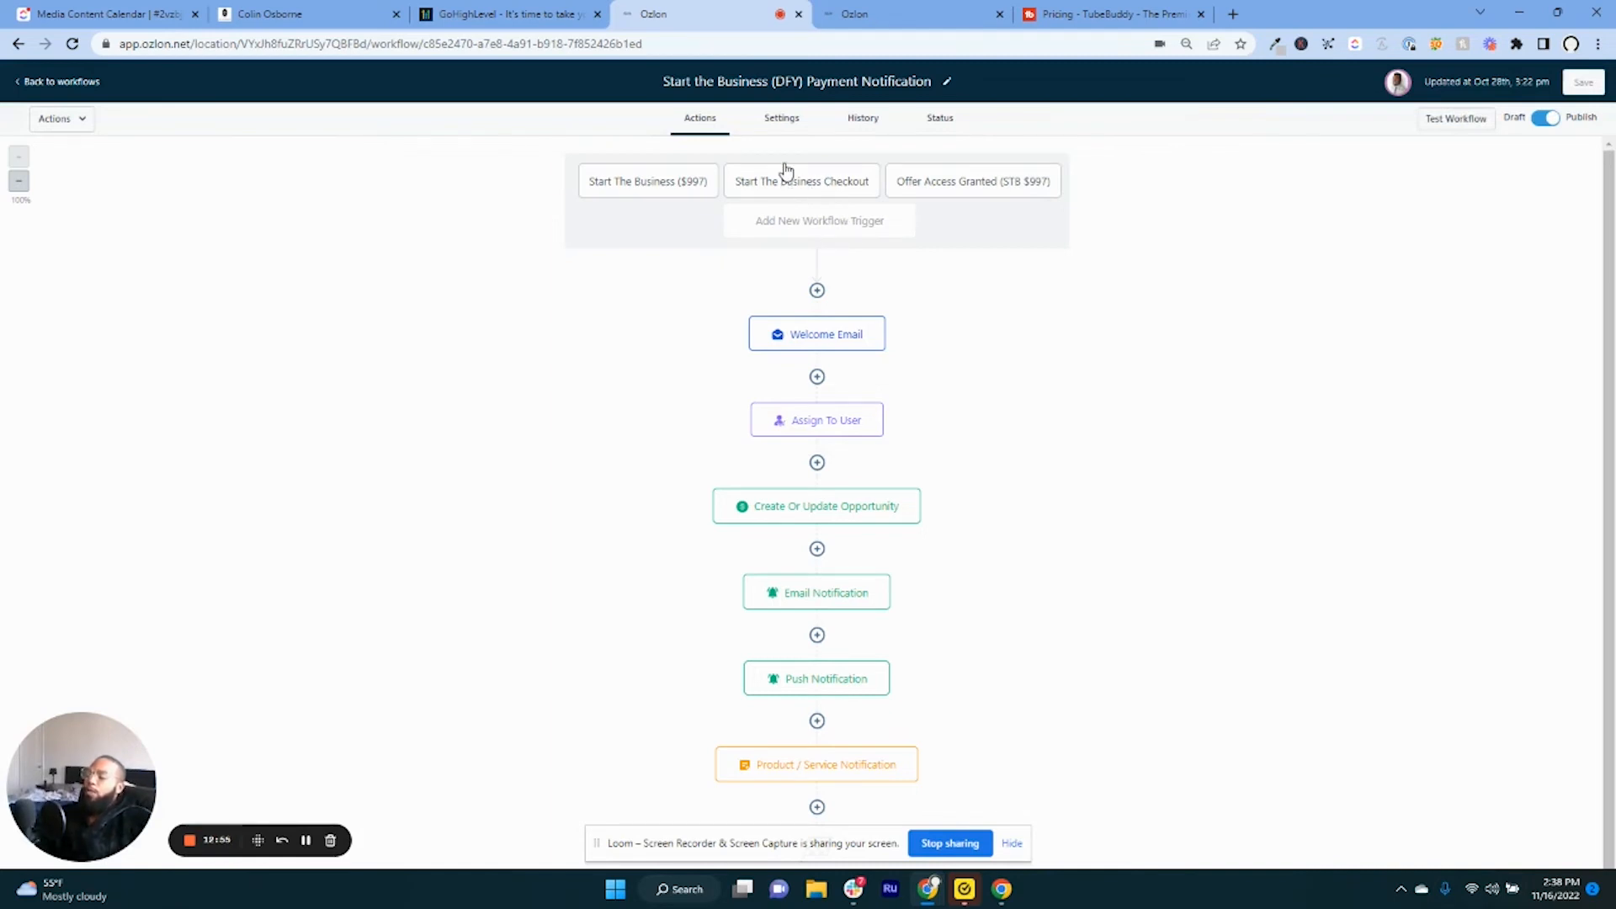
mouse_move(786, 165)
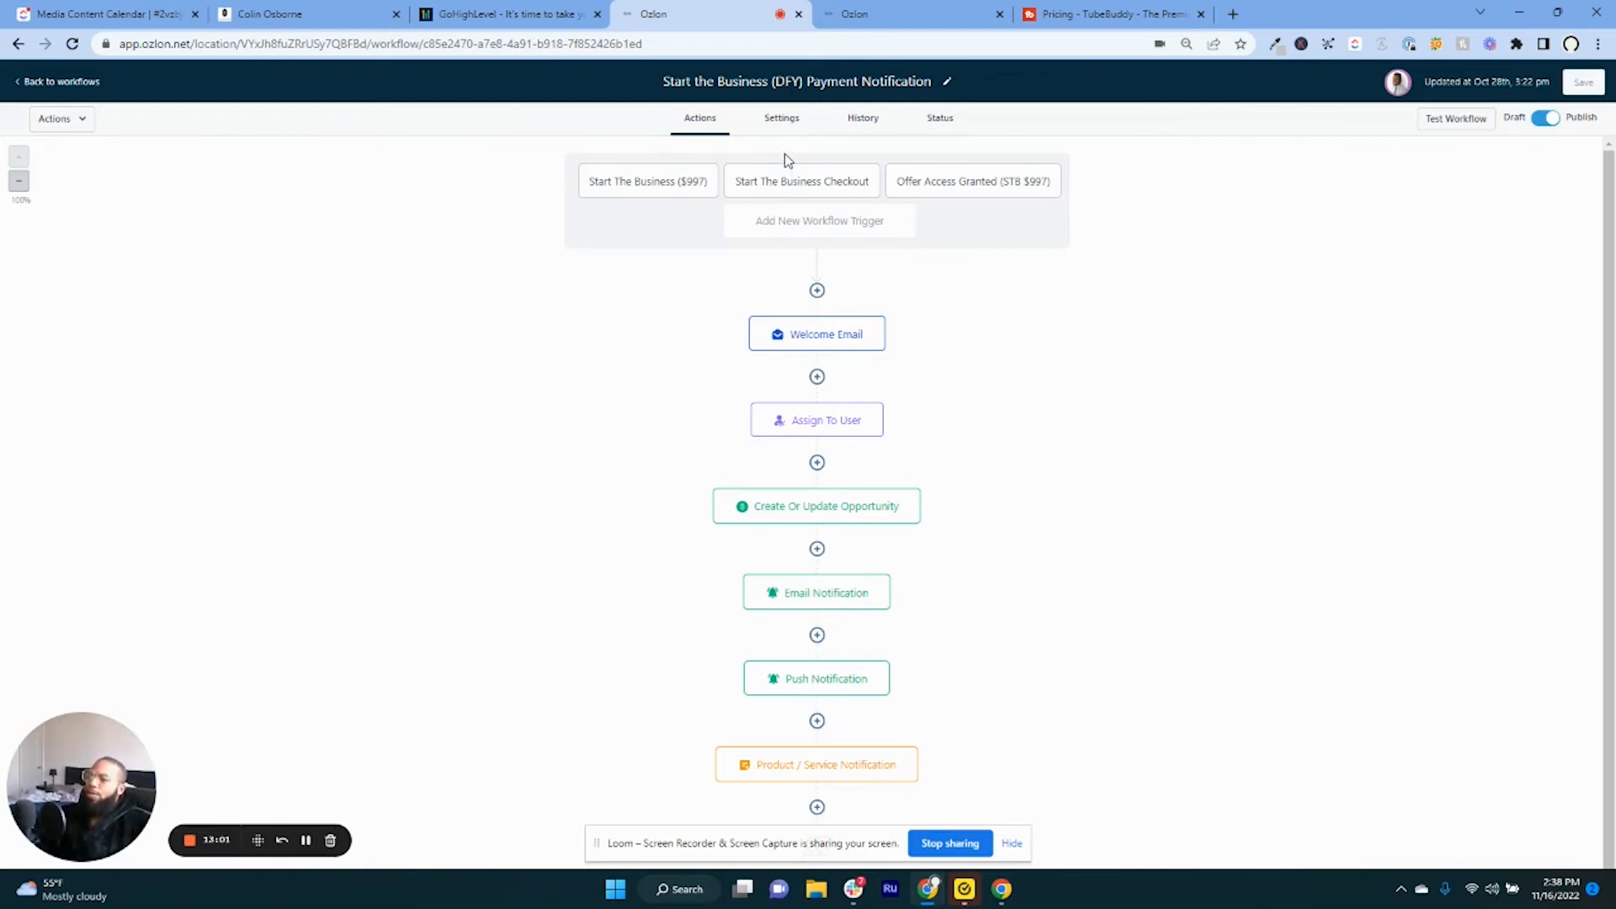
mouse_move(769, 160)
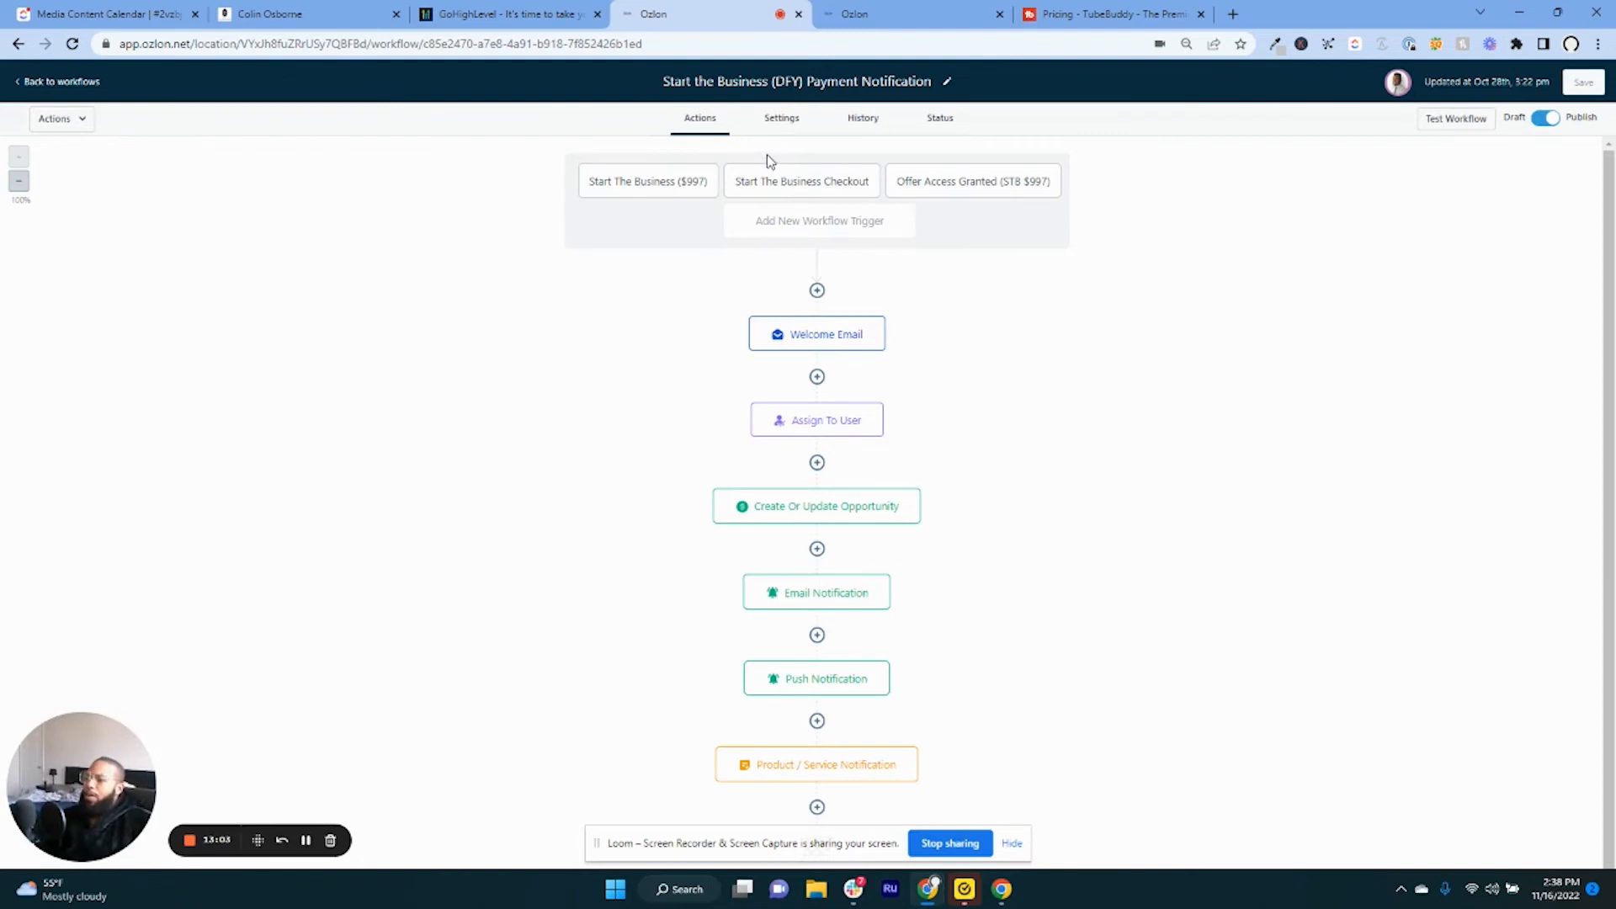
mouse_move(751, 161)
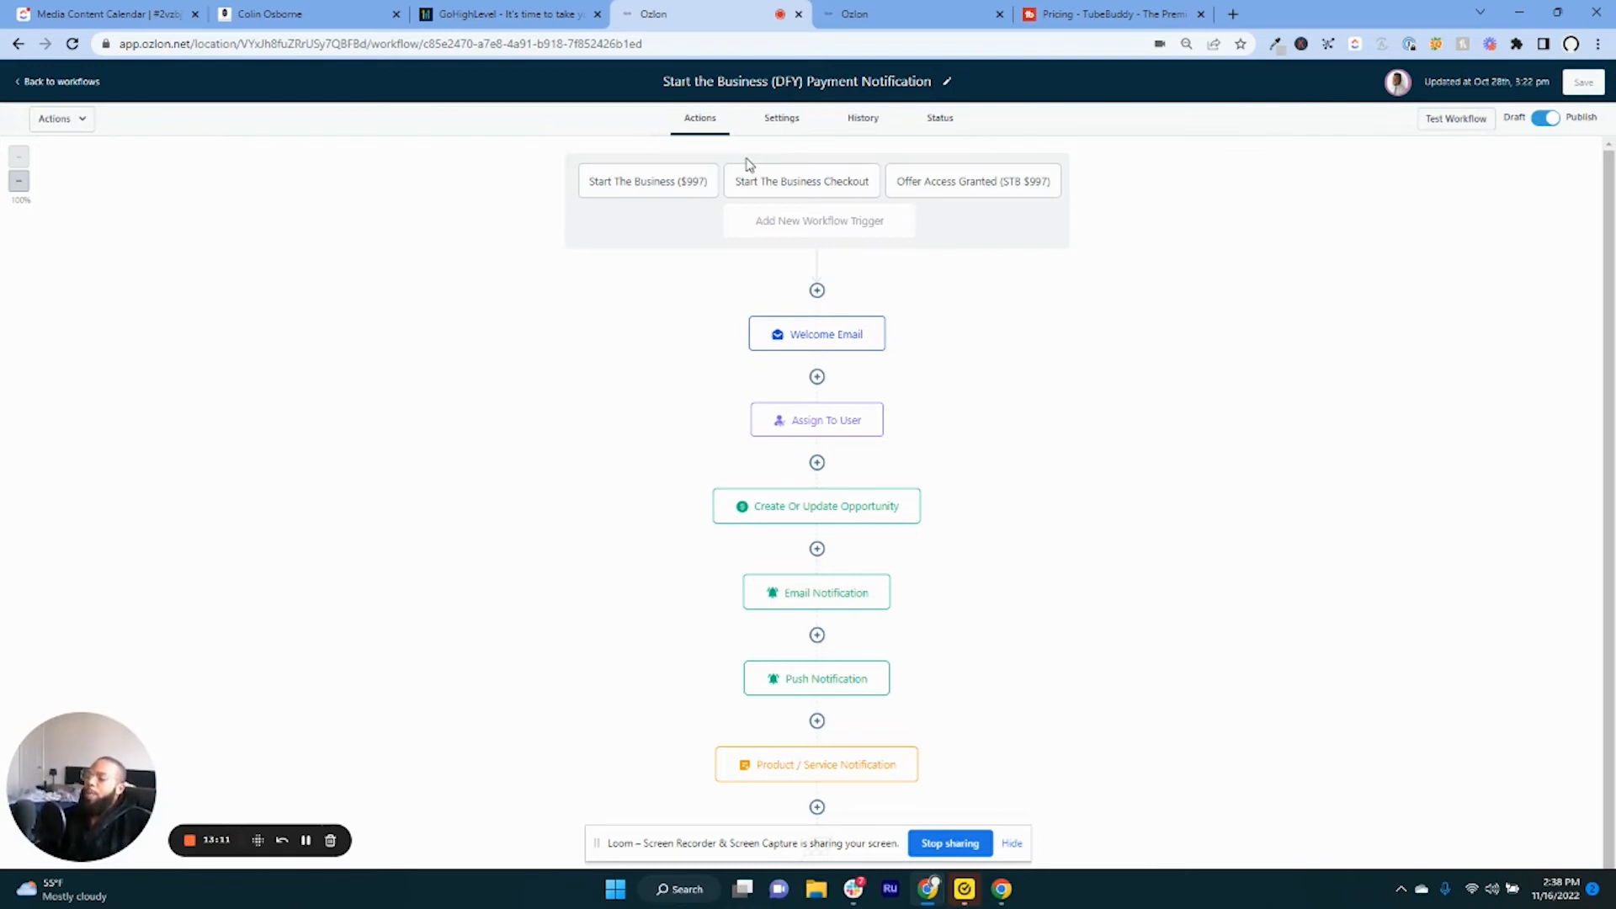
mouse_move(762, 171)
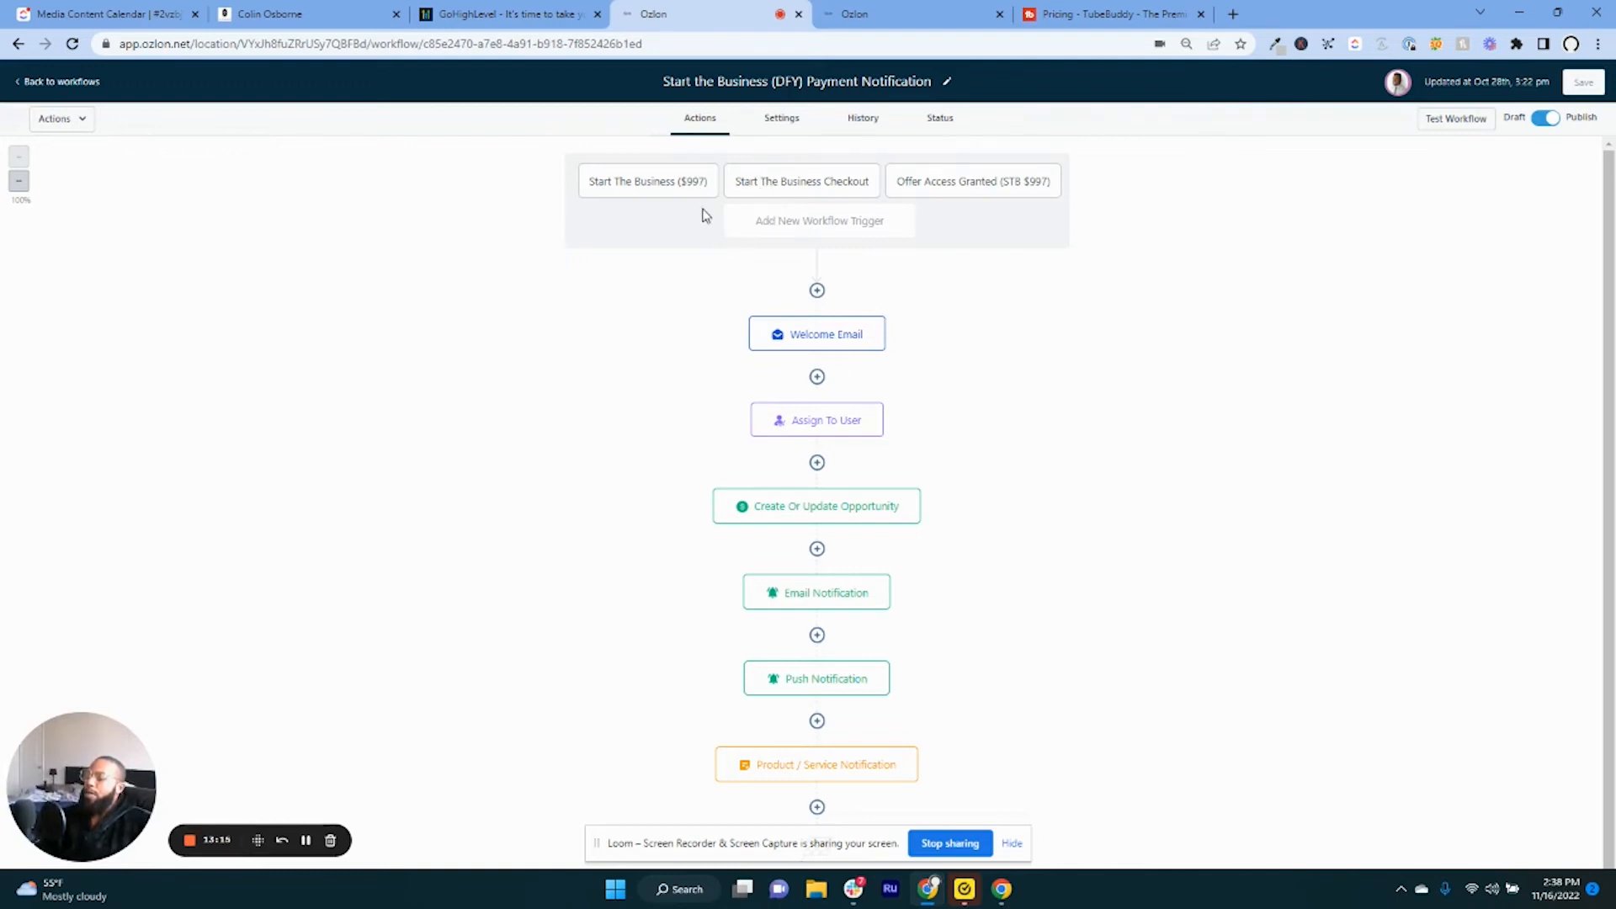
mouse_move(764, 295)
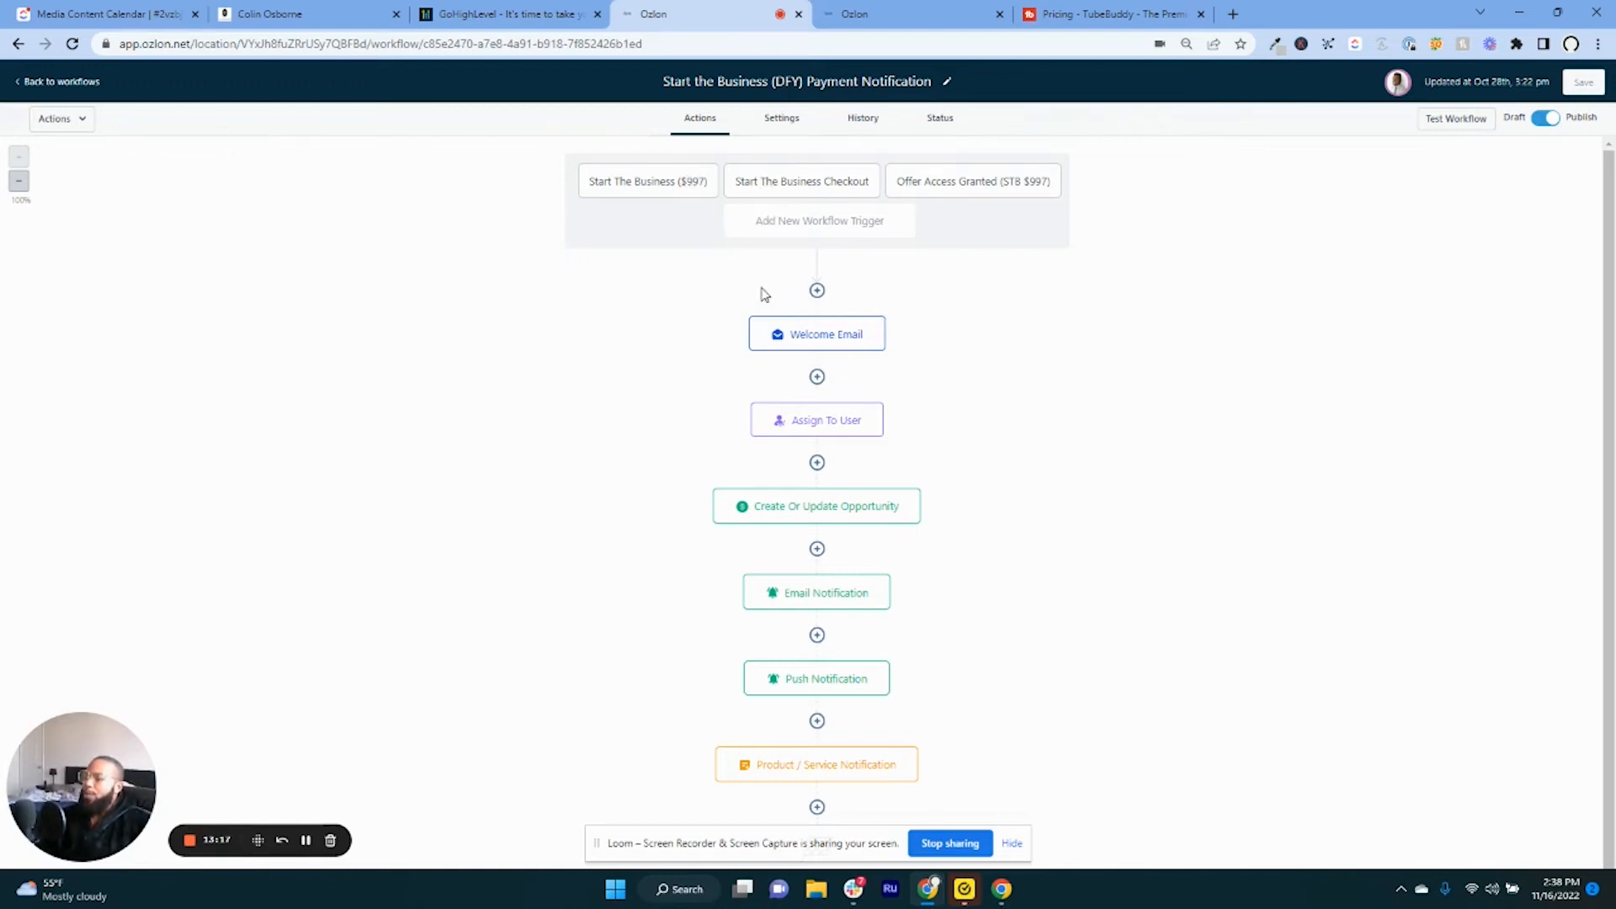
mouse_move(31, 458)
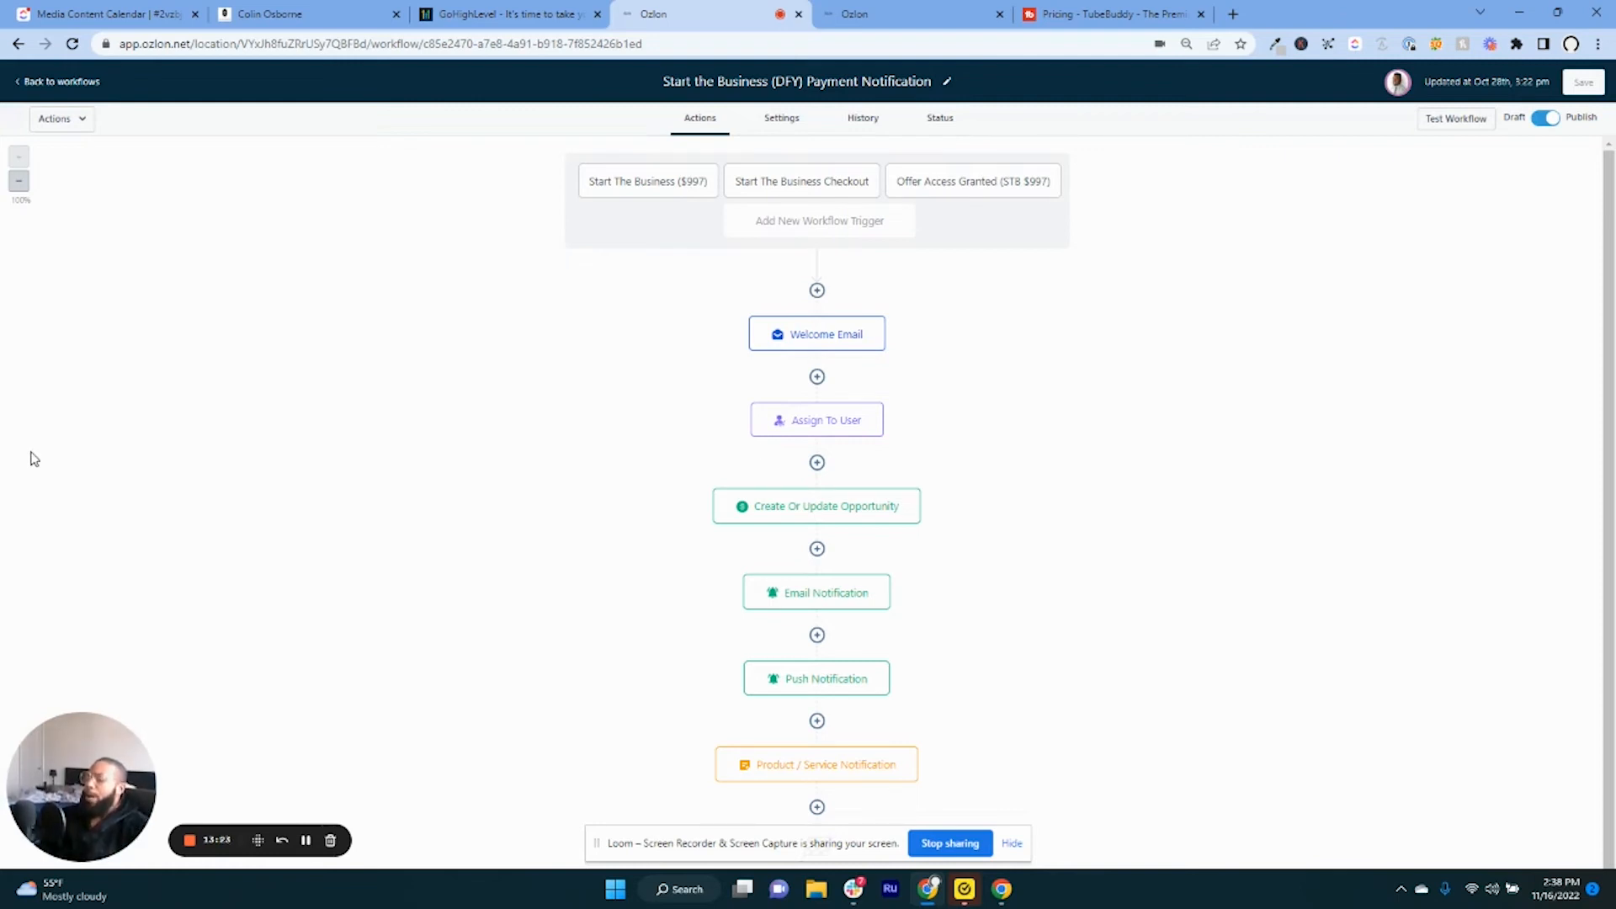
mouse_move(152, 260)
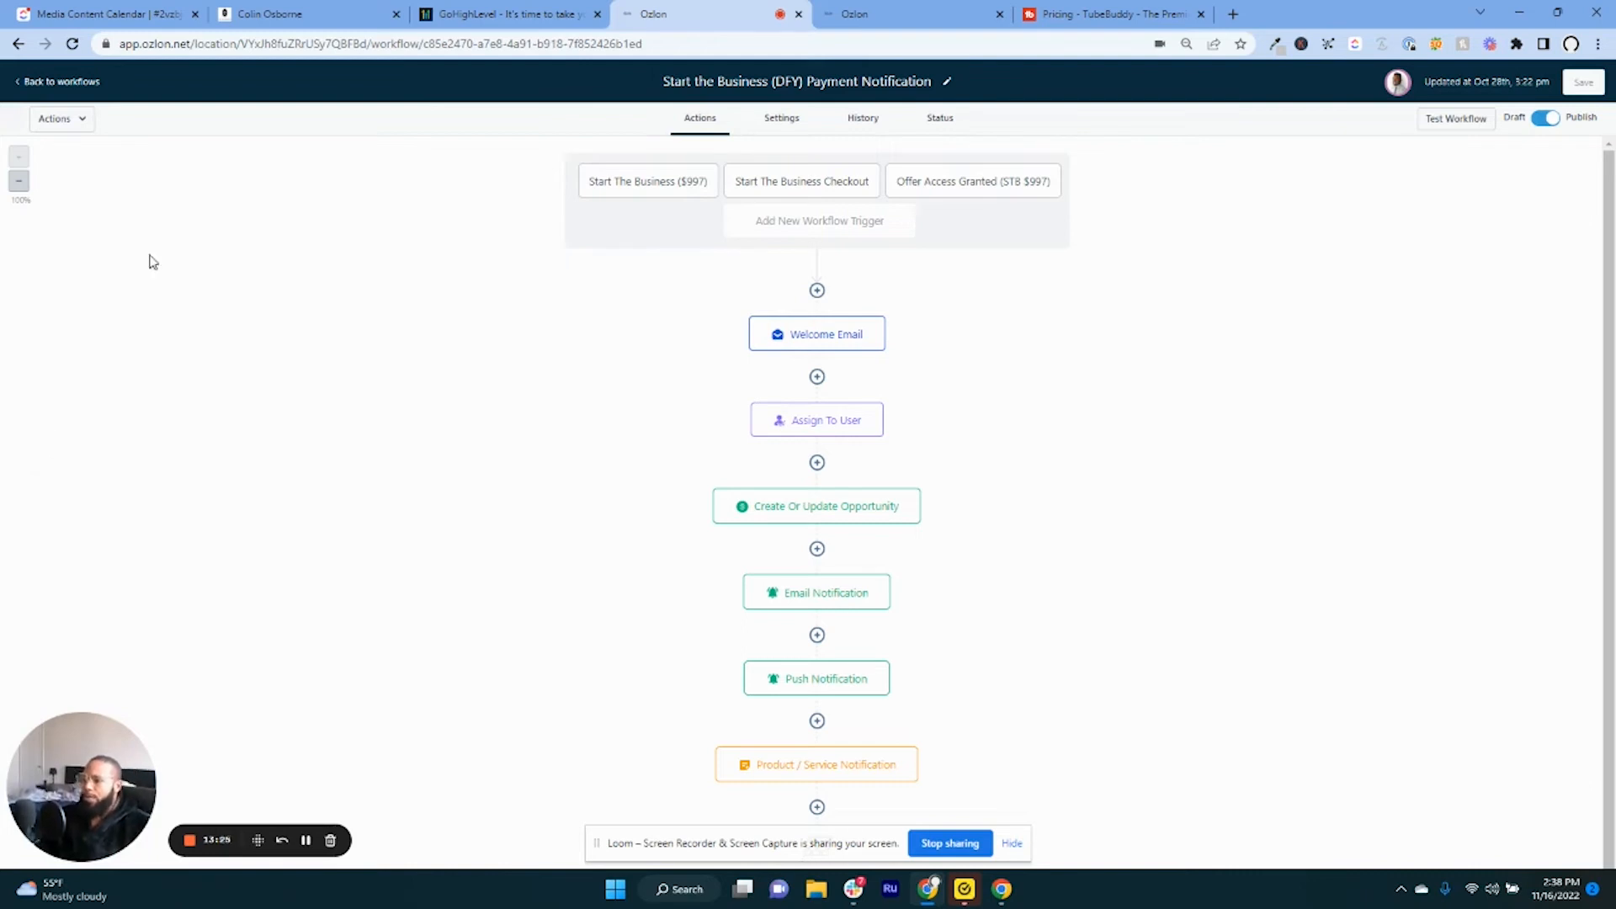
mouse_move(930, 388)
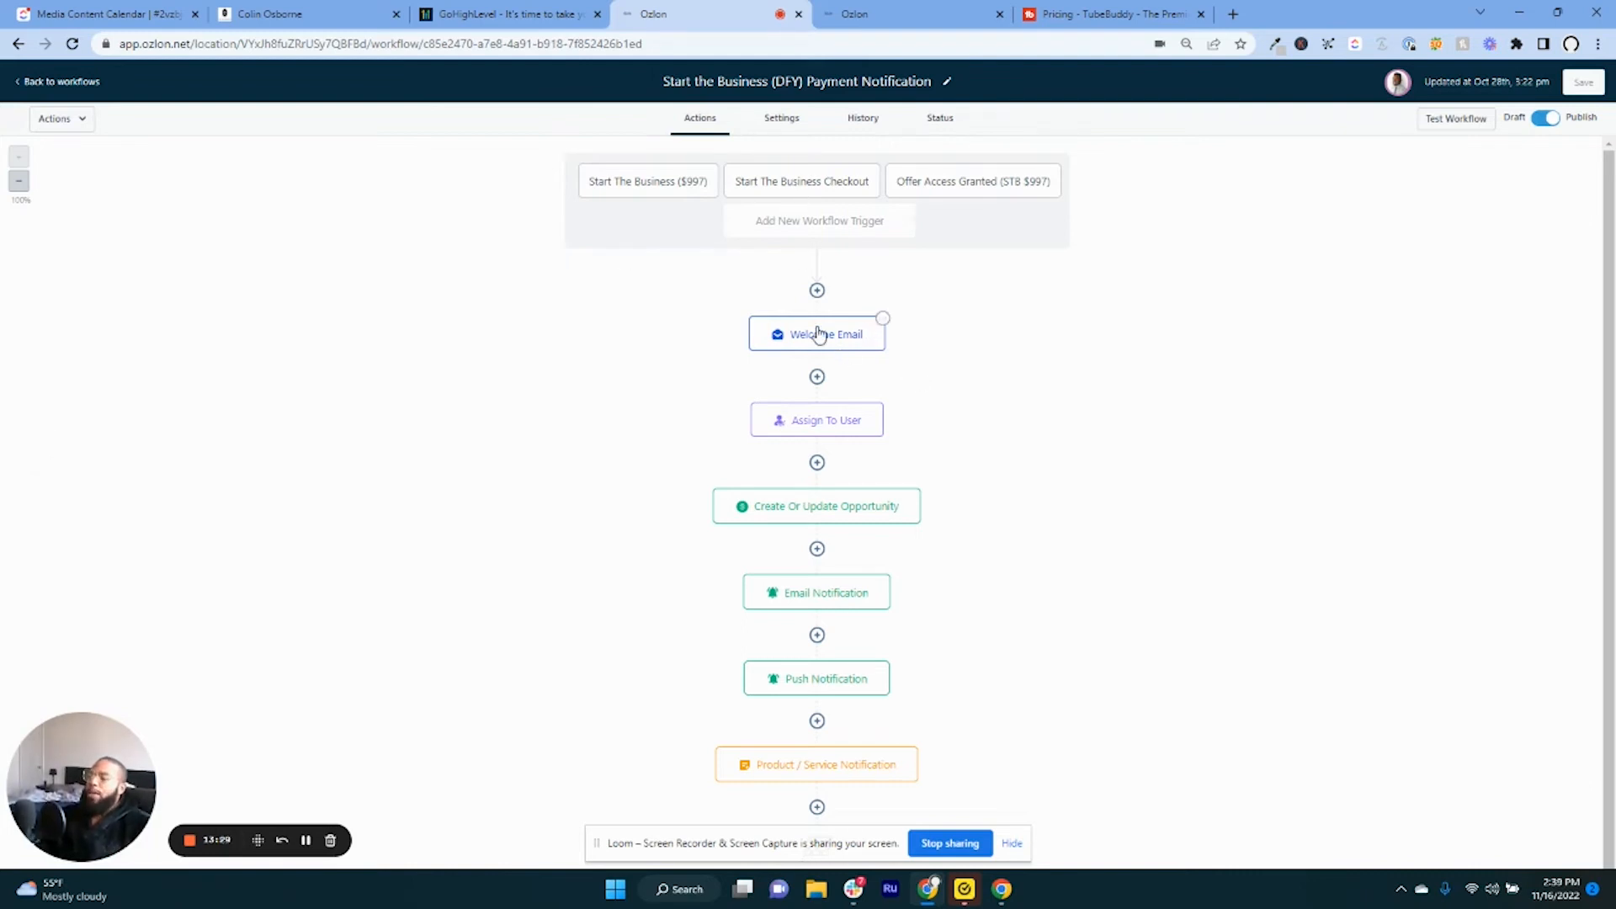
left_click(816, 334)
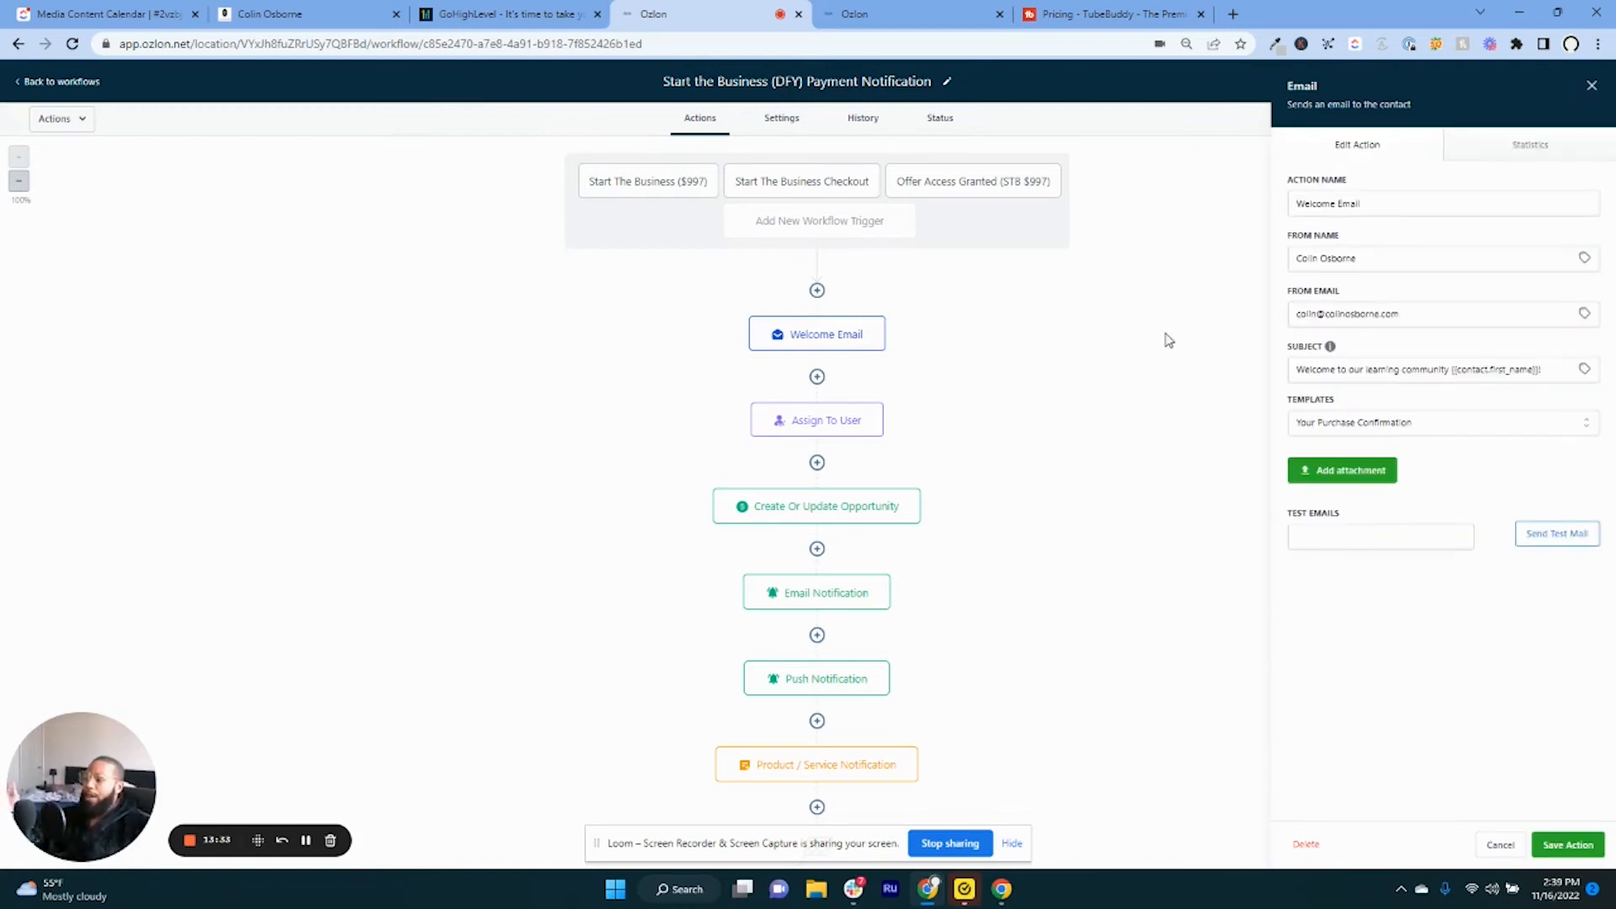
mouse_move(1355, 670)
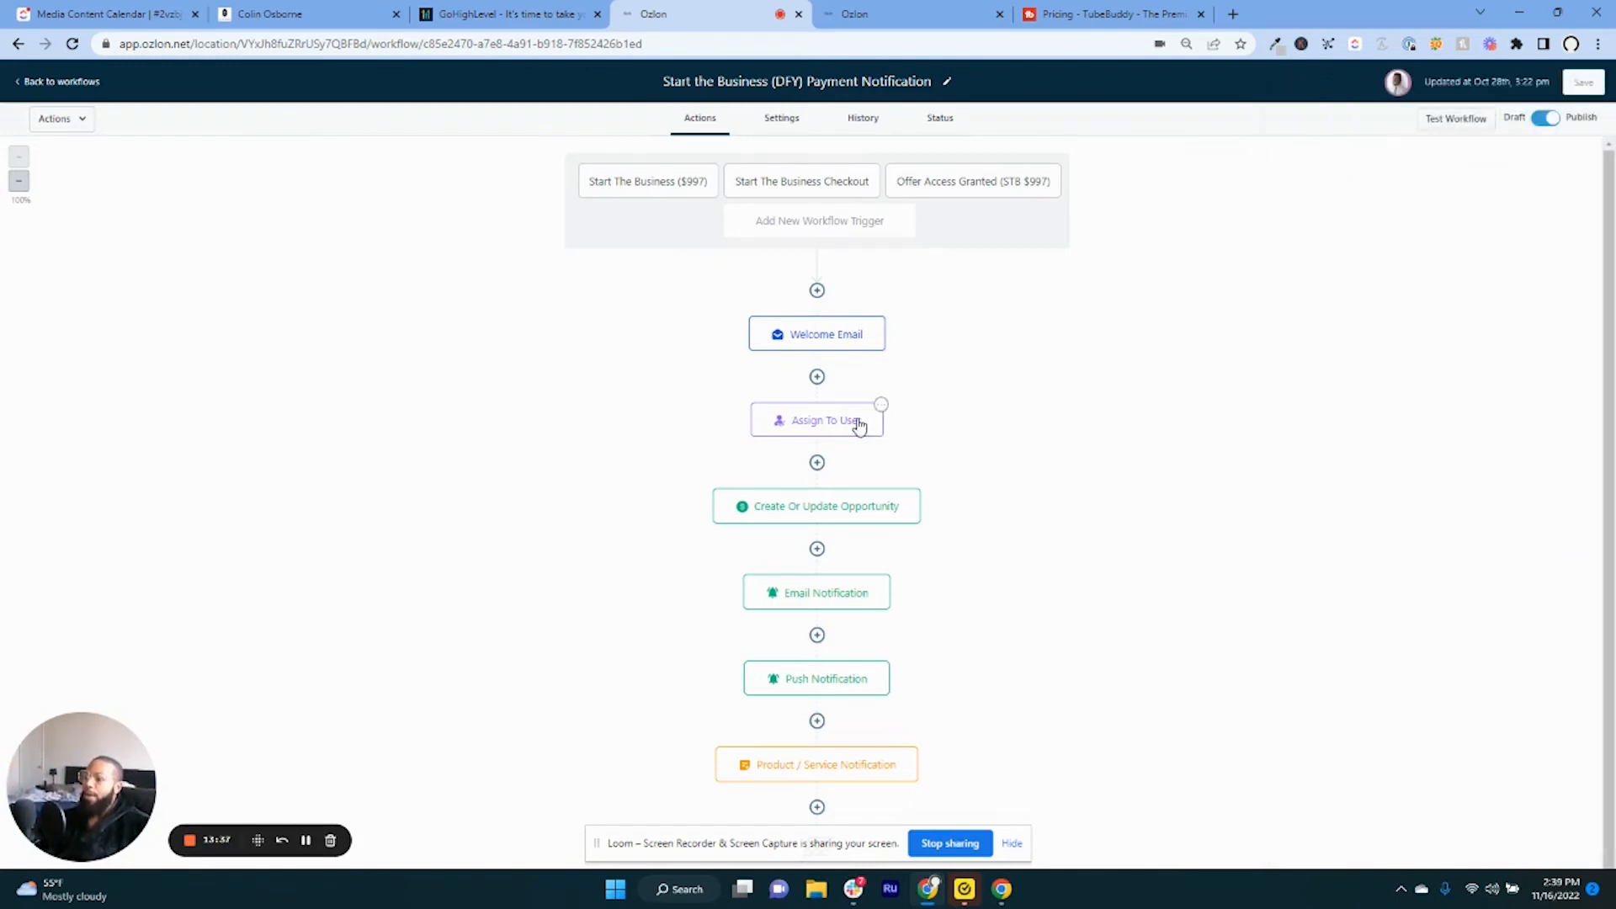
Check the Welcome Email action, then view the Create Or Update Opportunity settings (Done For You, 997, won).
left_click(816, 420)
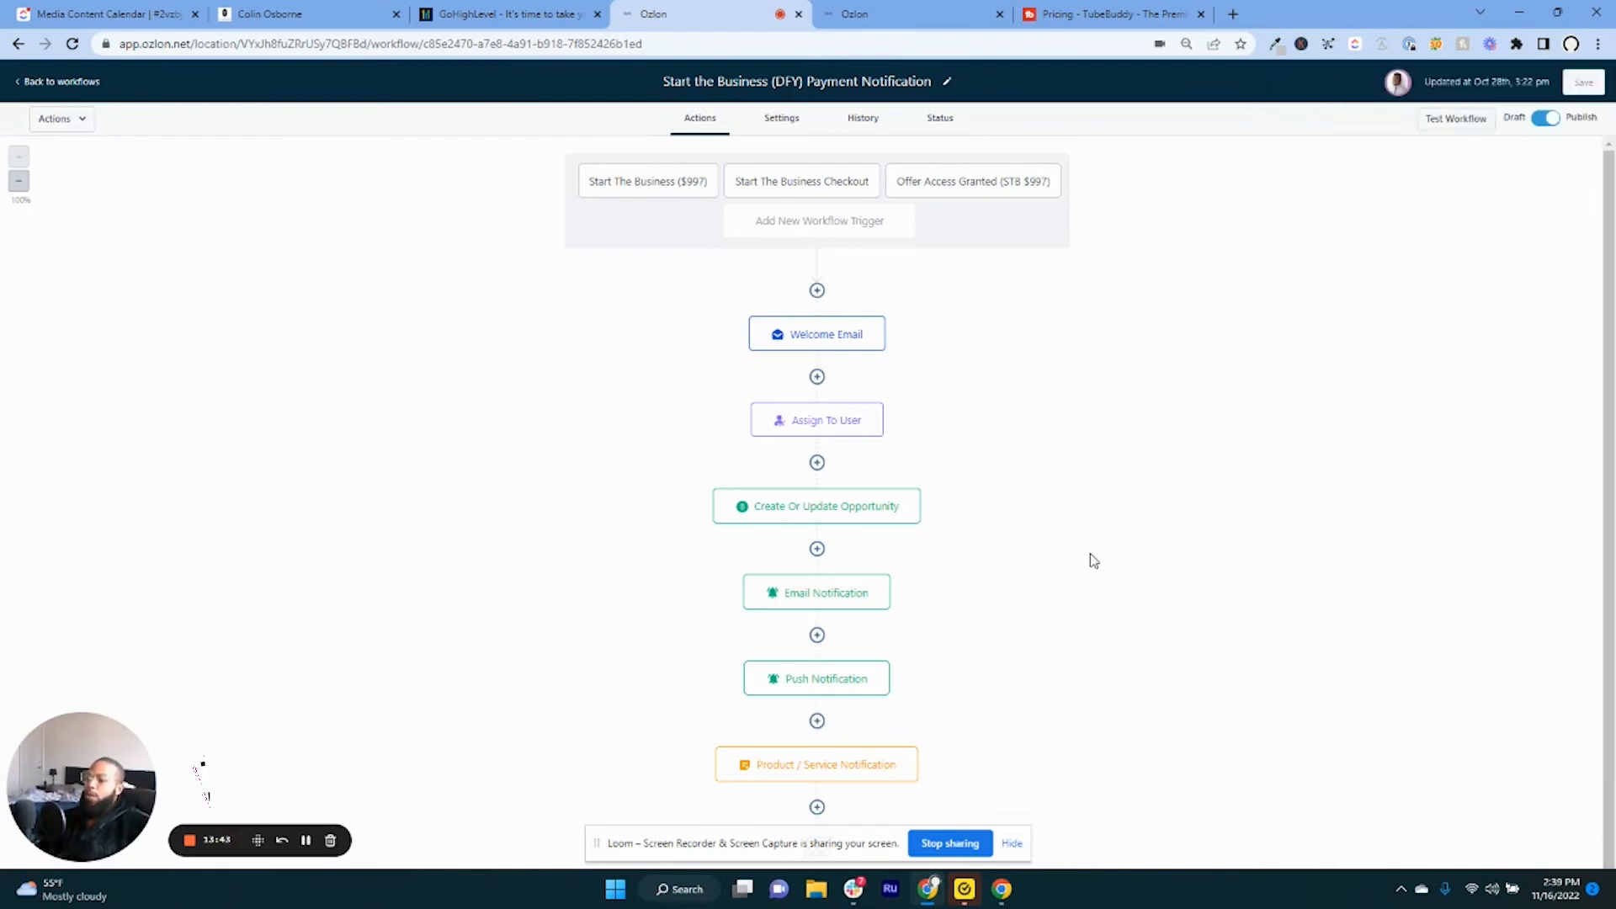
left_click(817, 506)
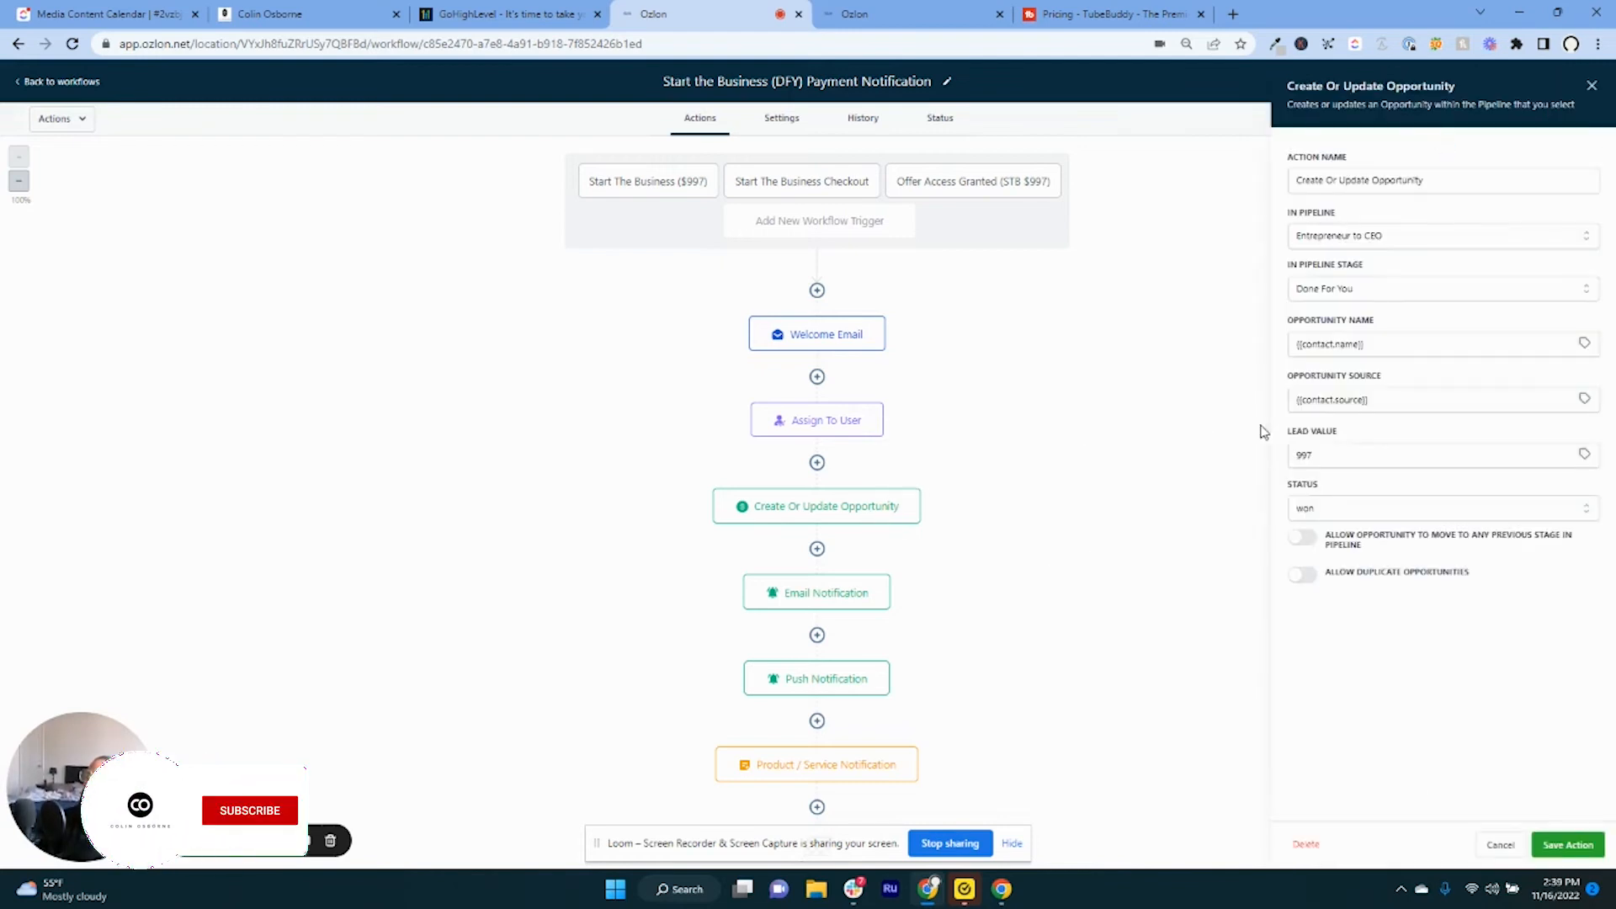
left_click(250, 810)
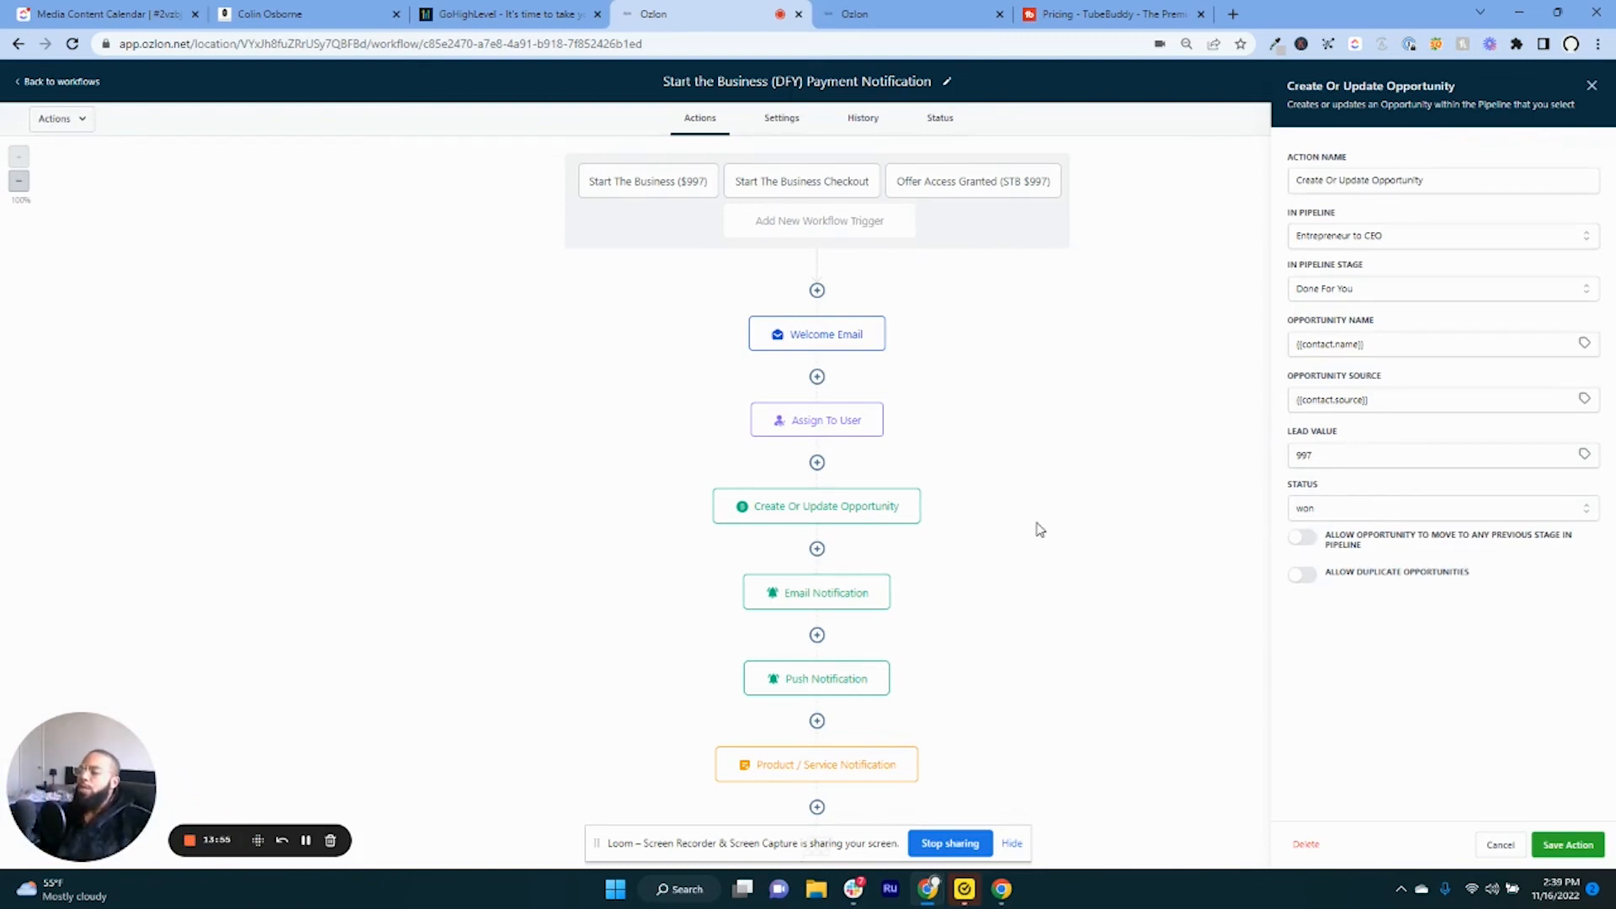
mouse_move(1020, 553)
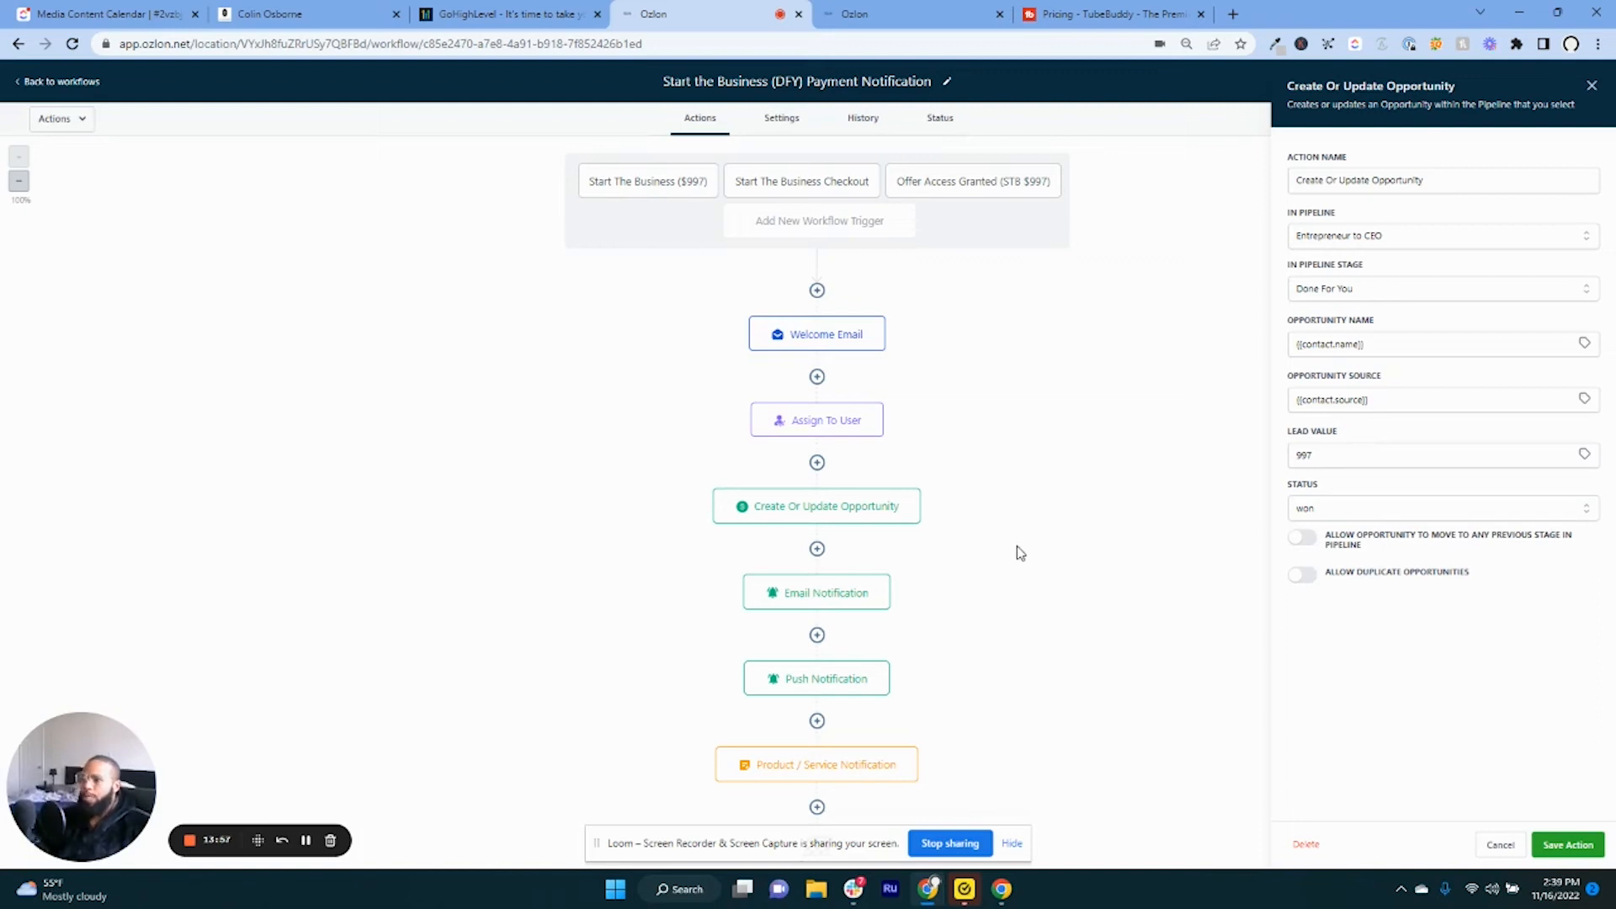
mouse_move(933, 627)
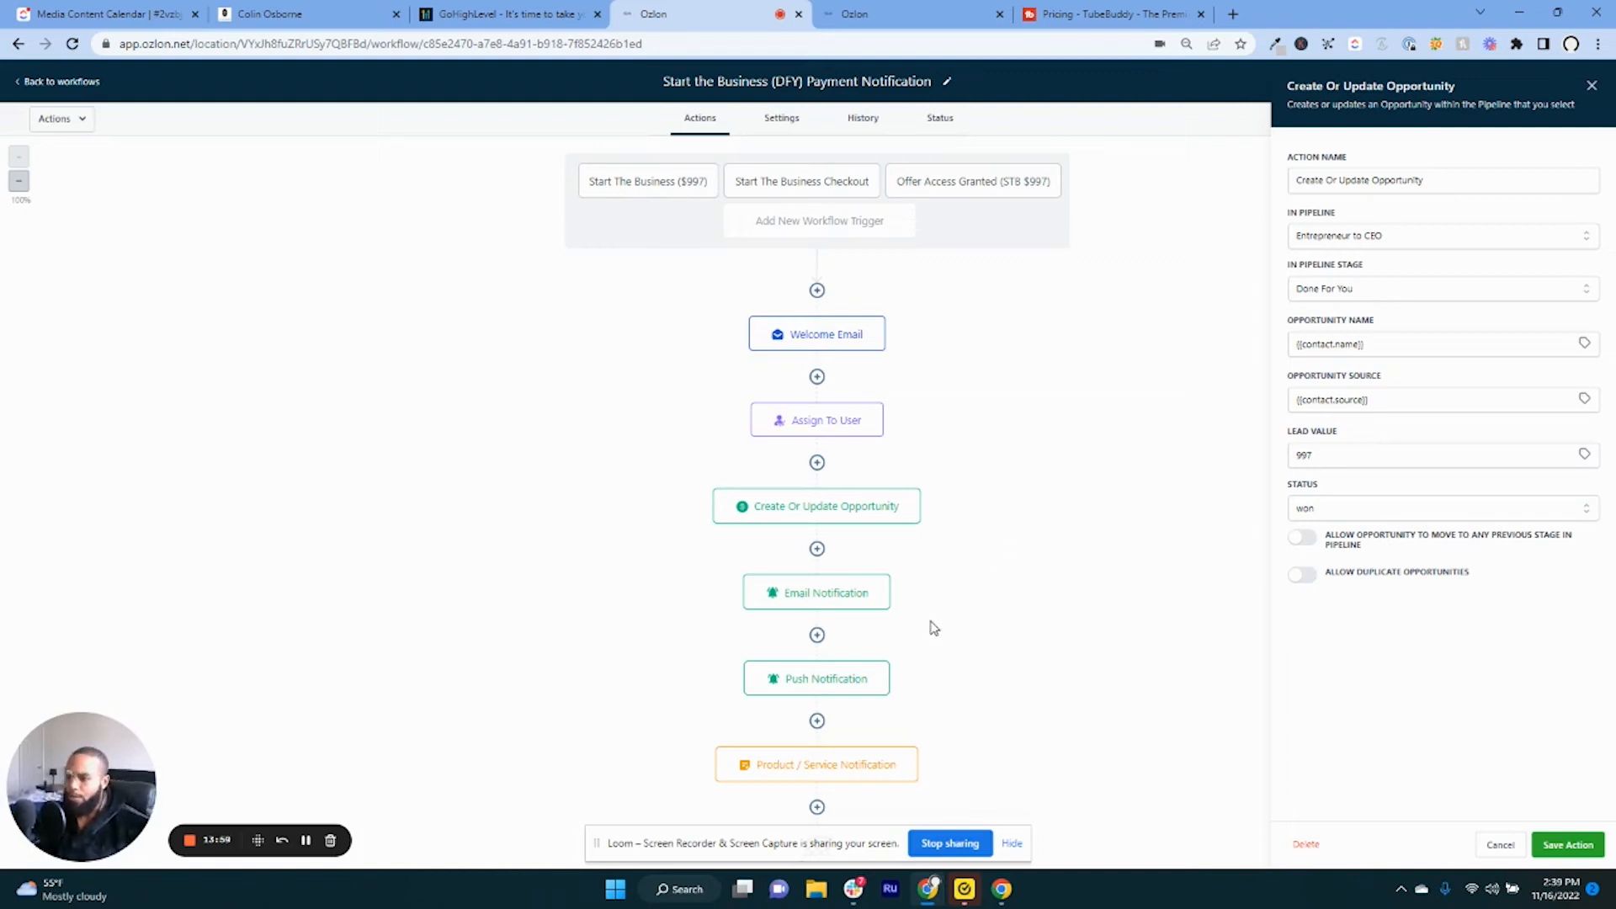
mouse_move(886, 666)
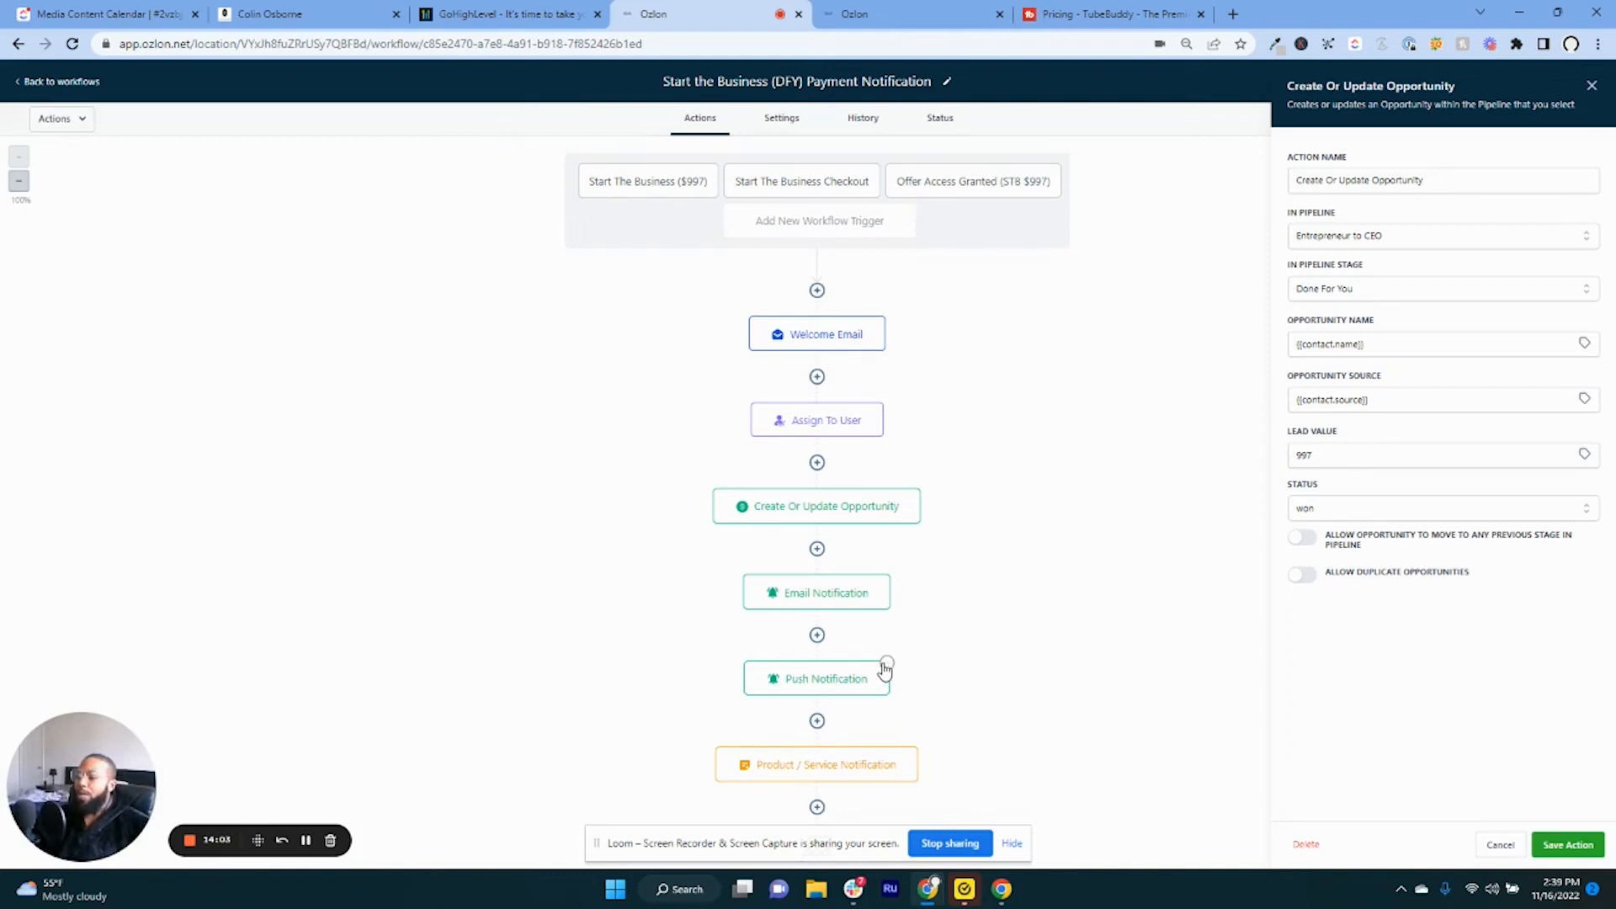
mouse_move(886, 674)
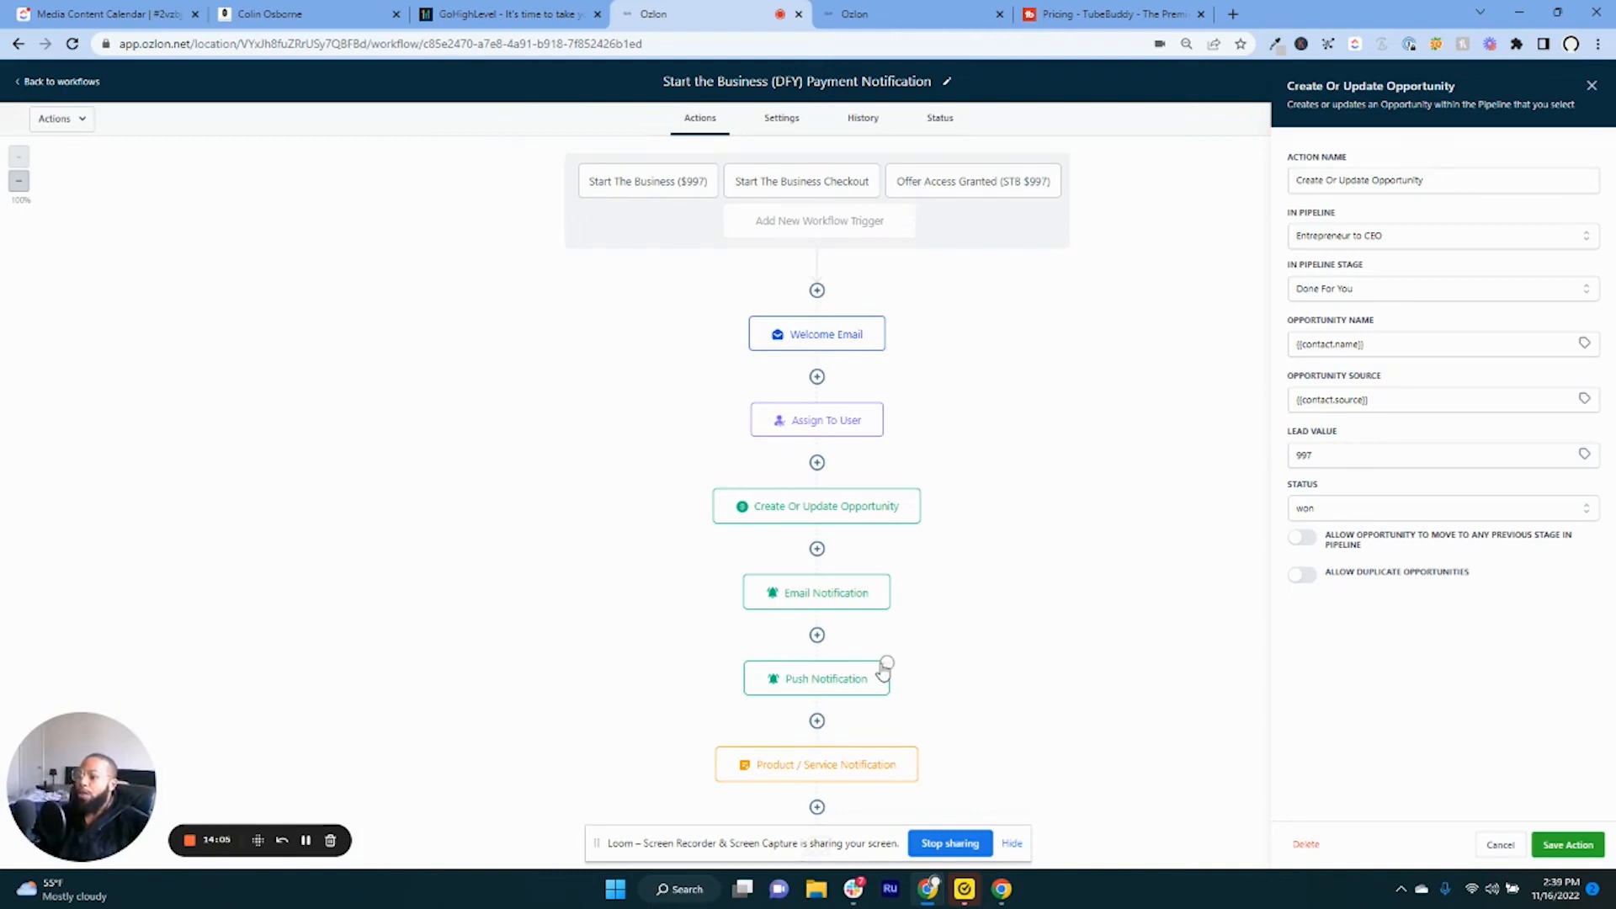
mouse_move(882, 673)
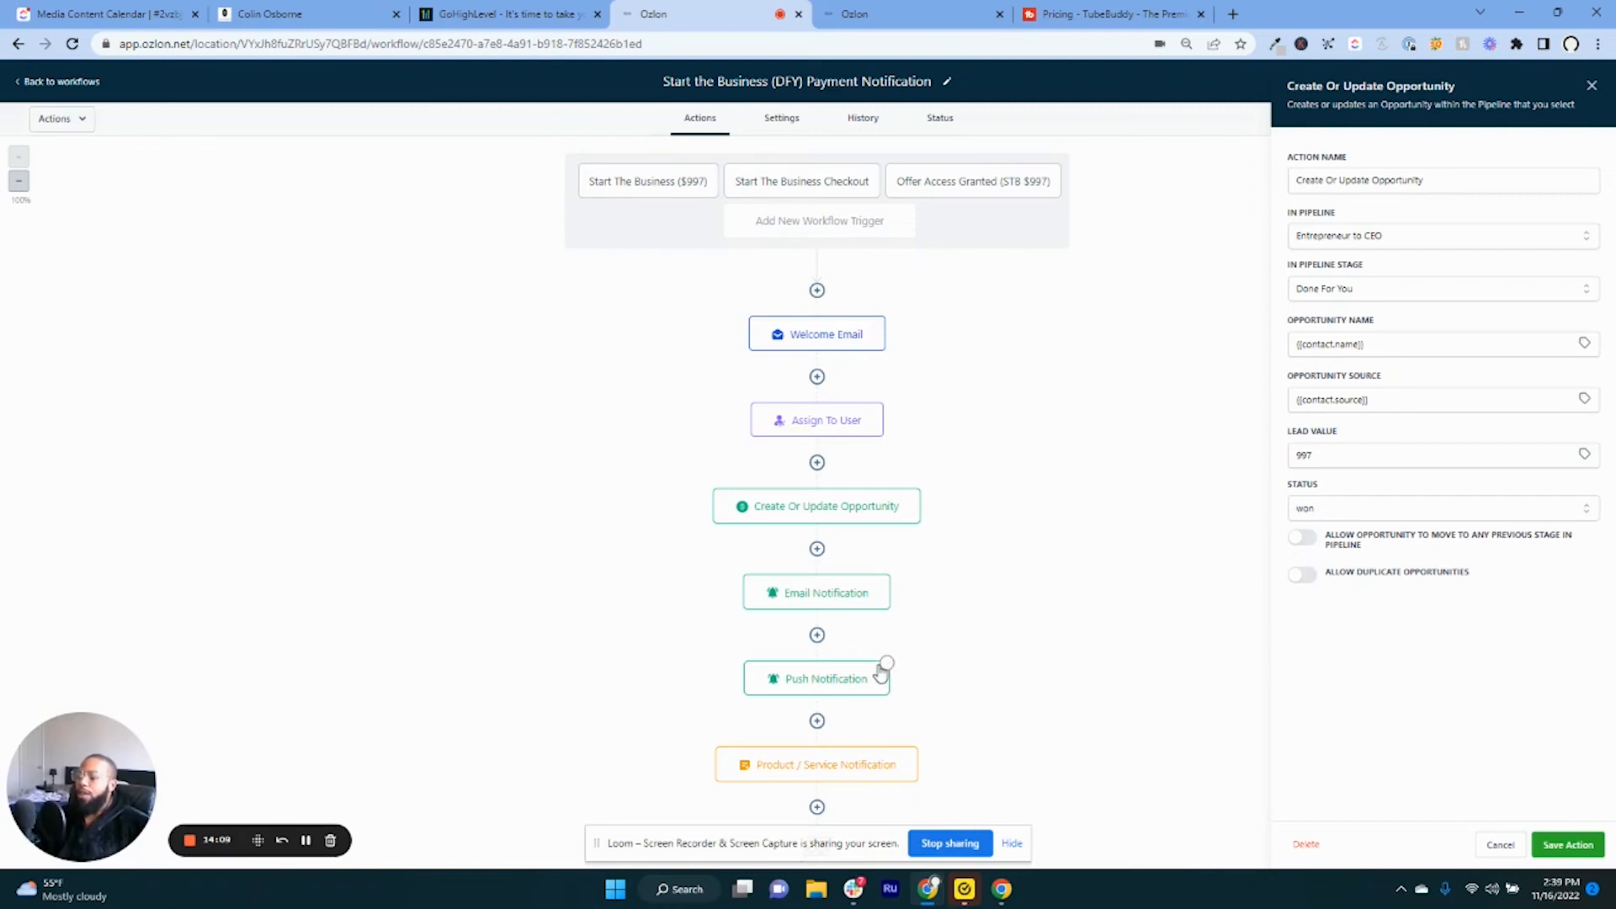
mouse_move(879, 679)
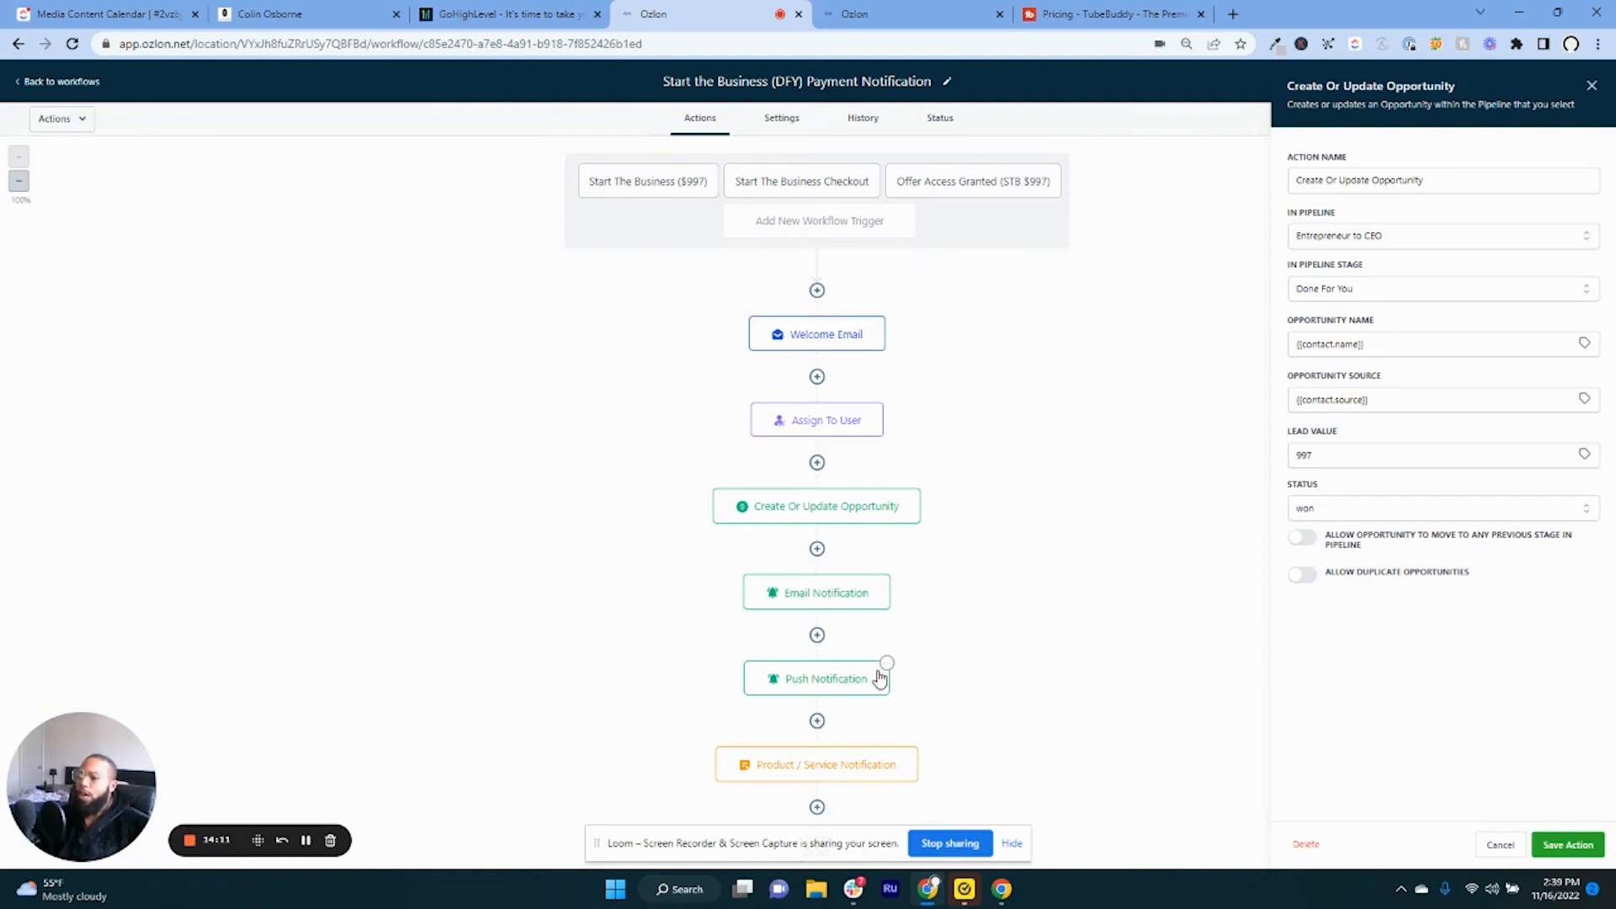
mouse_move(883, 685)
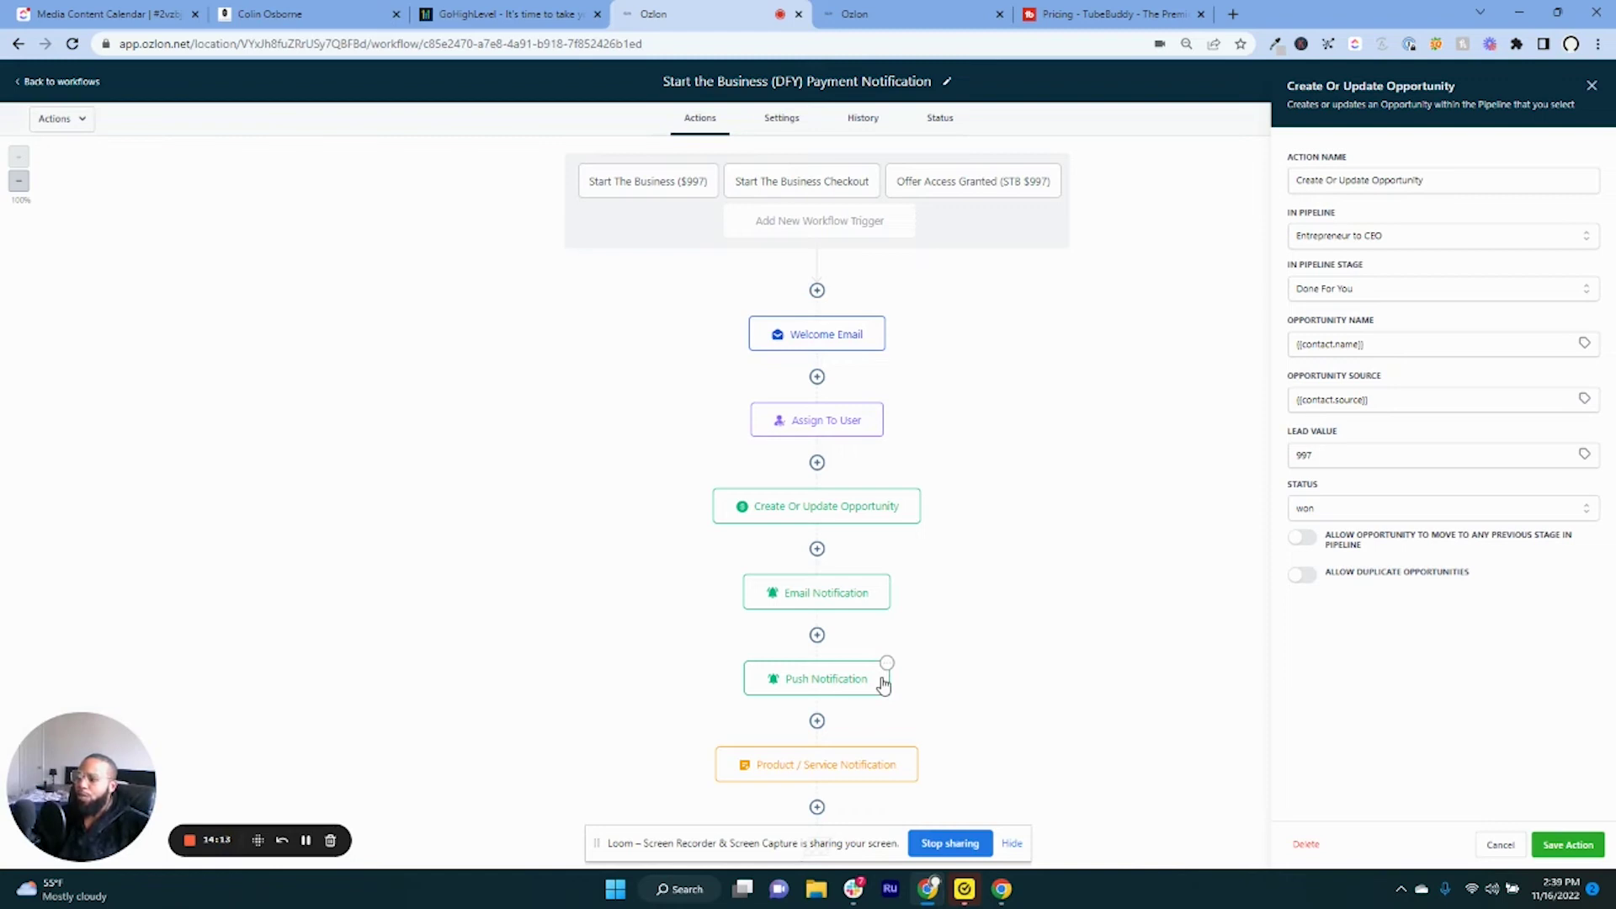
mouse_move(895, 728)
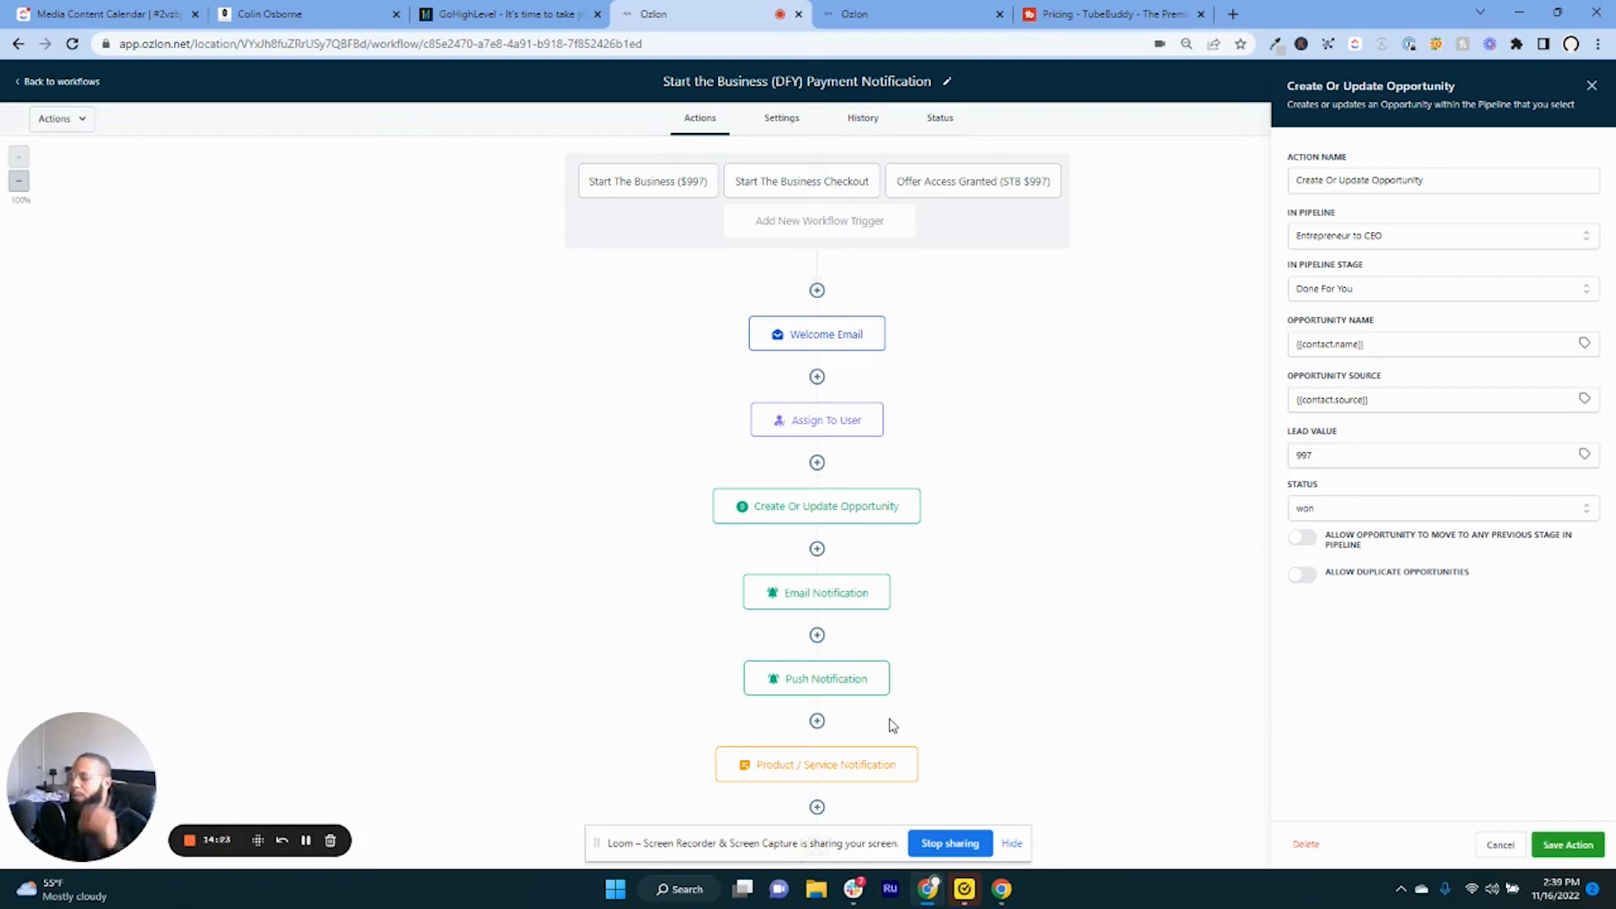
mouse_move(865, 620)
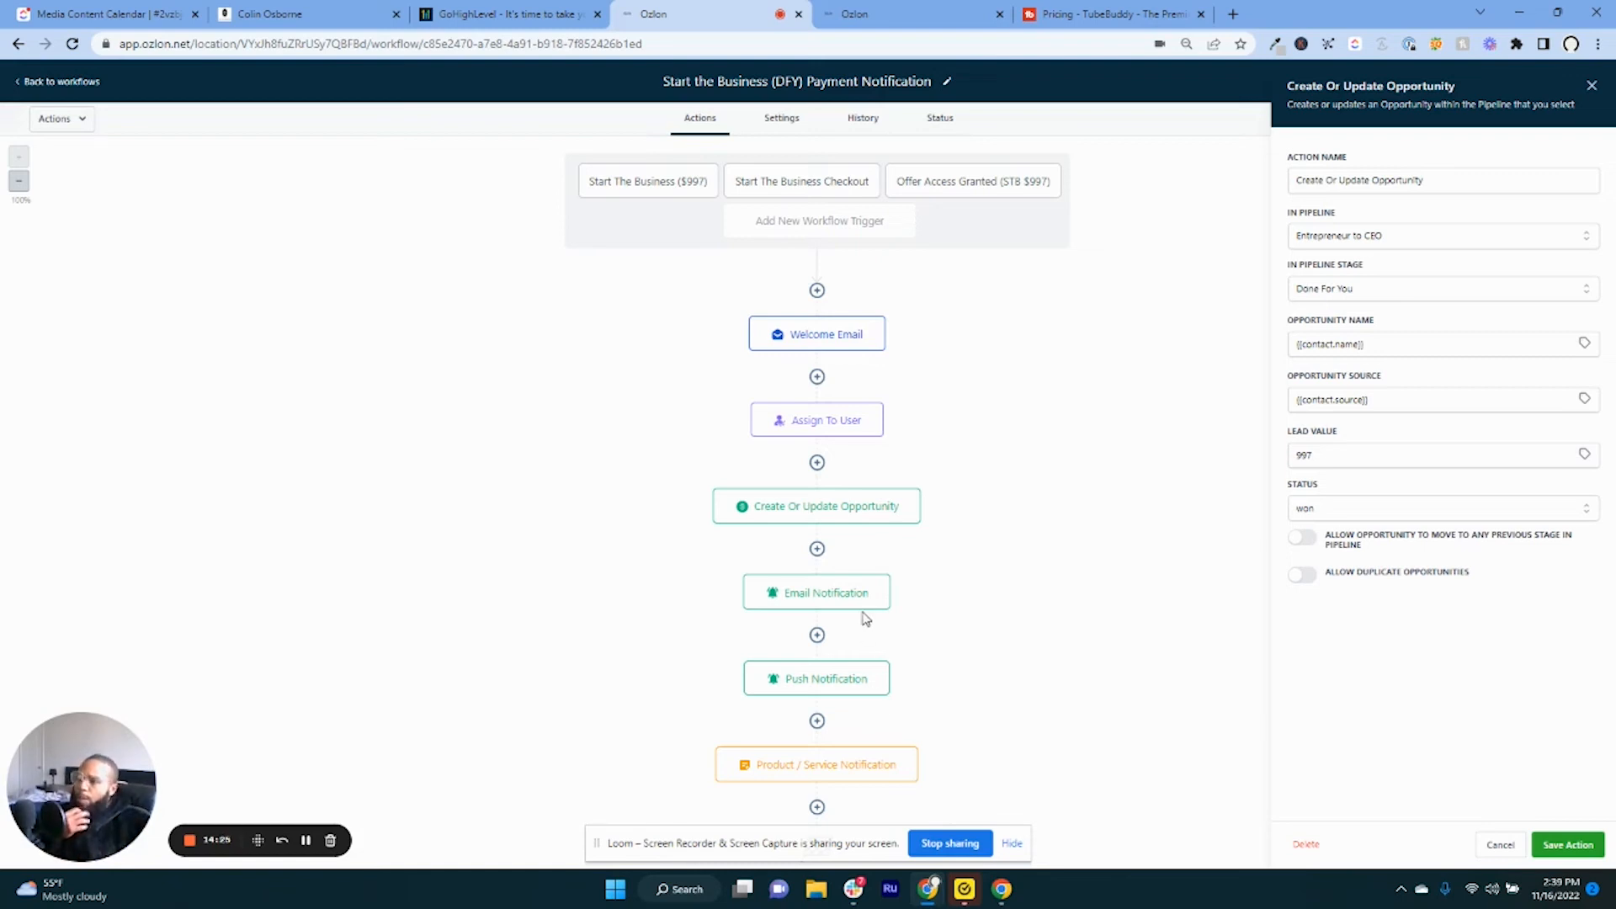
mouse_move(843, 701)
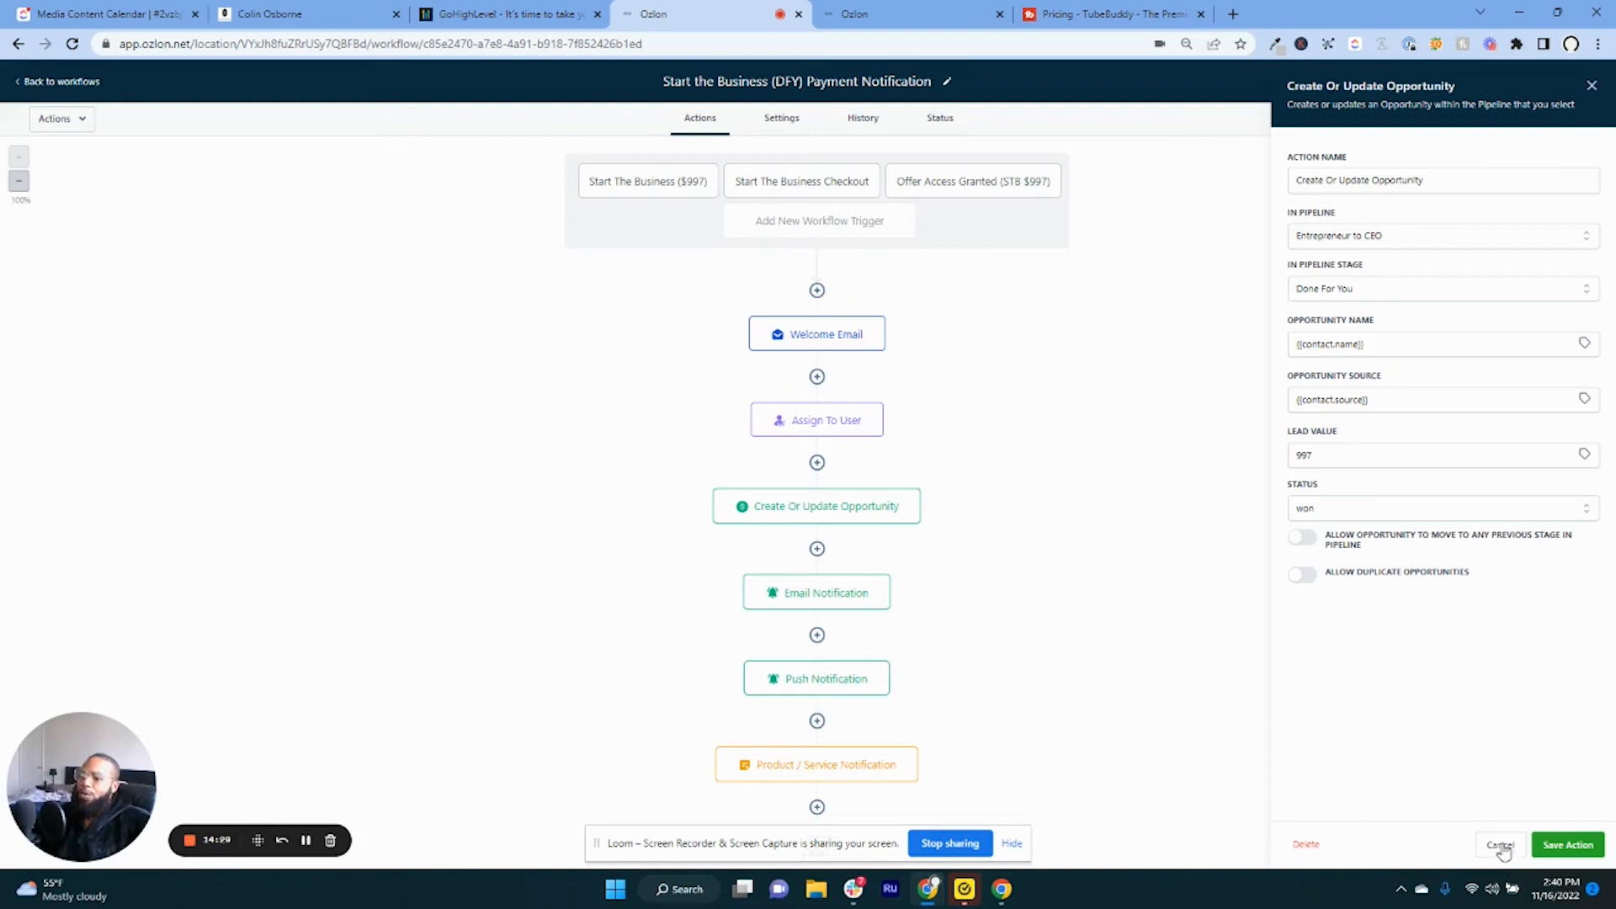
left_click(1502, 844)
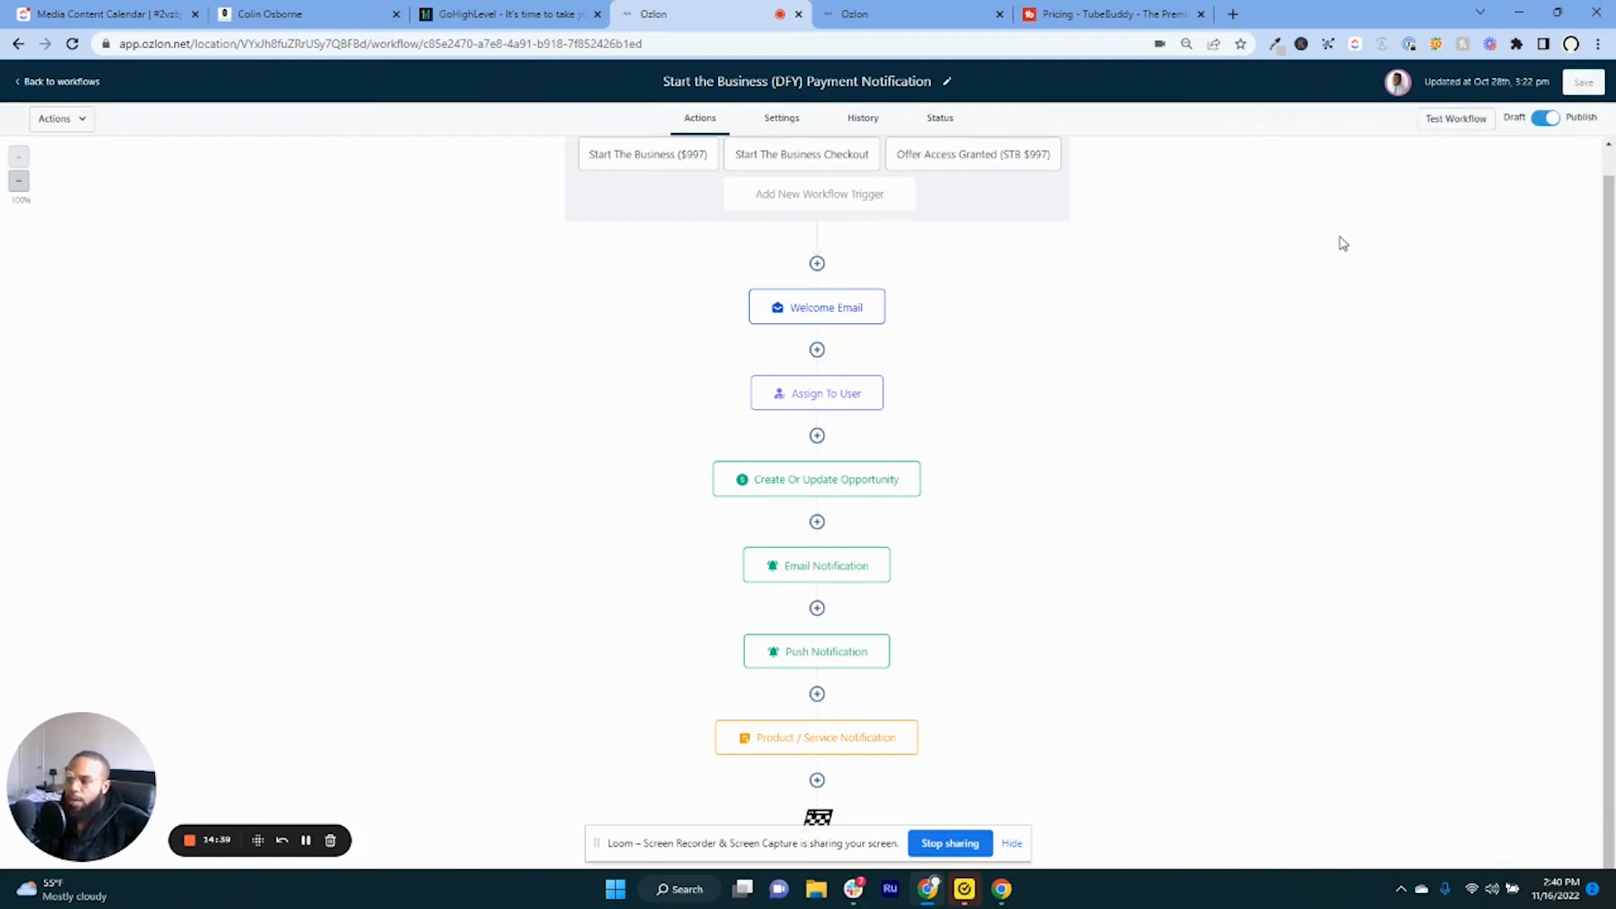
mouse_move(1345, 235)
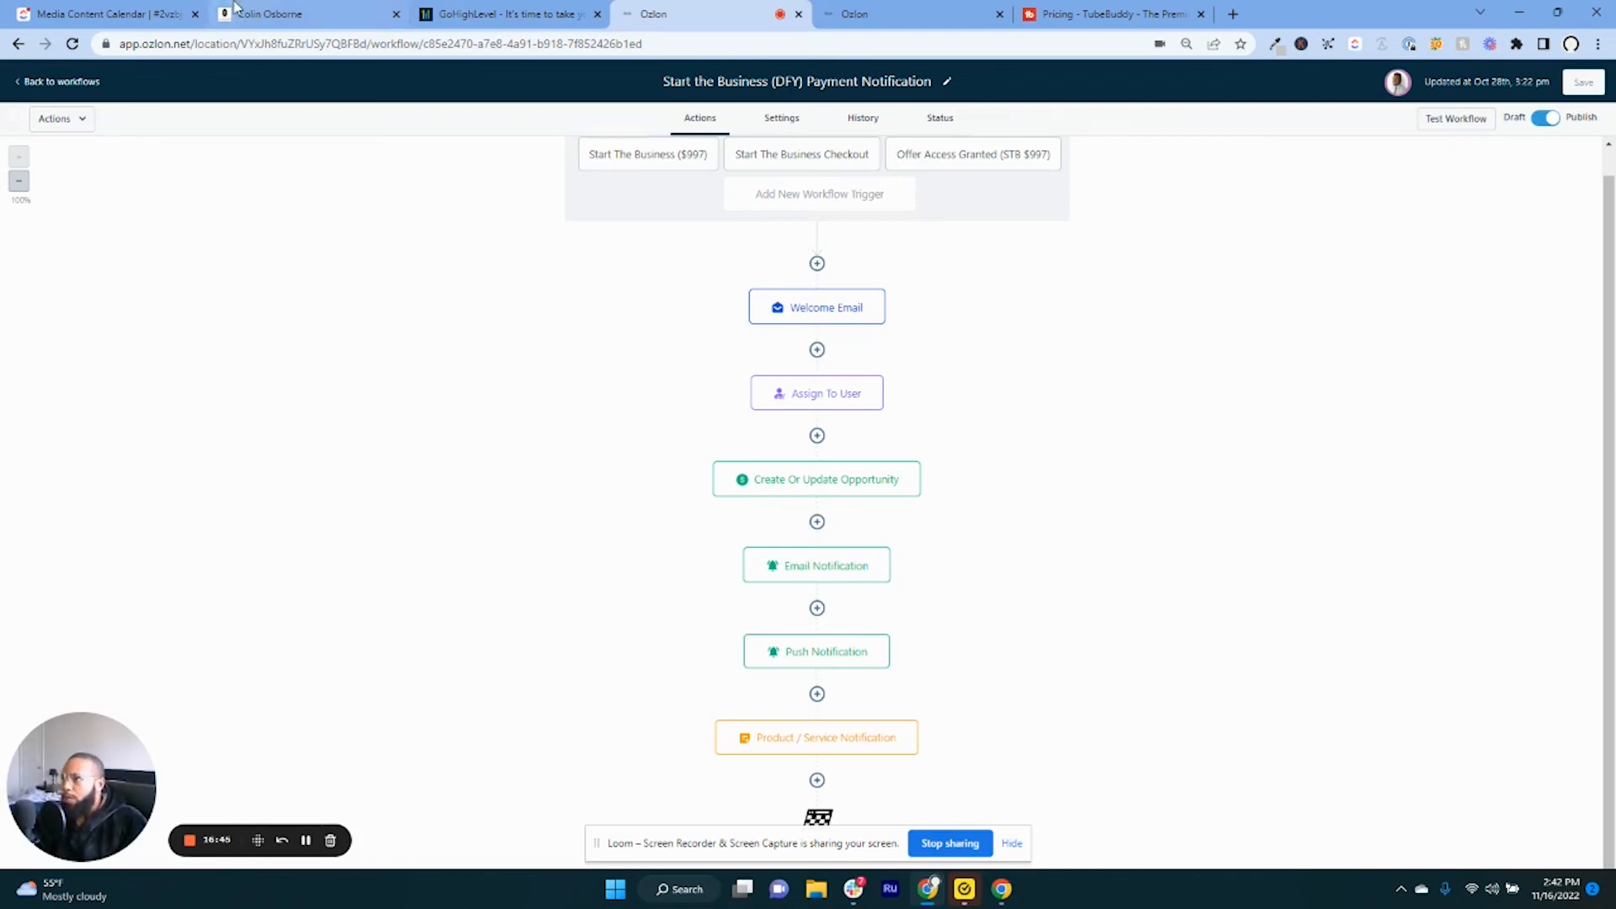
Switch to the Colin Osborne website tab.
left_click(266, 14)
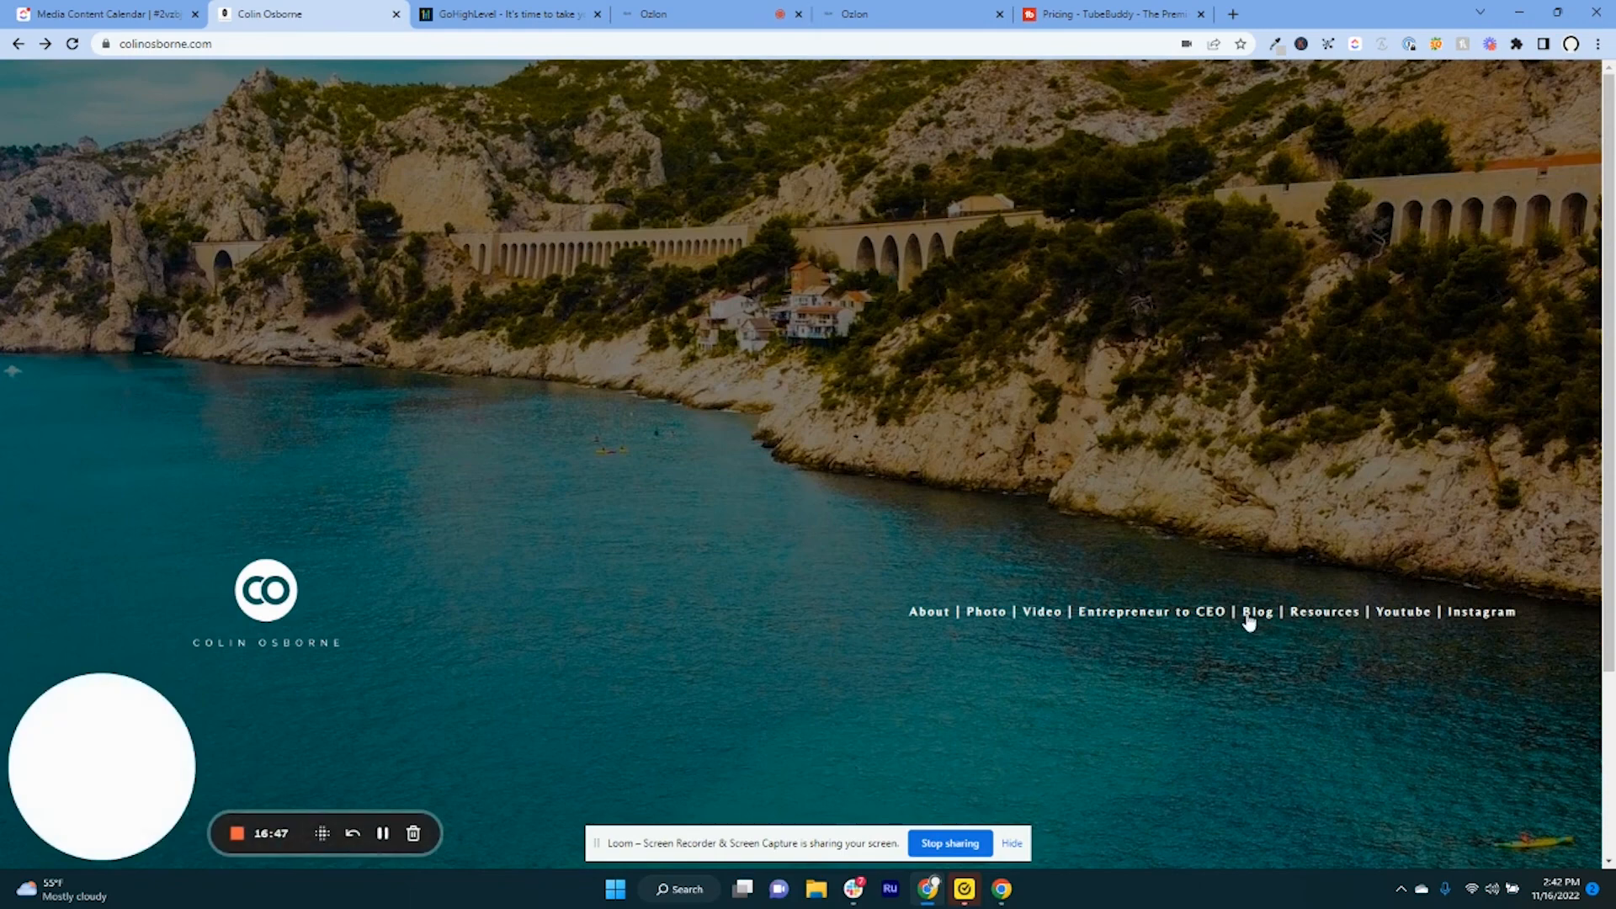
Go to the Blog page and select the batch creating content article.
left_click(1260, 611)
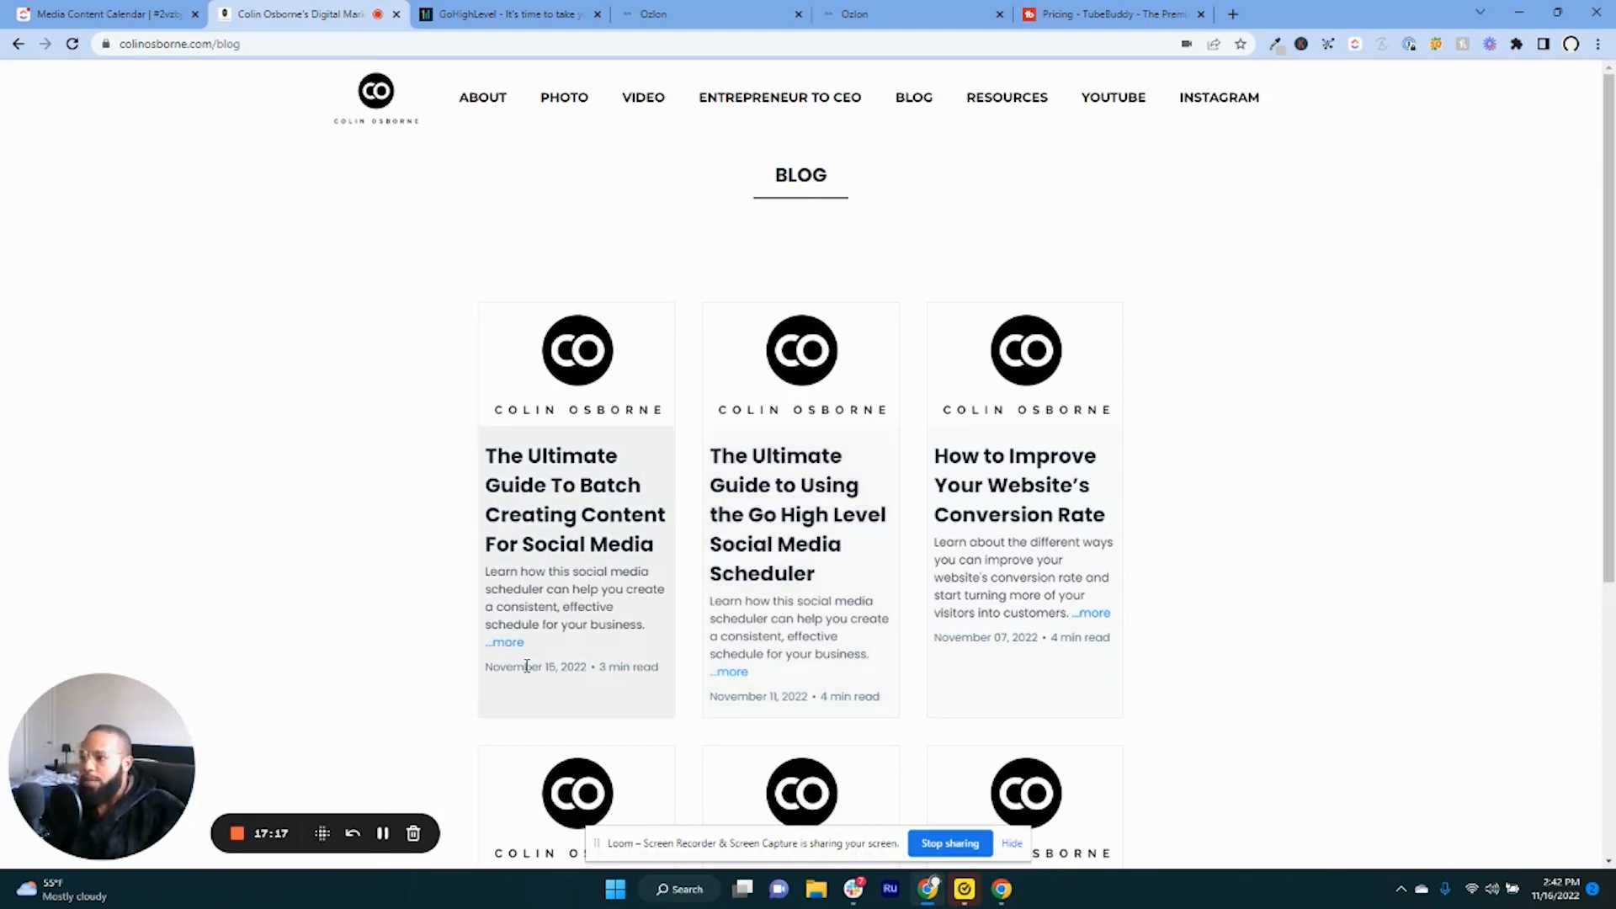
left_click(504, 642)
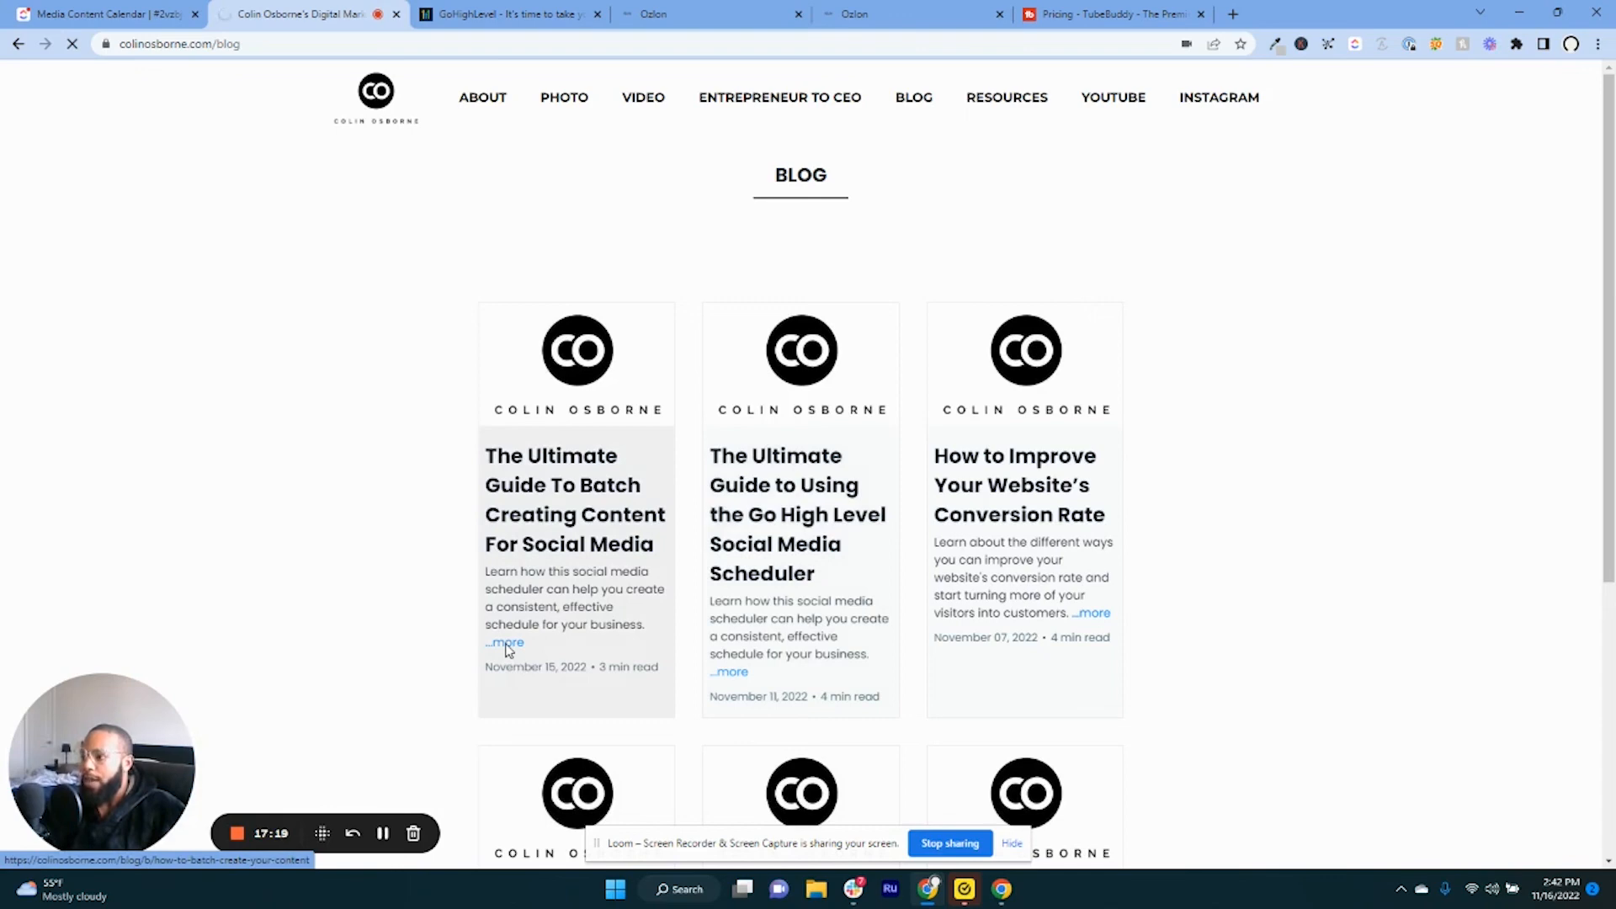
Expand 'The Ultimate Guide To Batch Creating Content For Social Media' and scroll to its five steps.
left_click(501, 642)
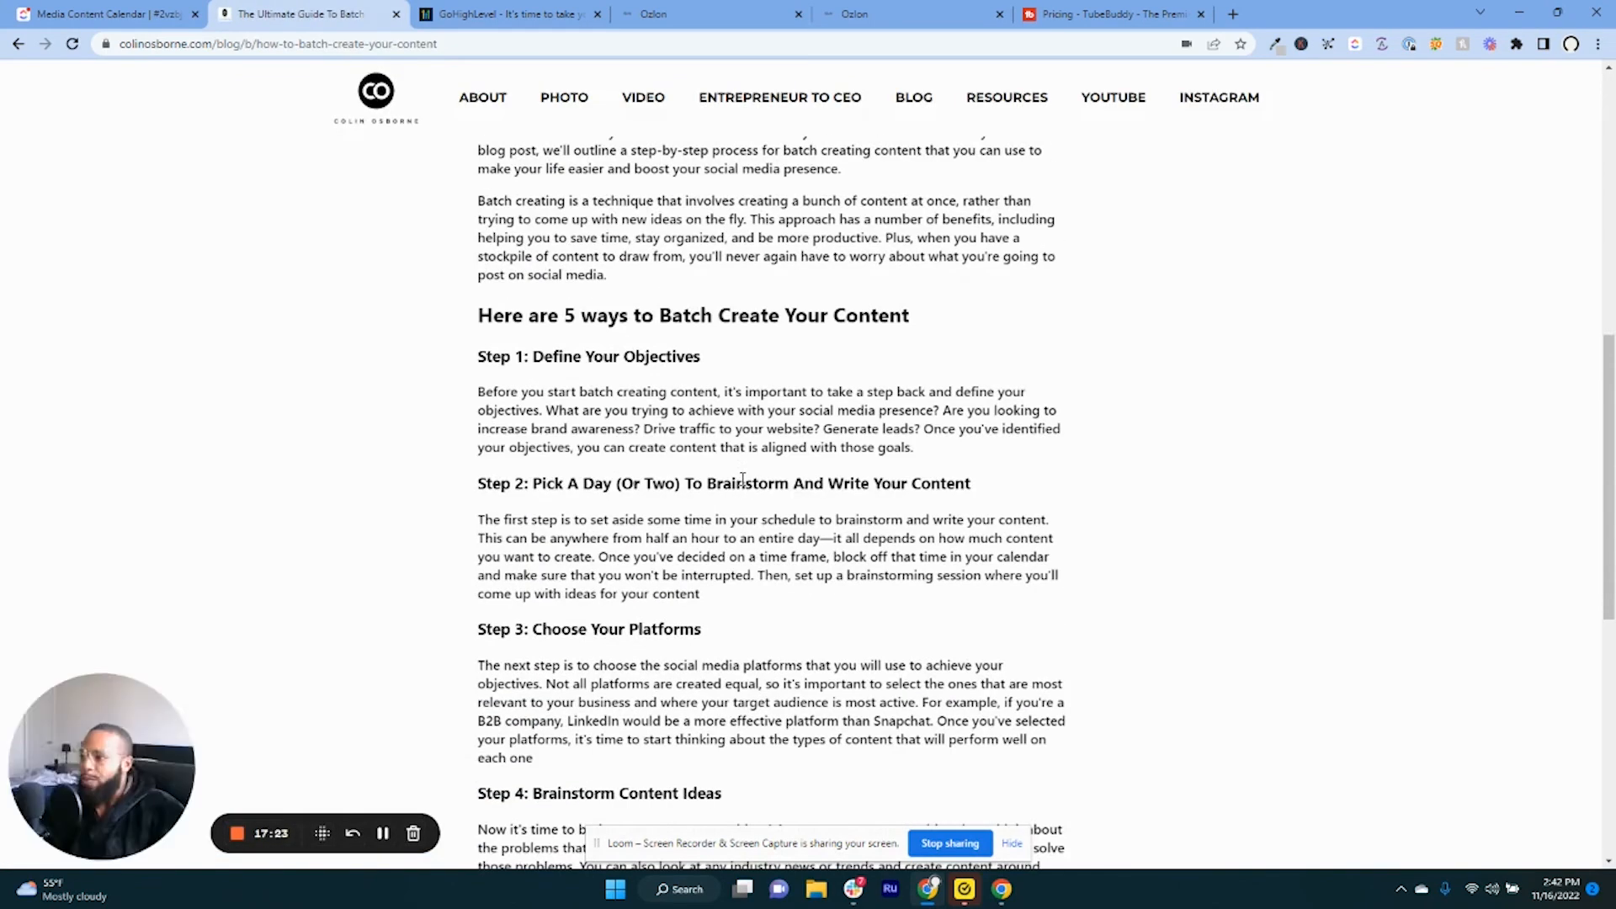
mouse_move(780, 501)
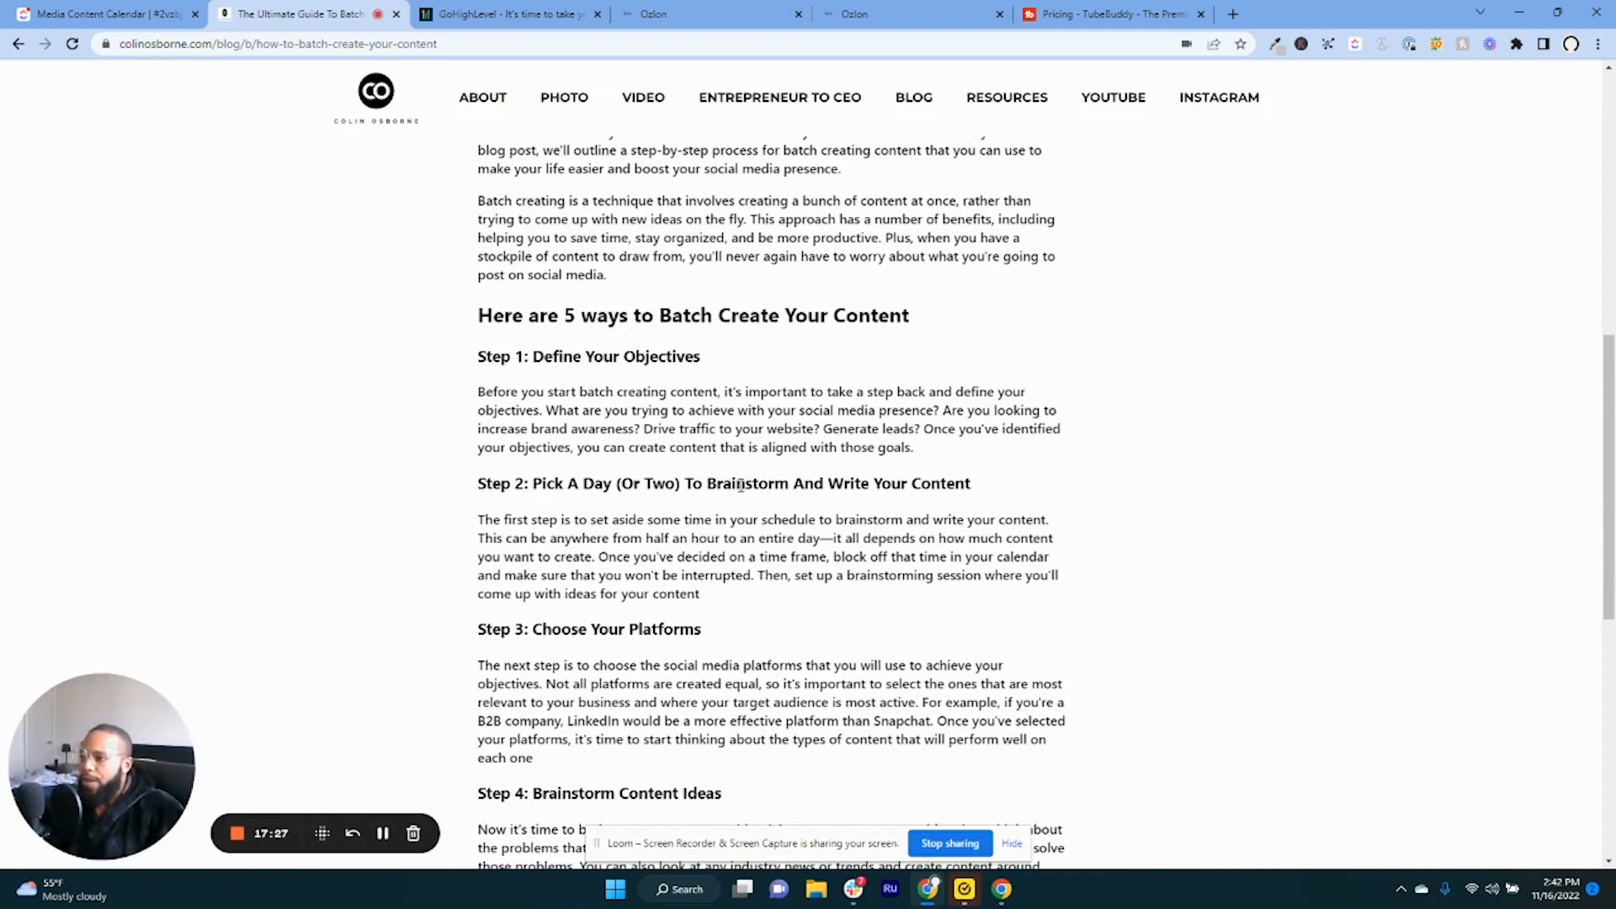
scroll("down", 3)
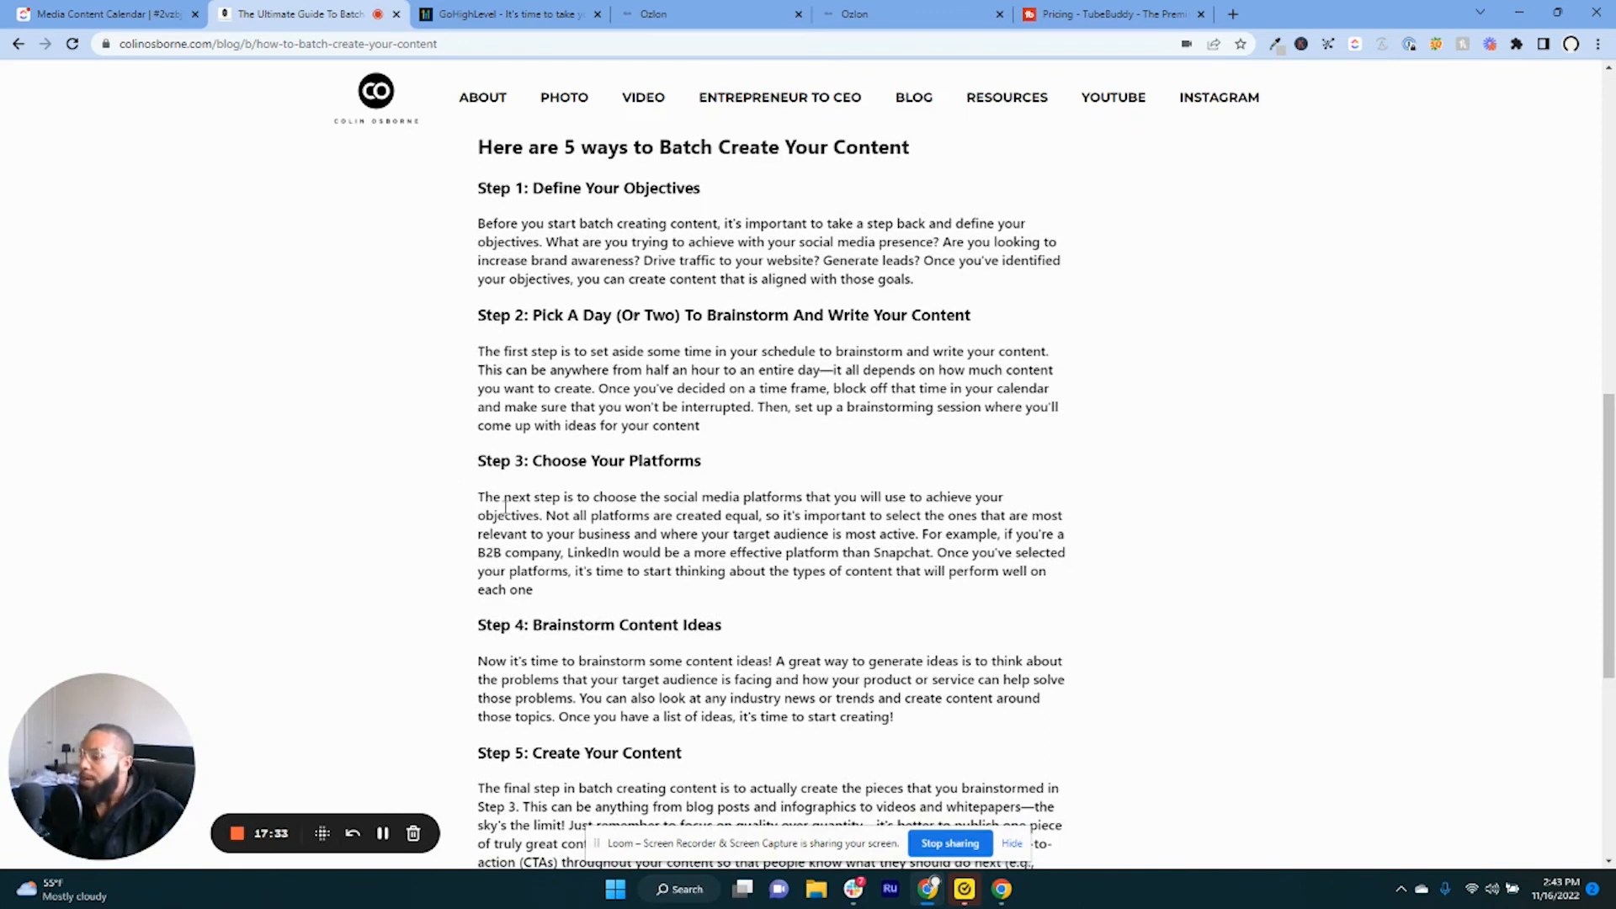
mouse_move(632, 571)
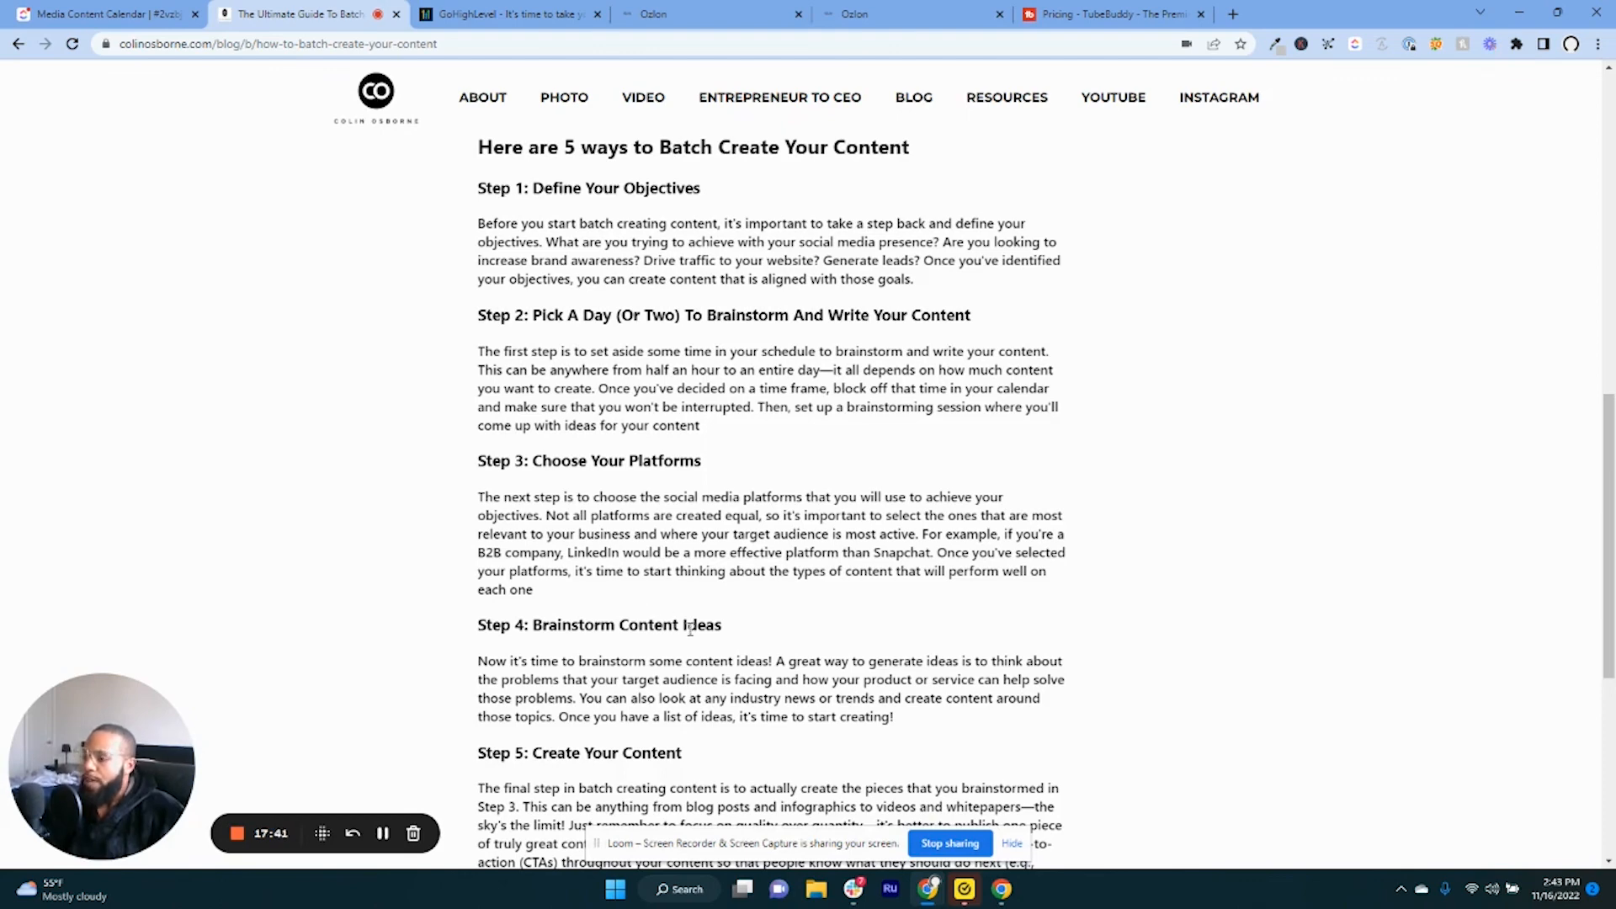
mouse_move(685, 657)
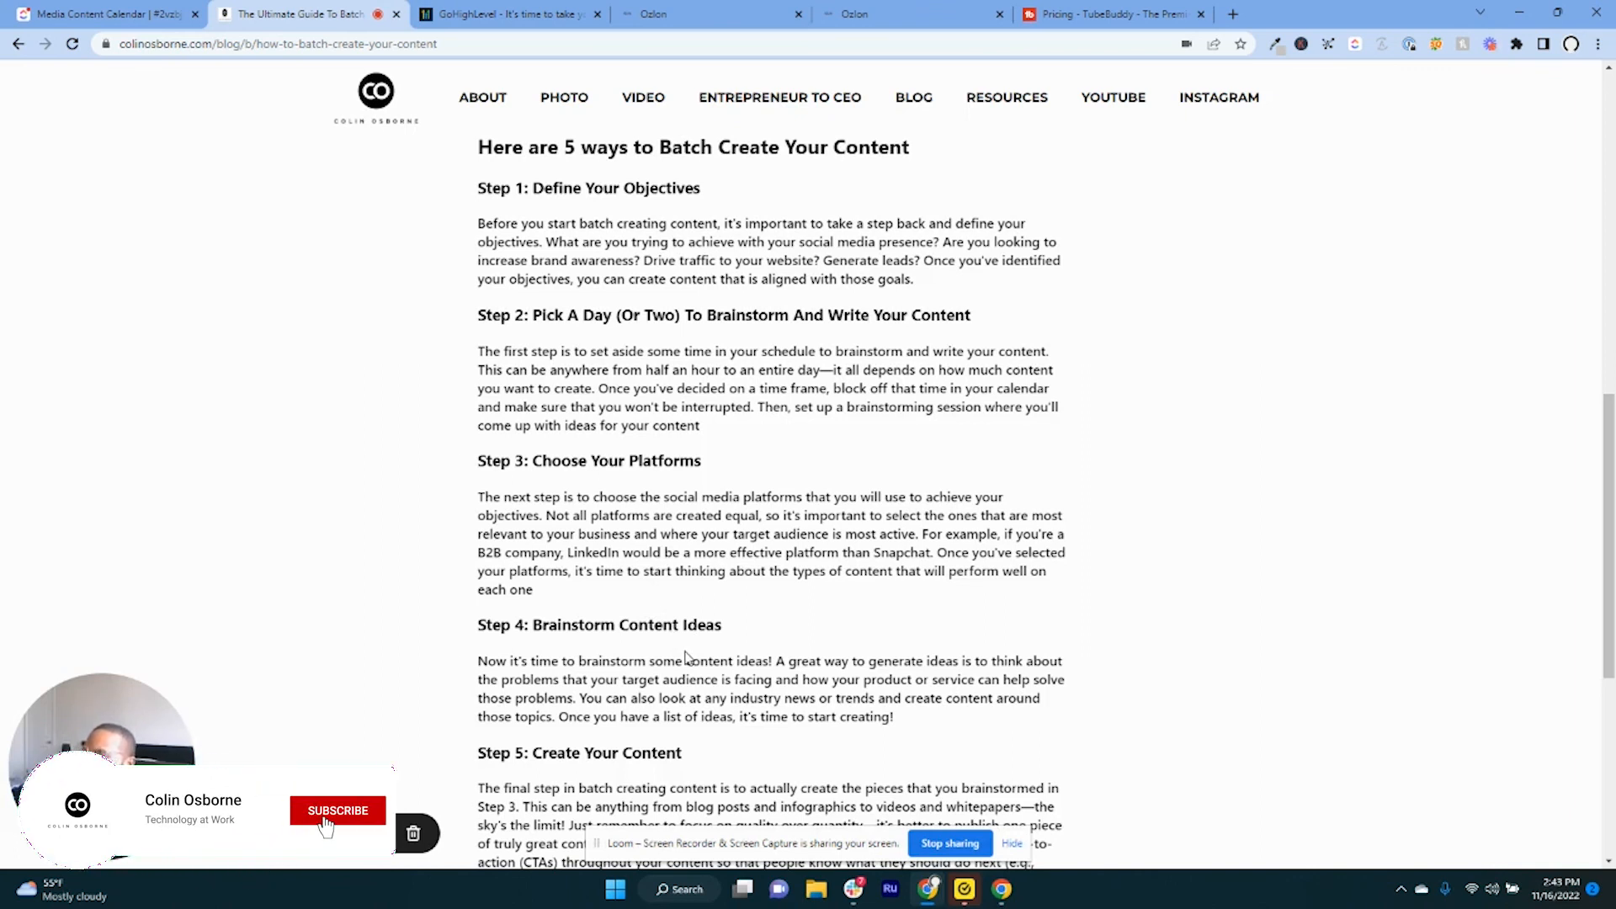
left_click(337, 810)
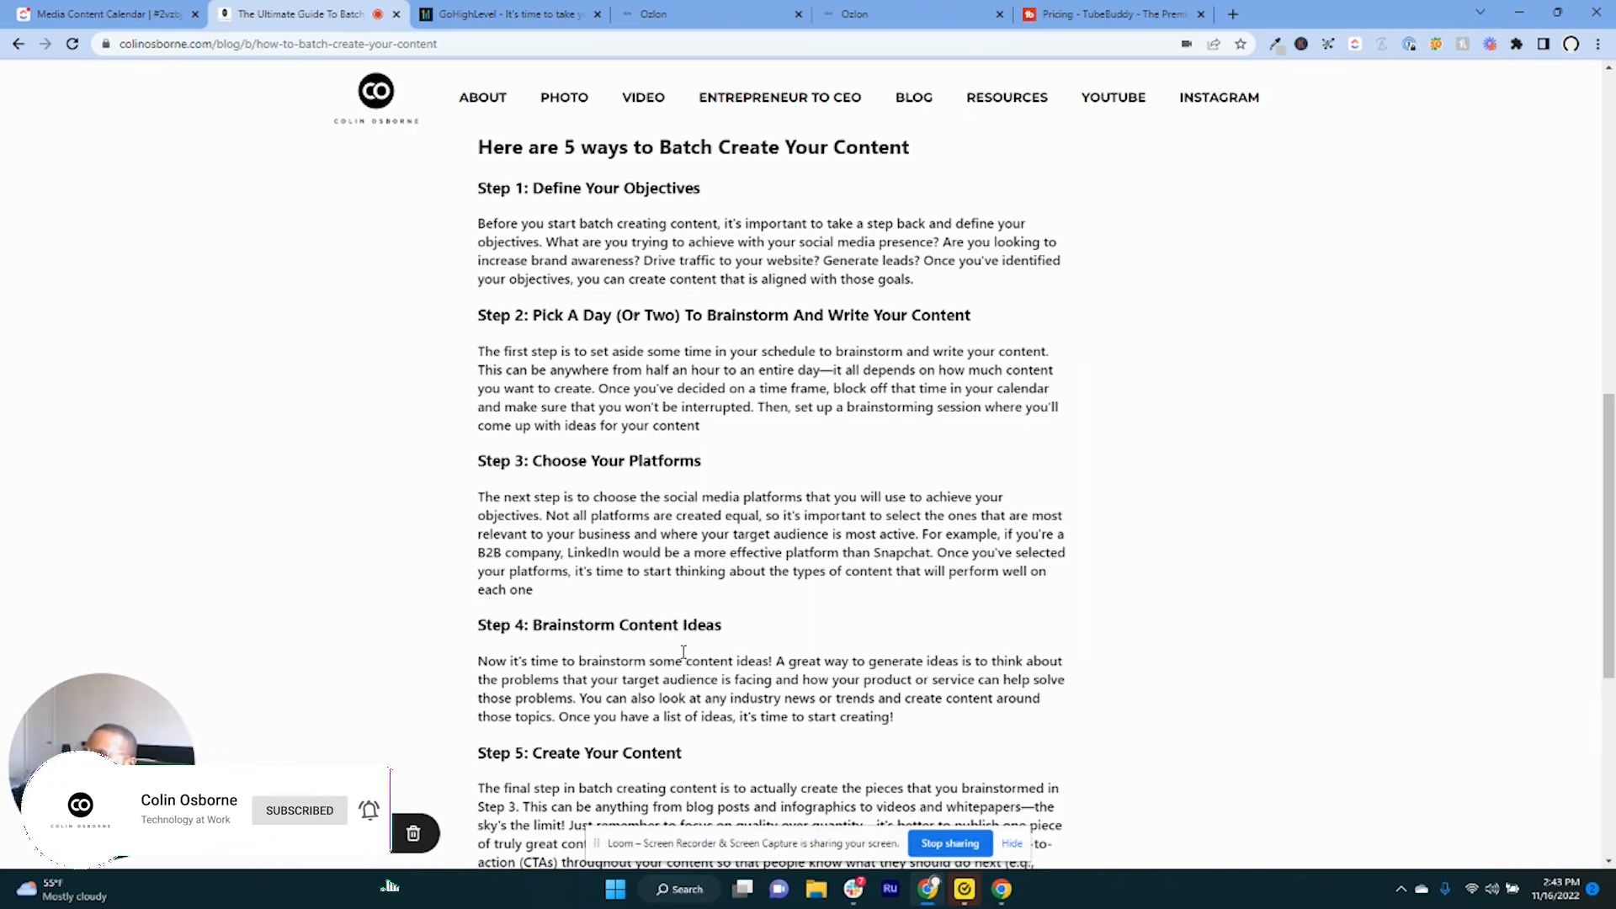